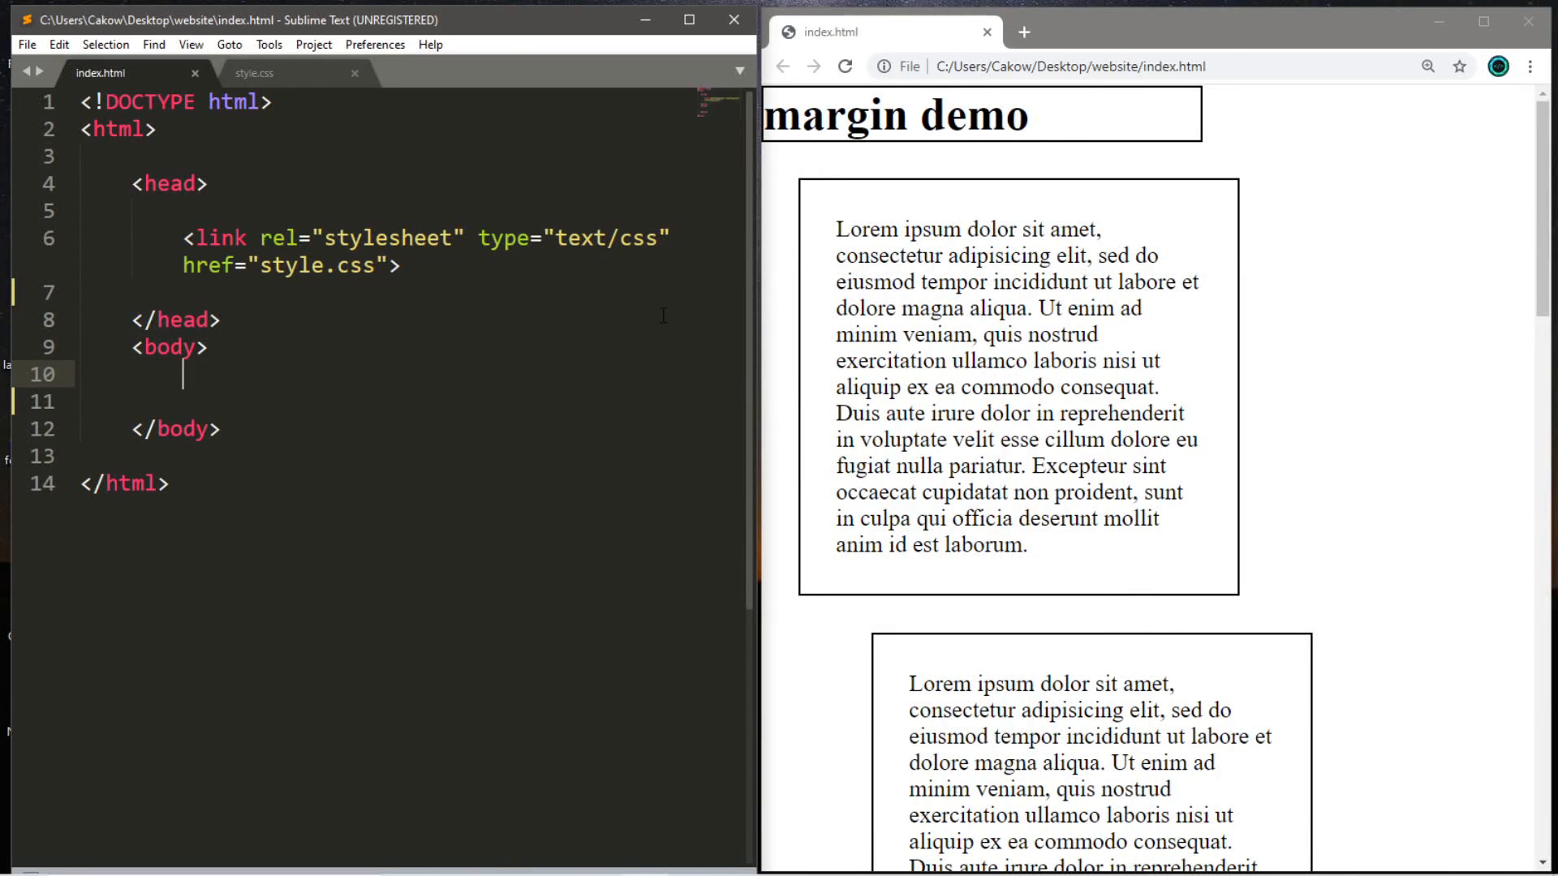
mouse_move(754, 309)
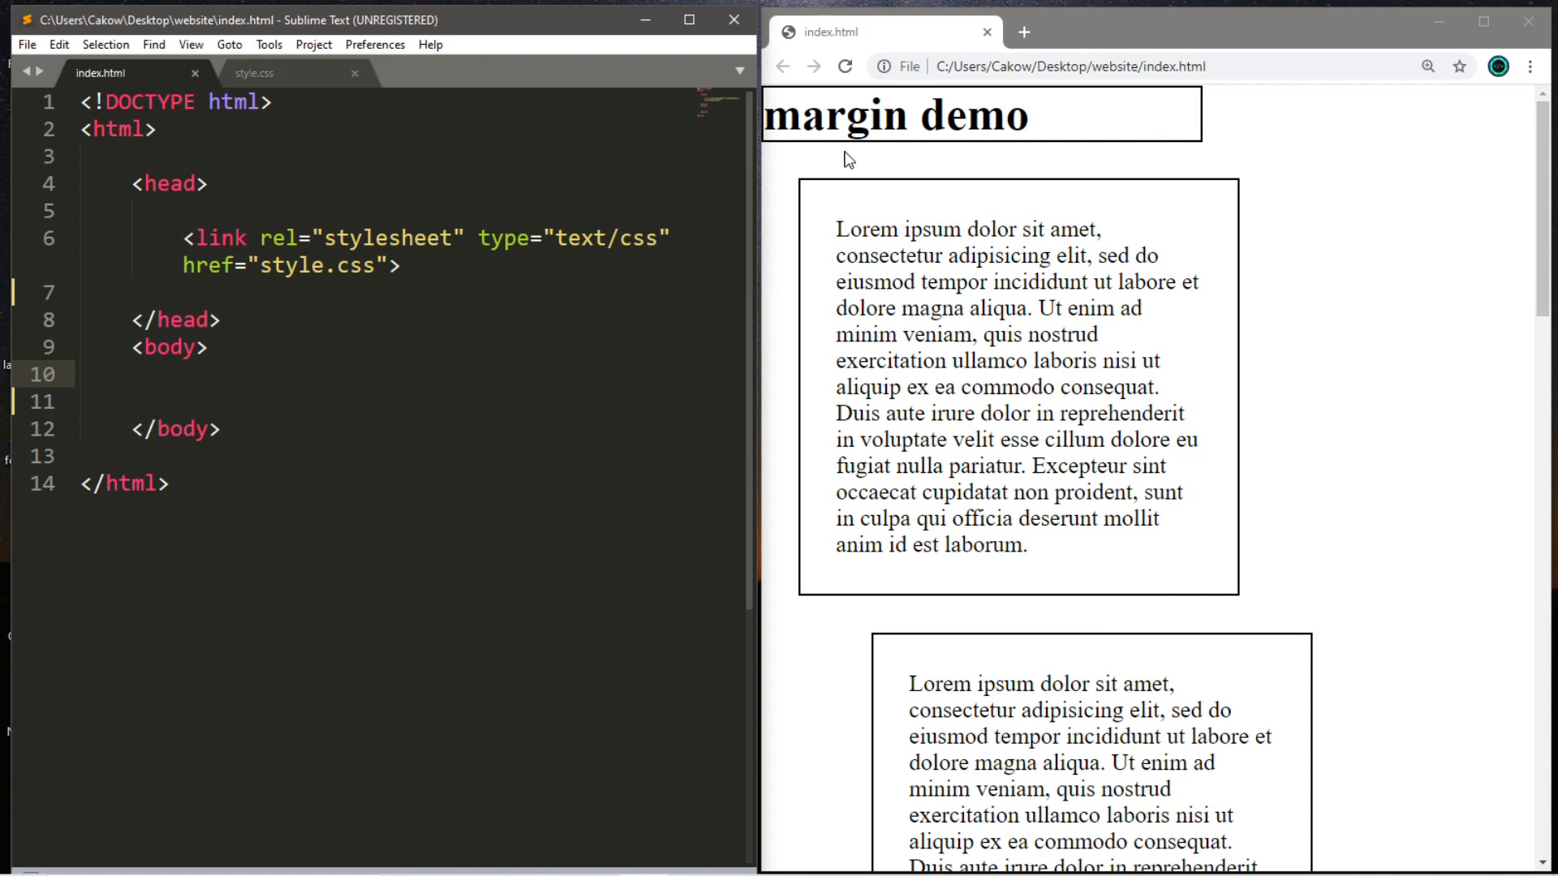
mouse_move(746, 288)
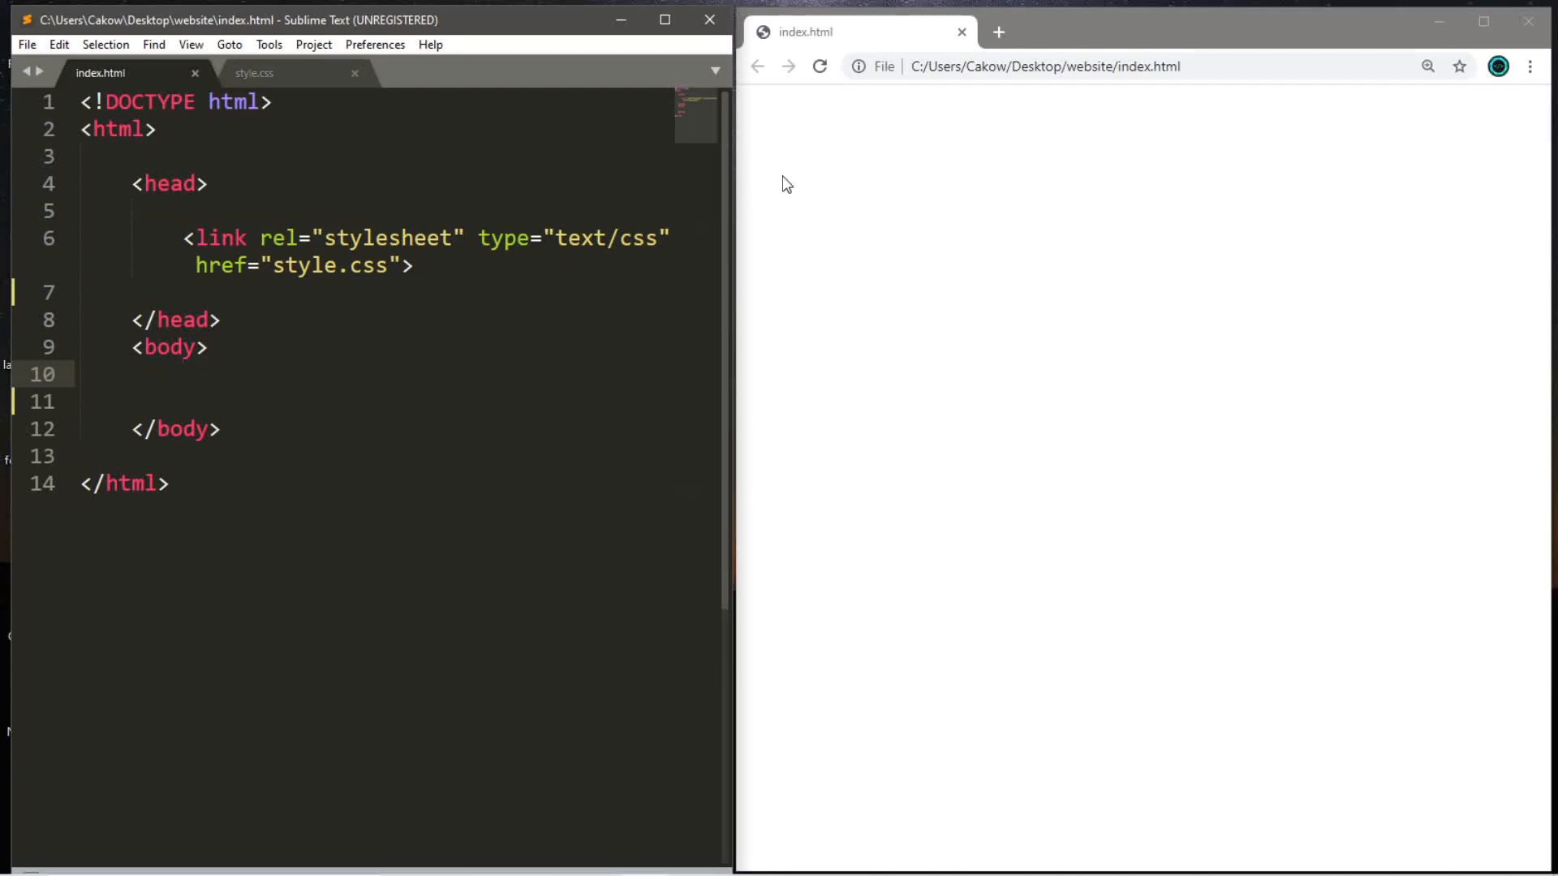
mouse_move(1260, 415)
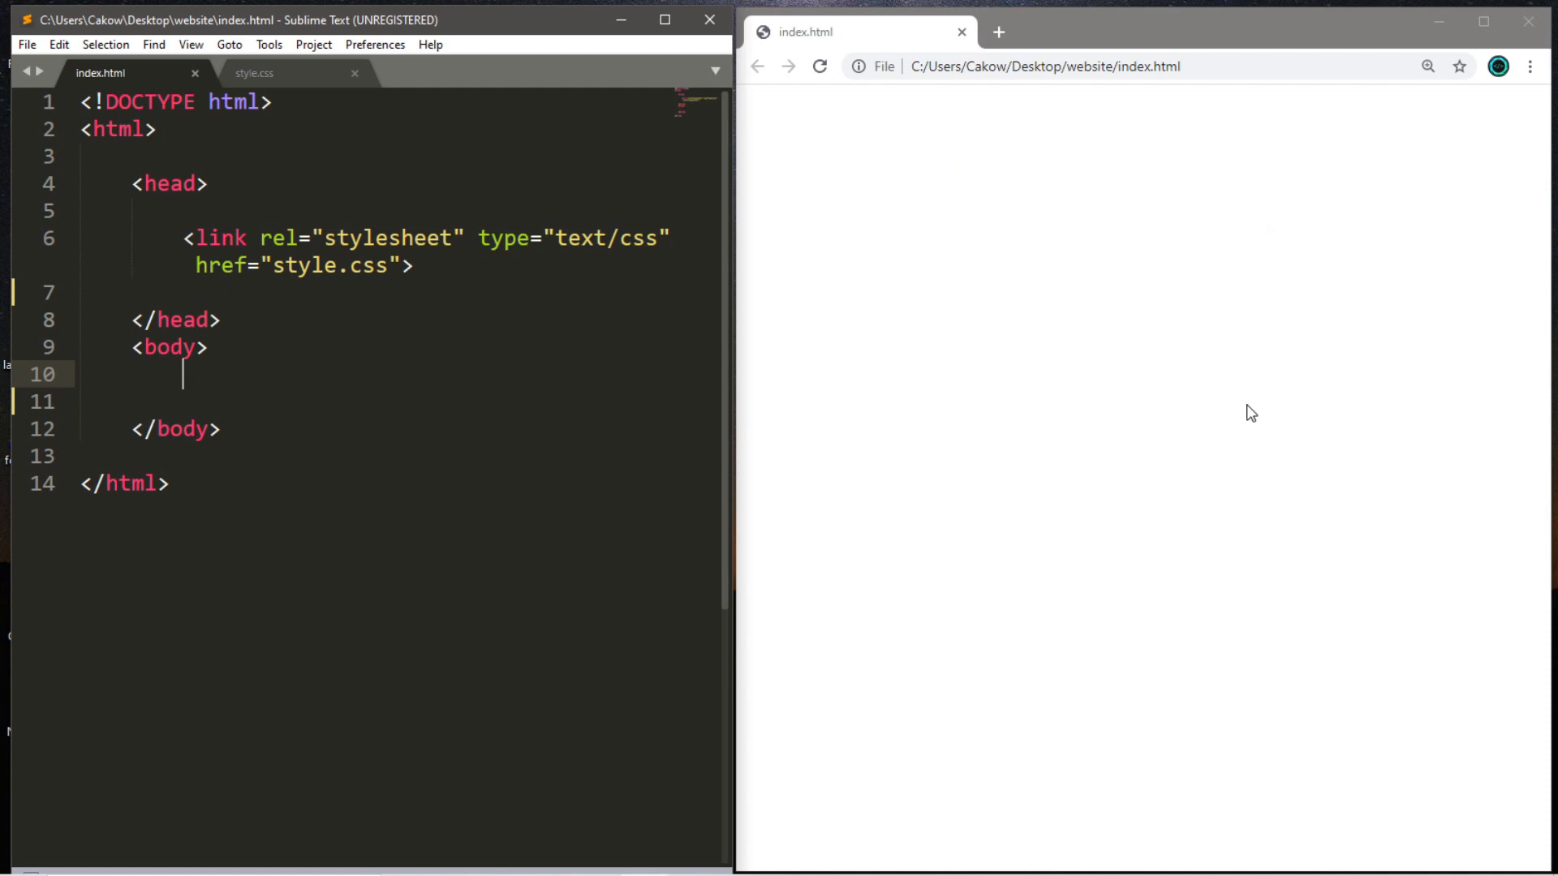
mouse_move(1131, 422)
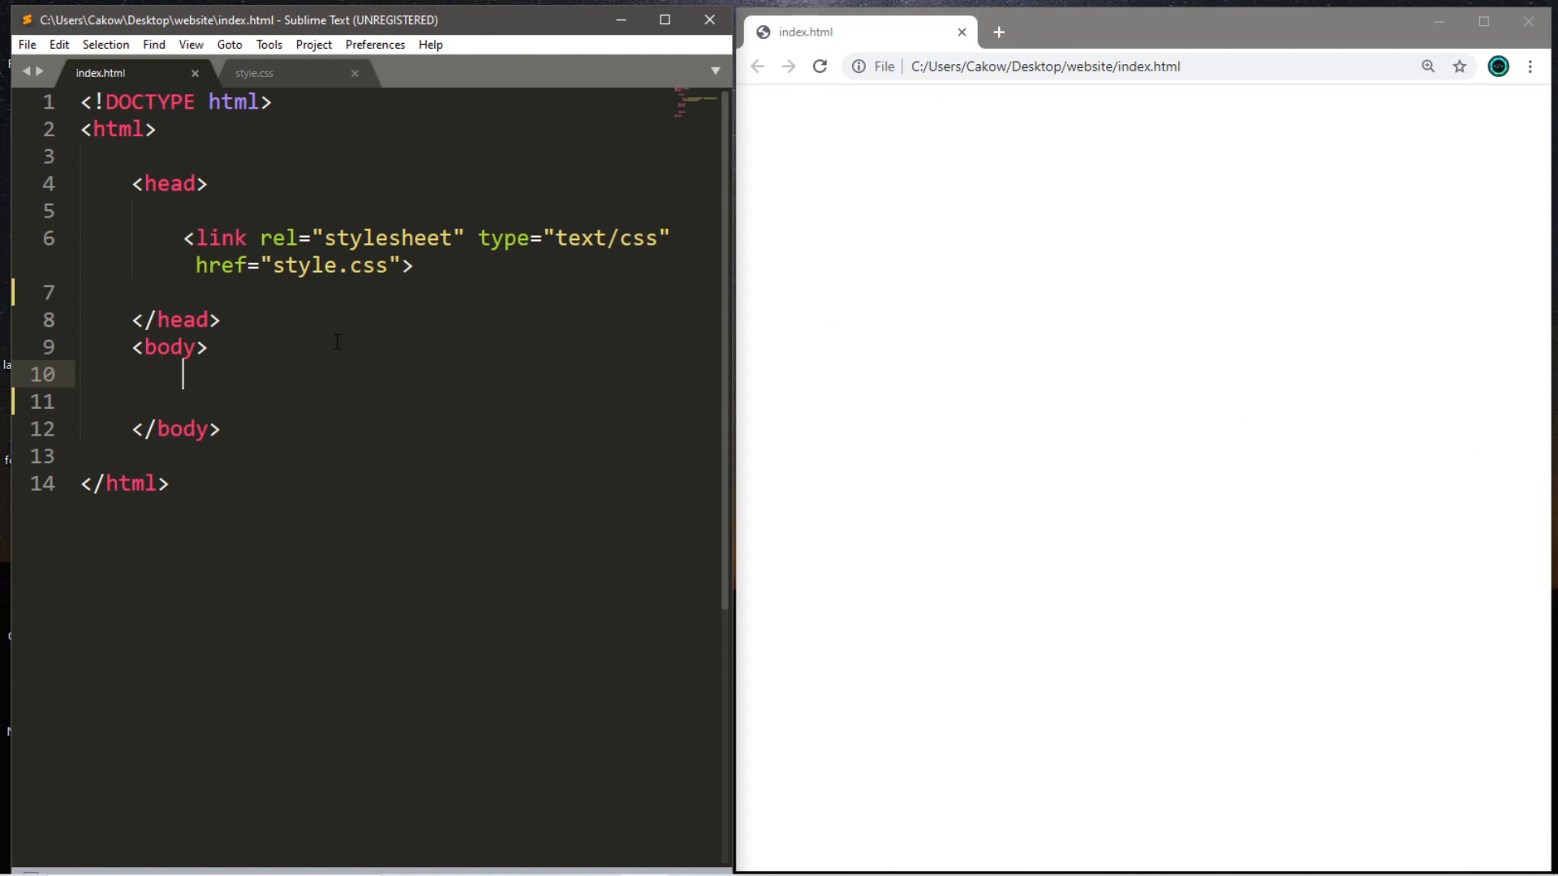
Add an h1 heading reading 'margin demo' to the page body
type("<")
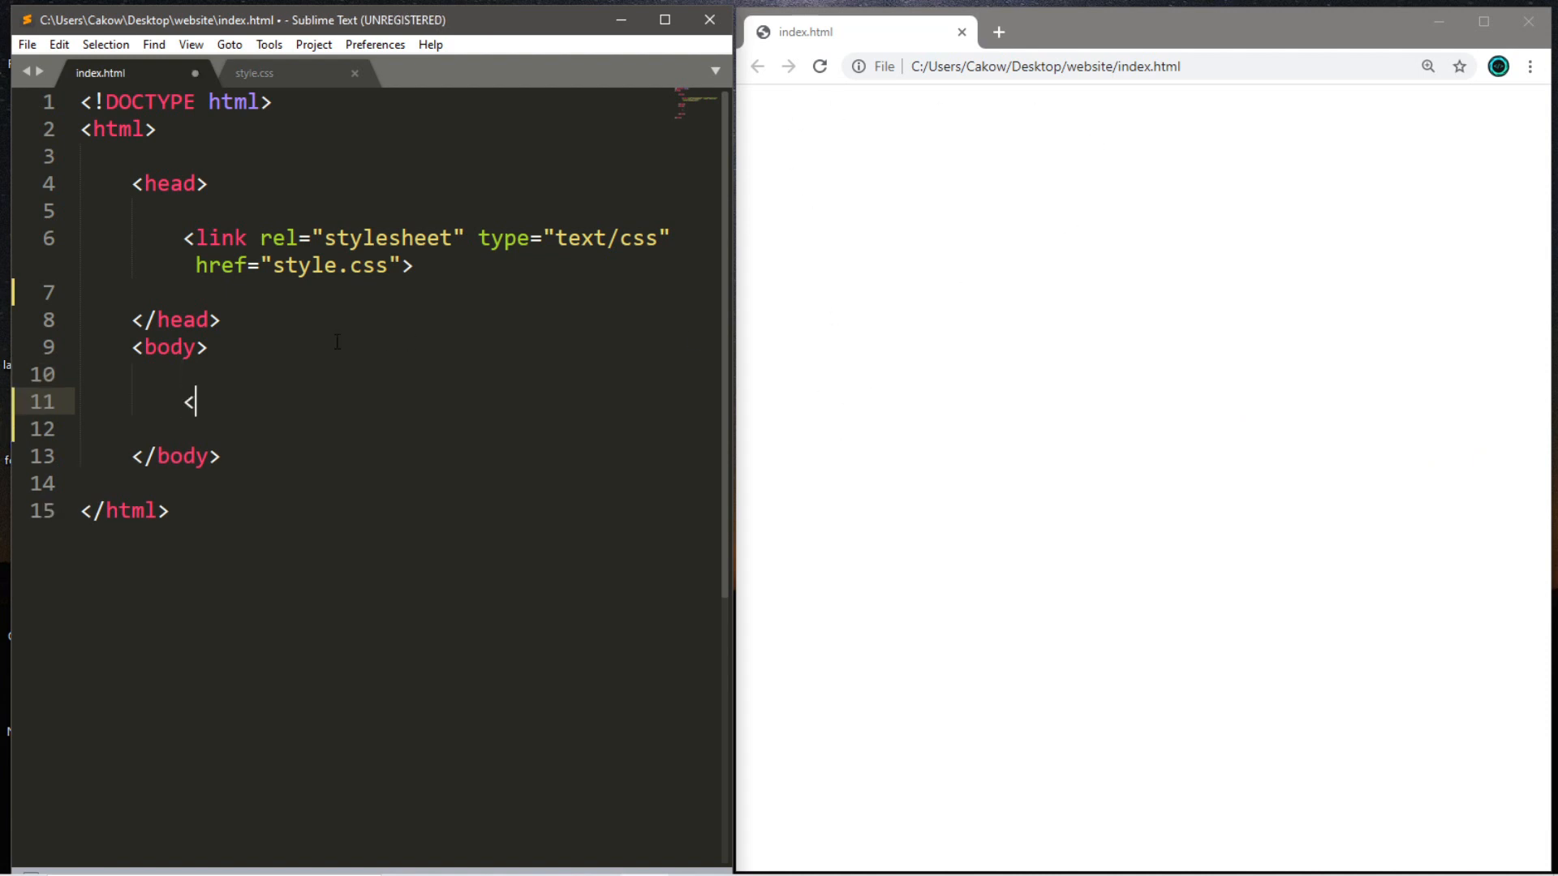
type("h1>")
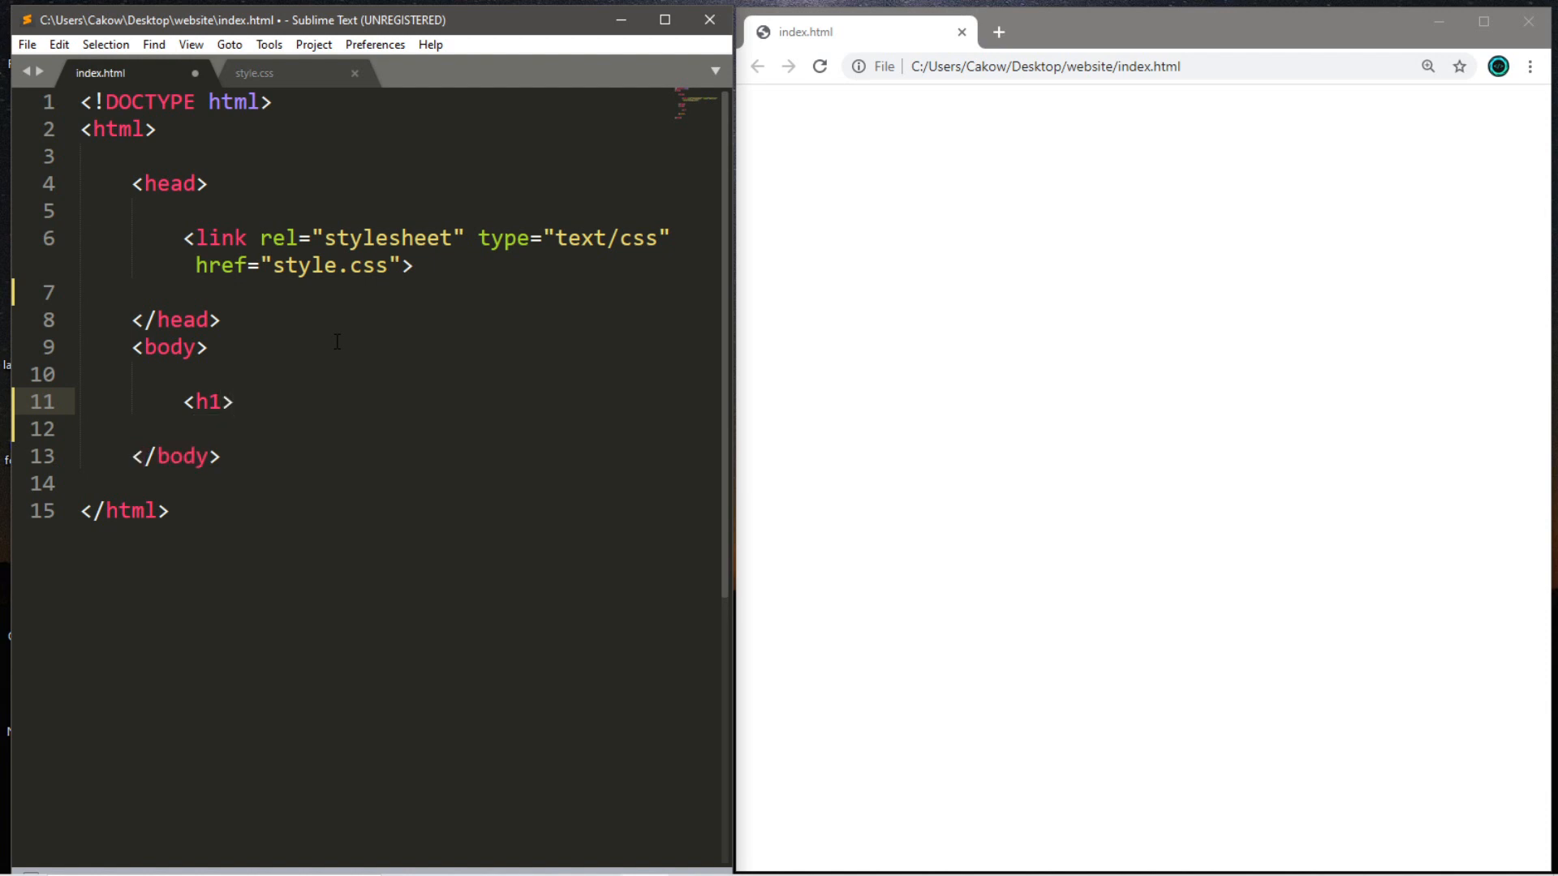
type("margin")
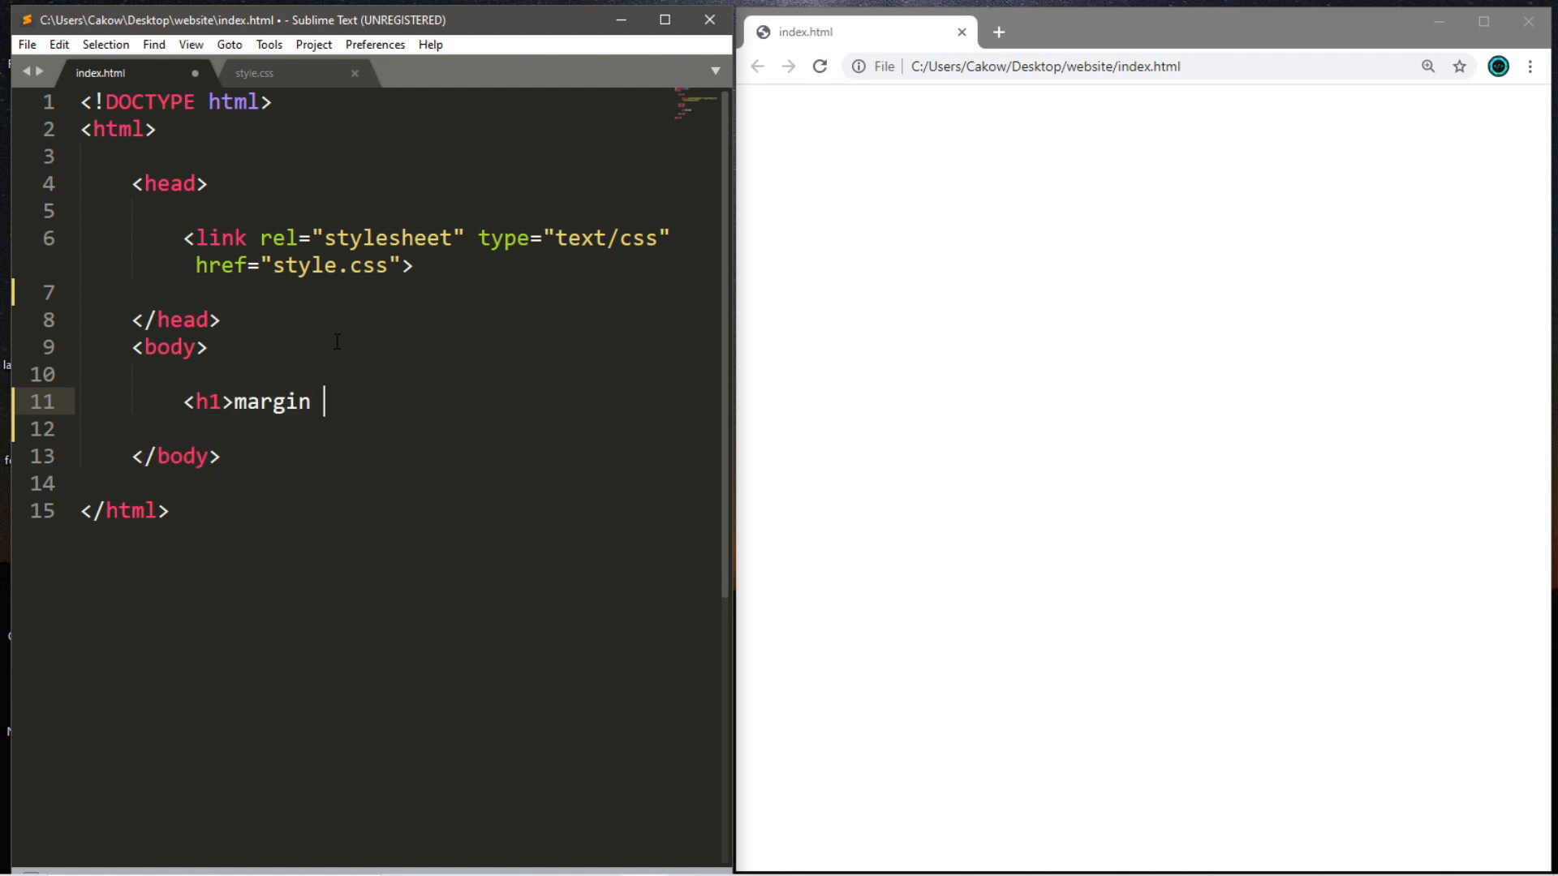
type("demo<")
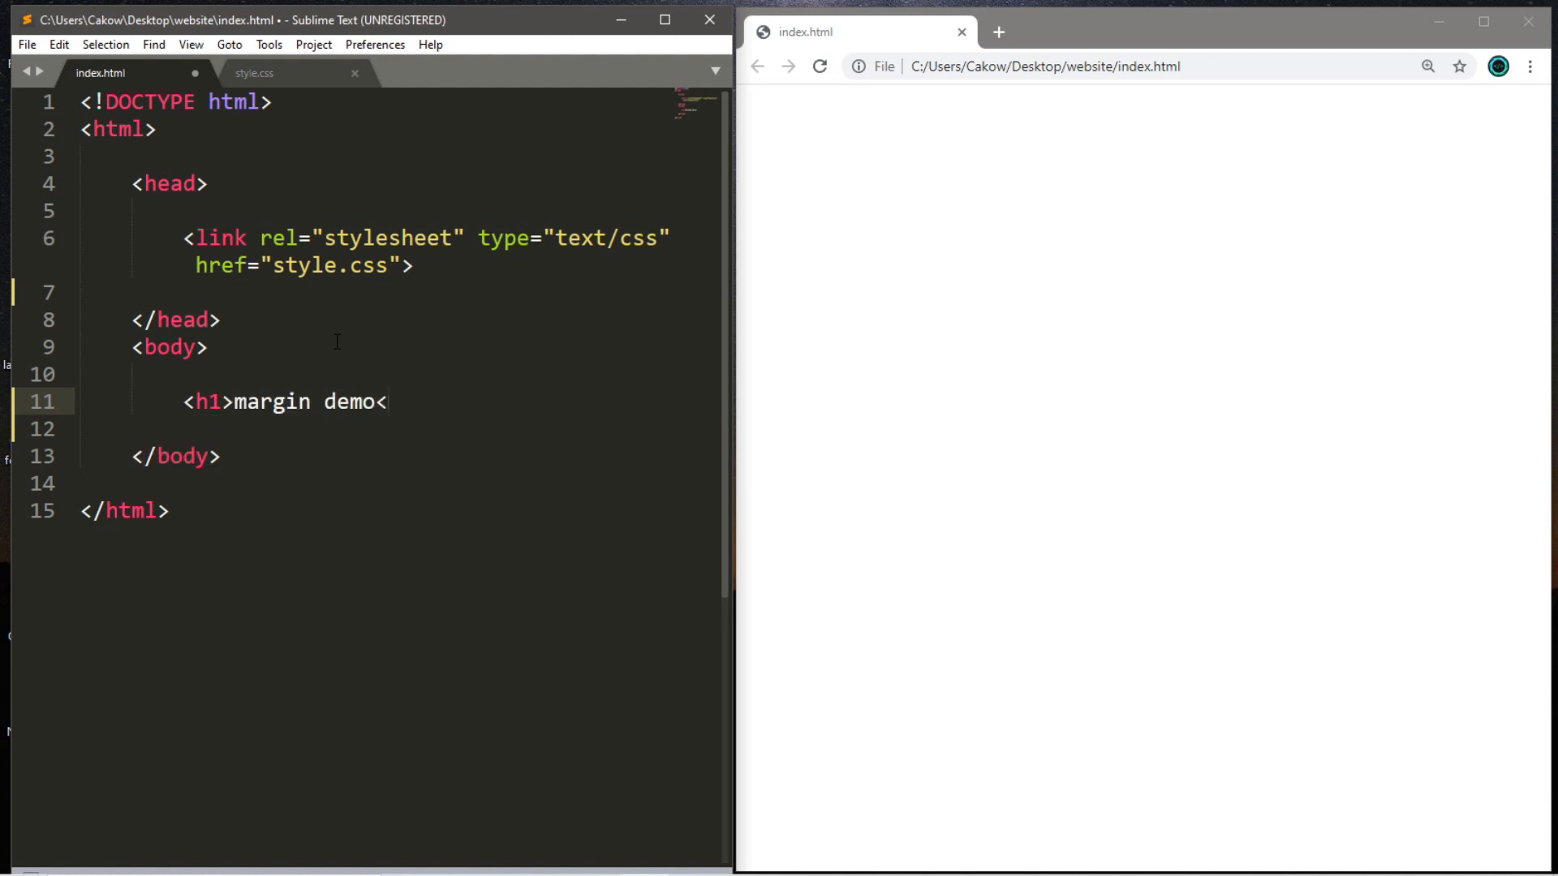
type("</h1>")
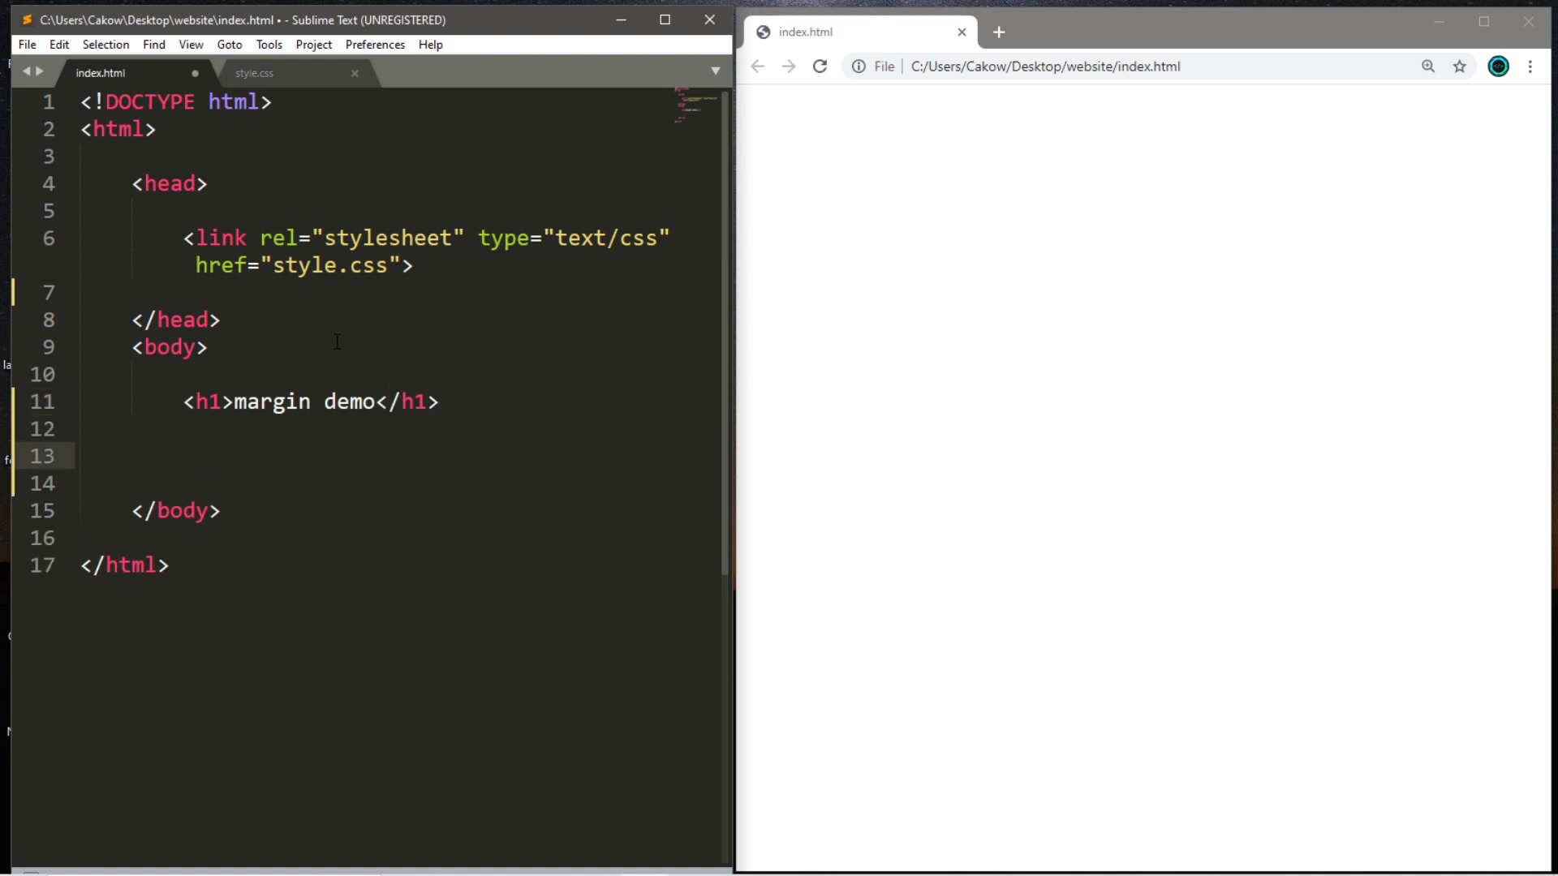
Add a lorem ipsum paragraph with id p1 below the heading and save index.html
type("lorem ipsum dolor sit amet, consectetur adipisicing elit, sed do eiusmod")
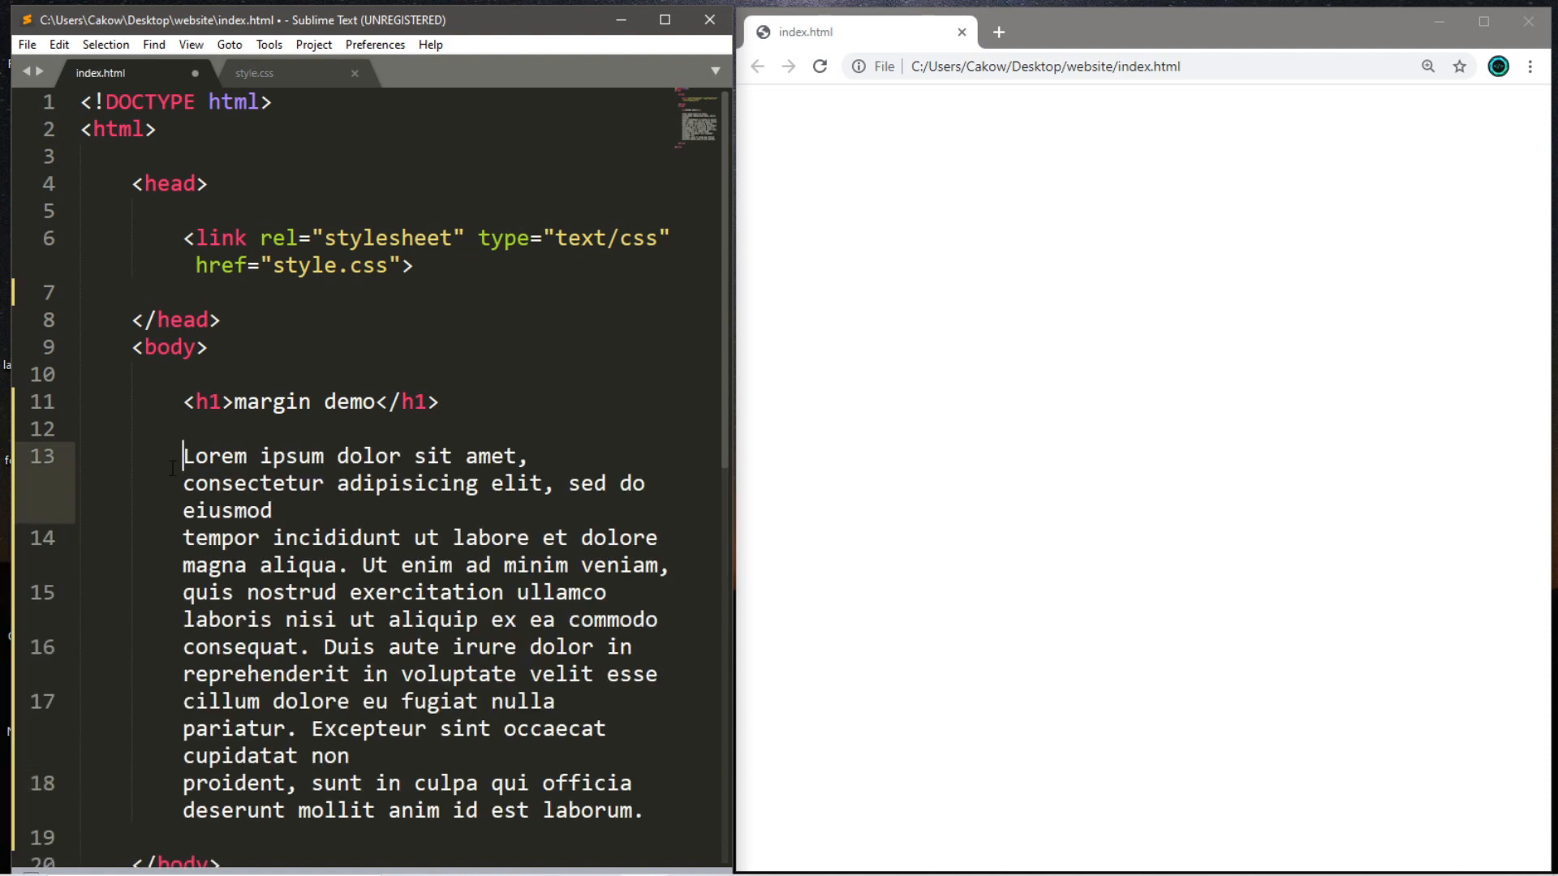
type("<p>")
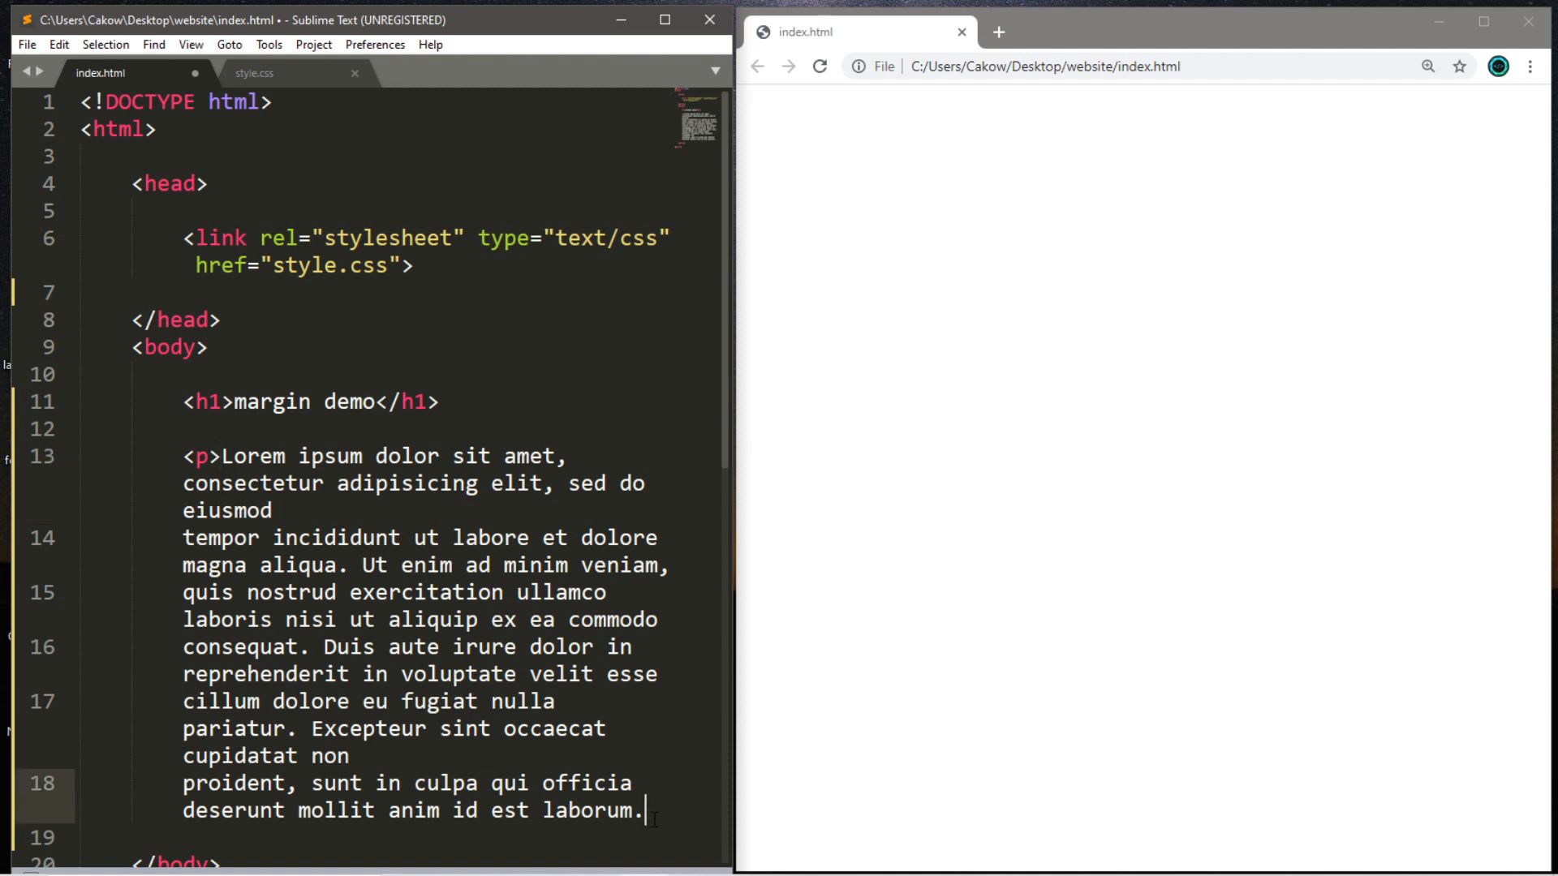
type("</p>")
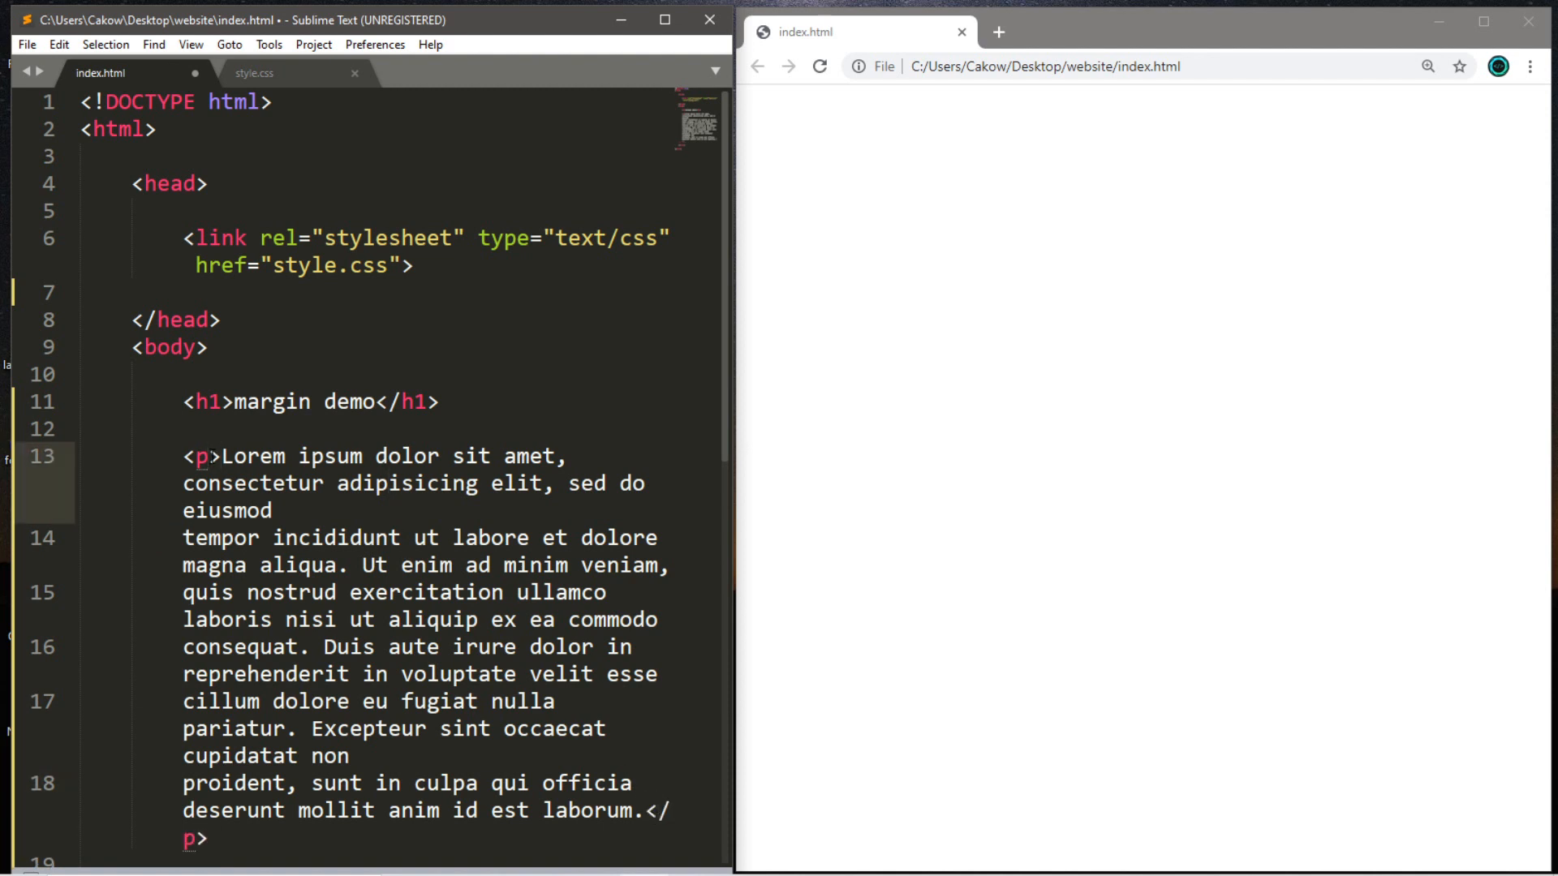
type("id=")
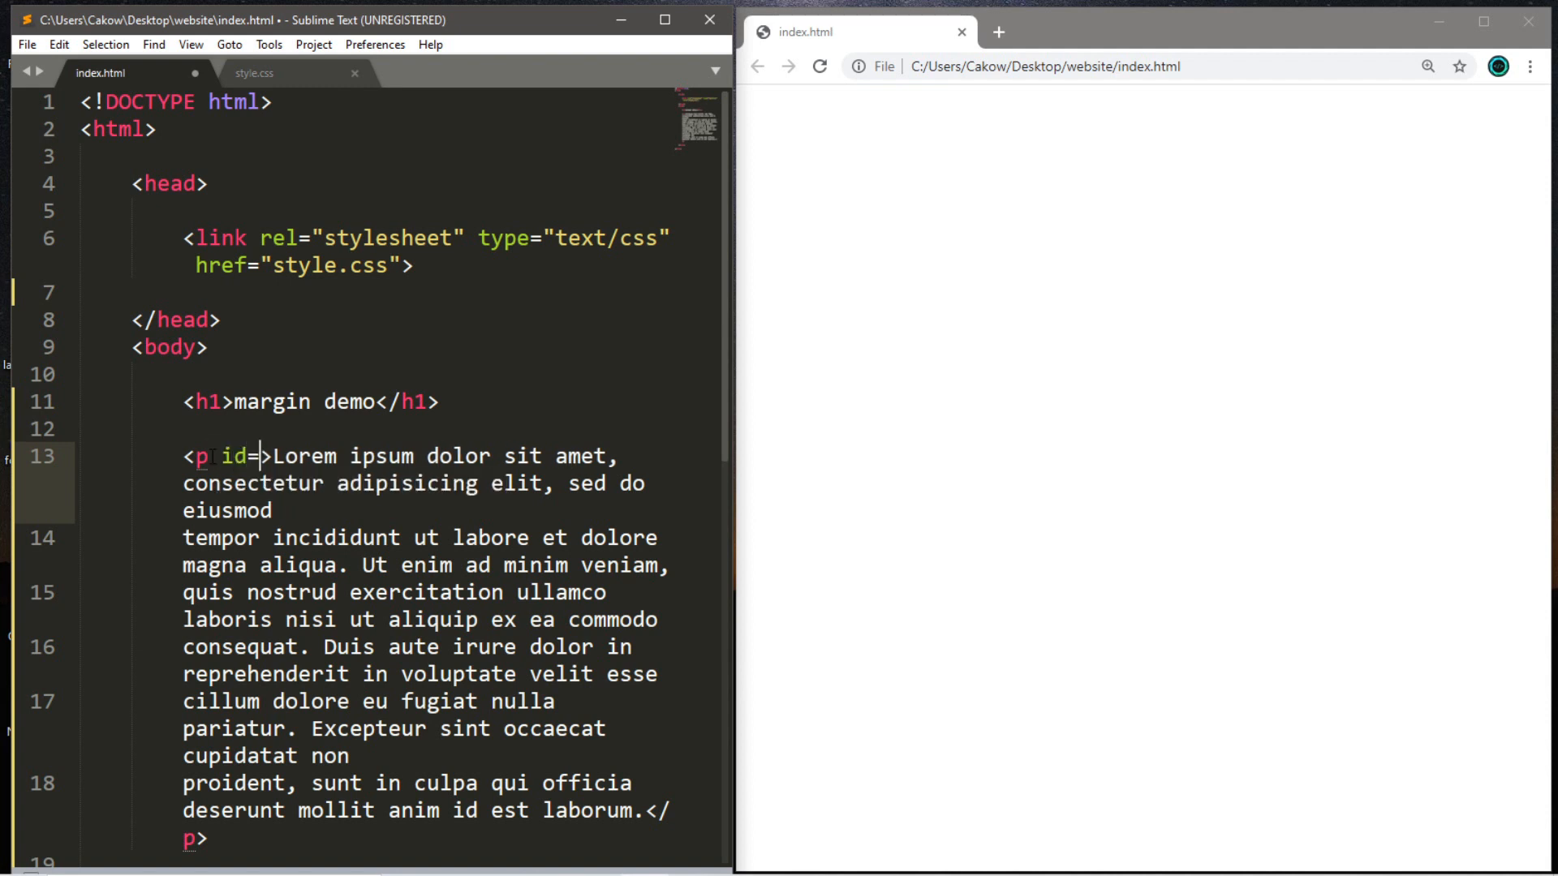
type("\"\"")
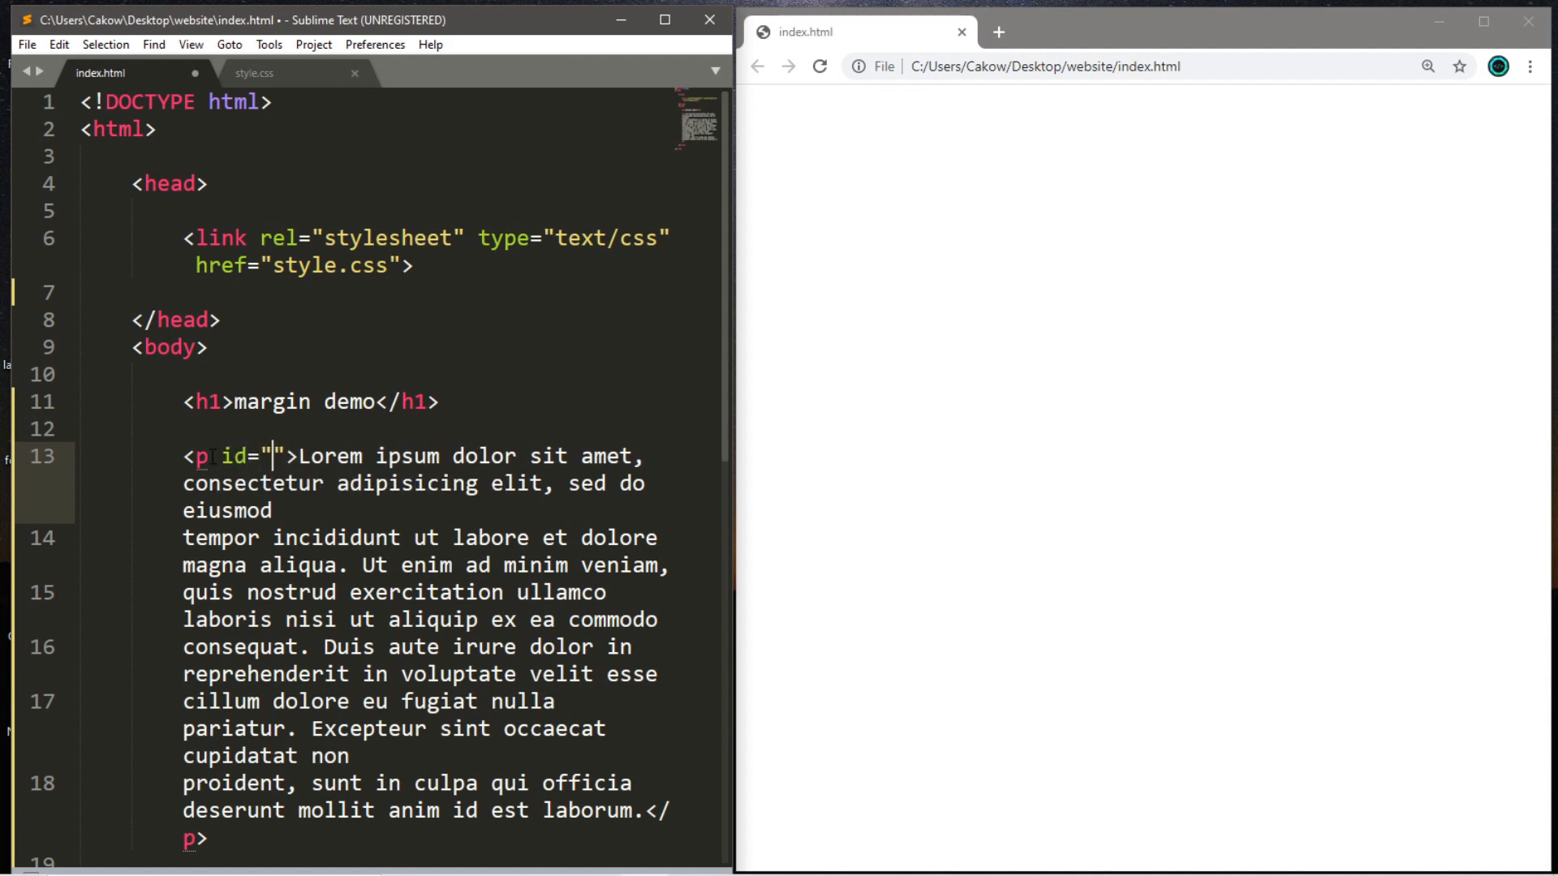
type("p1")
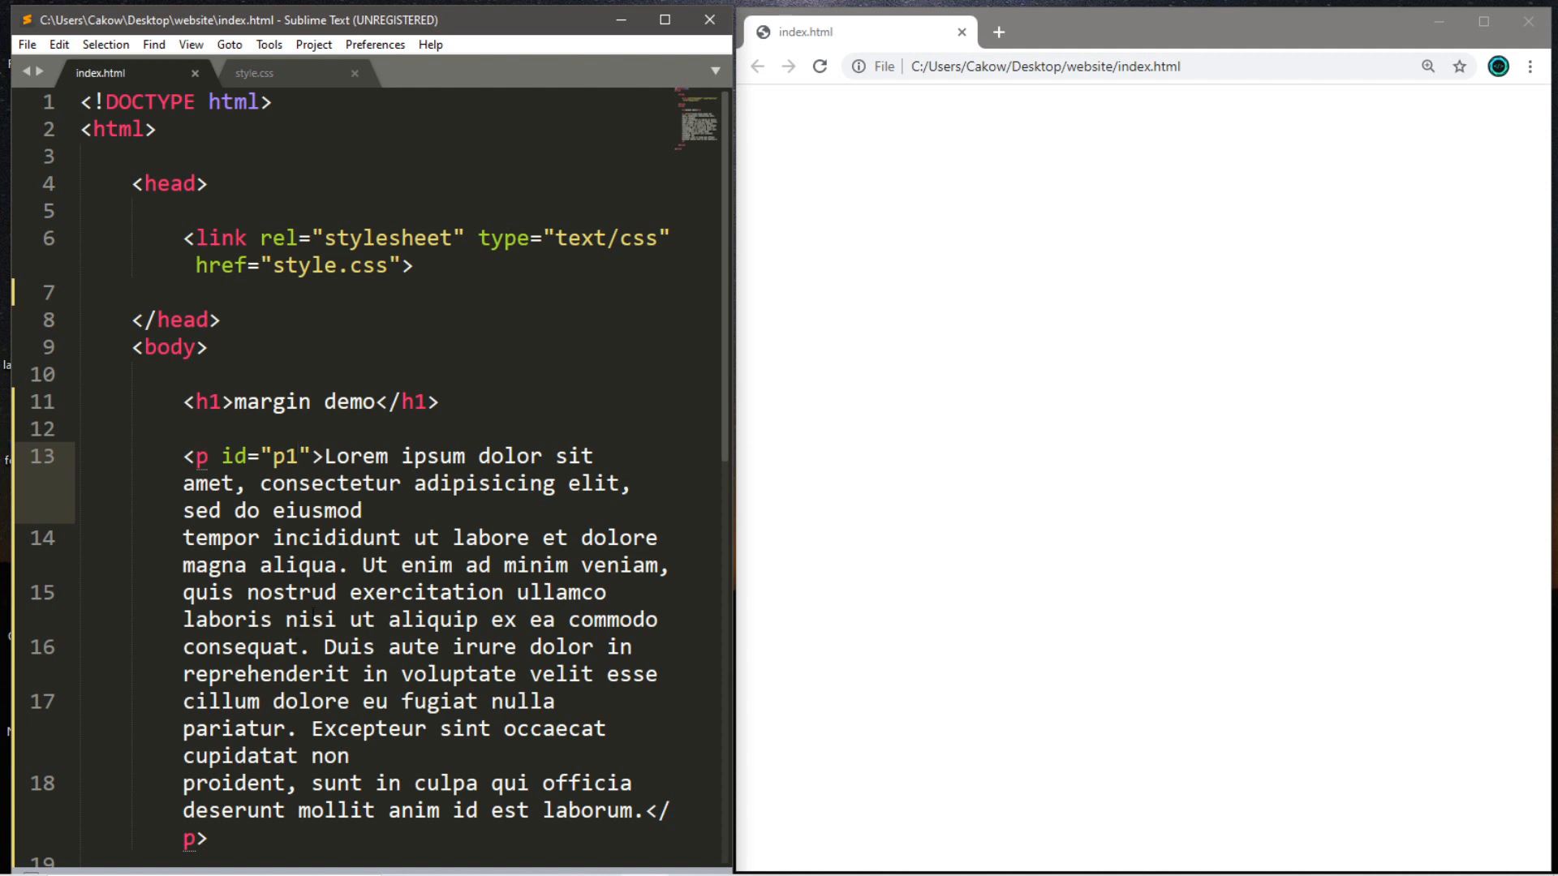
scroll("down", 3)
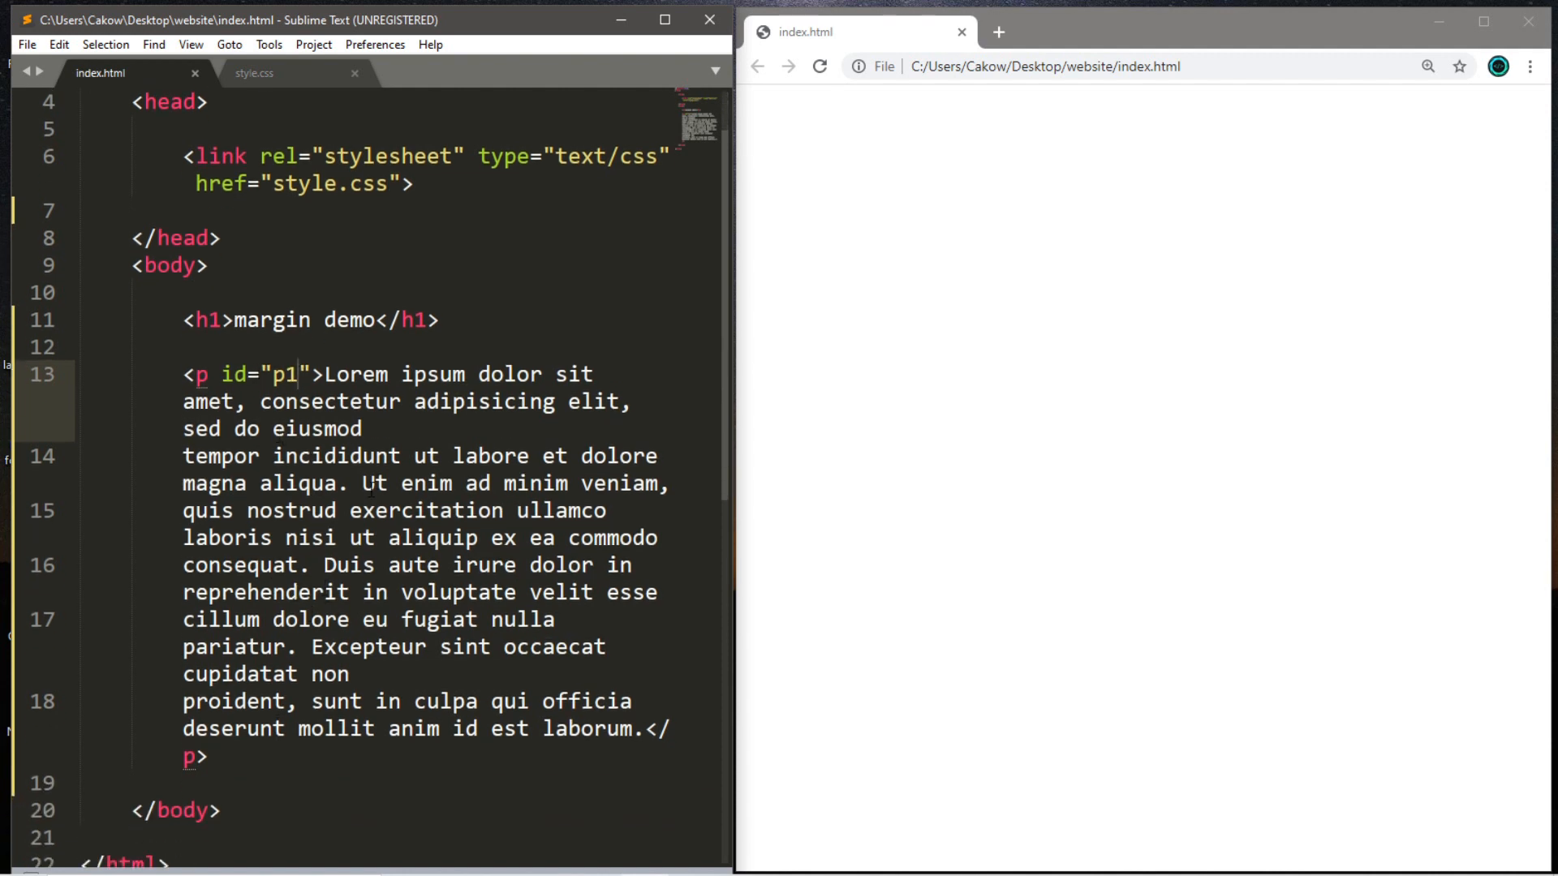
left_click(399, 648)
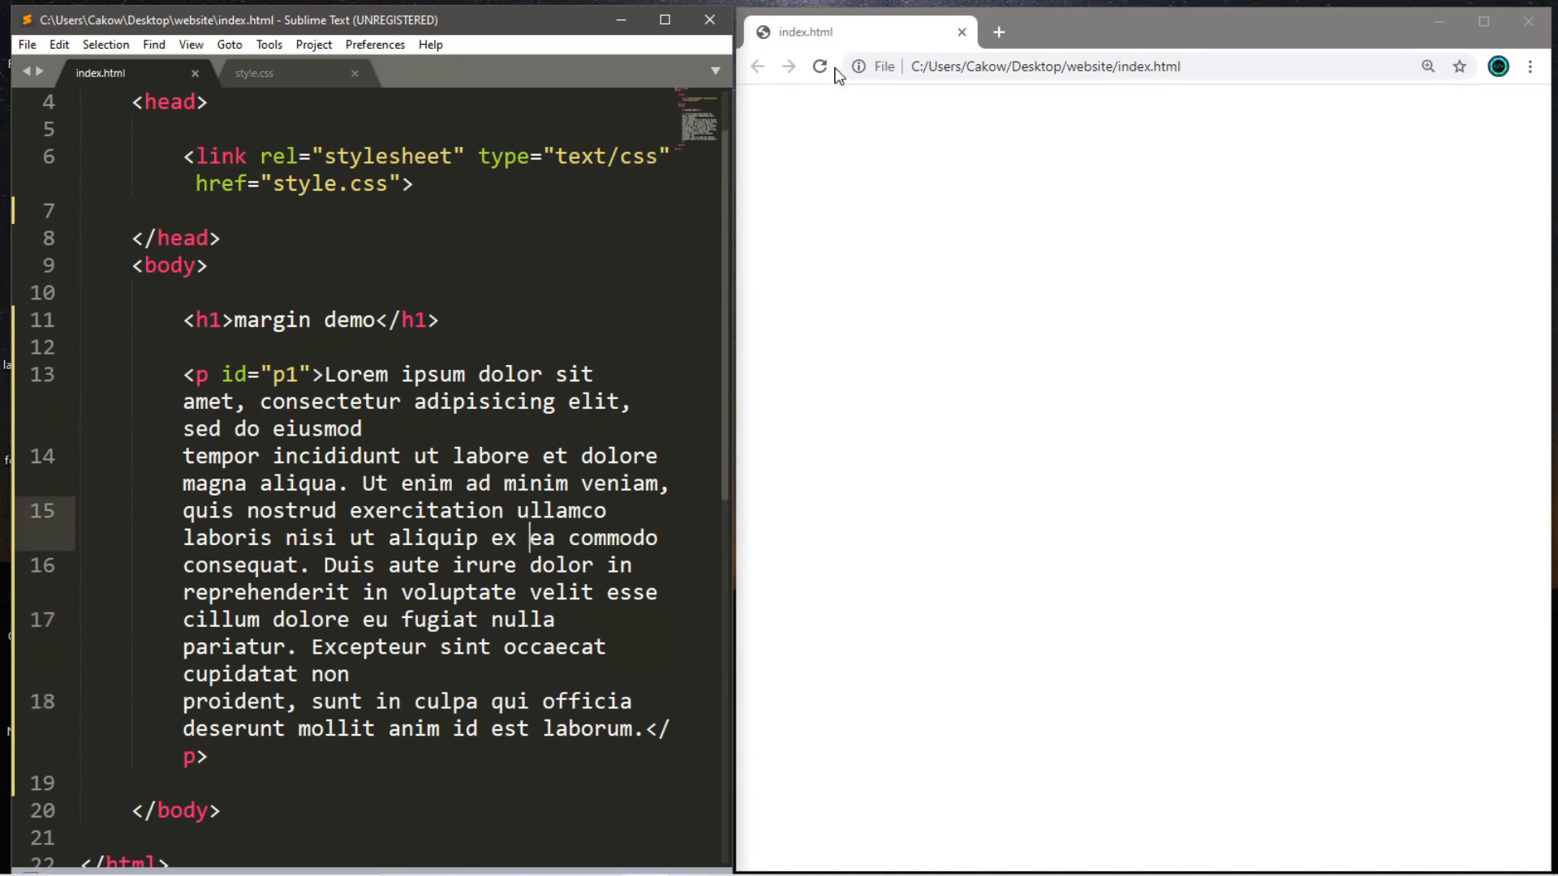
Reload the Chrome preview to show the heading and paragraph, then return to style.css
left_click(818, 67)
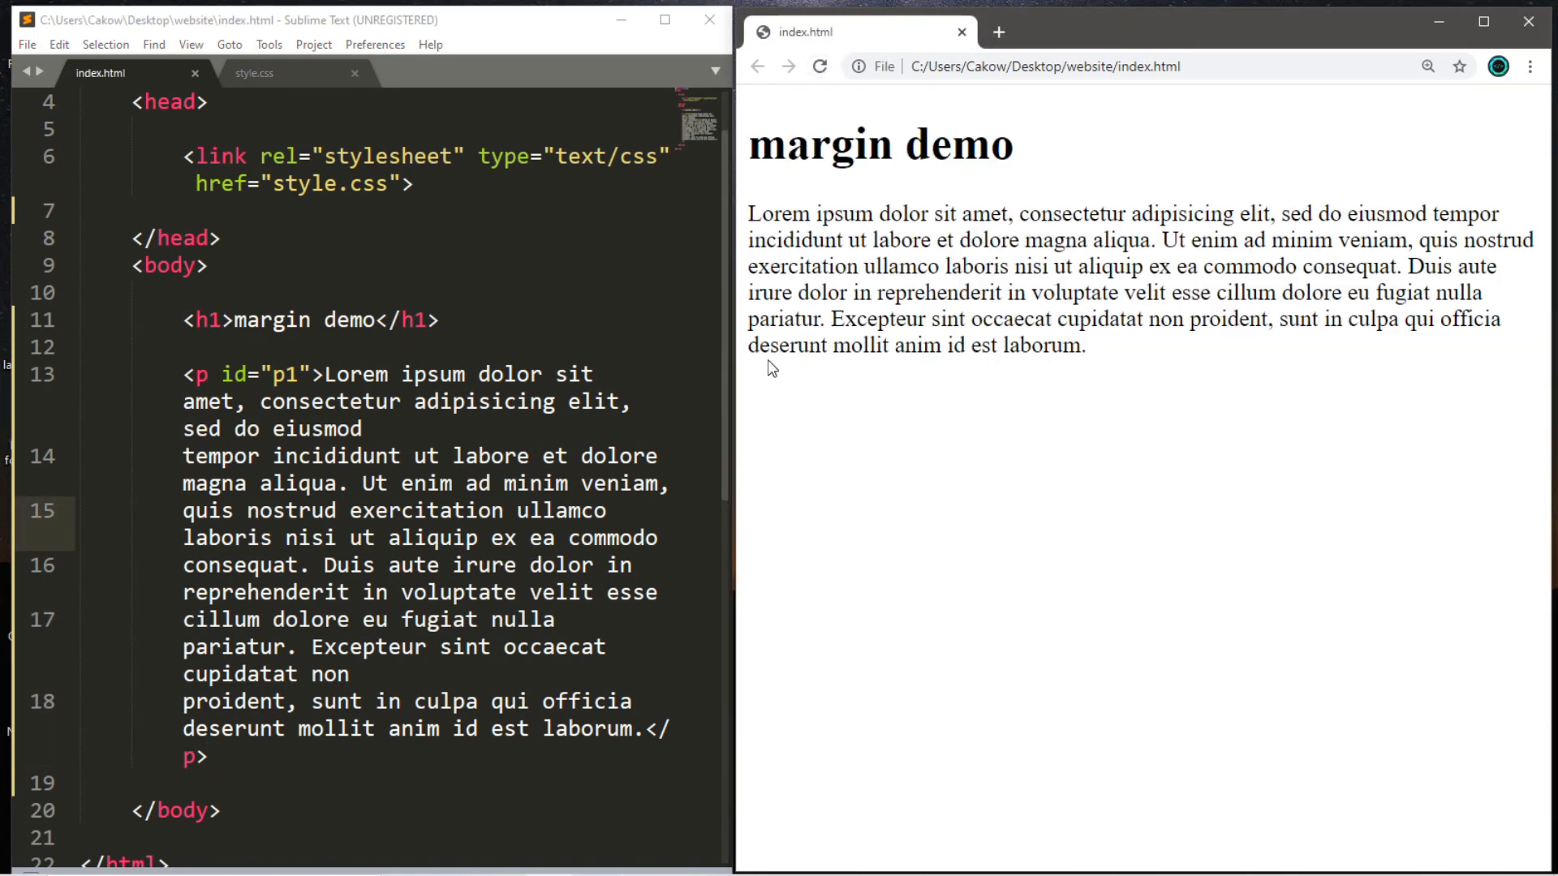
left_click(254, 73)
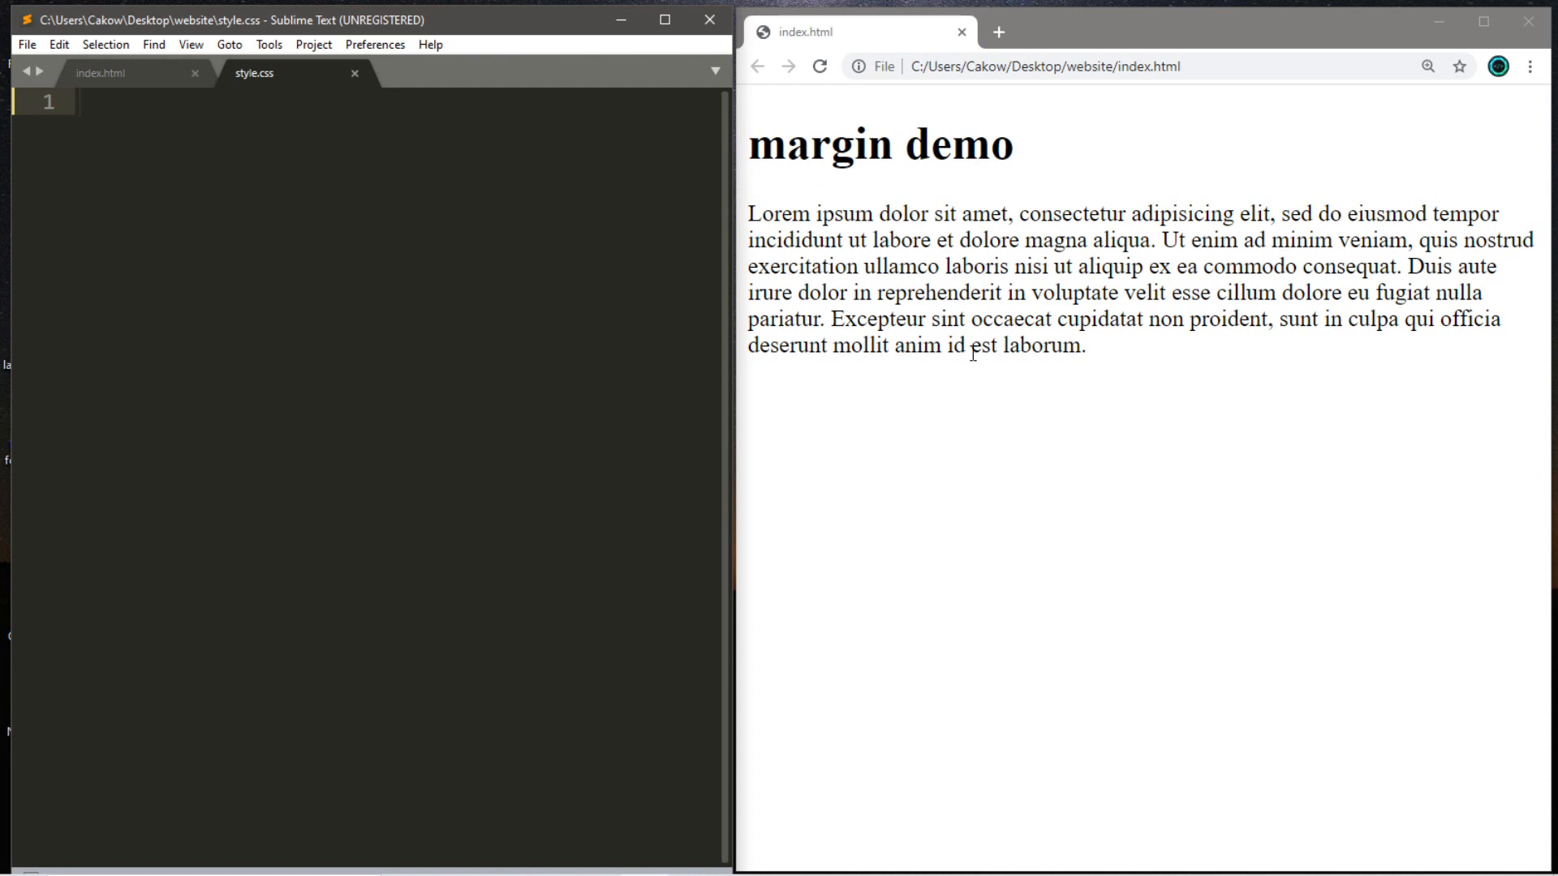
Write an h1 rule with a 1px solid border and 300px width
left_click(78, 101)
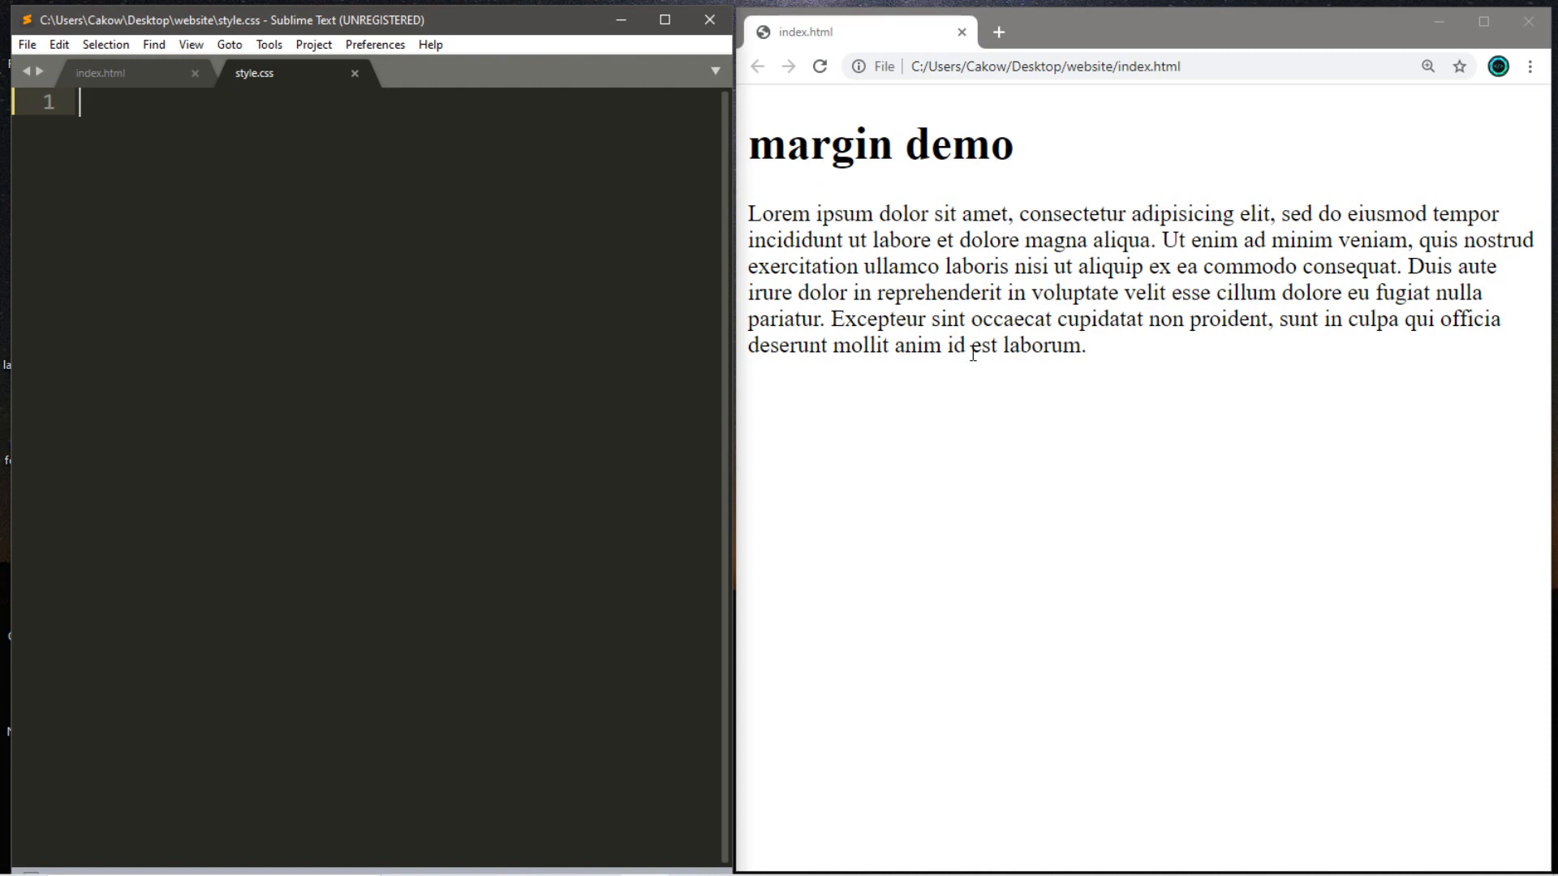
type("h1{}")
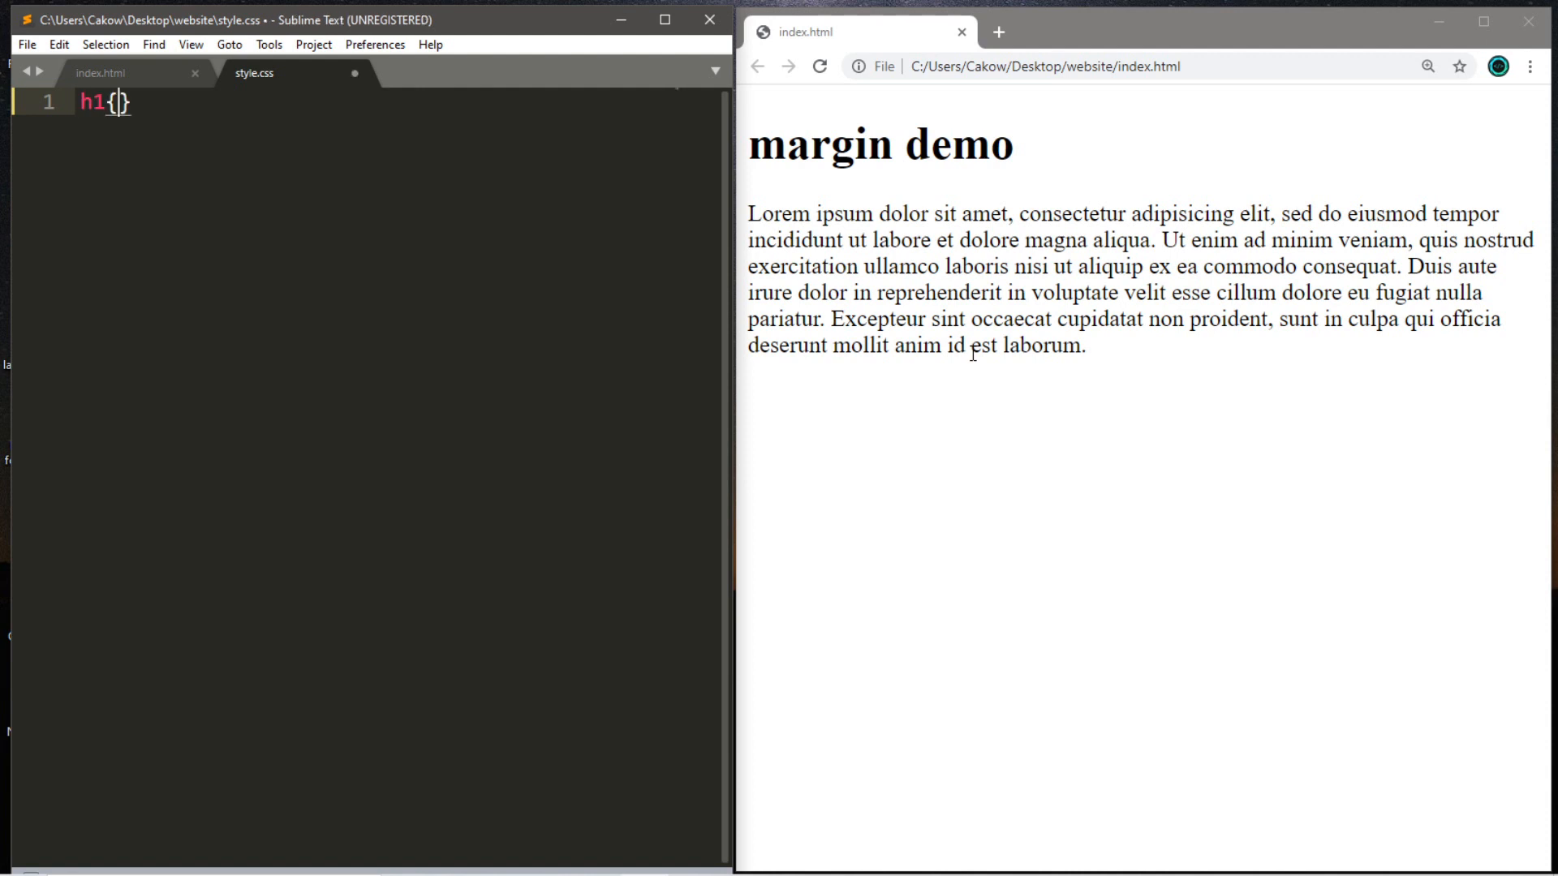
type("border")
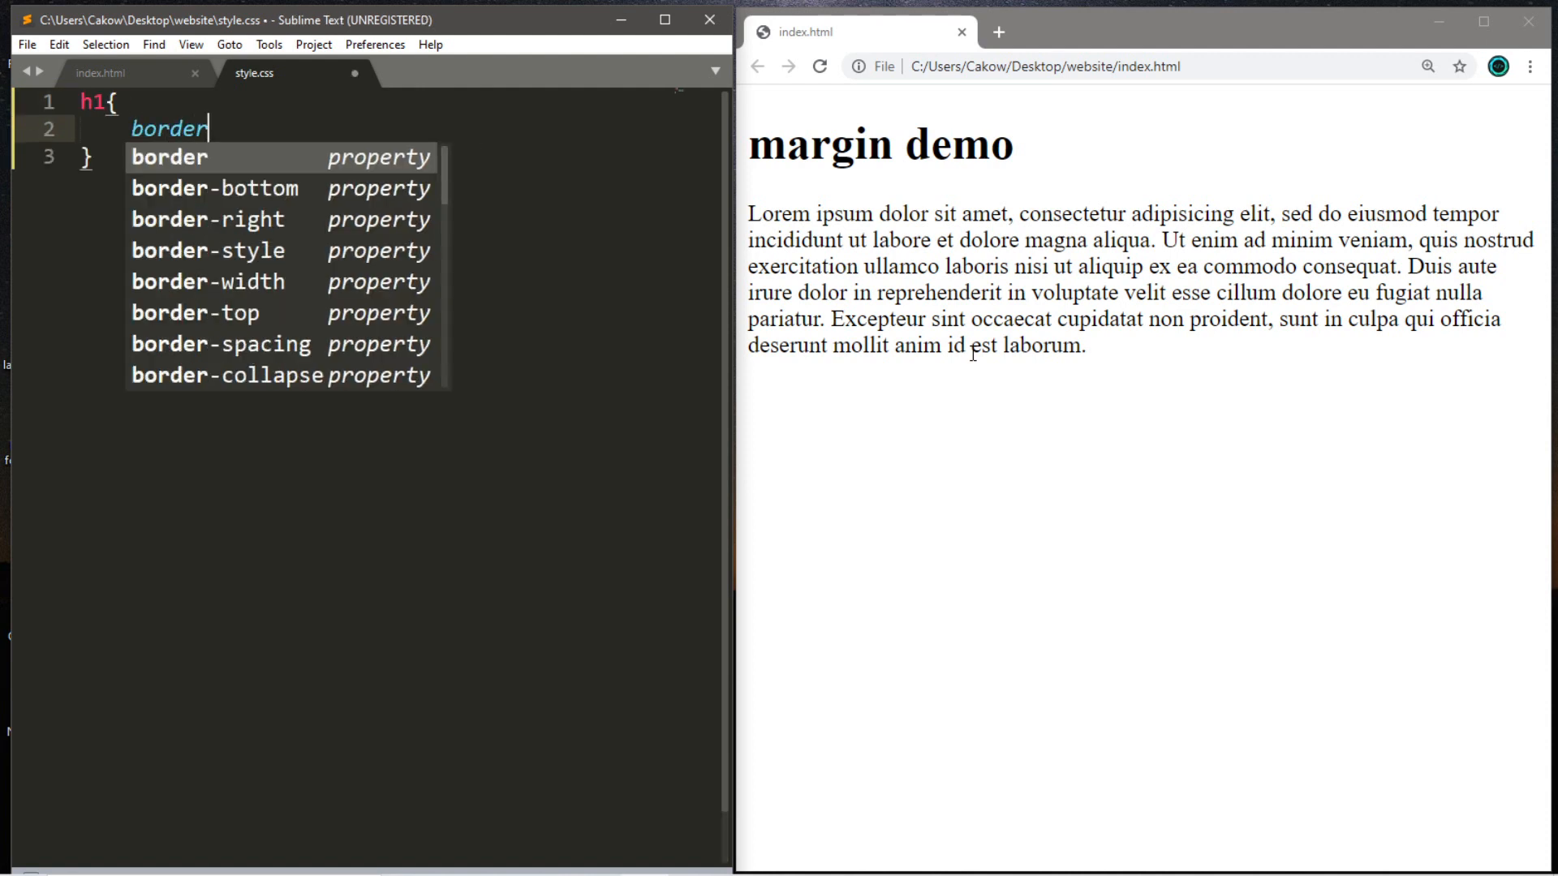
type(": 1px;")
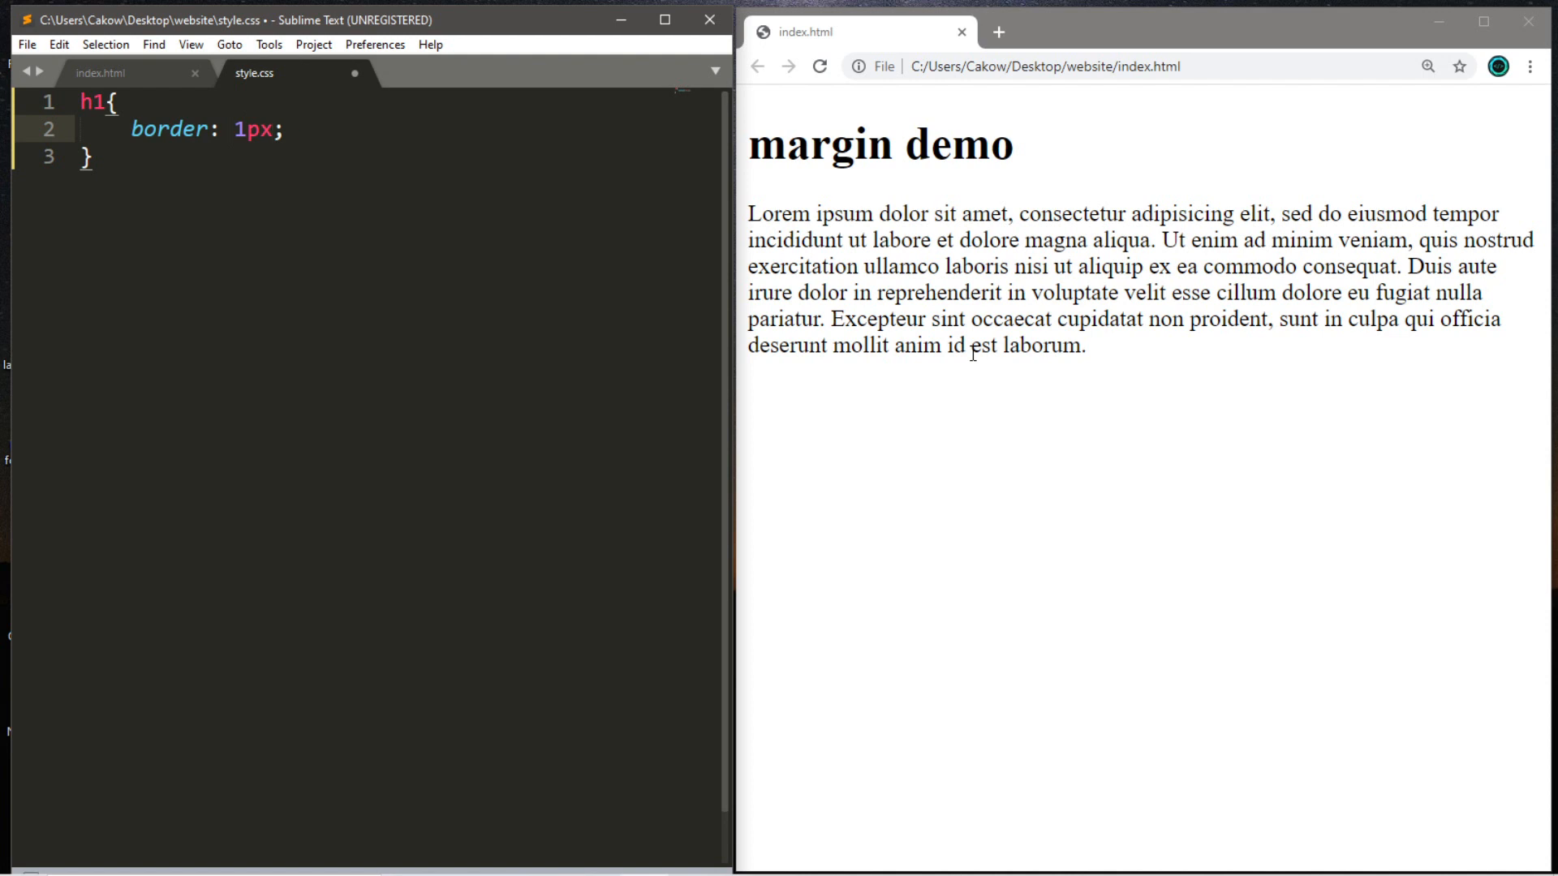
type("solid")
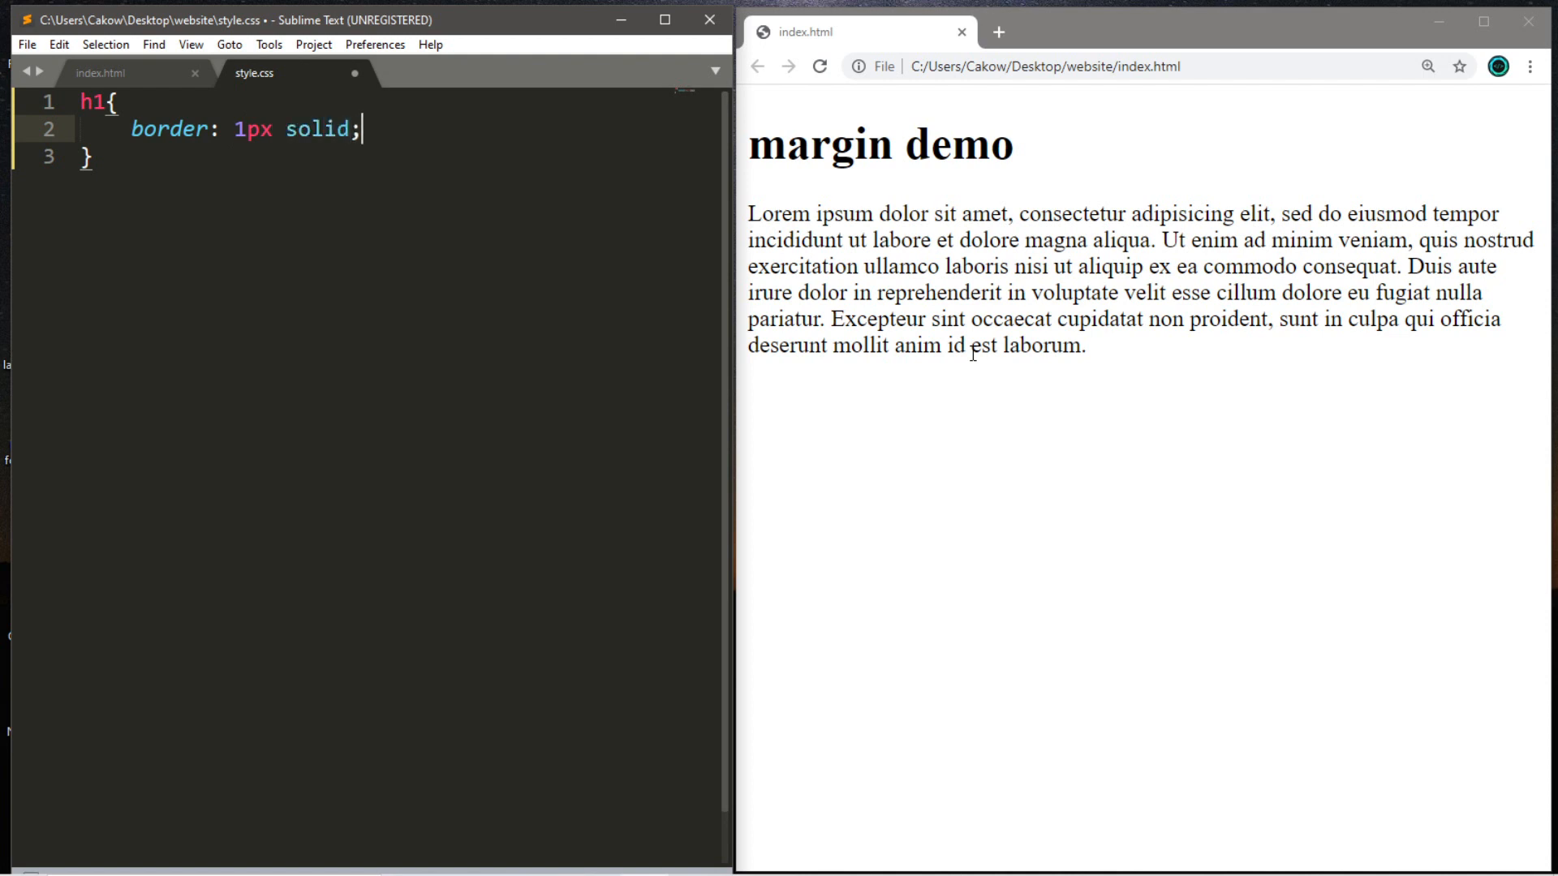
type("w")
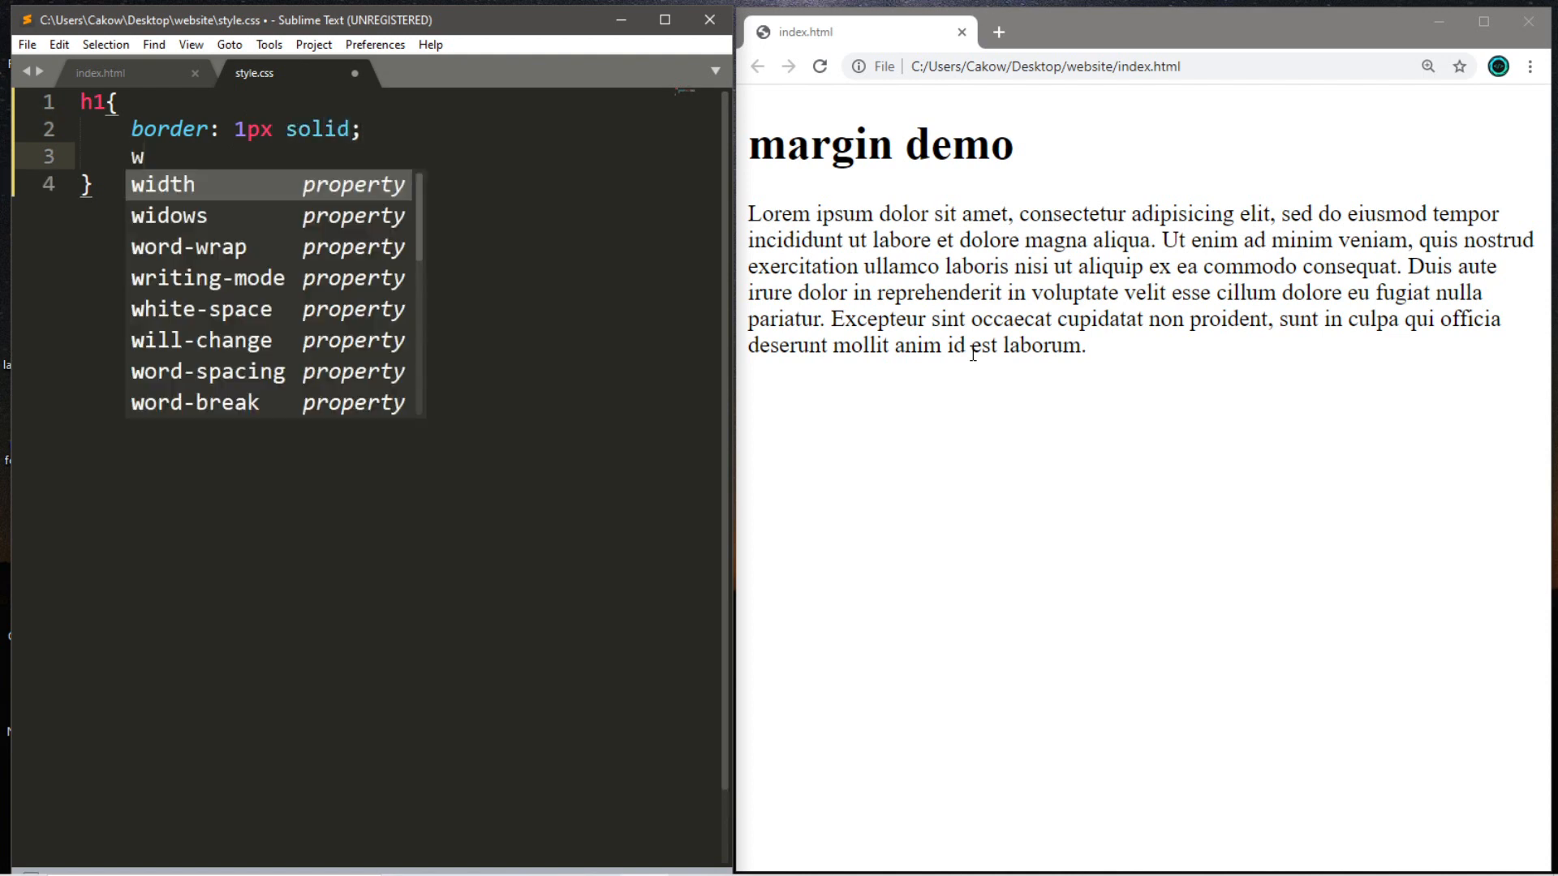
type("idth: 300p;")
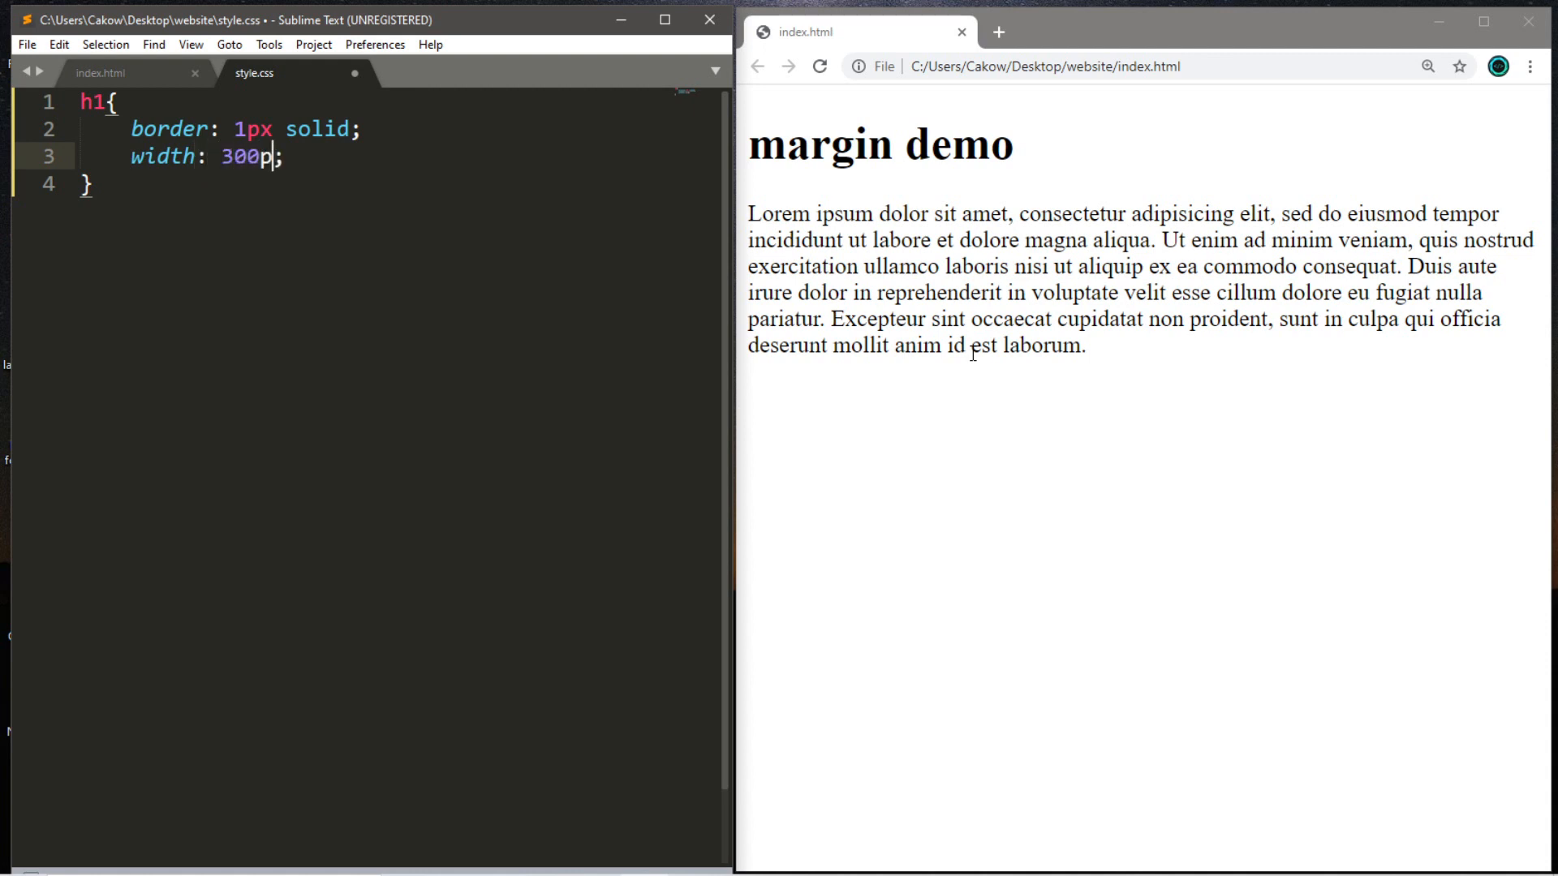
type("x")
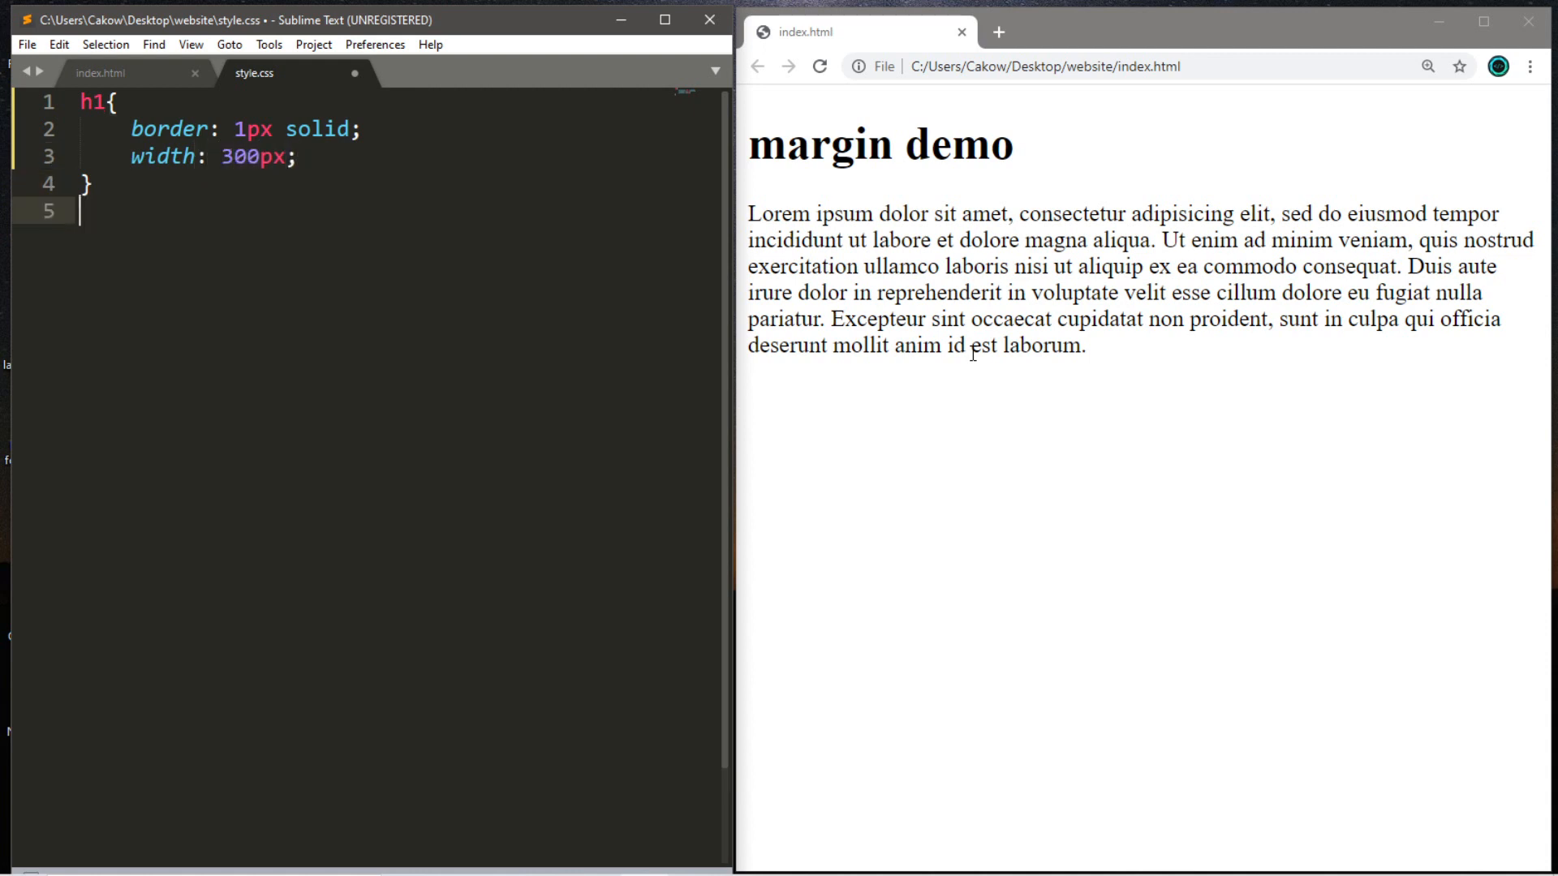
Write a p rule with a 1px solid border and 250px width
type("p{")
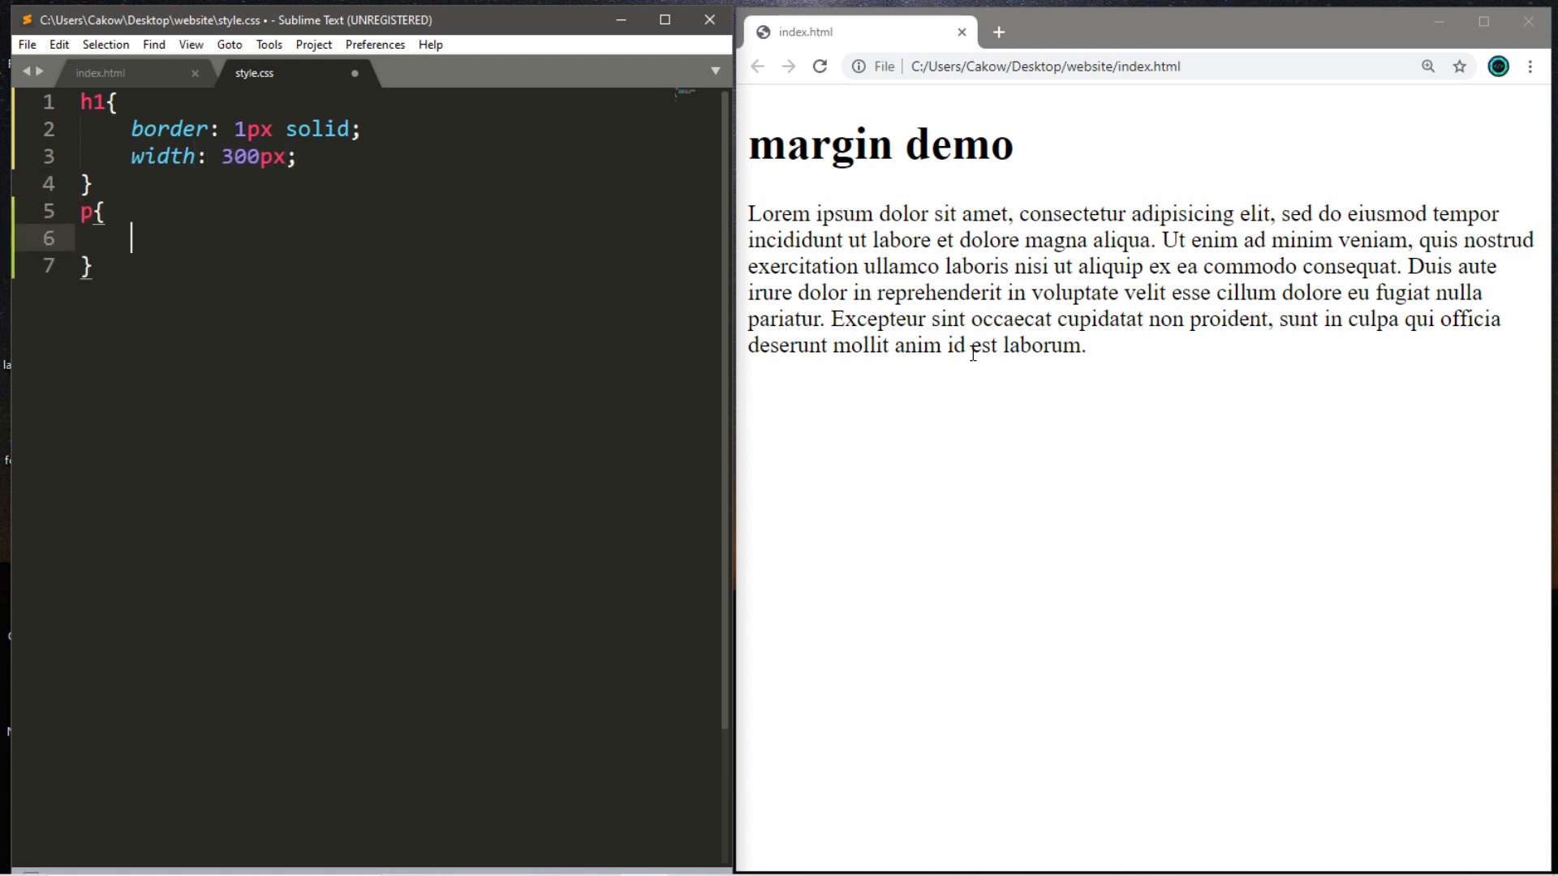
type("border: ;")
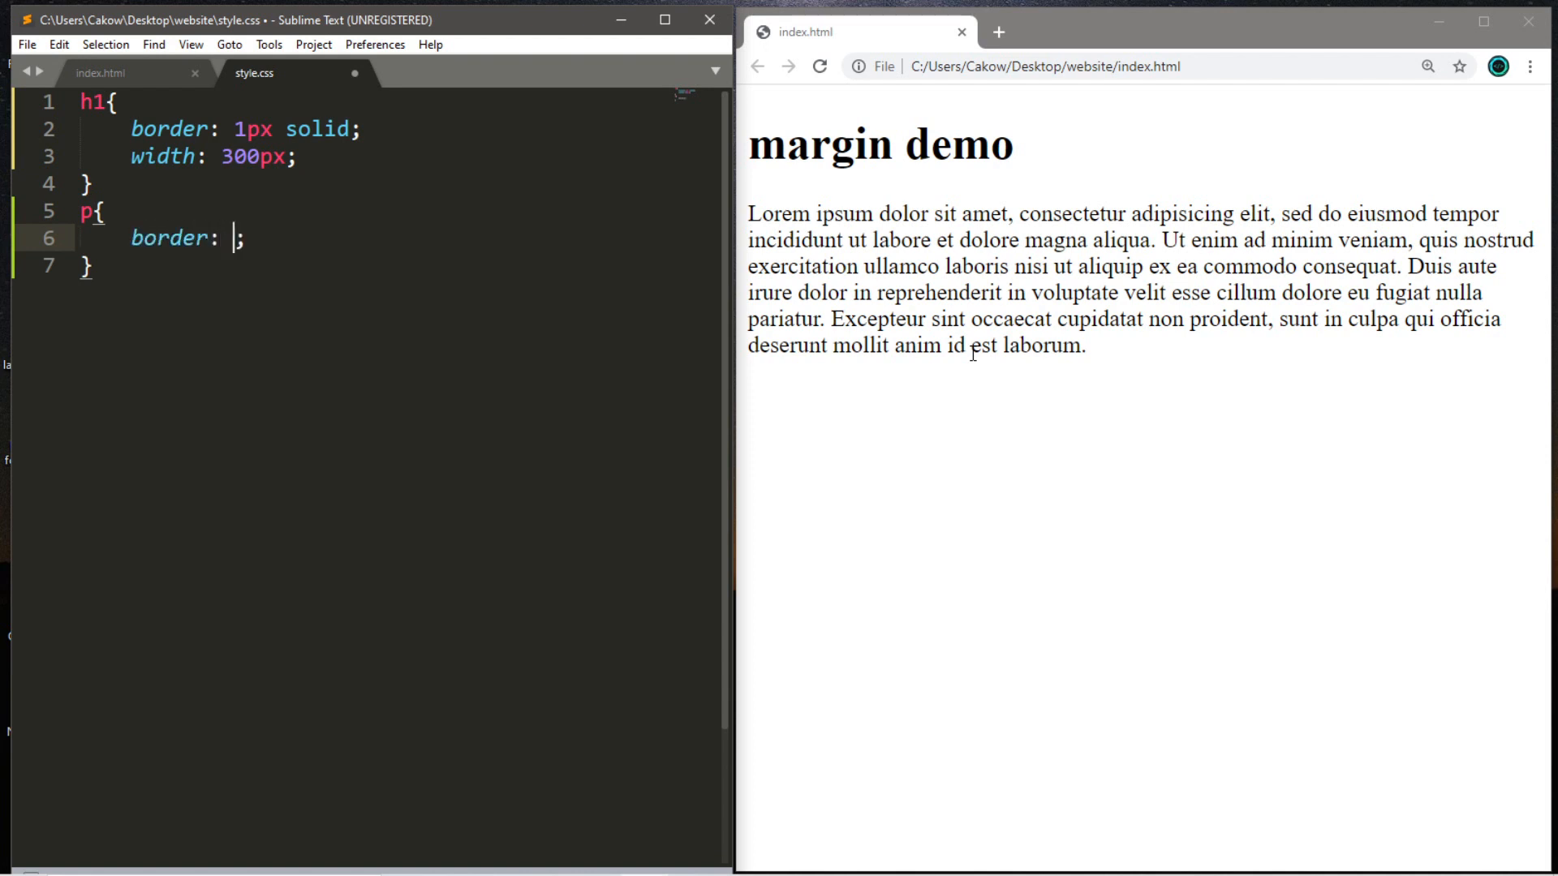
type("1px s")
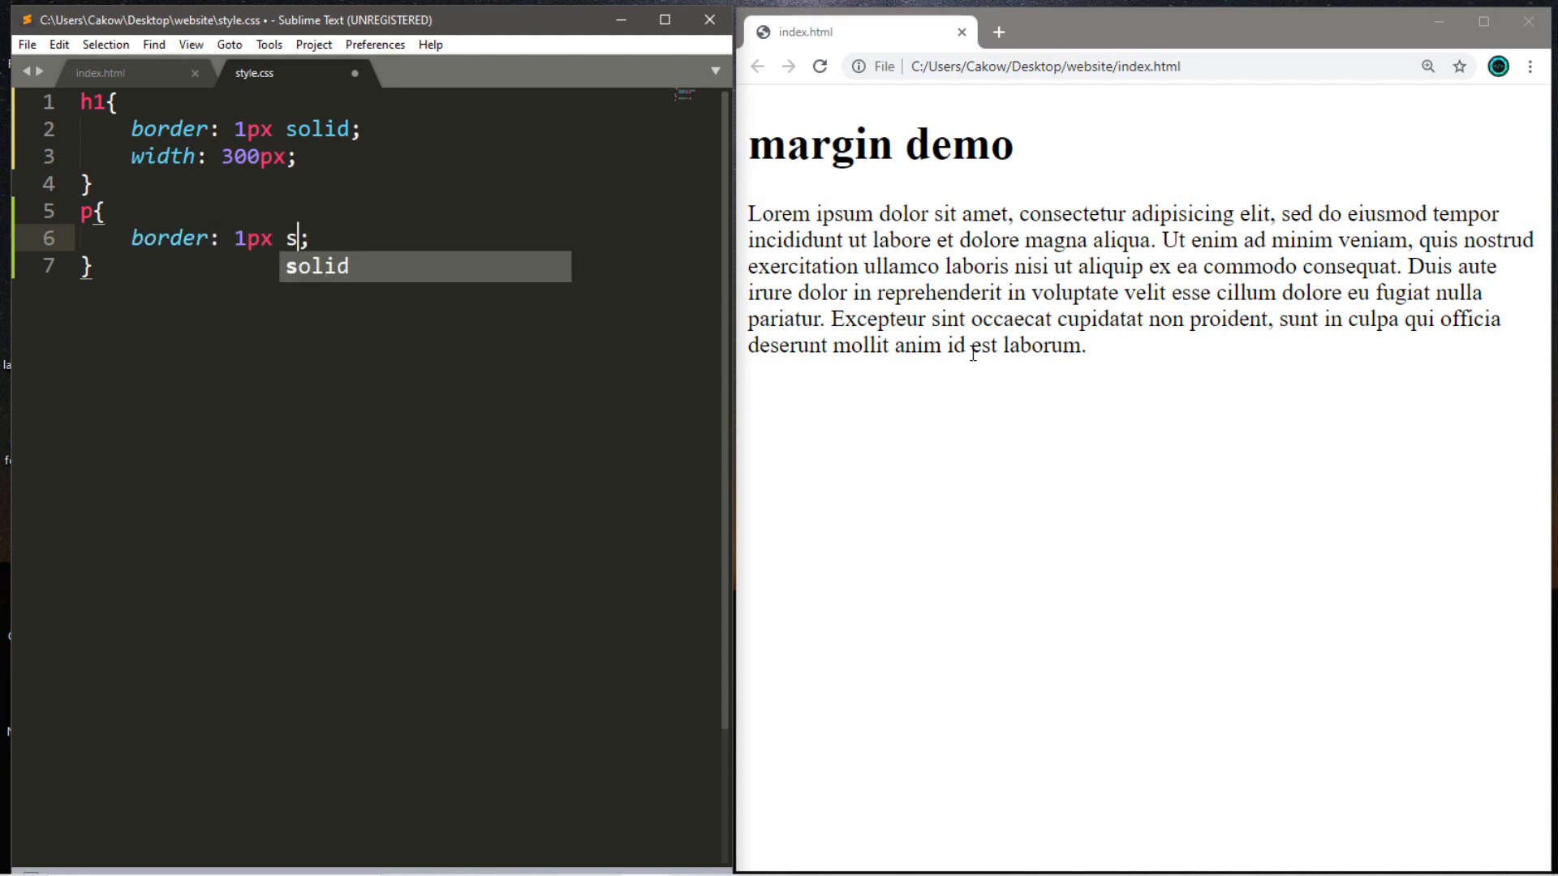
key("Enter")
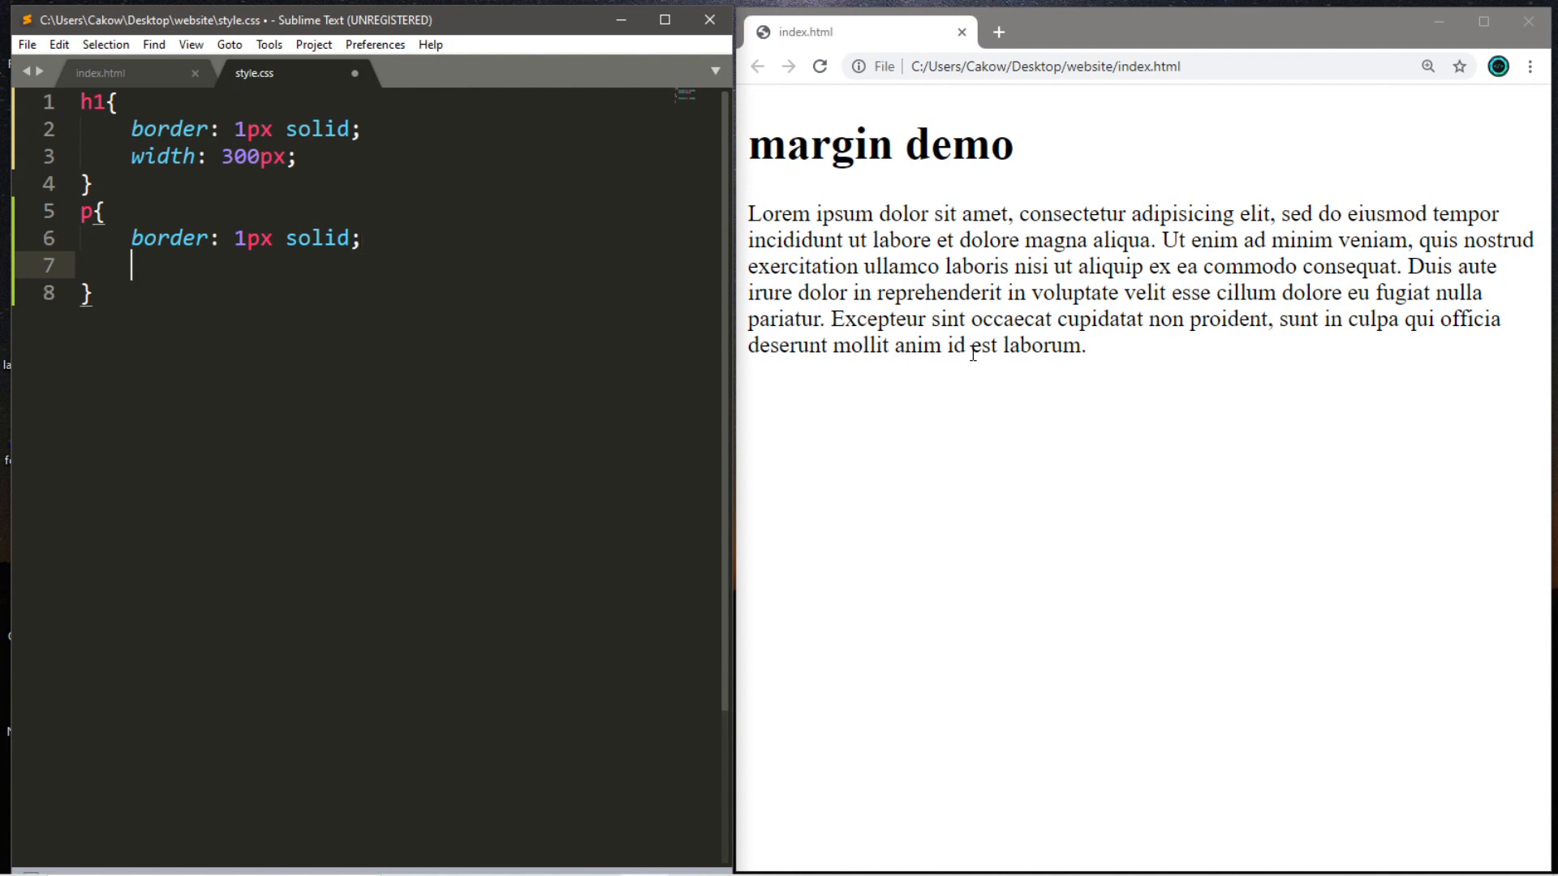
type("width:;")
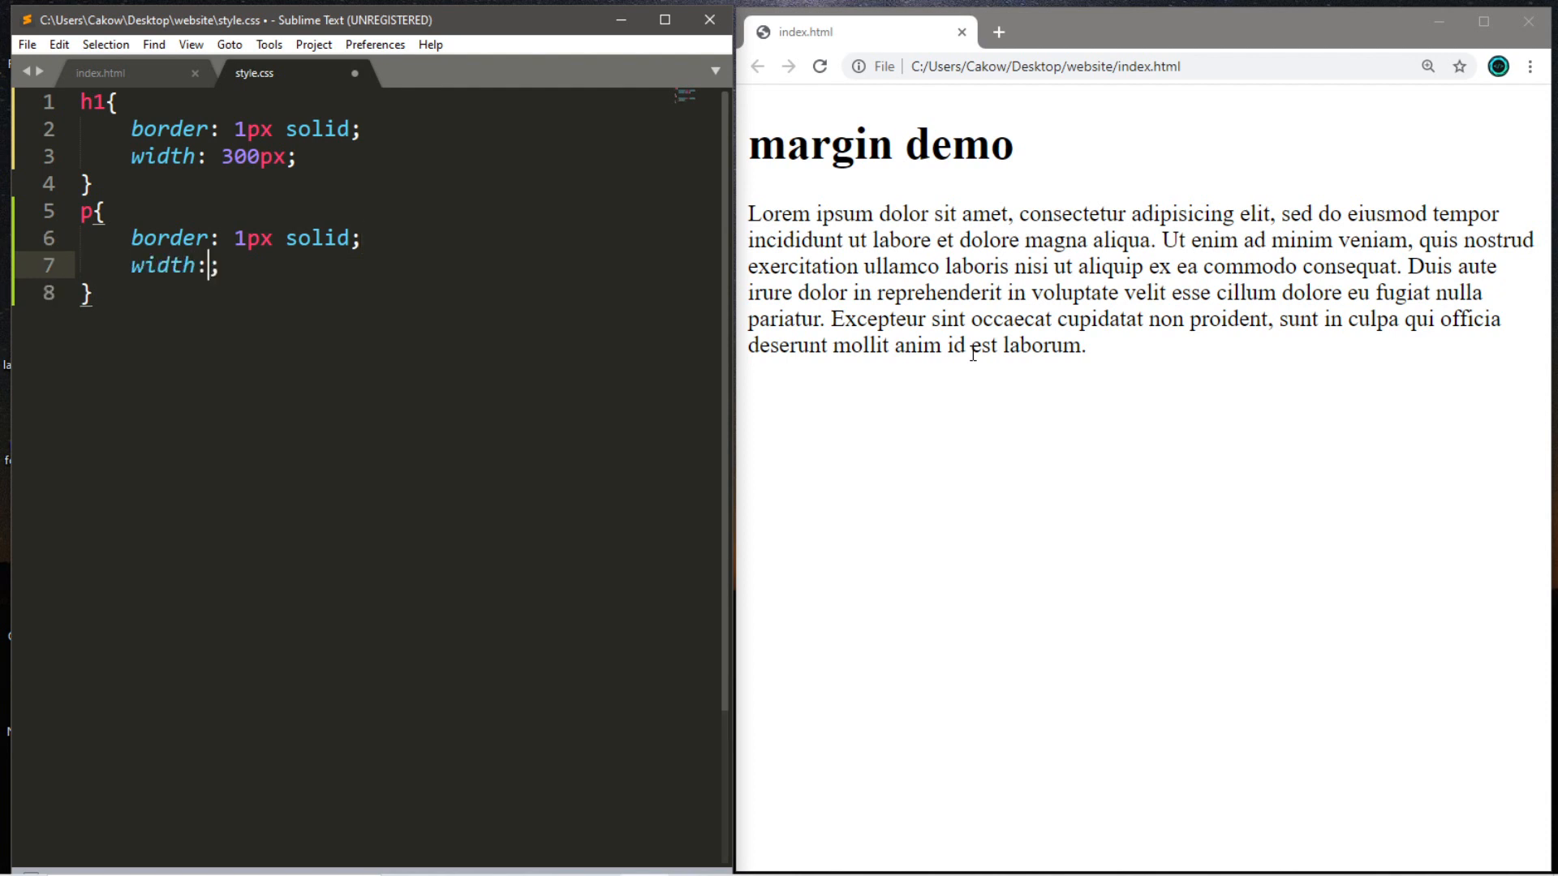
type("250px")
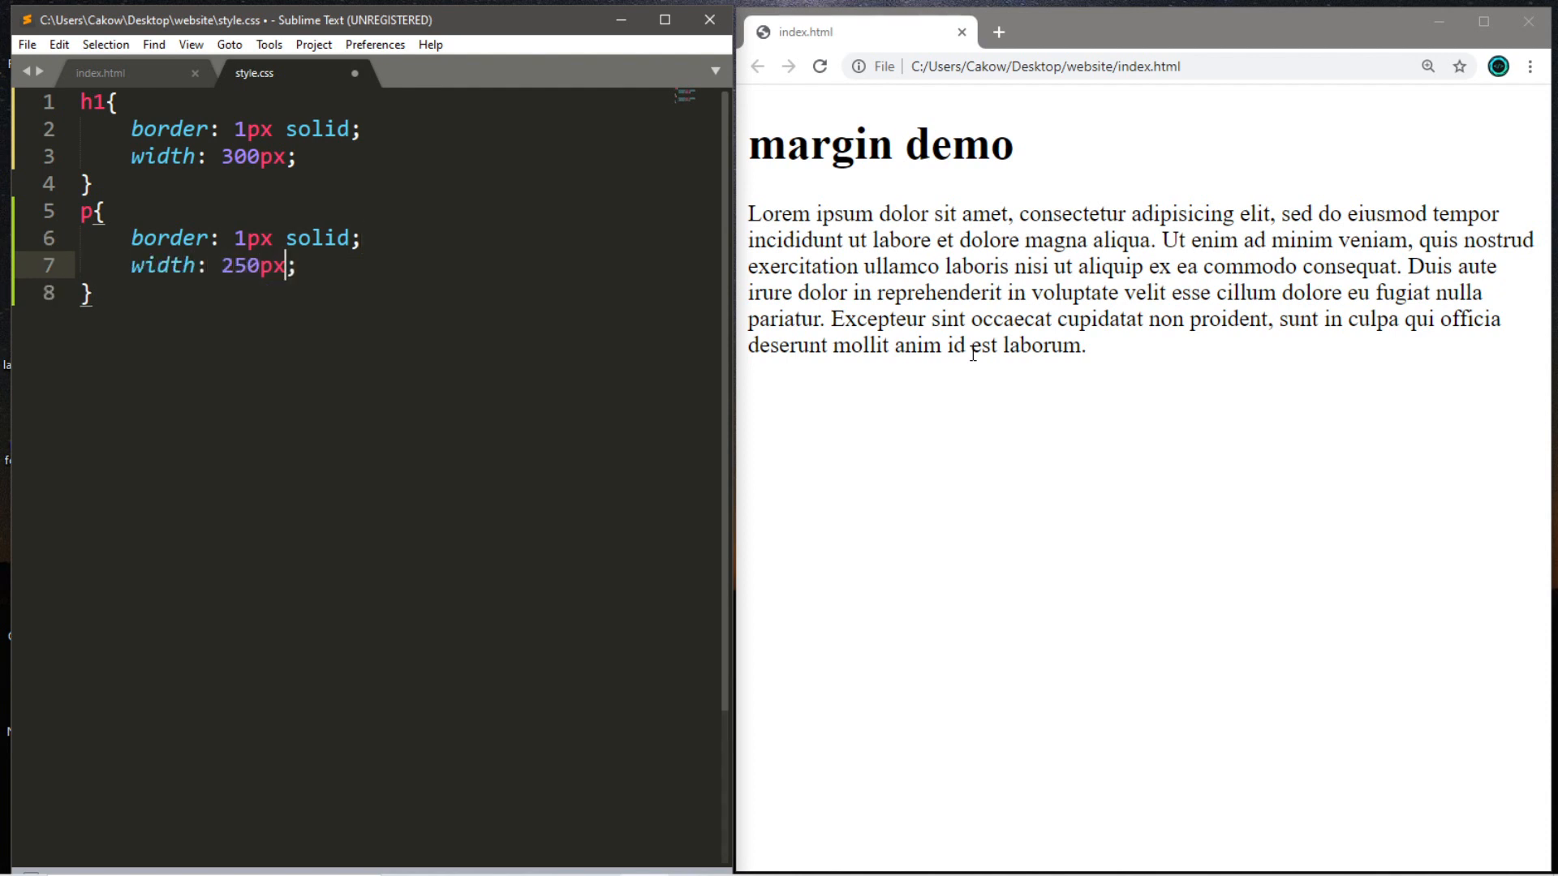
Reload the Chrome preview to show the bordered heading and 250px paragraph
left_click(818, 66)
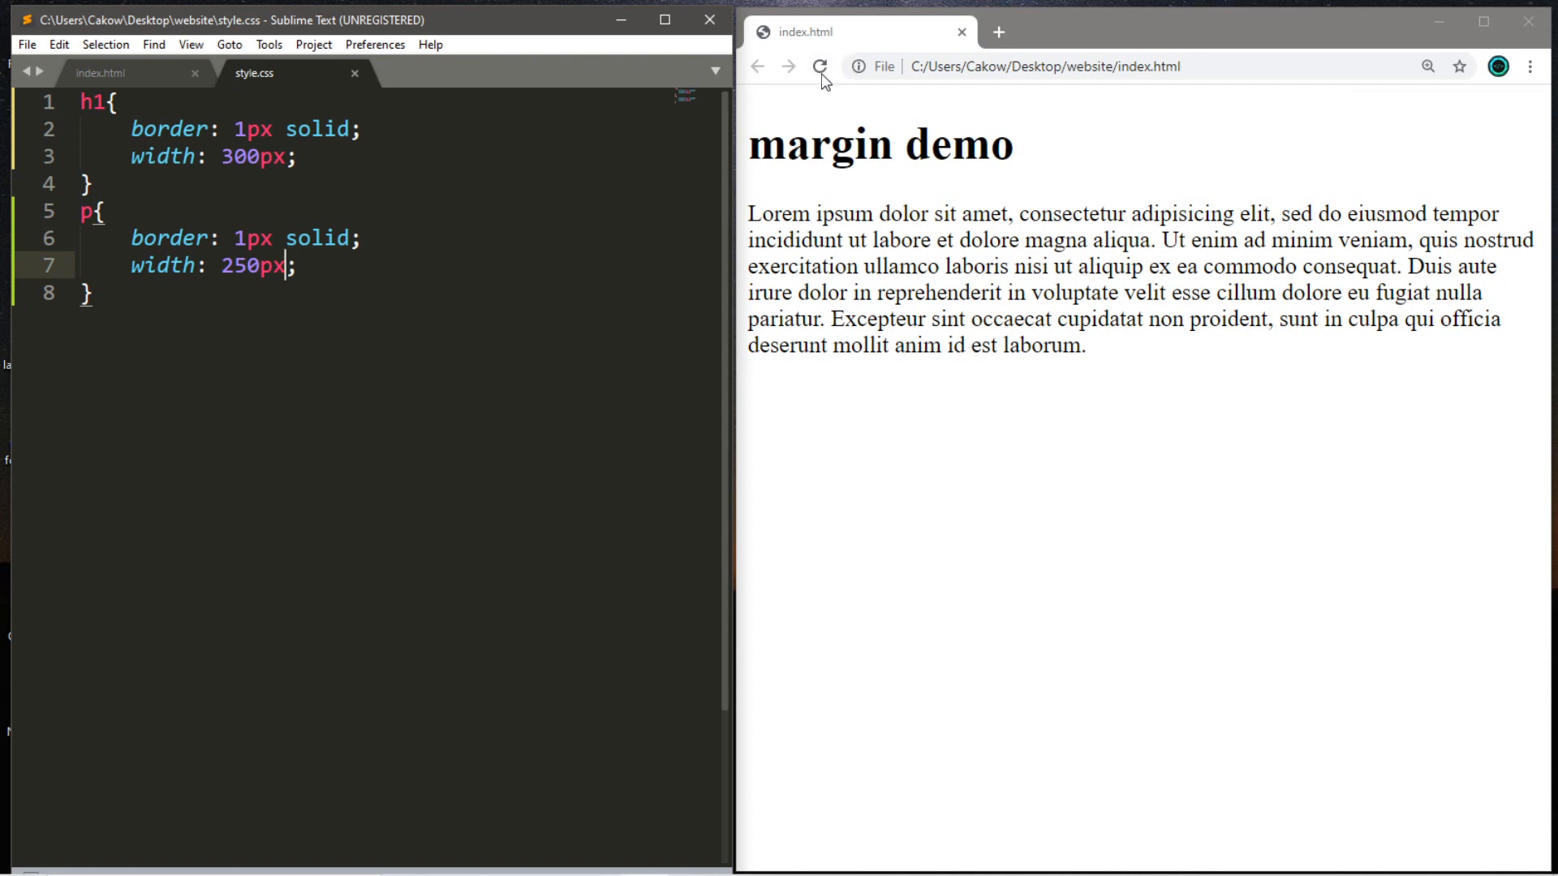
left_click(818, 66)
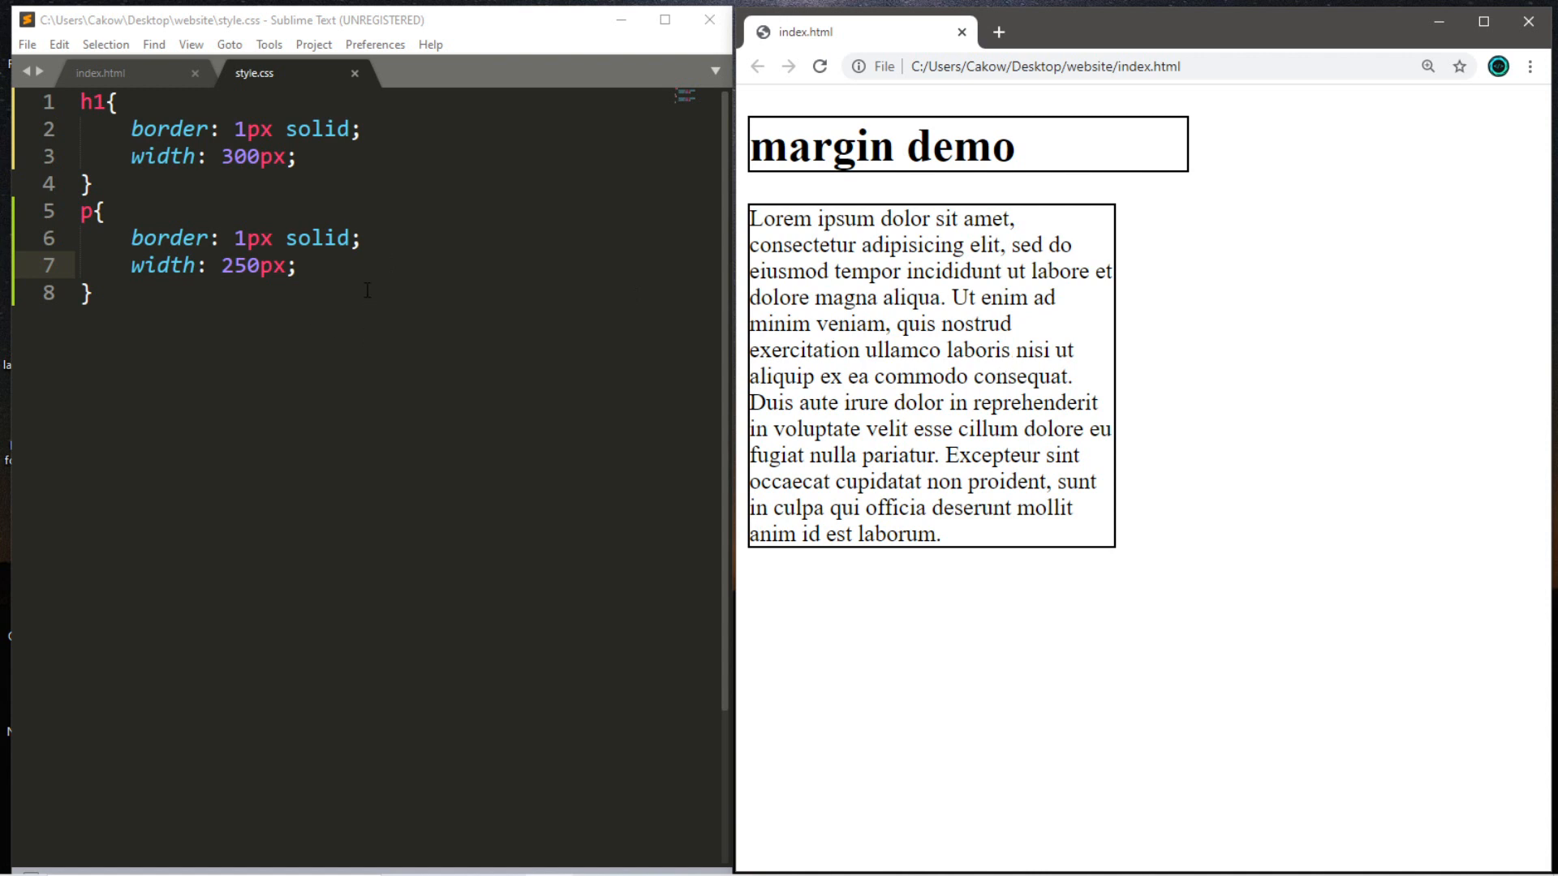
Add padding: 25px to the p rule
key("enter")
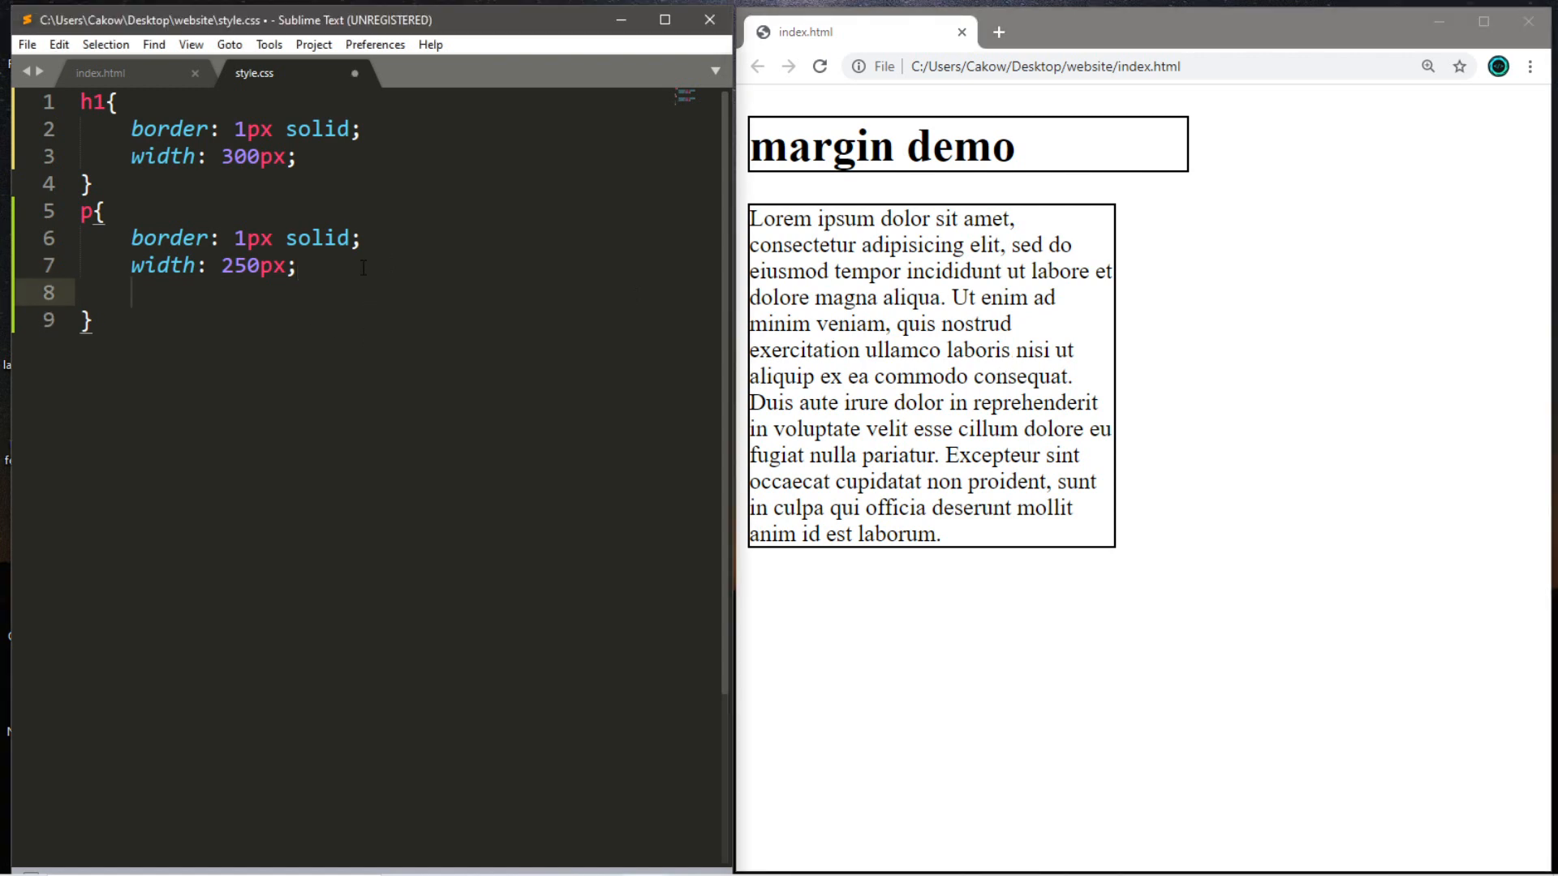
type("padding: ;")
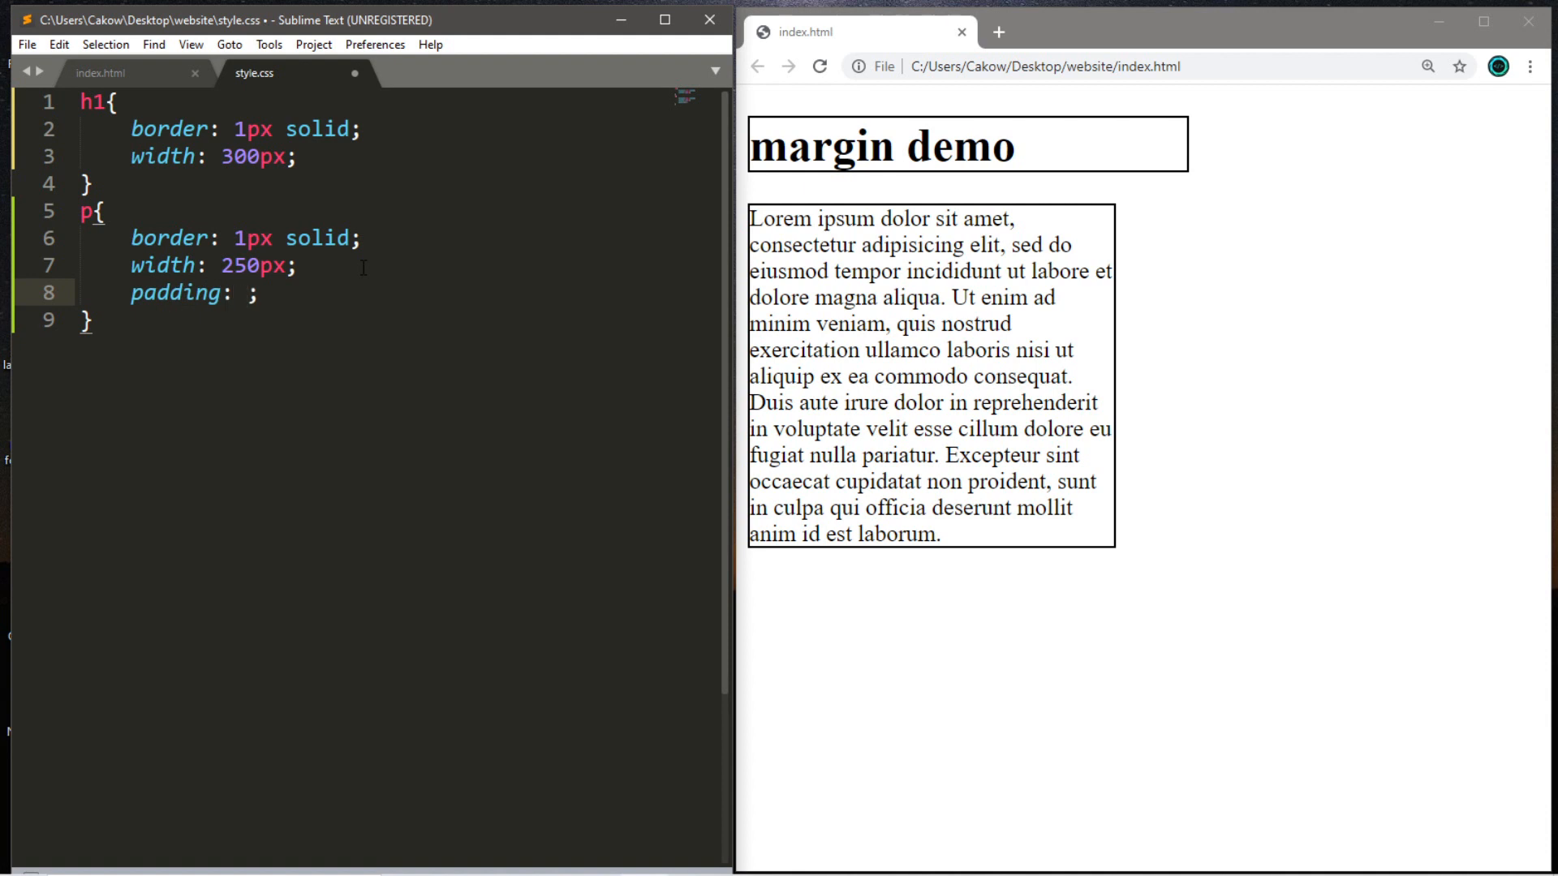
type("25px")
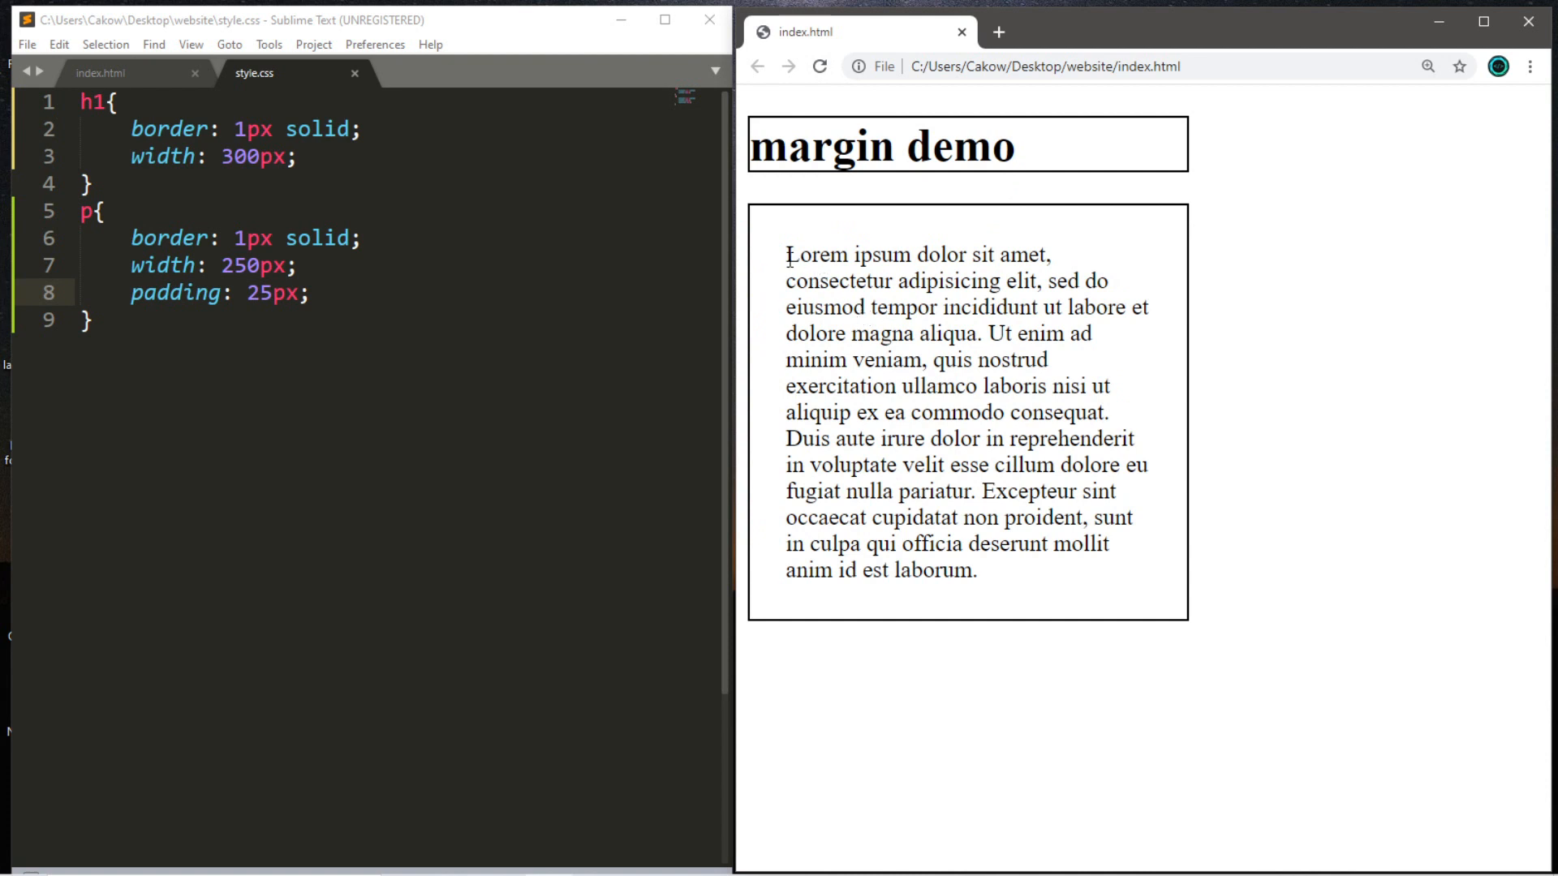
left_click_drag(787, 255, 976, 571)
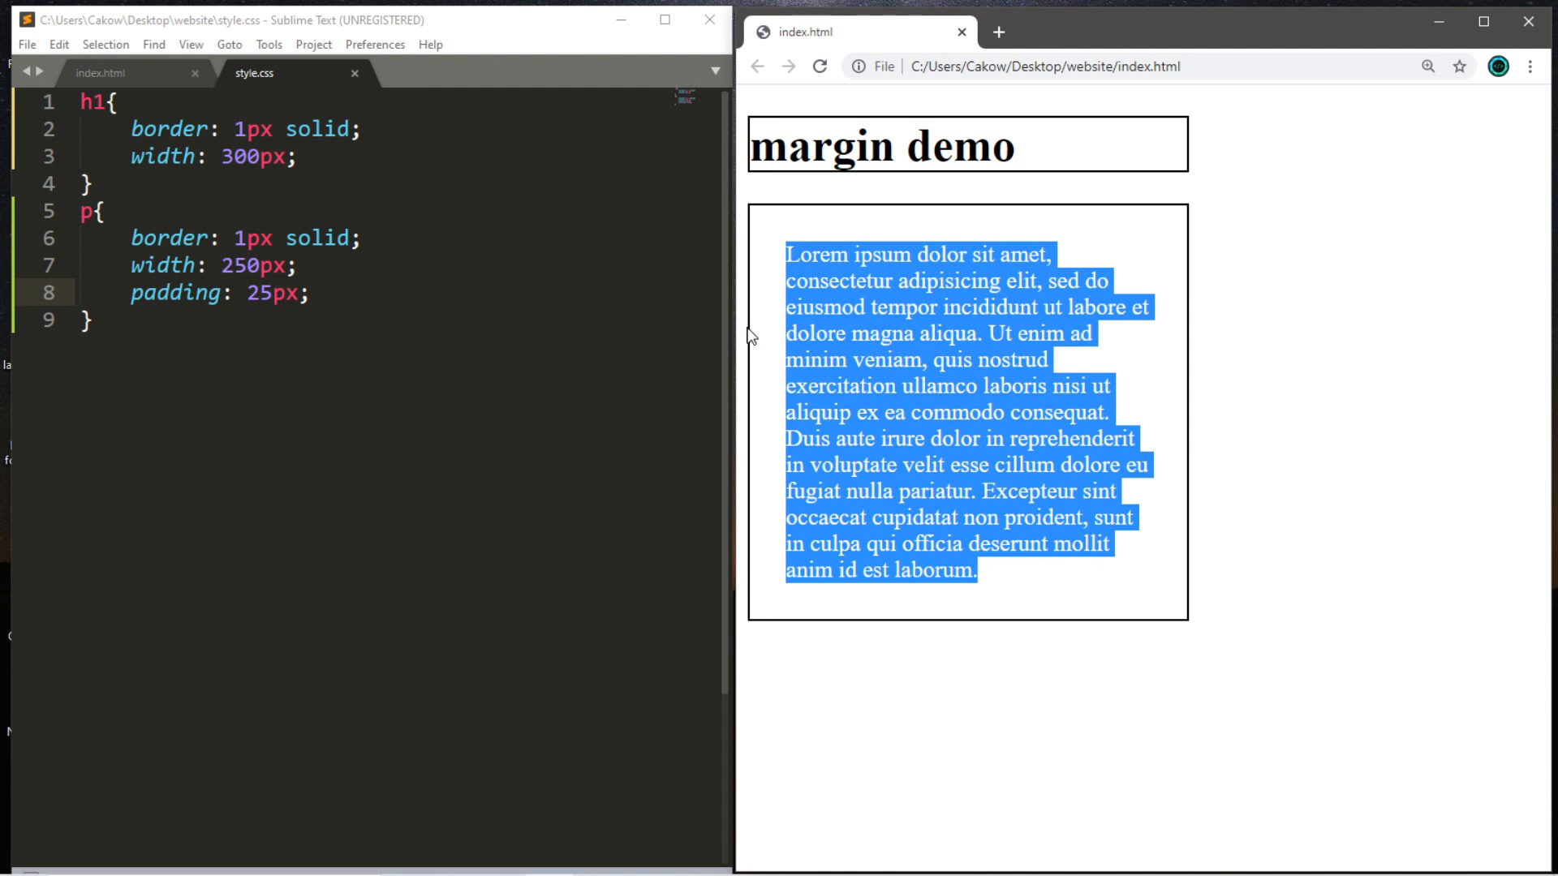
left_click(809, 222)
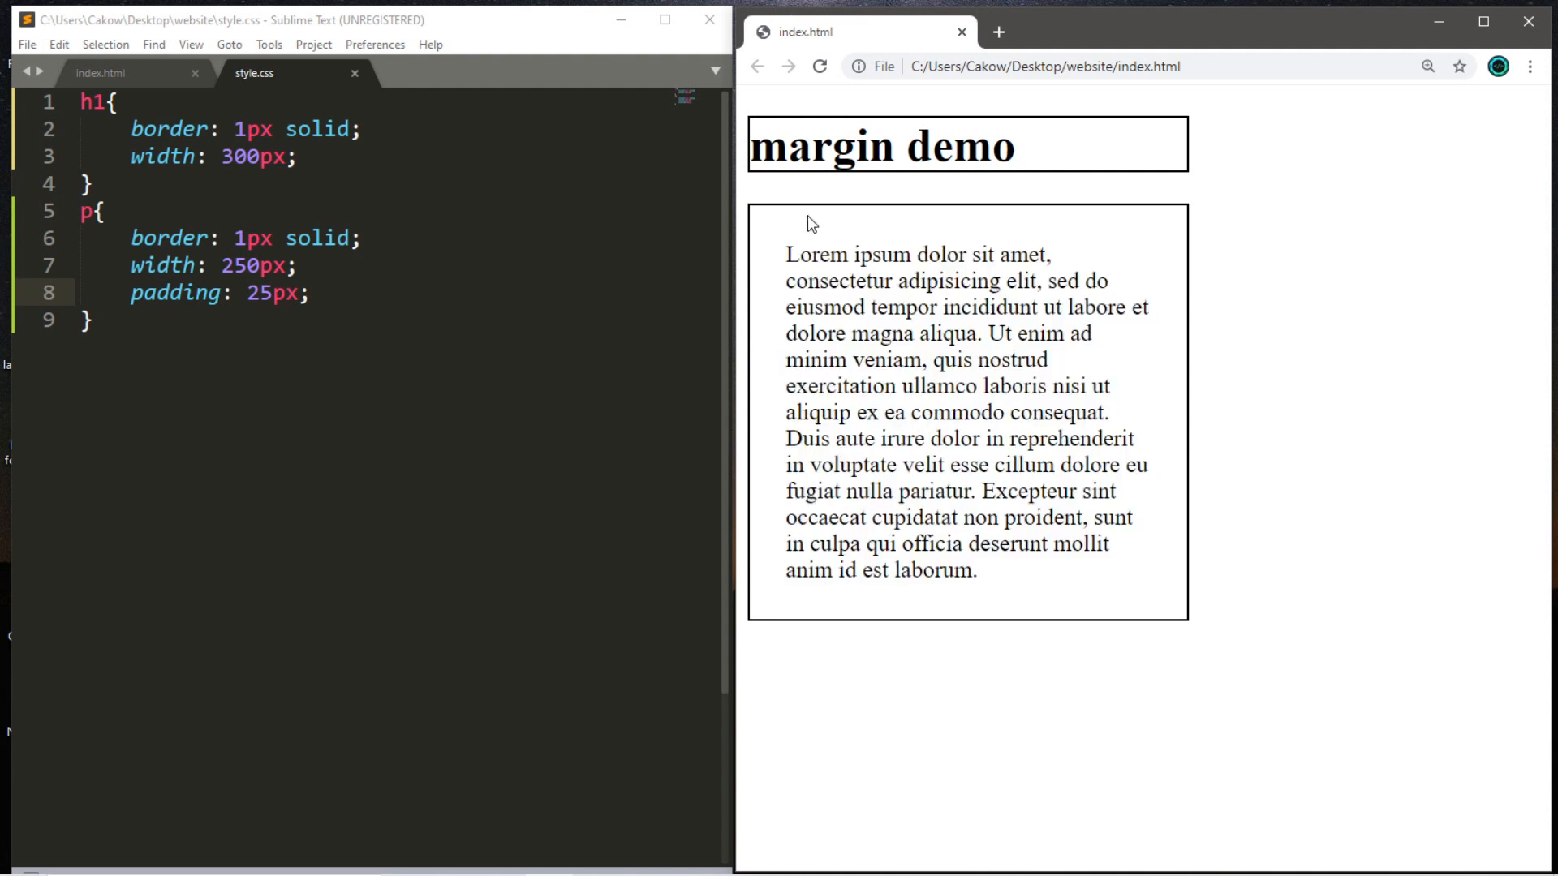
mouse_move(784, 301)
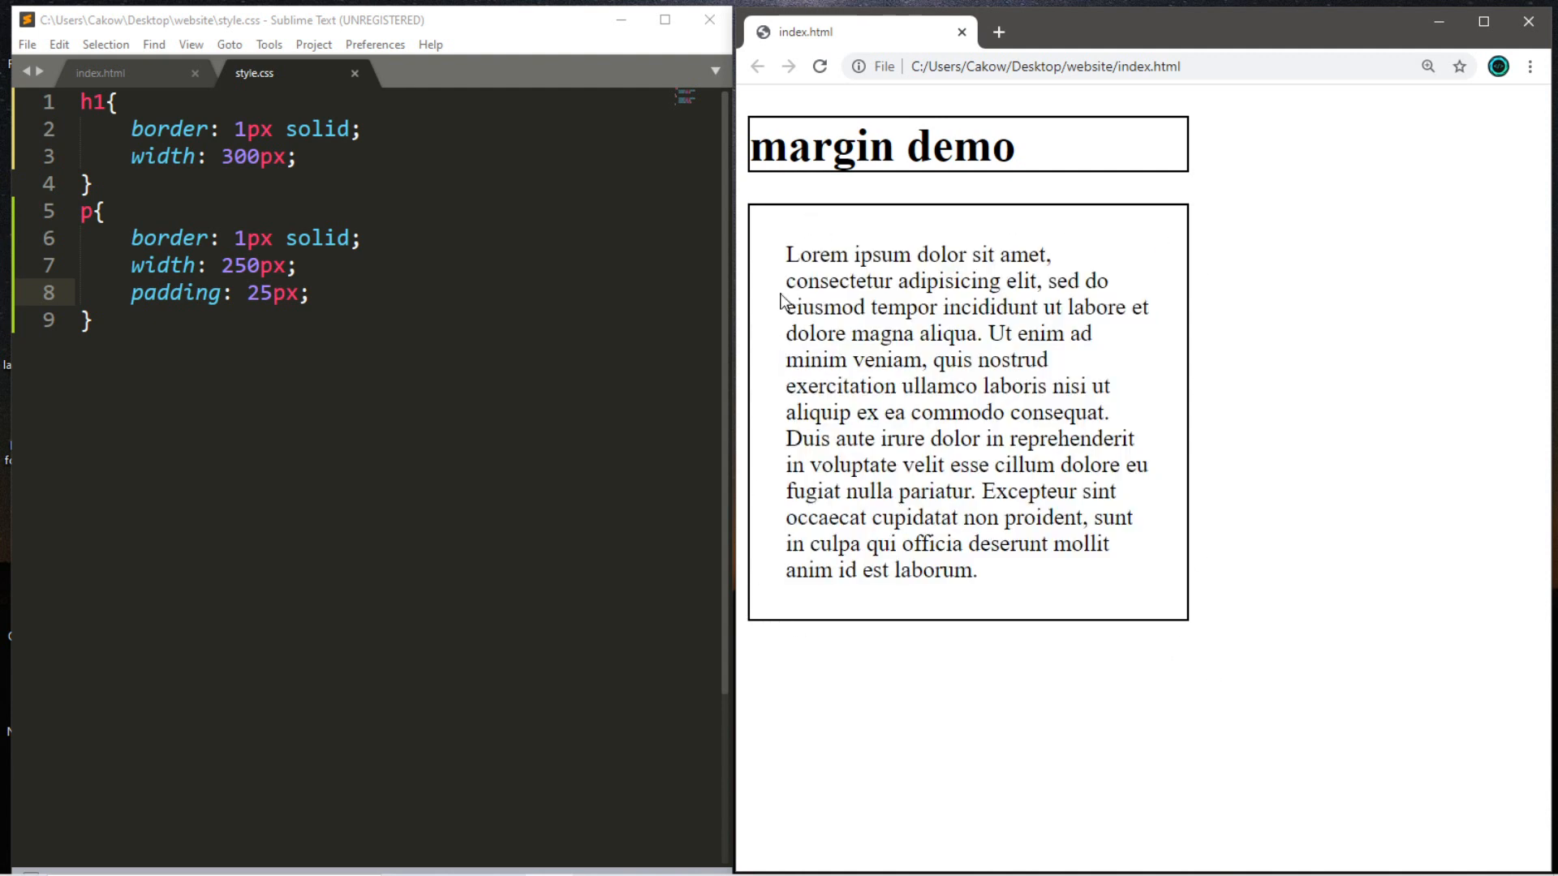
left_click_drag(970, 516, 977, 571)
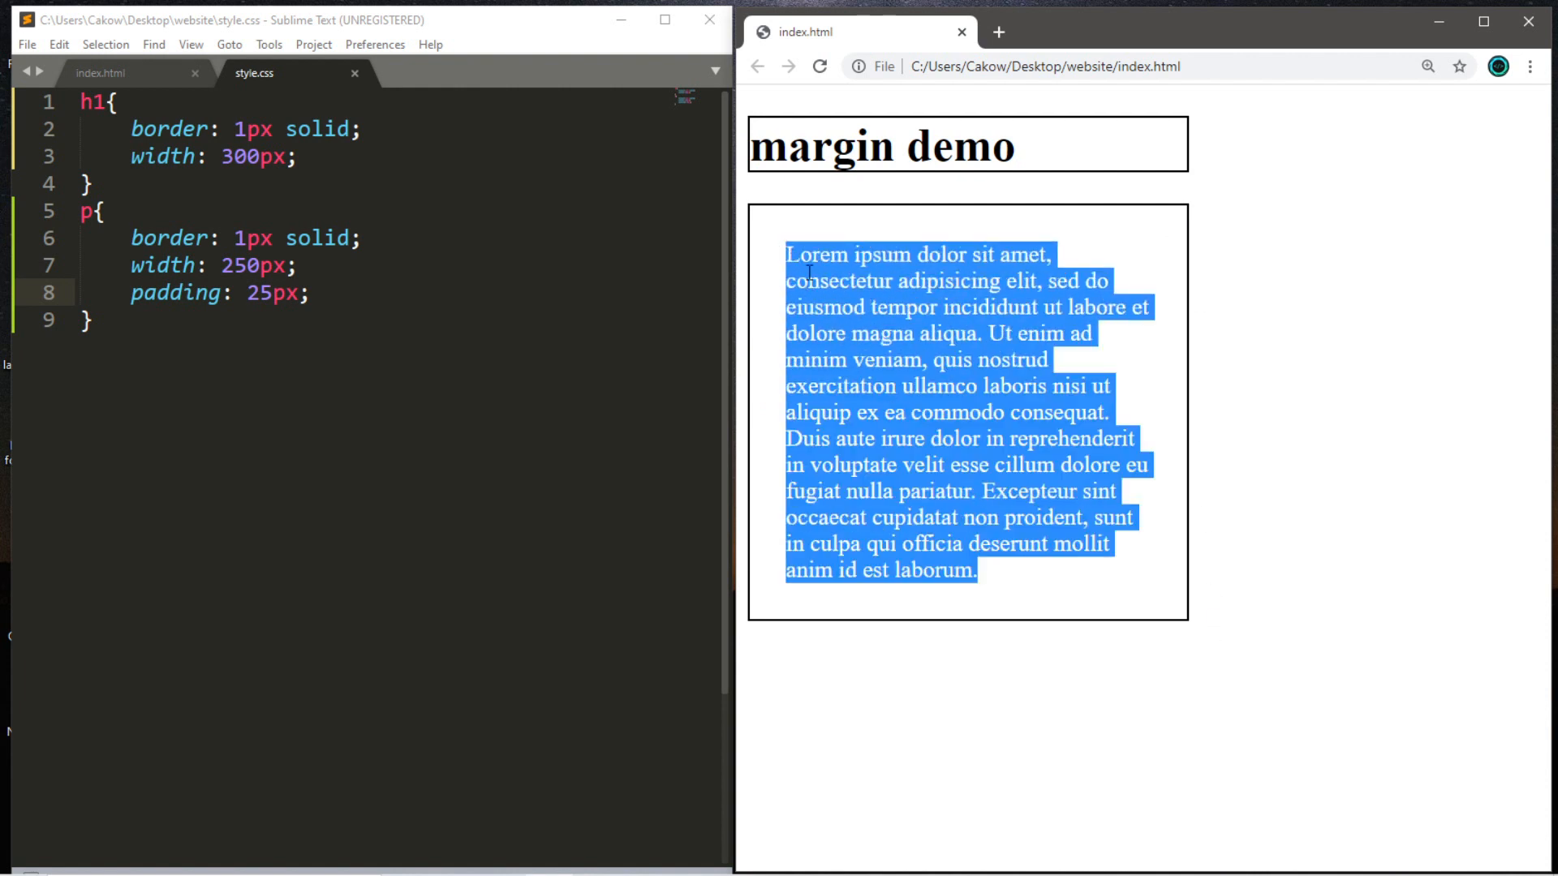
mouse_move(1089, 583)
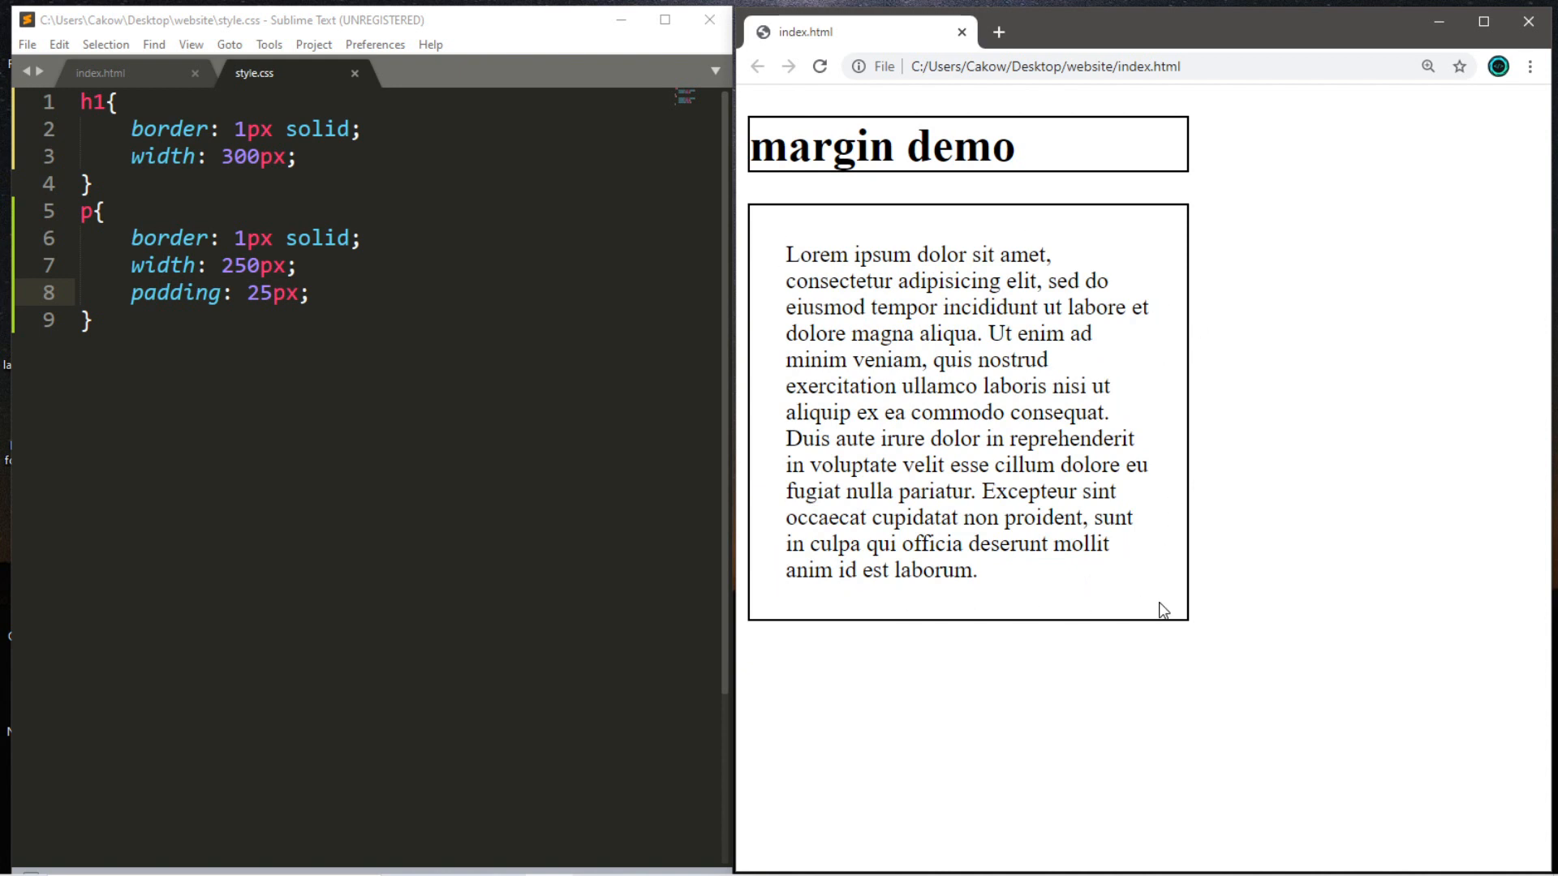
mouse_move(1172, 614)
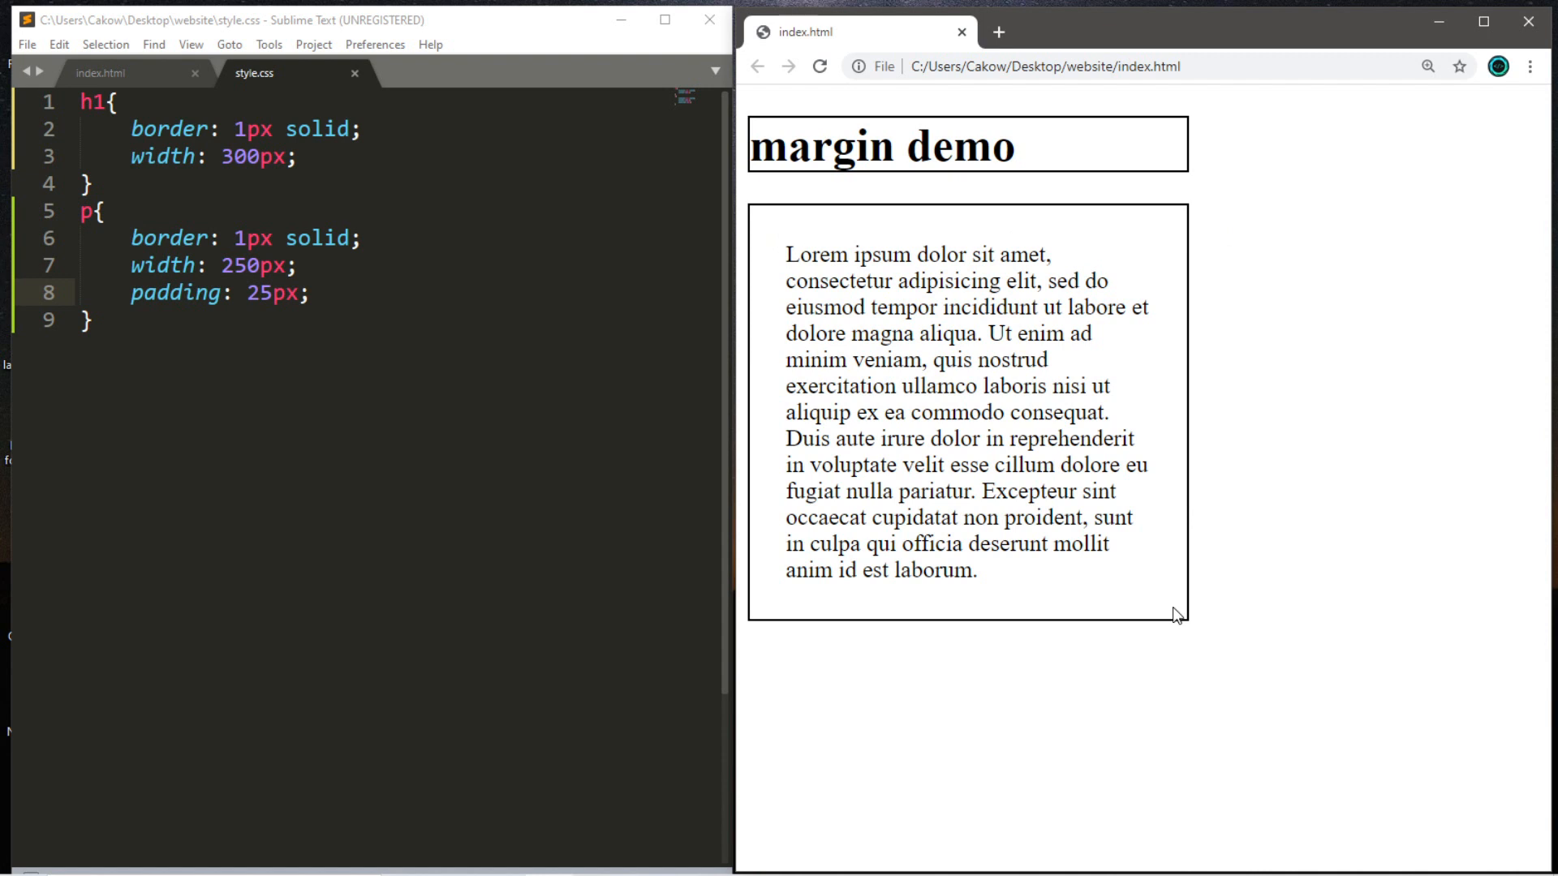
mouse_move(1066, 352)
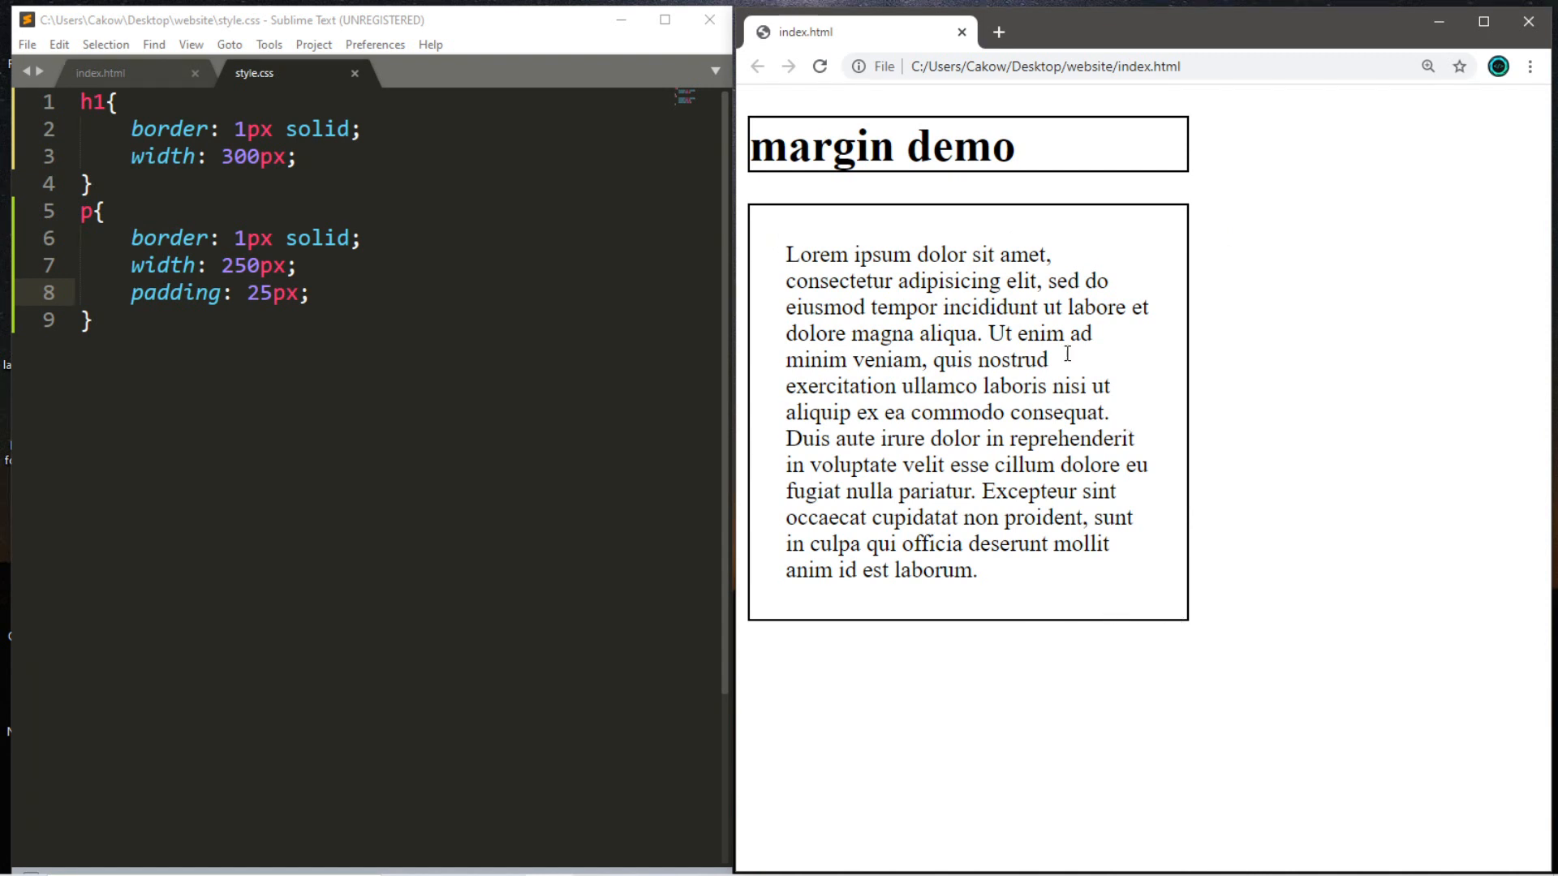
mouse_move(1210, 291)
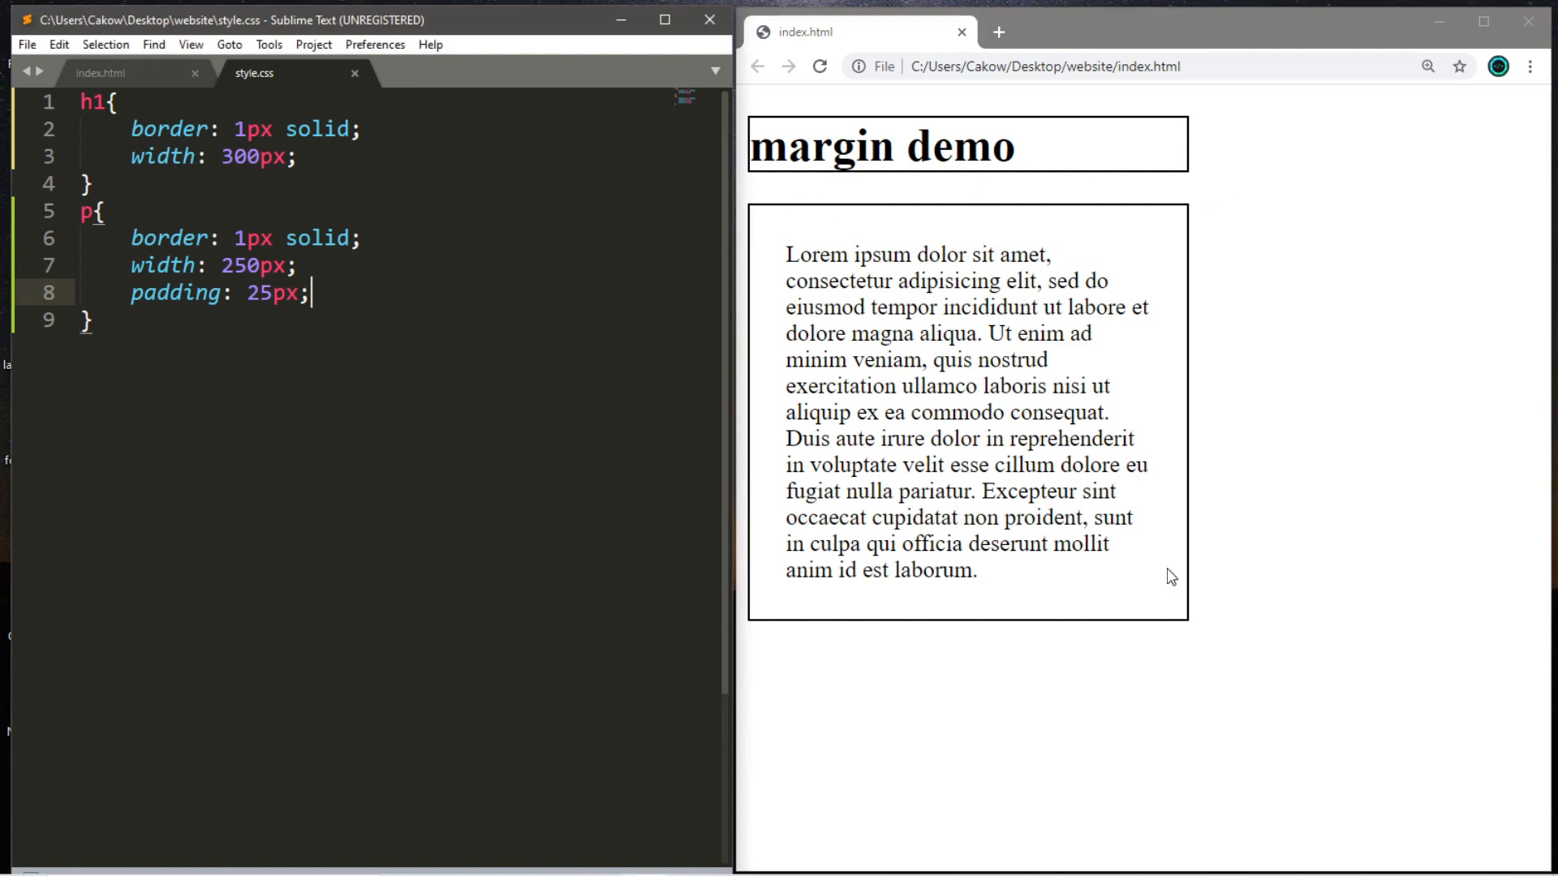
Add margin: 25px to the p rule and reload the Chrome preview
key("Enter")
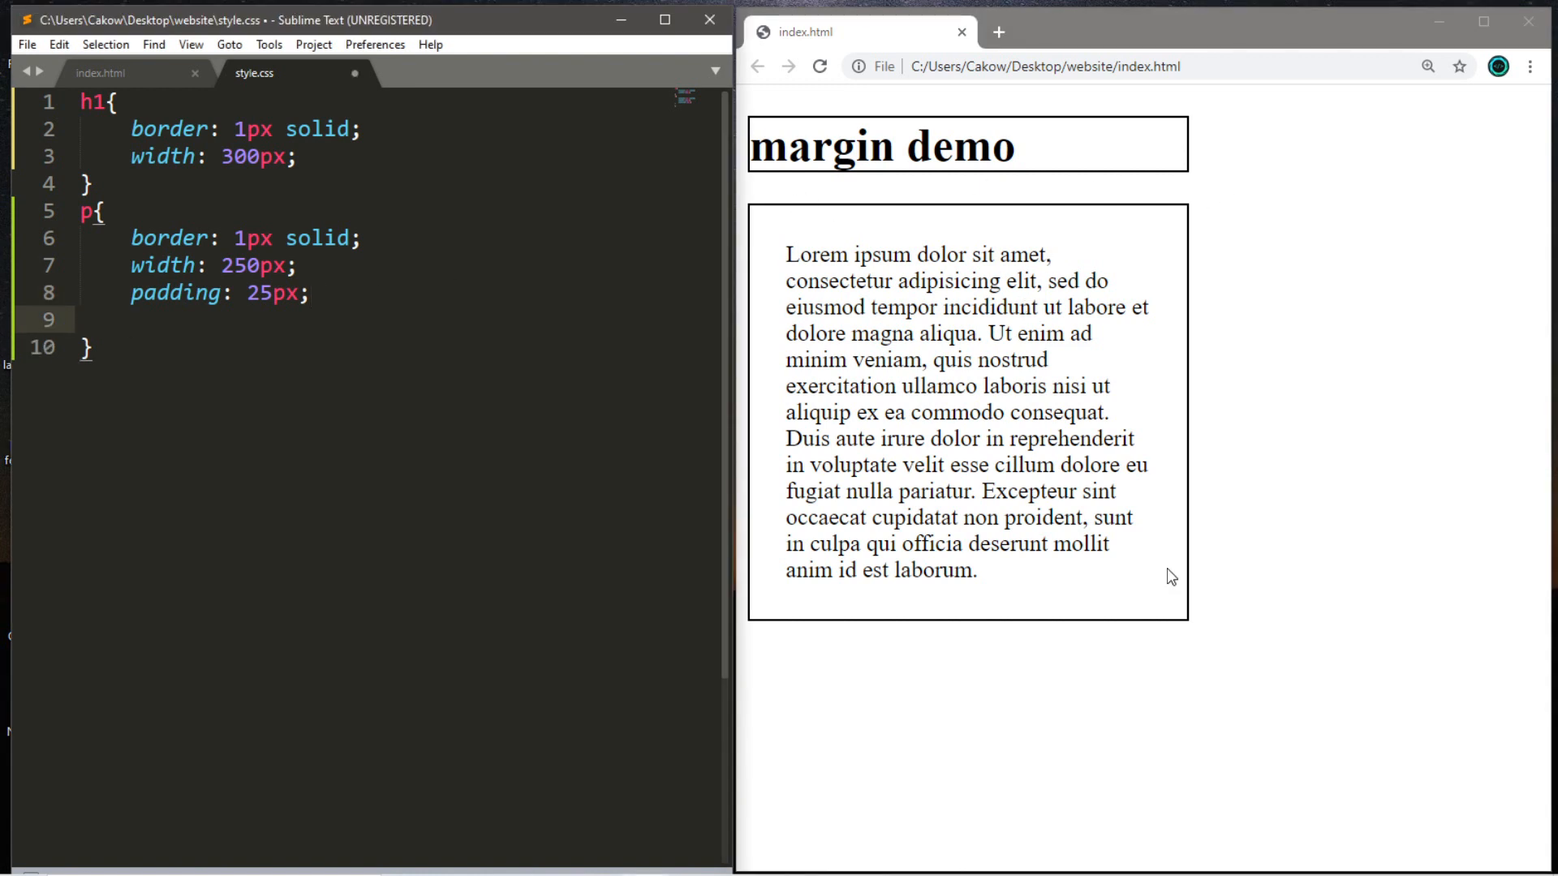
type("margin: ;")
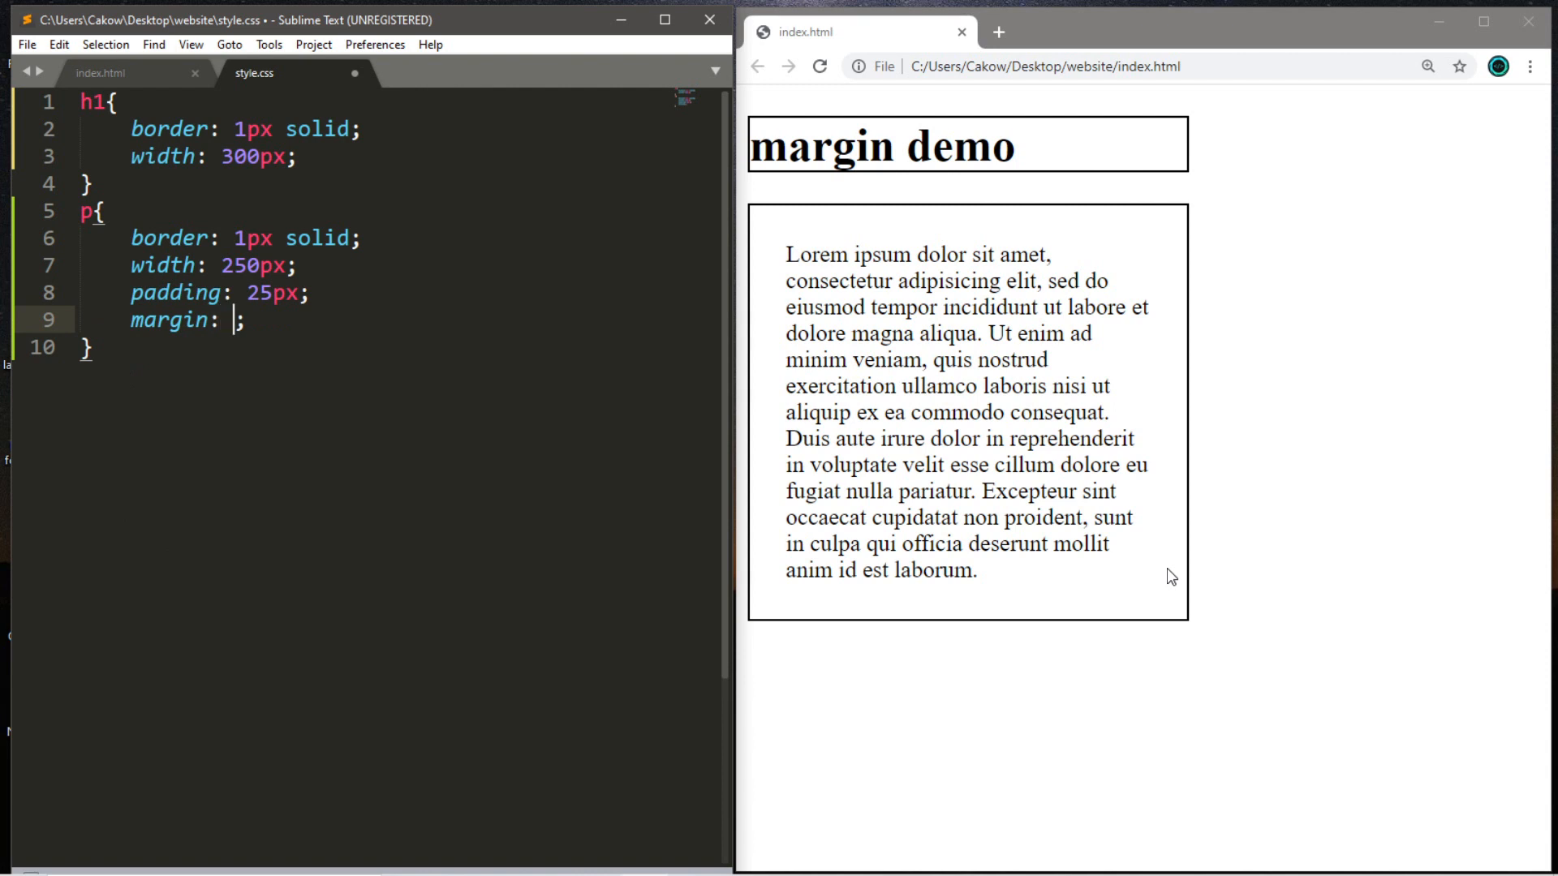
type("25px")
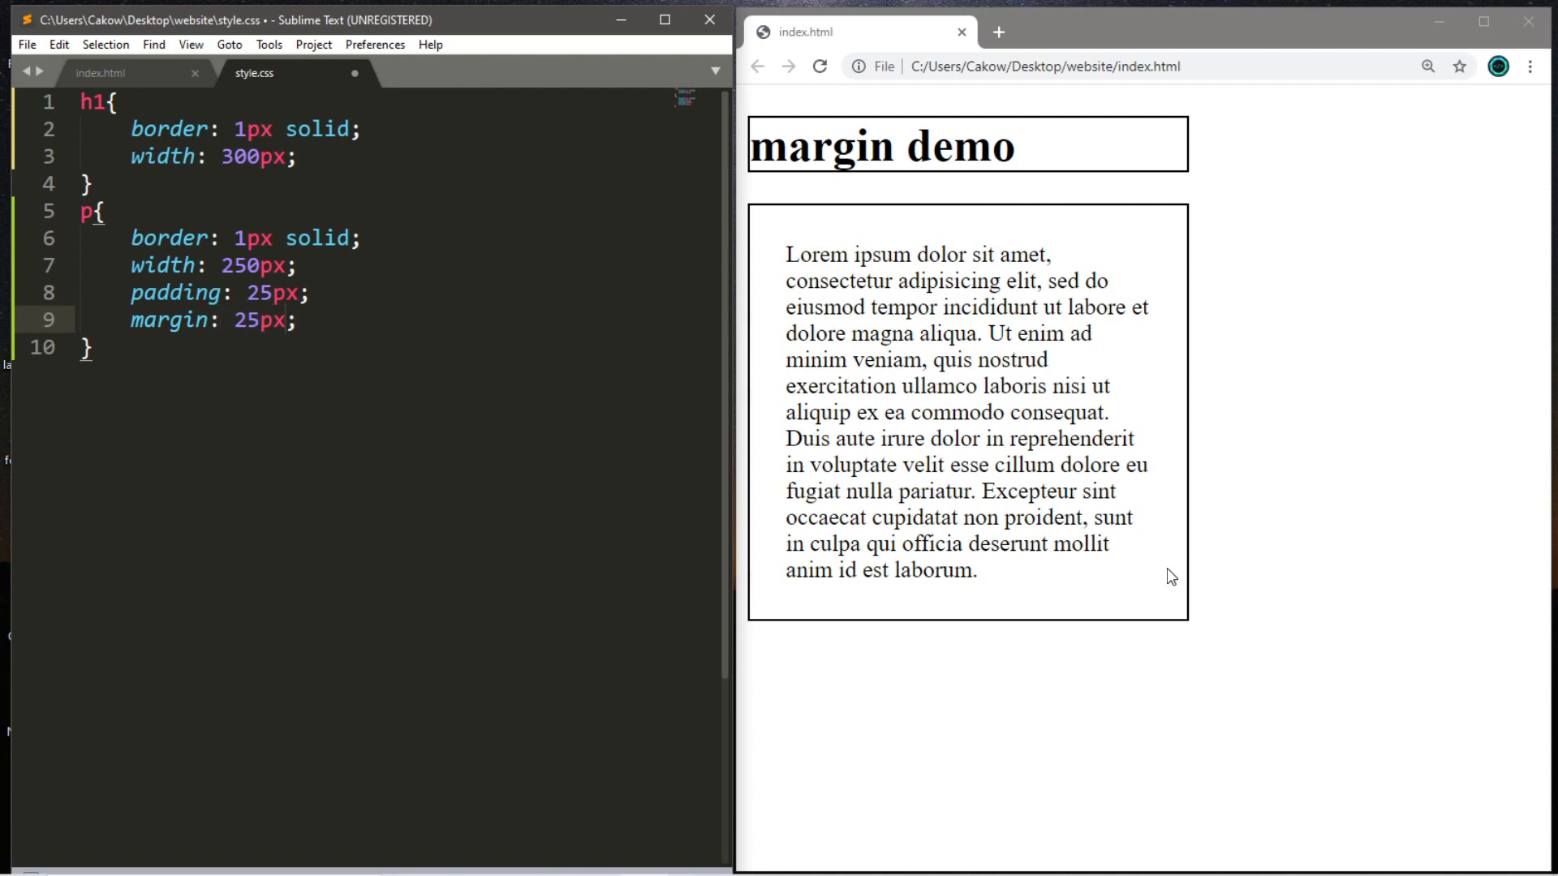
left_click(821, 67)
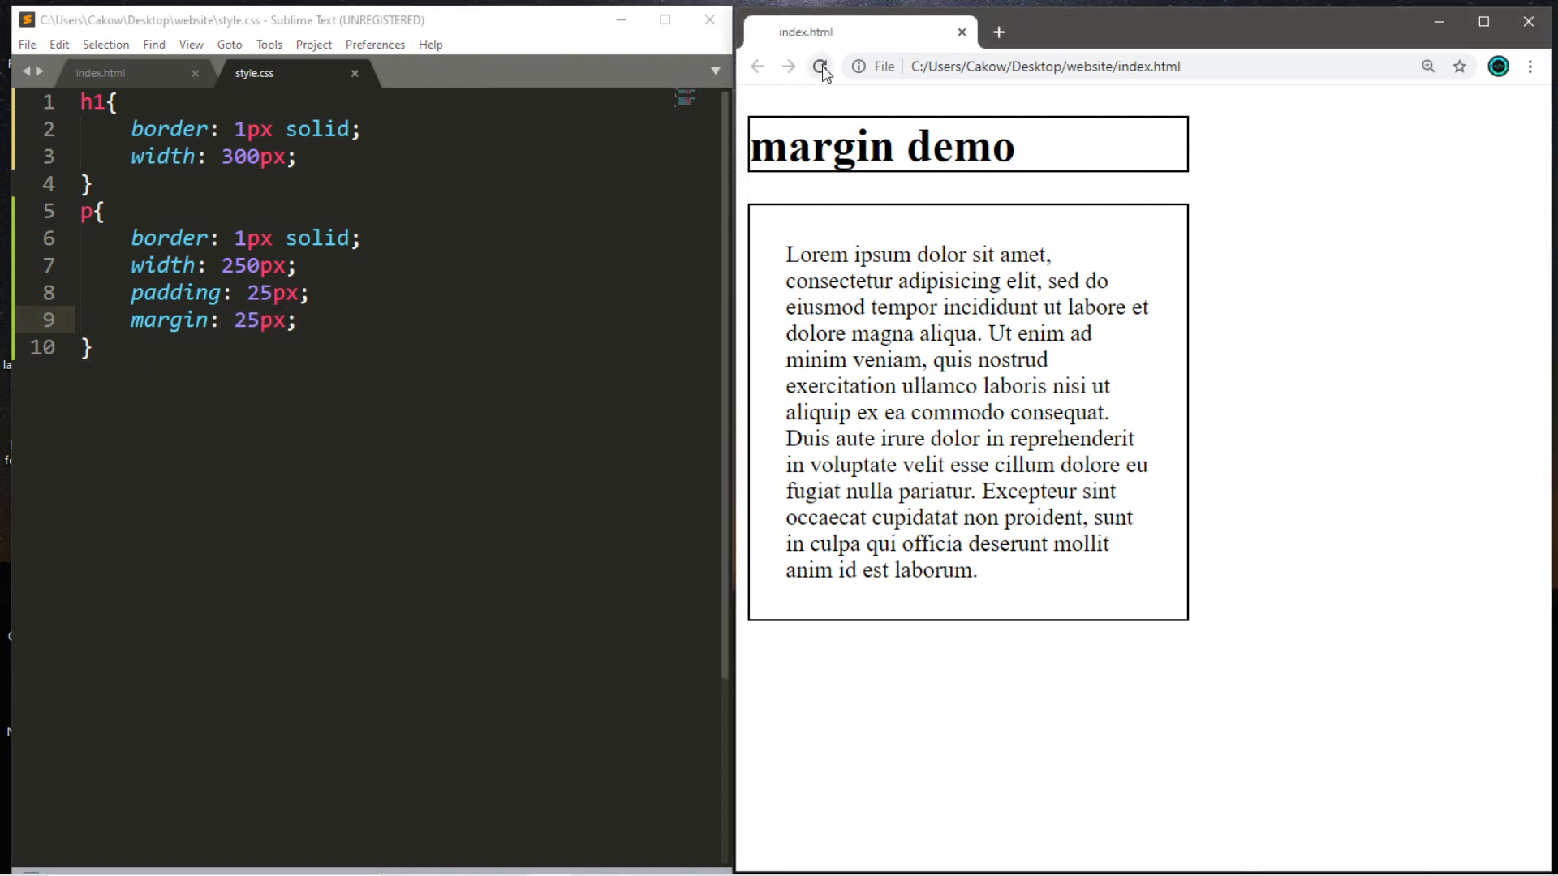
left_click(819, 67)
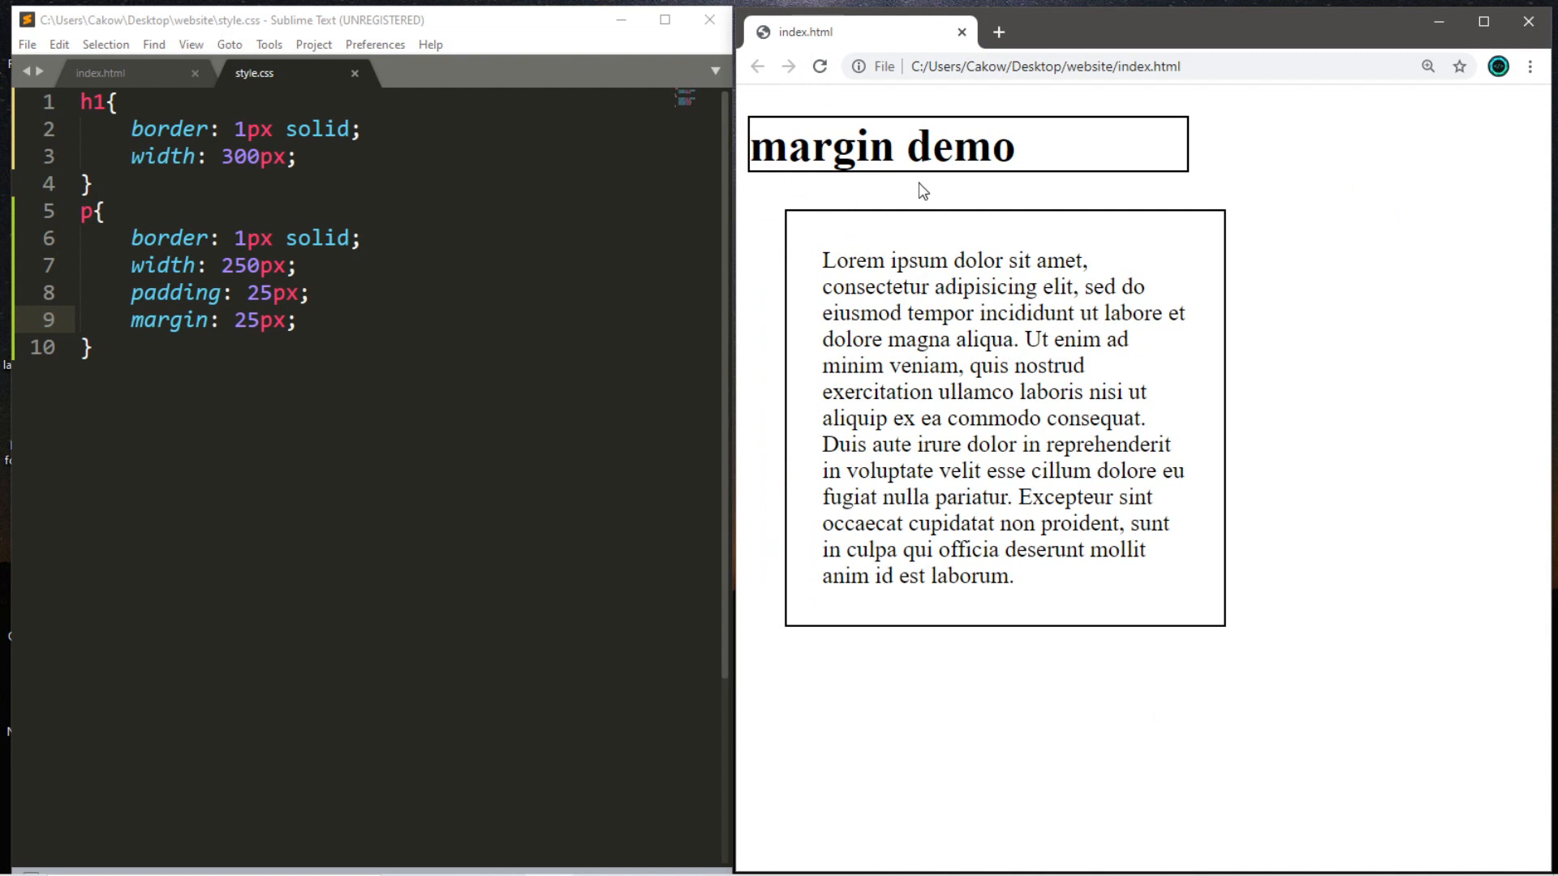
mouse_move(786, 239)
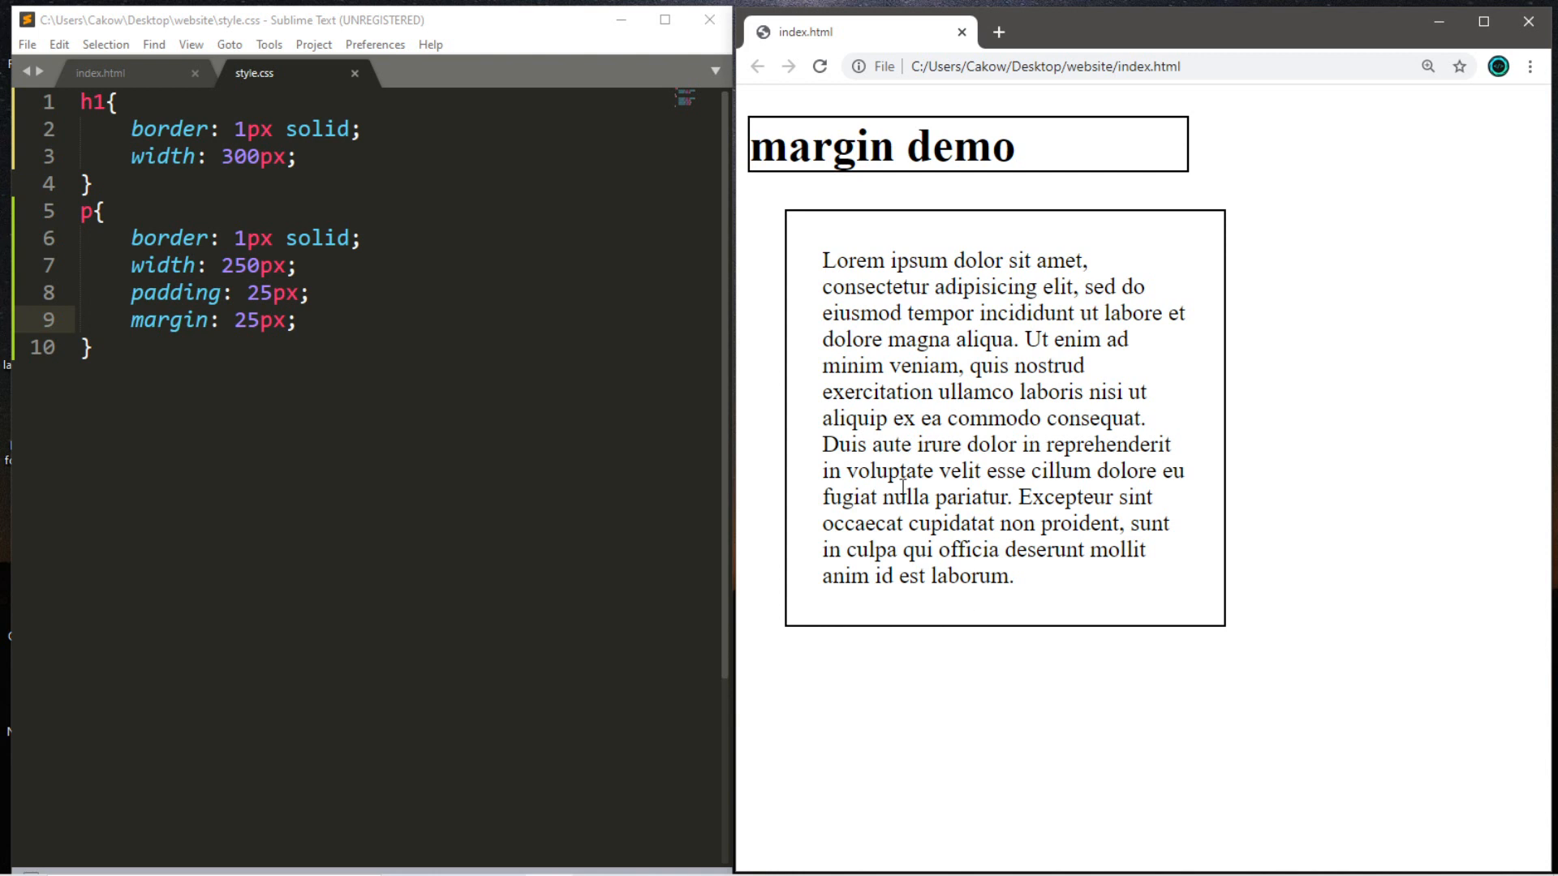
mouse_move(855, 399)
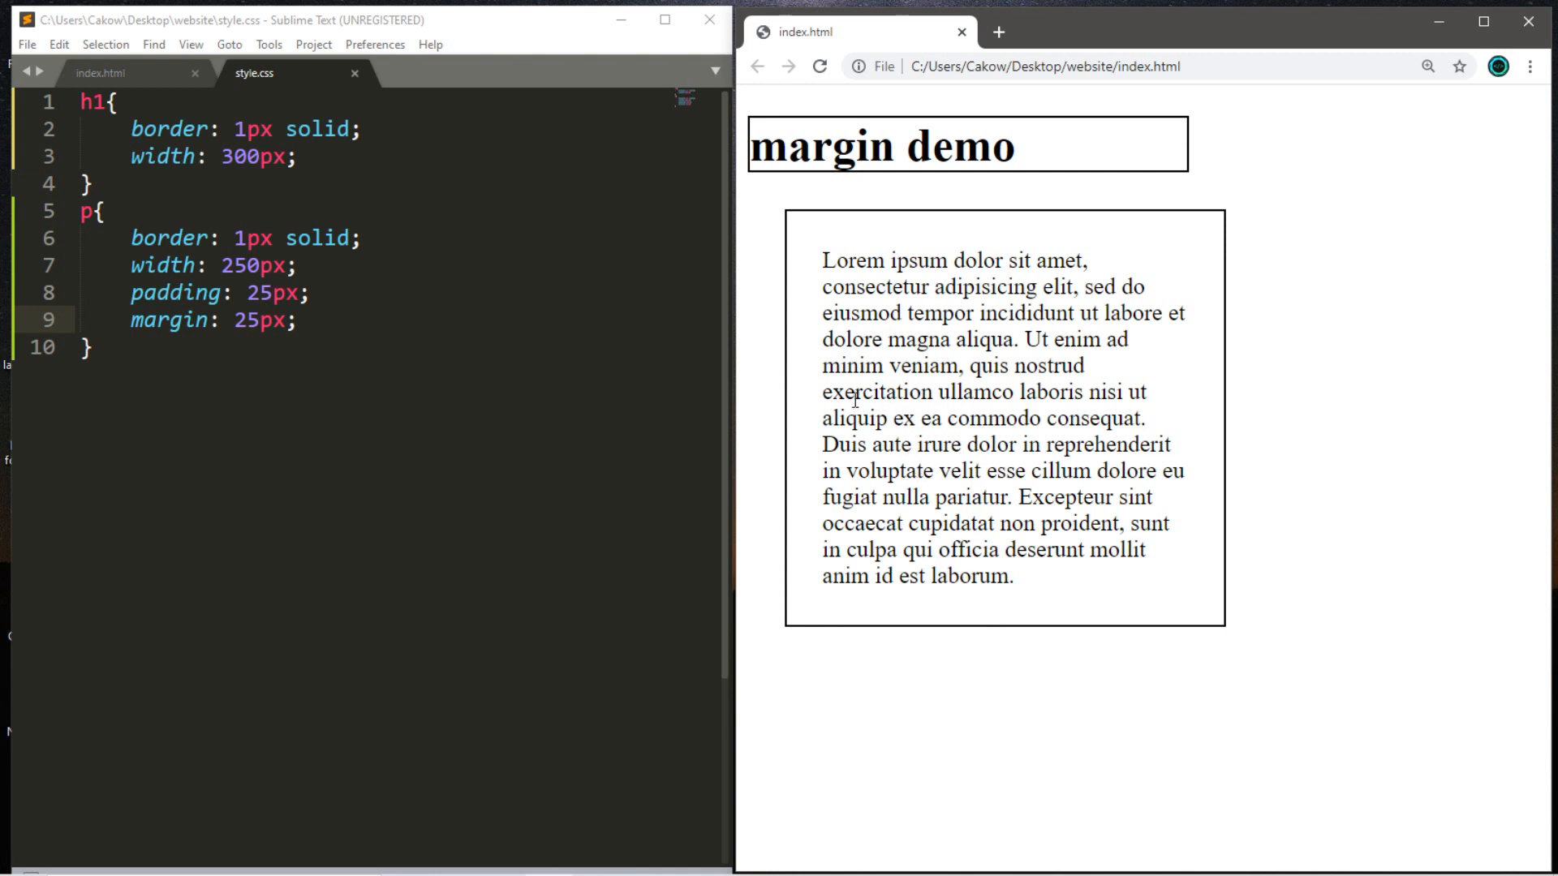
Select the paragraph text in the preview to highlight the margin around the box
left_click_drag(822, 260, 1034, 557)
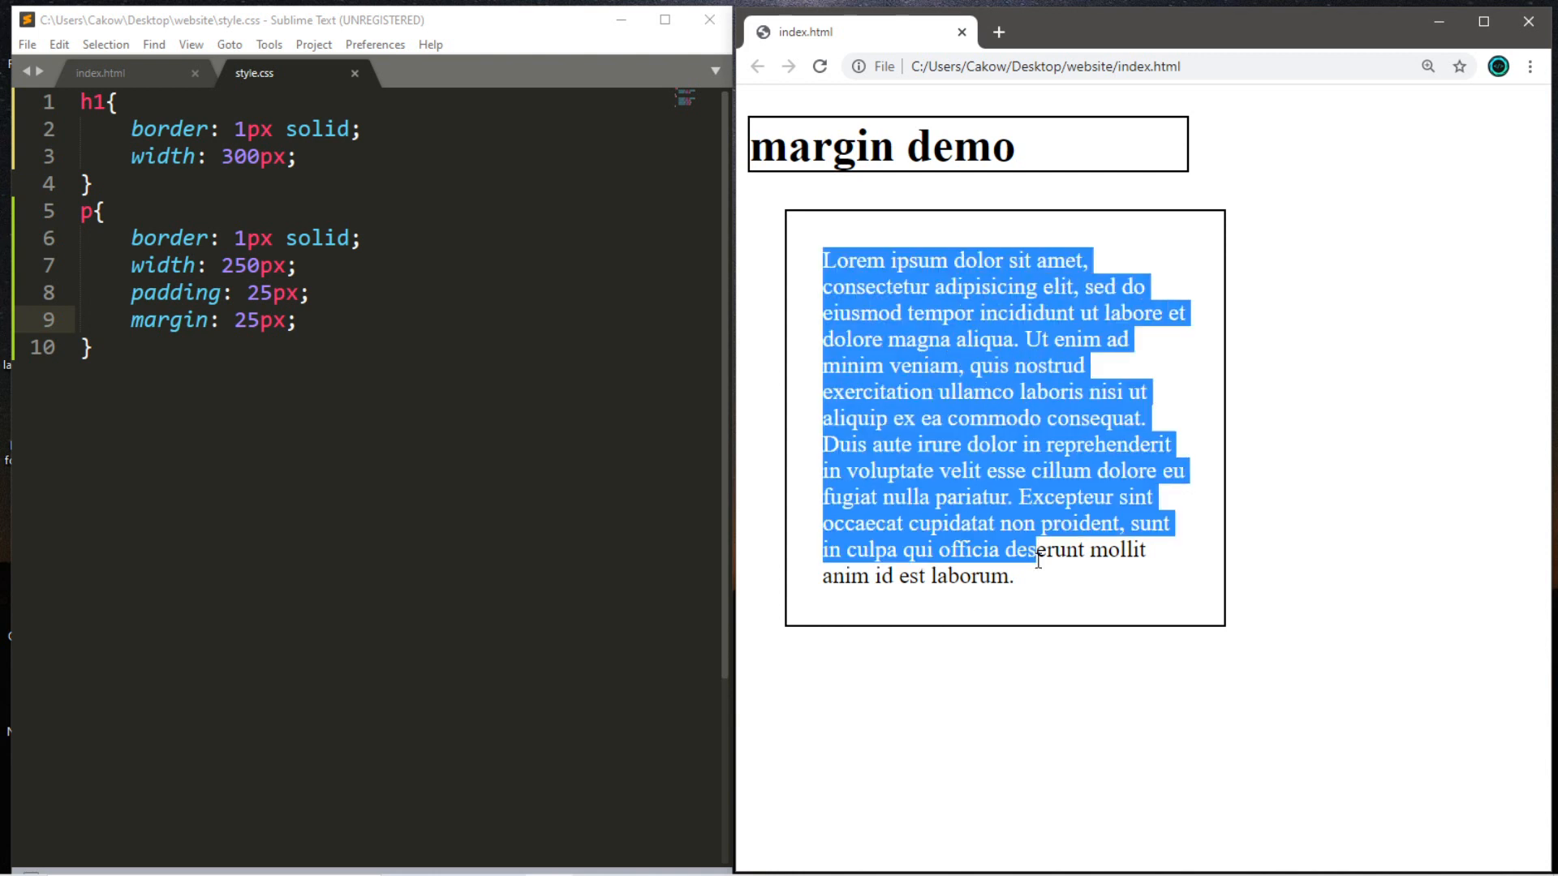
left_click_drag(1037, 560, 1012, 576)
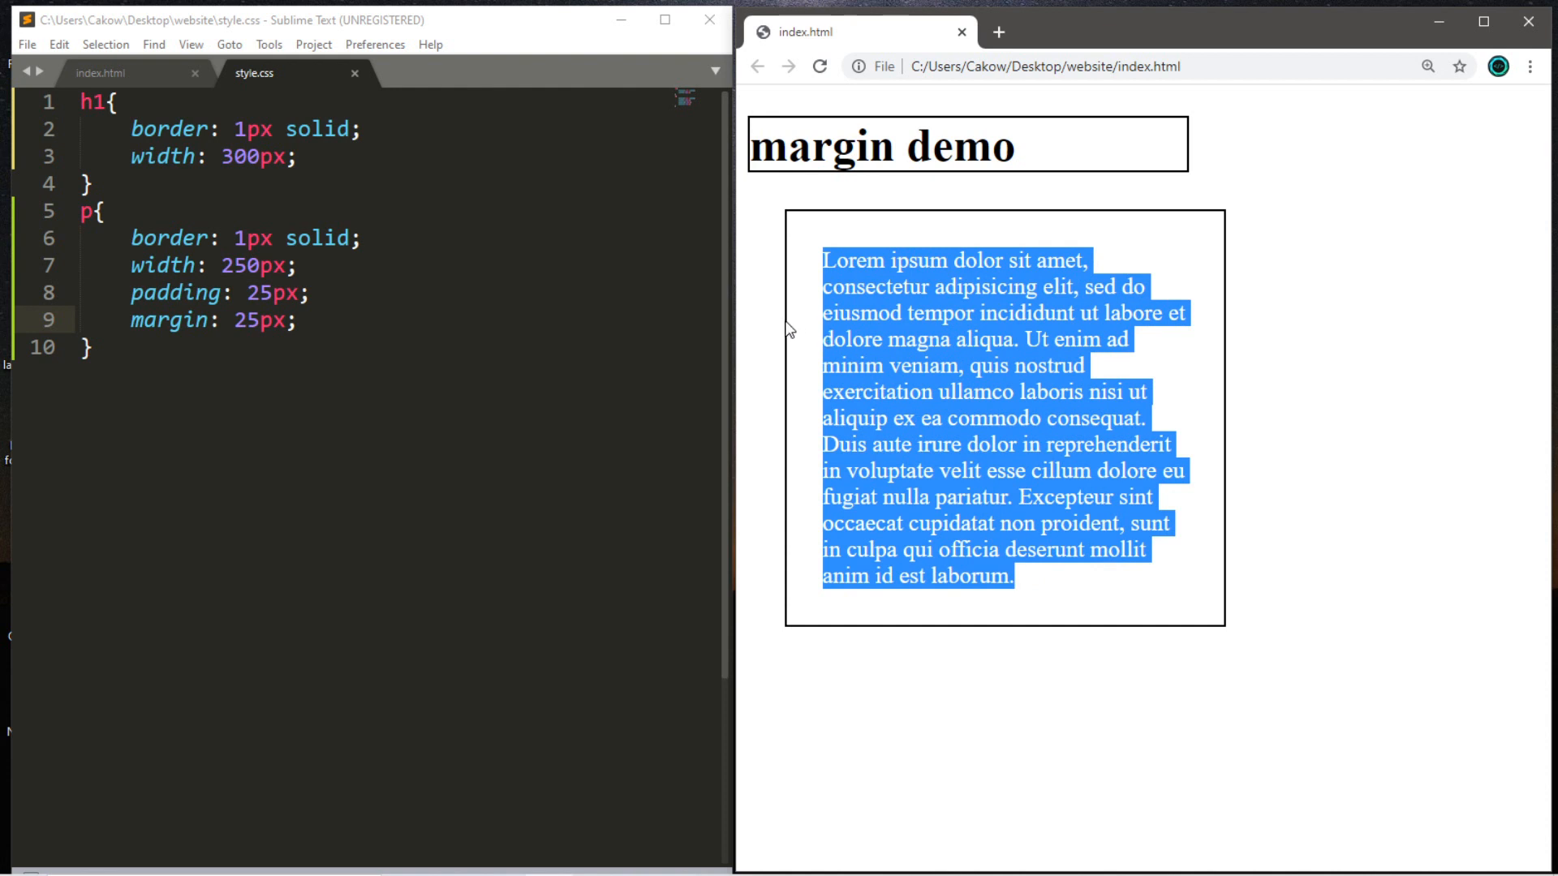
mouse_move(823, 211)
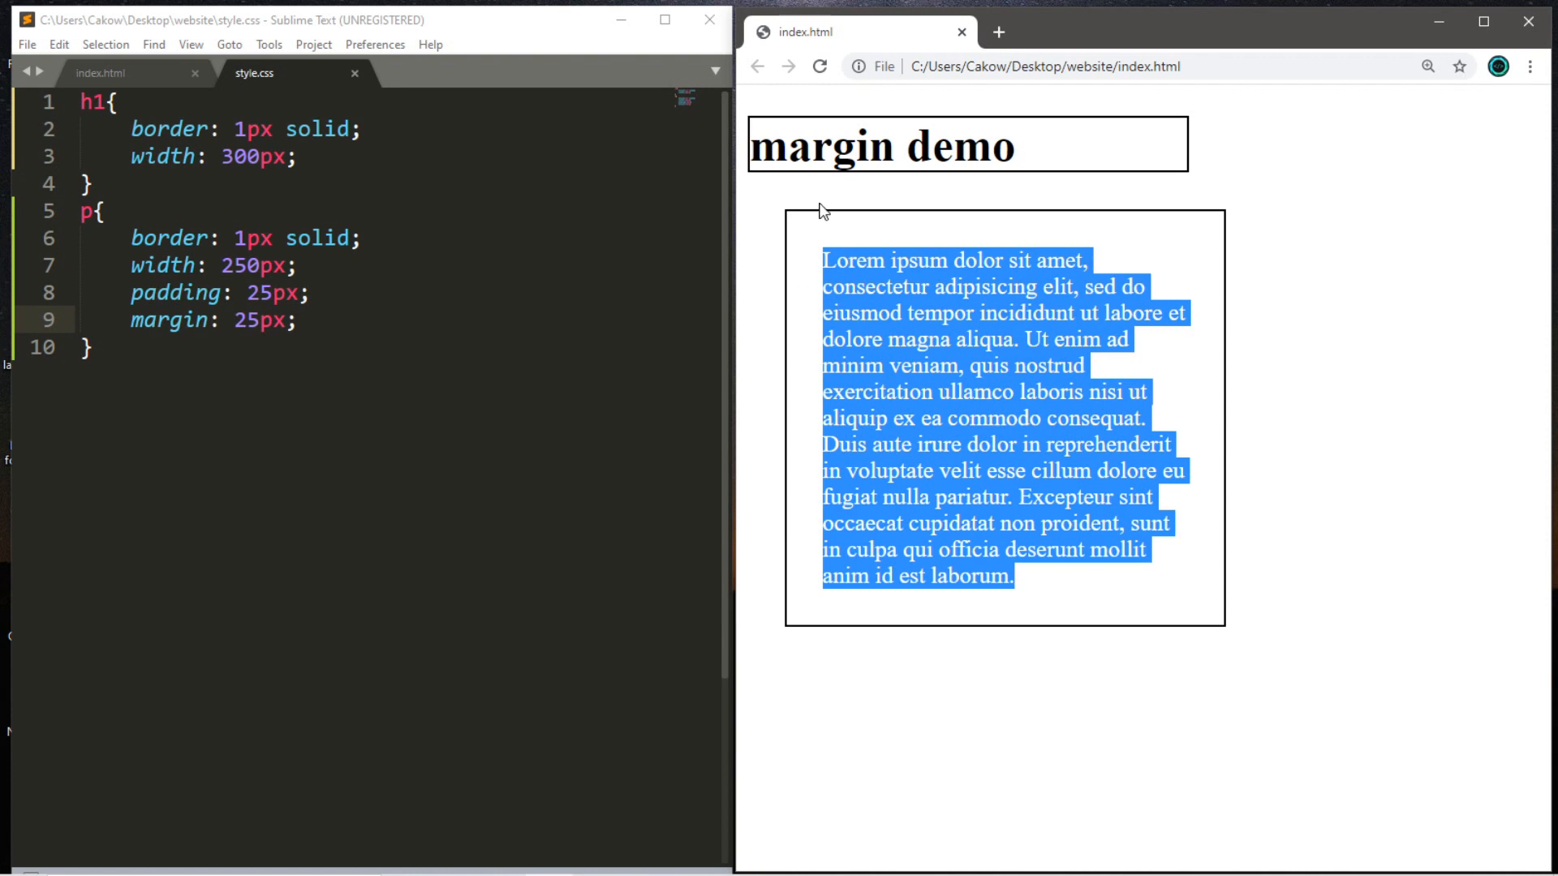
mouse_move(773, 248)
type("margin-bottom:0px;")
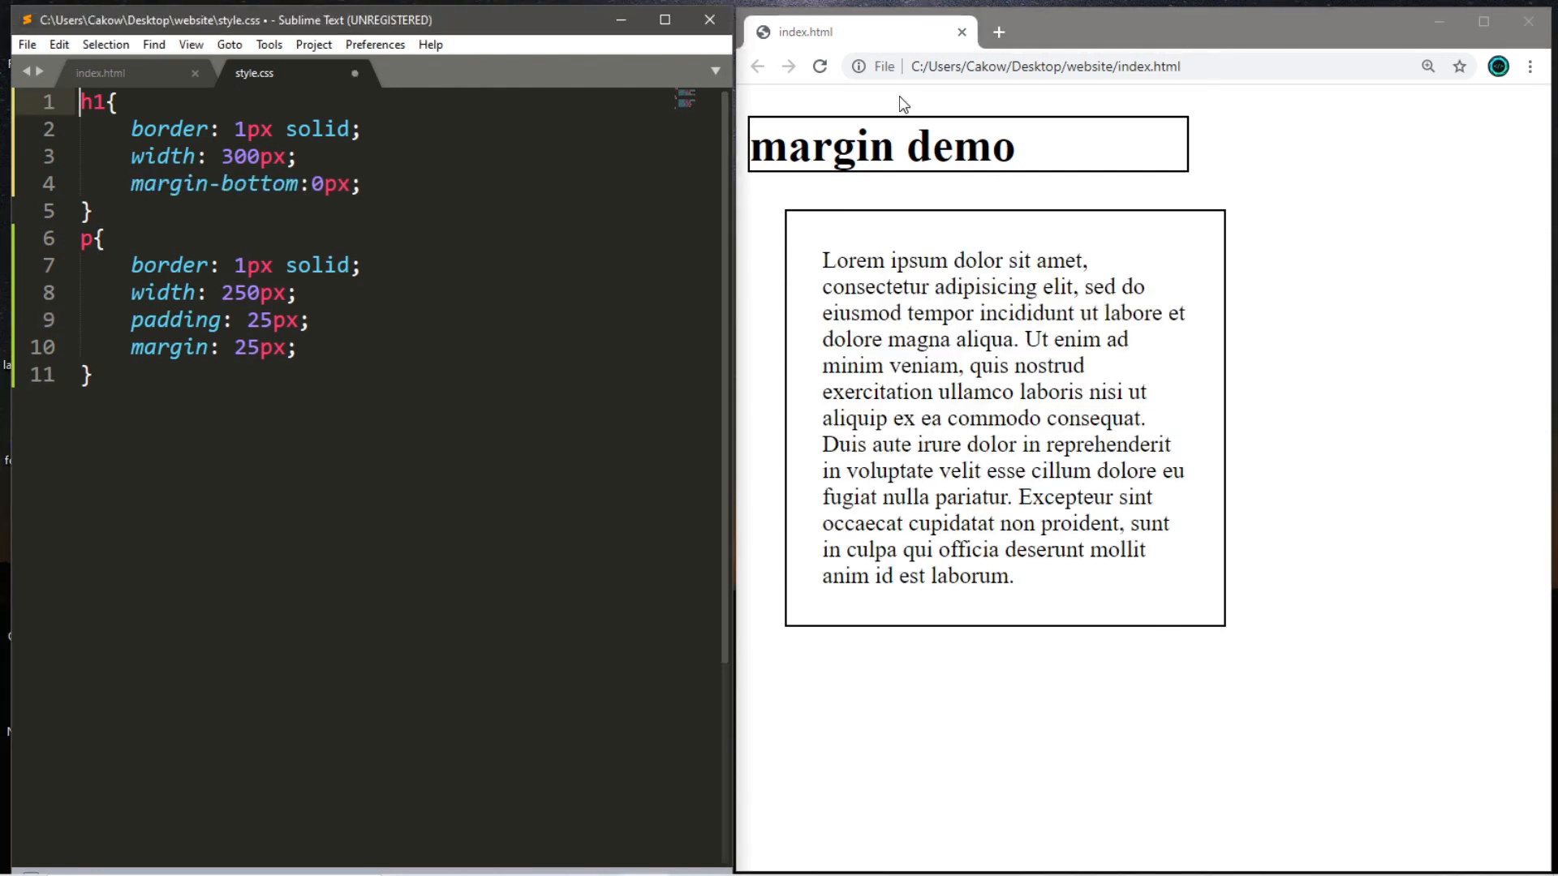
mouse_move(931, 117)
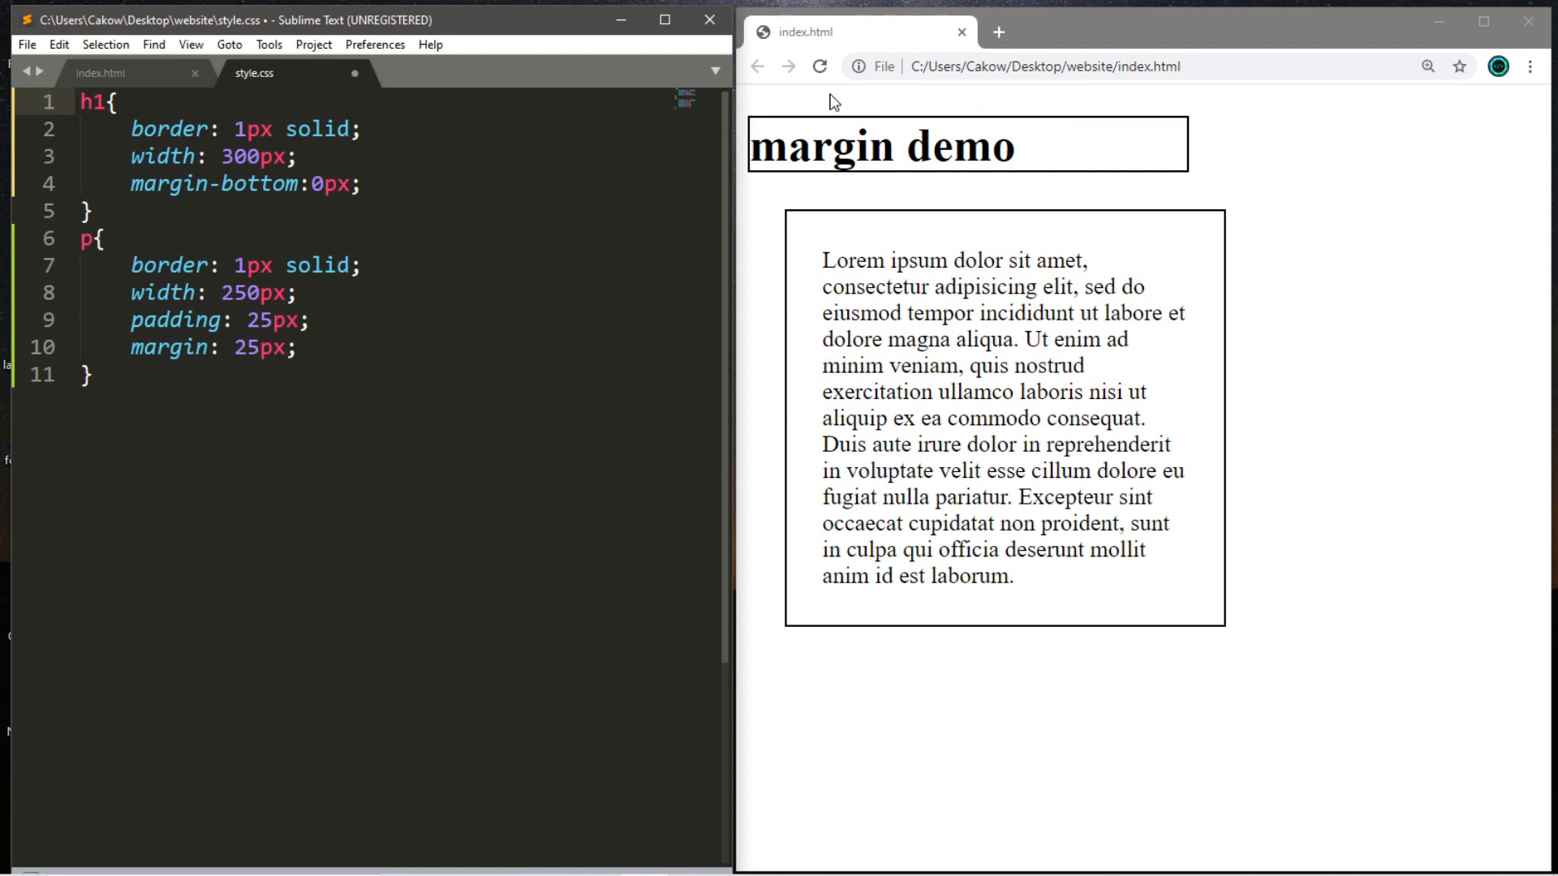
mouse_move(839, 107)
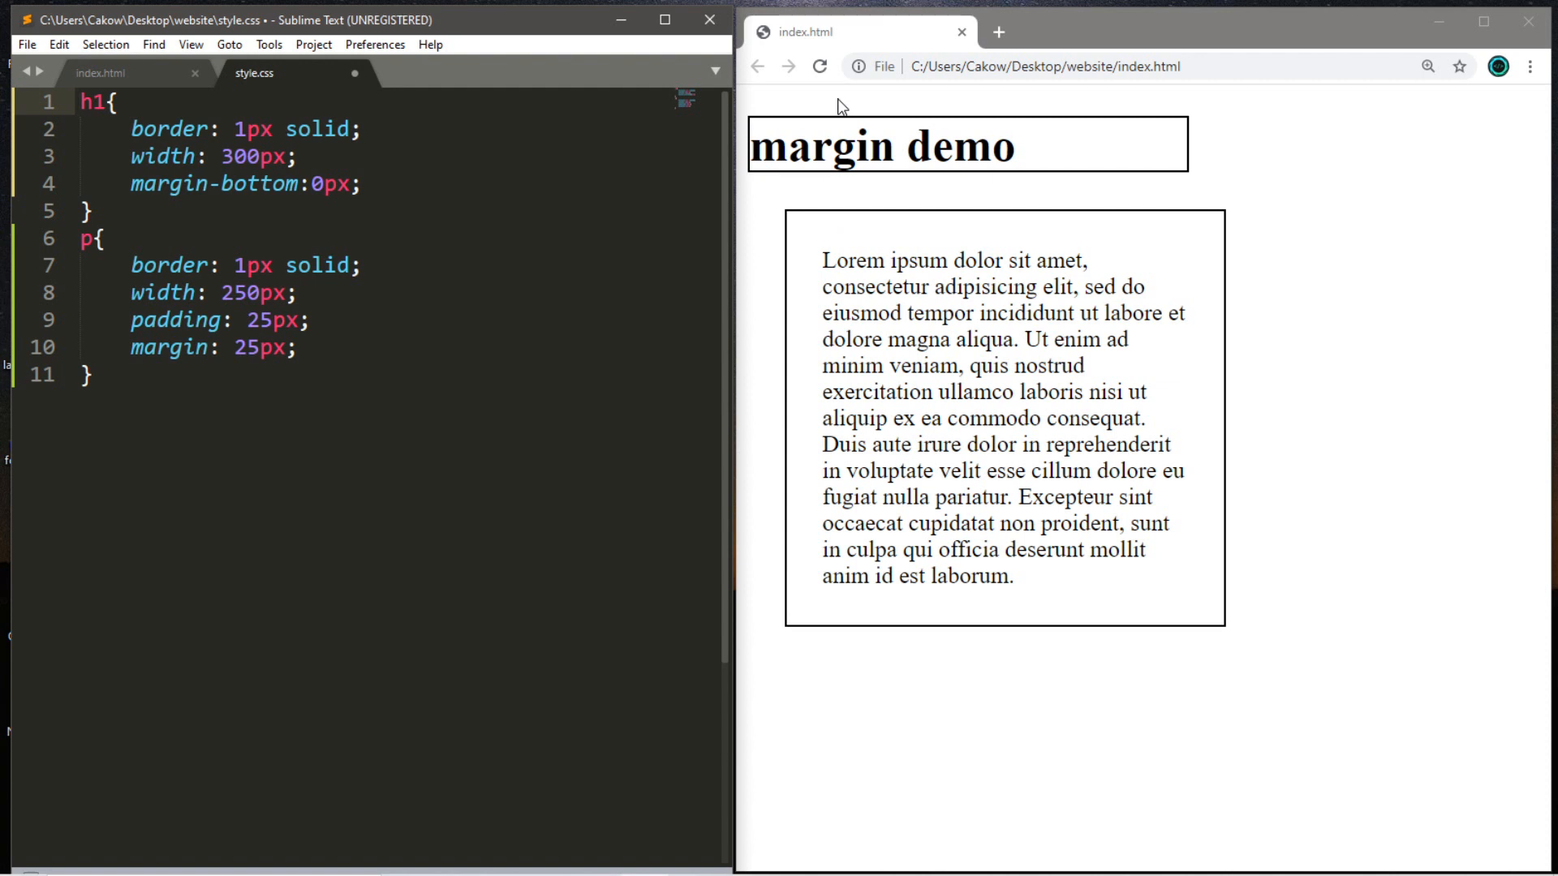
mouse_move(834, 118)
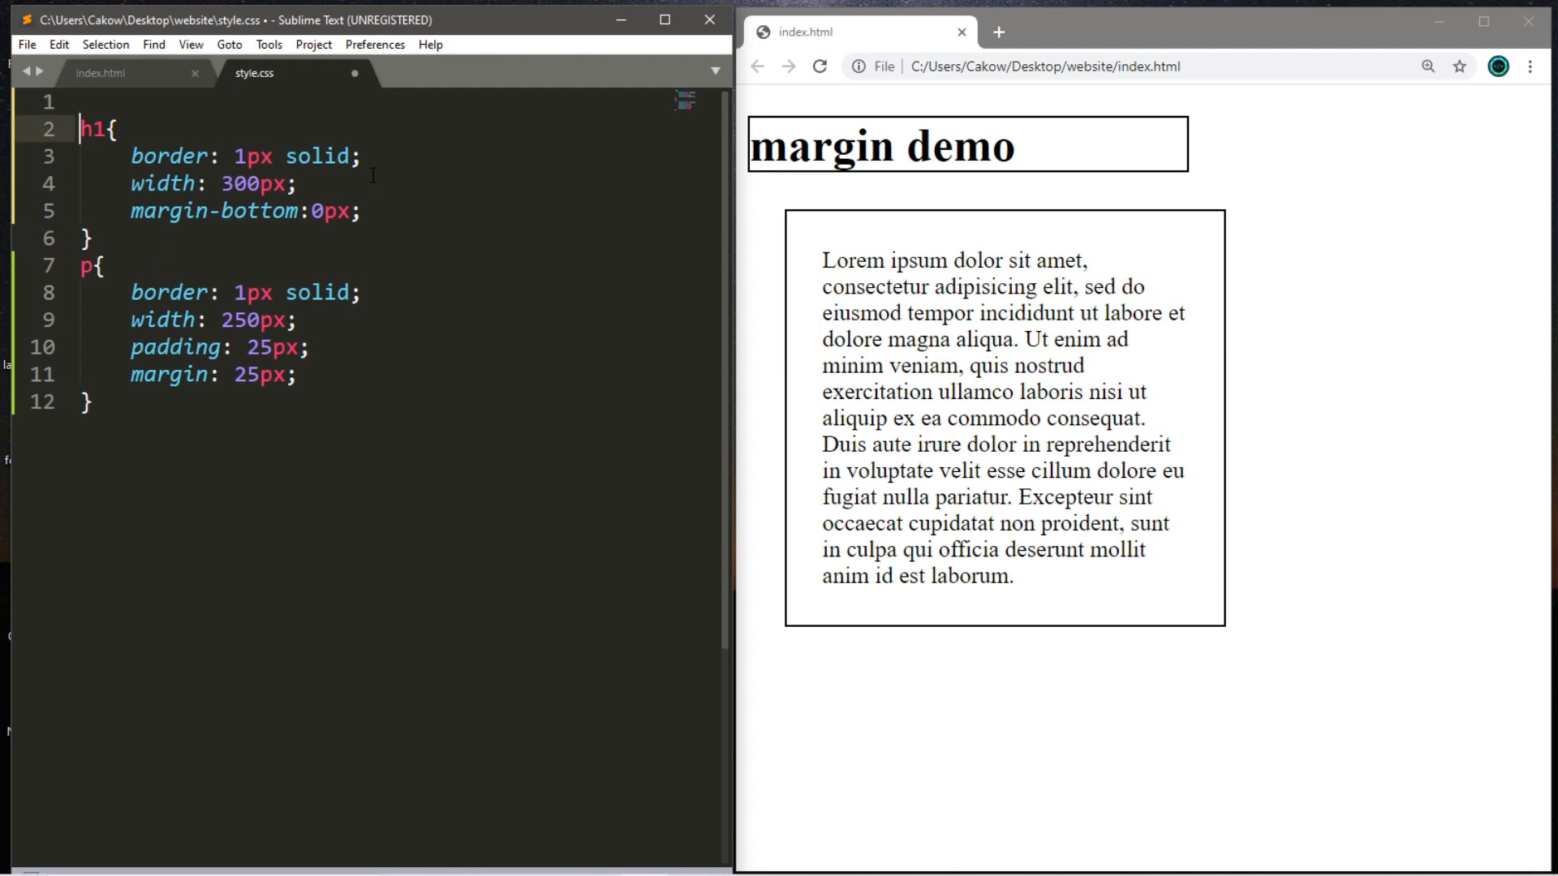
Add an html rule with margin-top: -21px and reload the preview
type("html{")
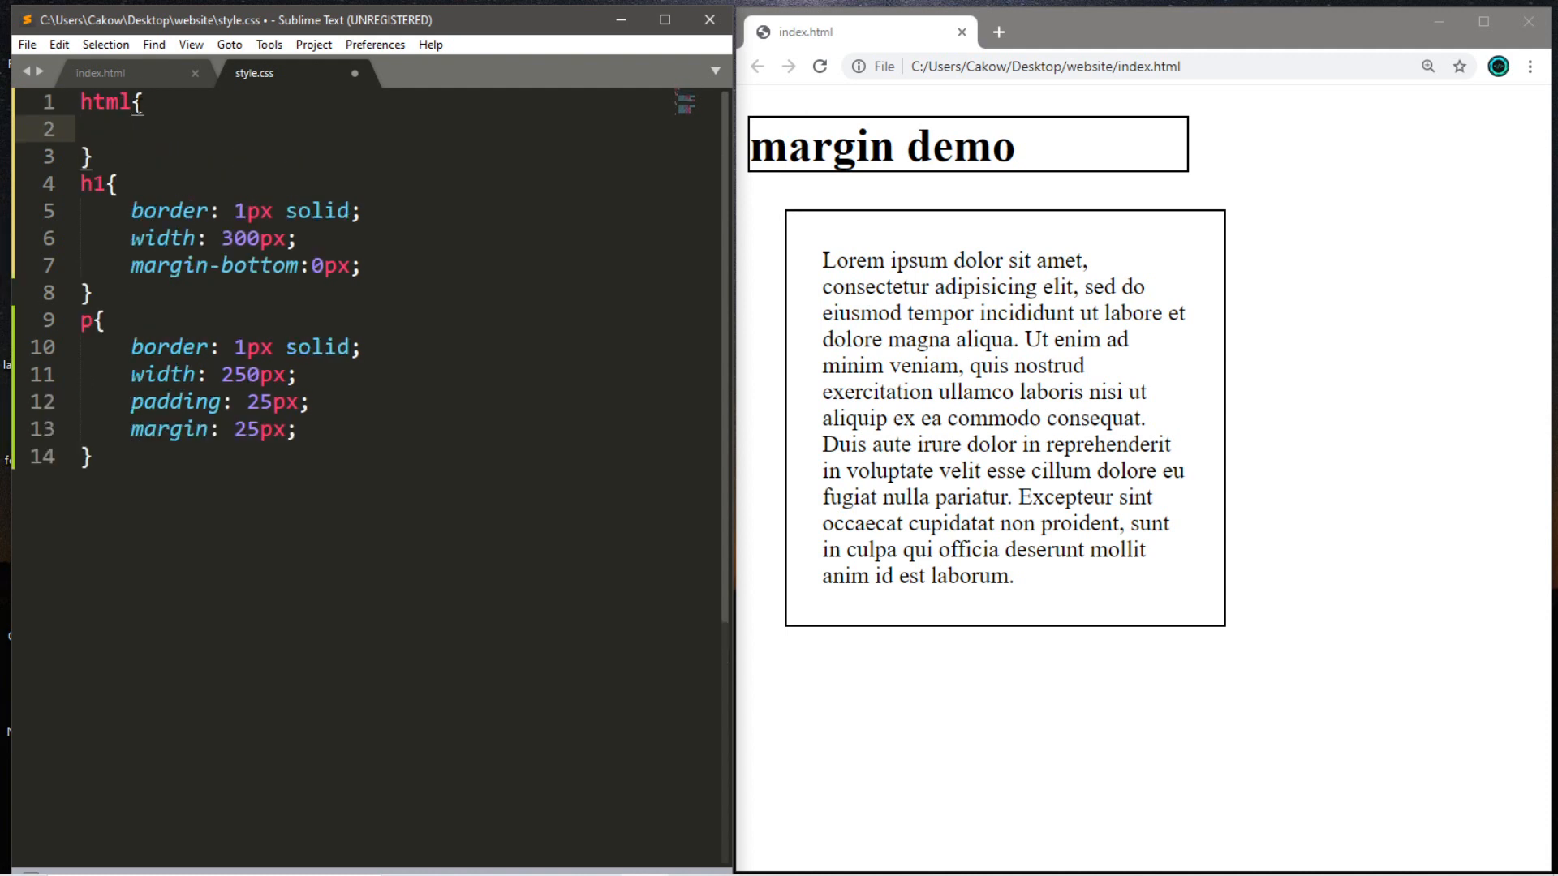
type("ma")
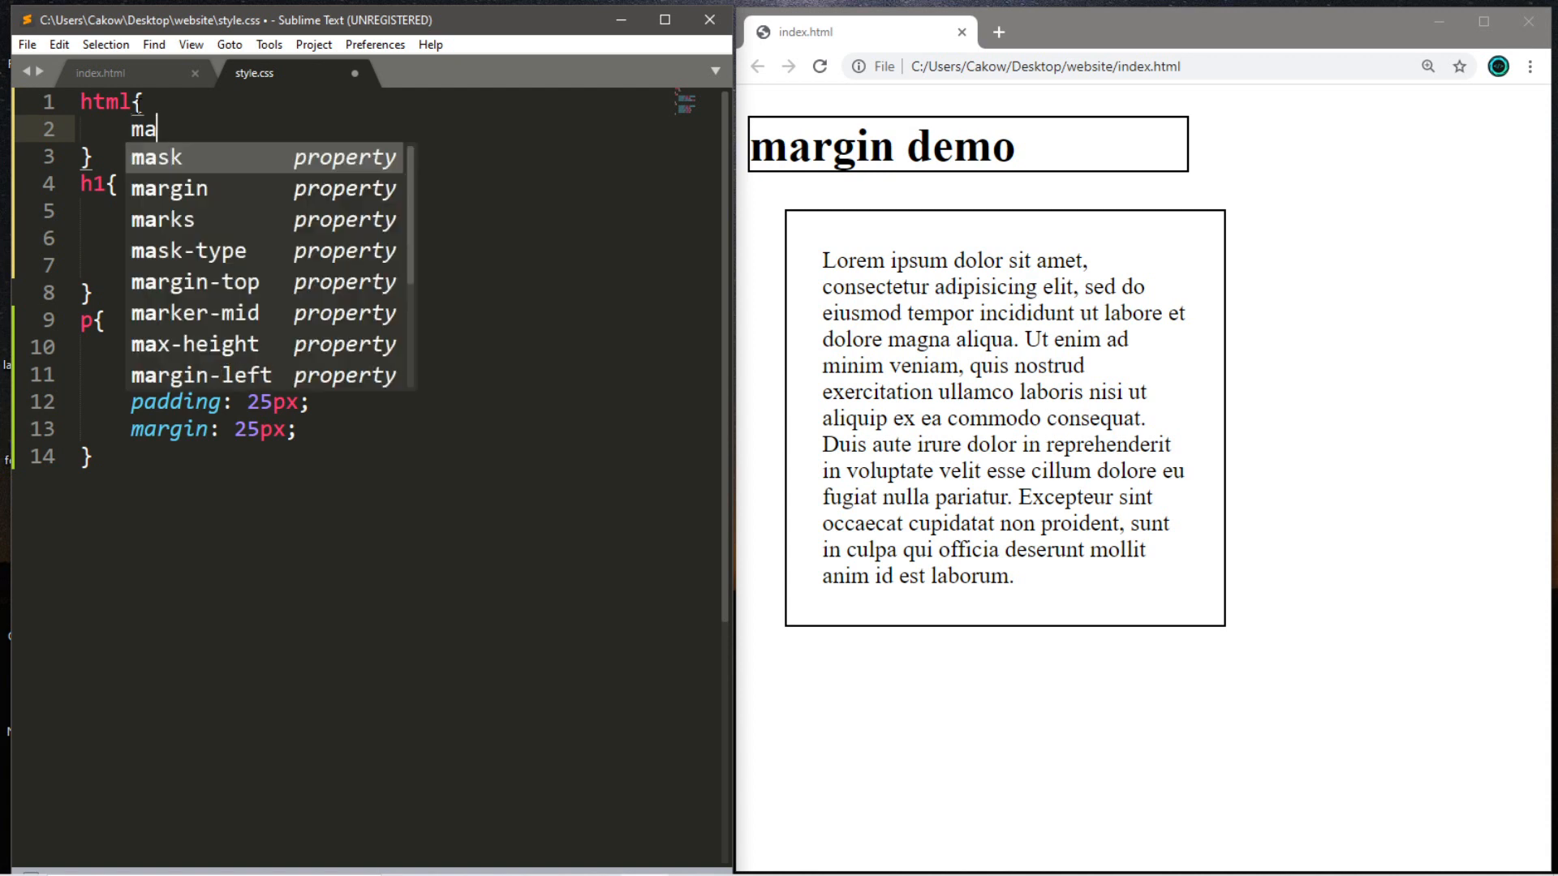
type("rgin")
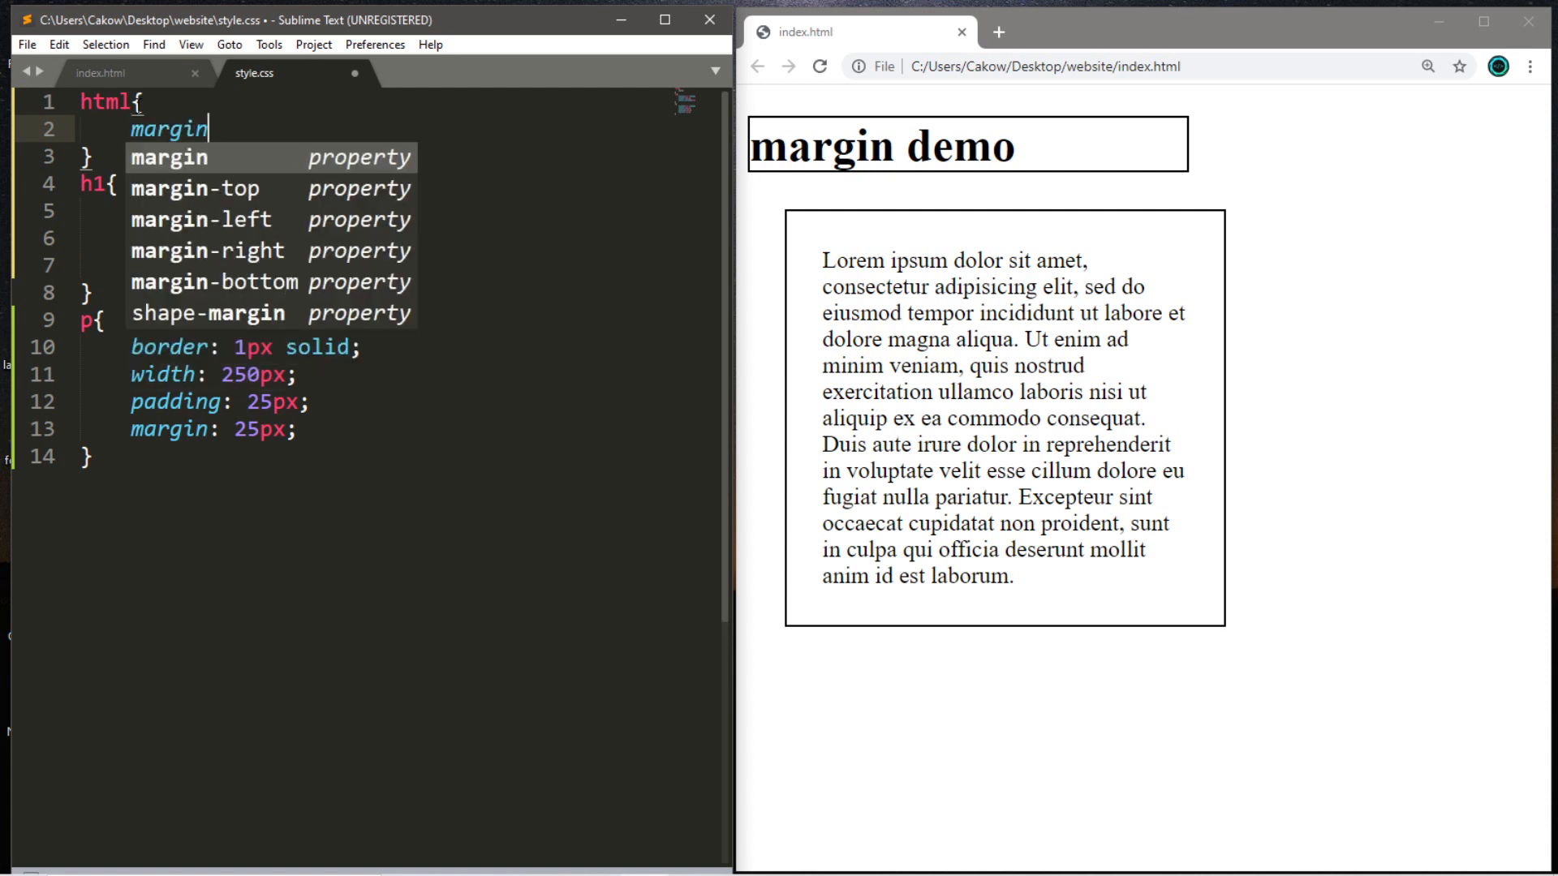
type("-top: ;")
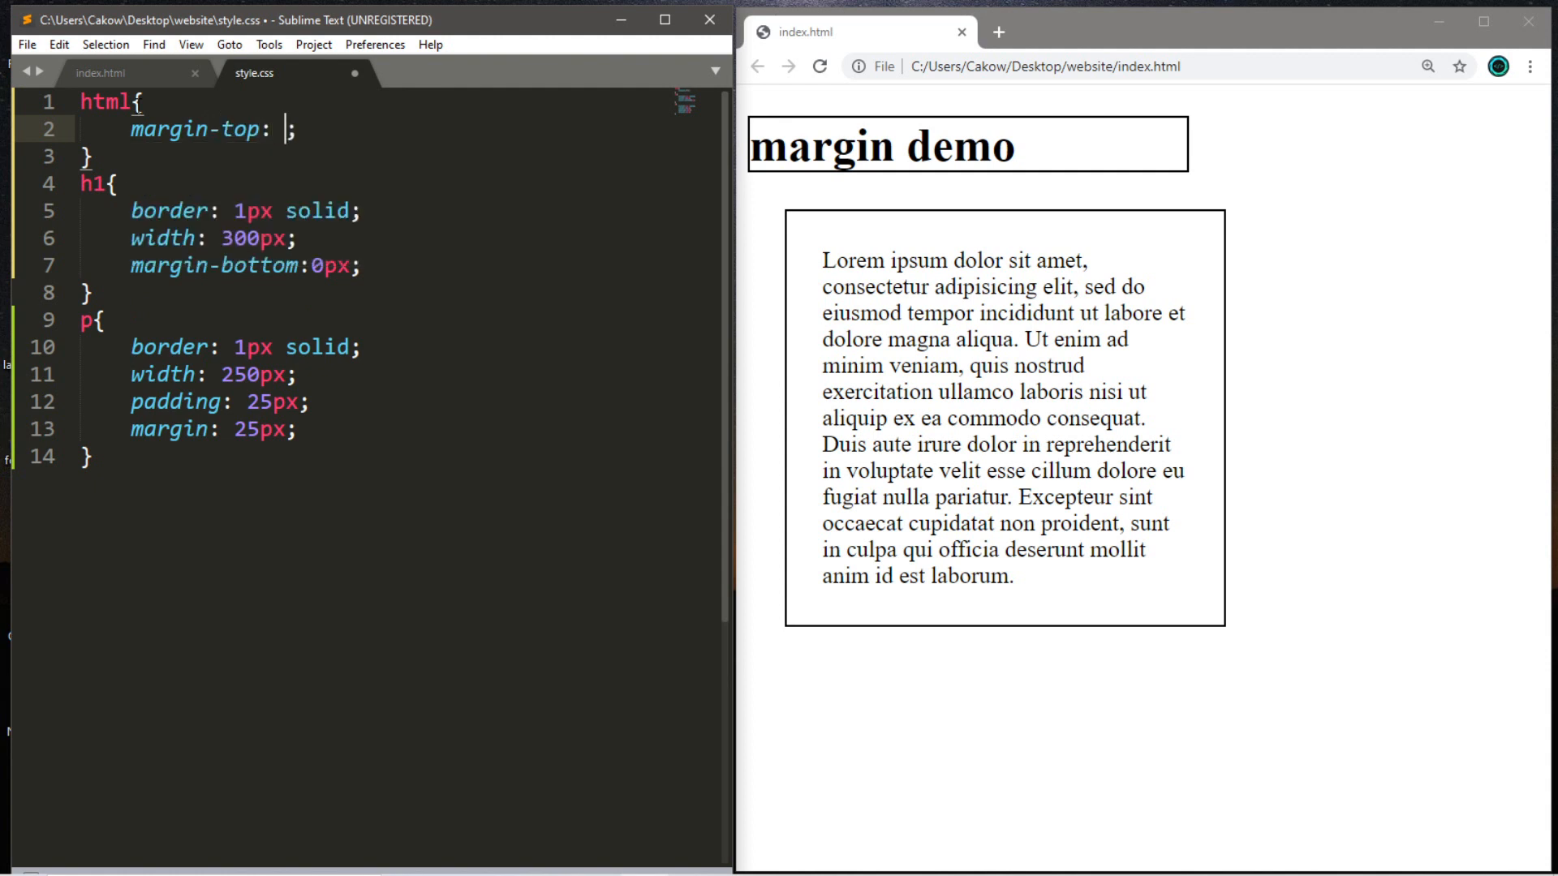
type("-21")
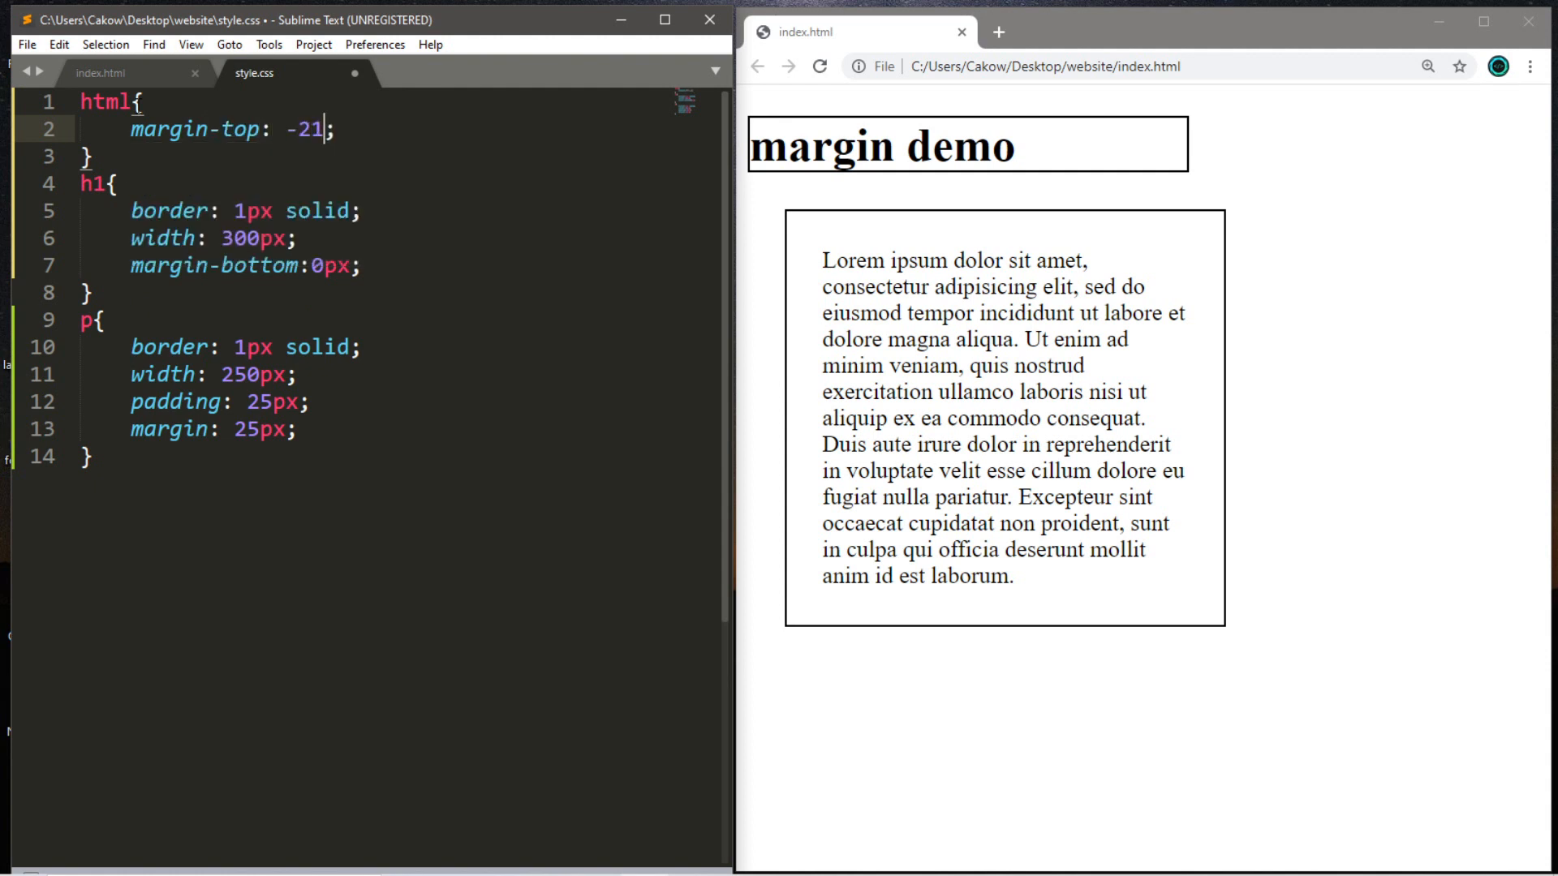
type("px")
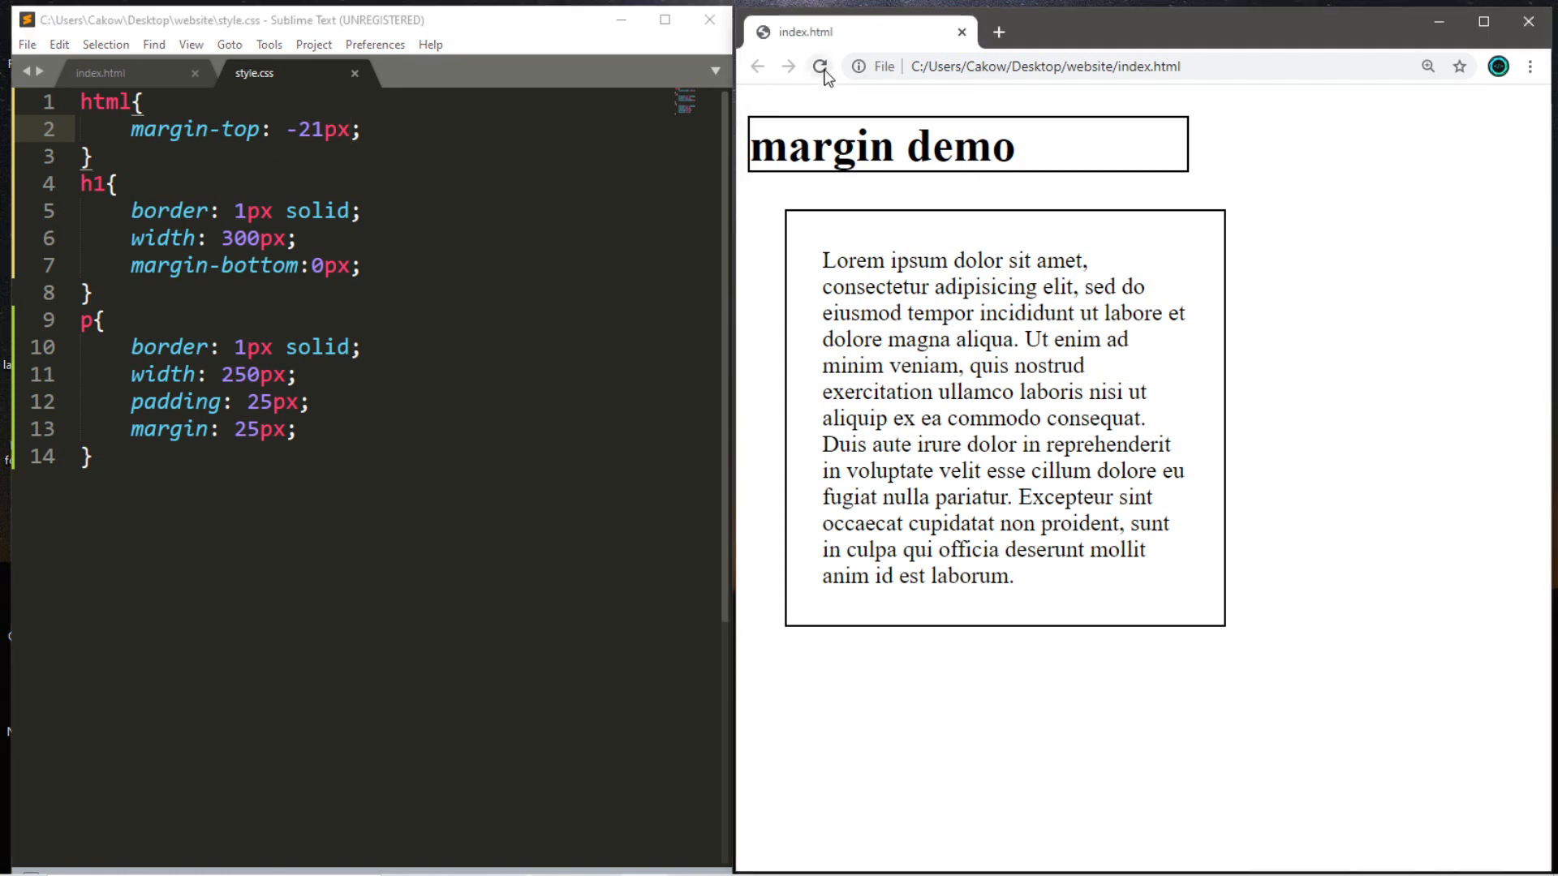
left_click(819, 66)
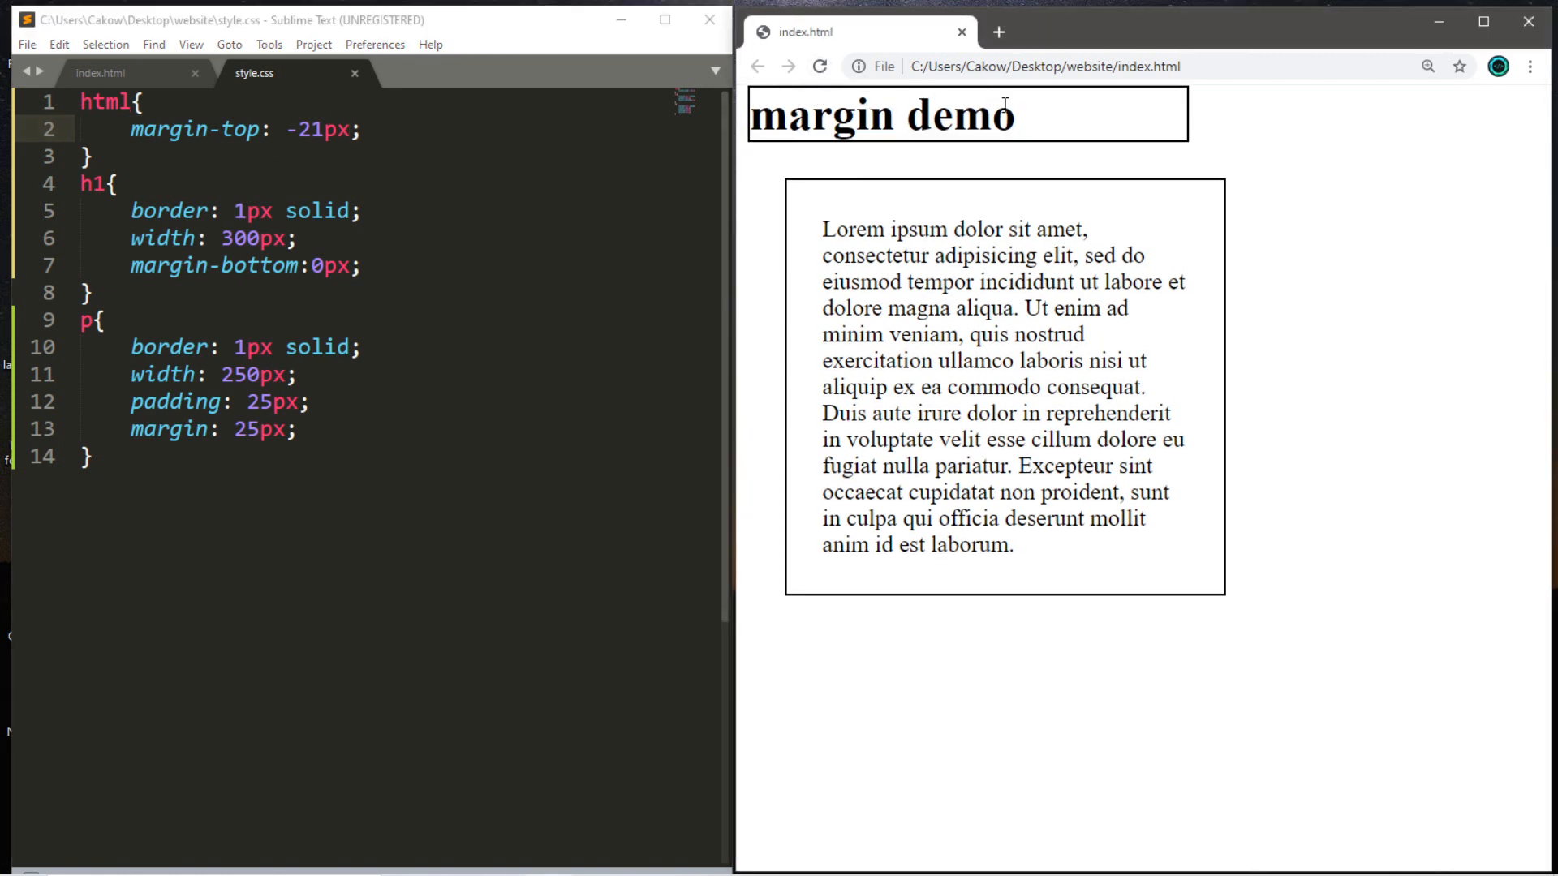
mouse_move(524, 140)
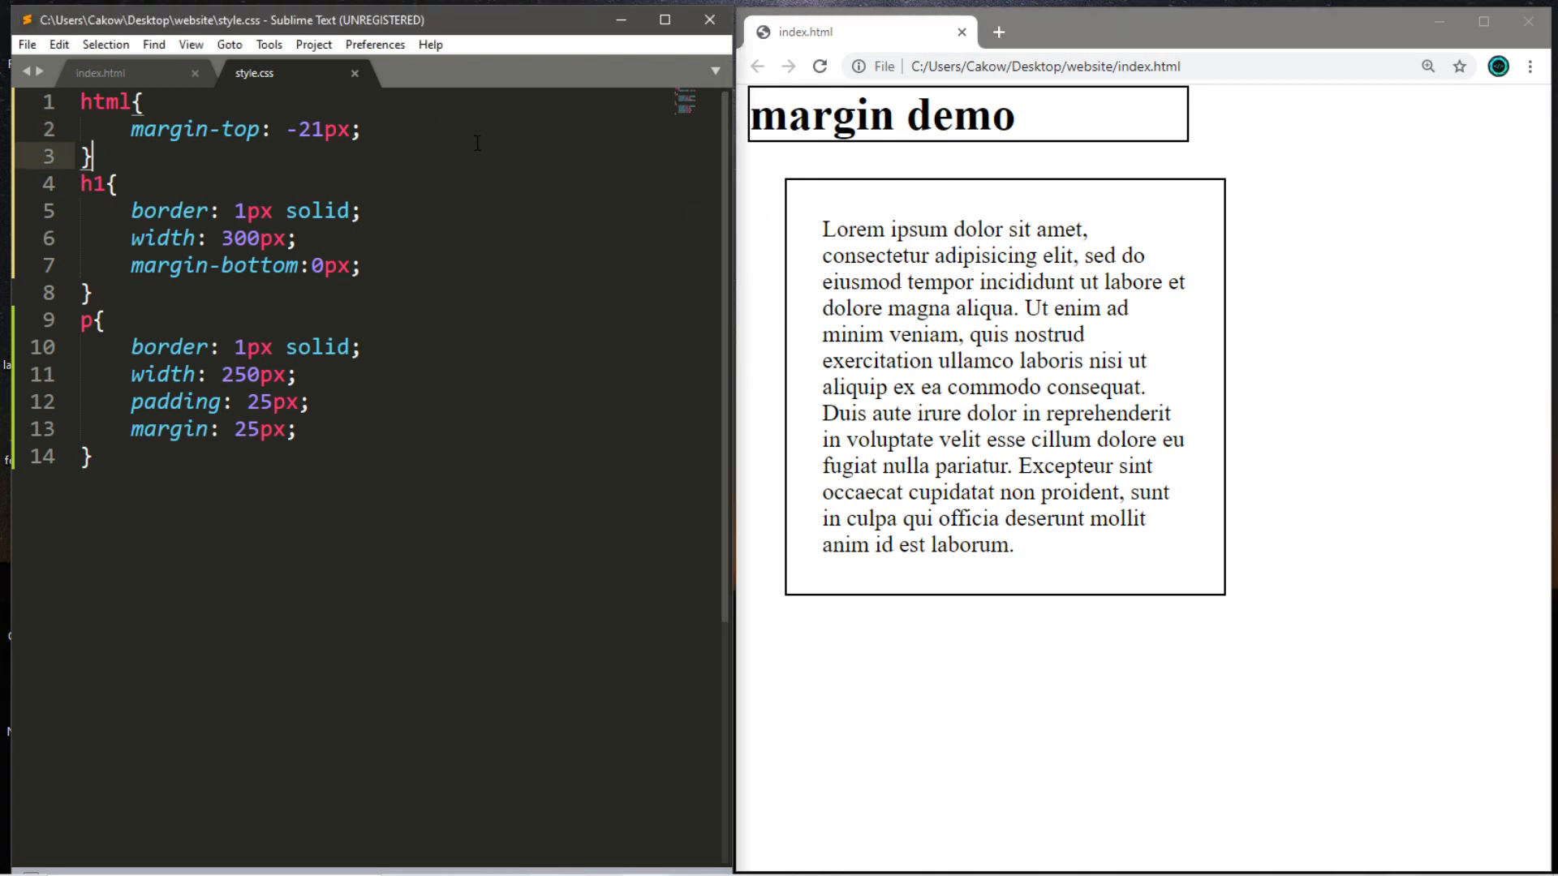
Add margin-left: -8px to the html rule
type("margin-left:;")
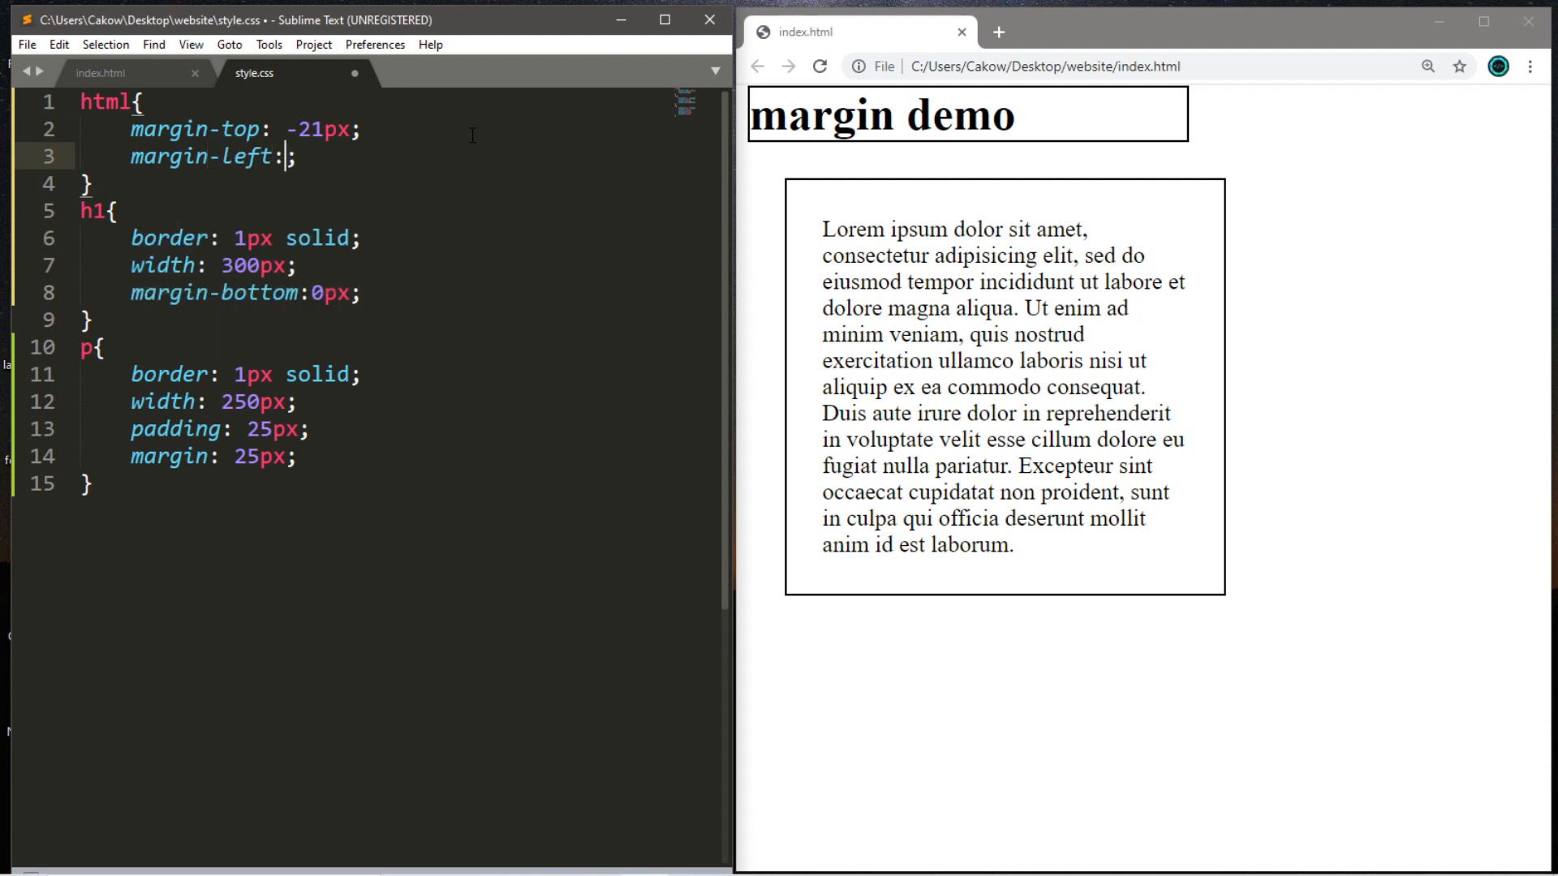
type("-")
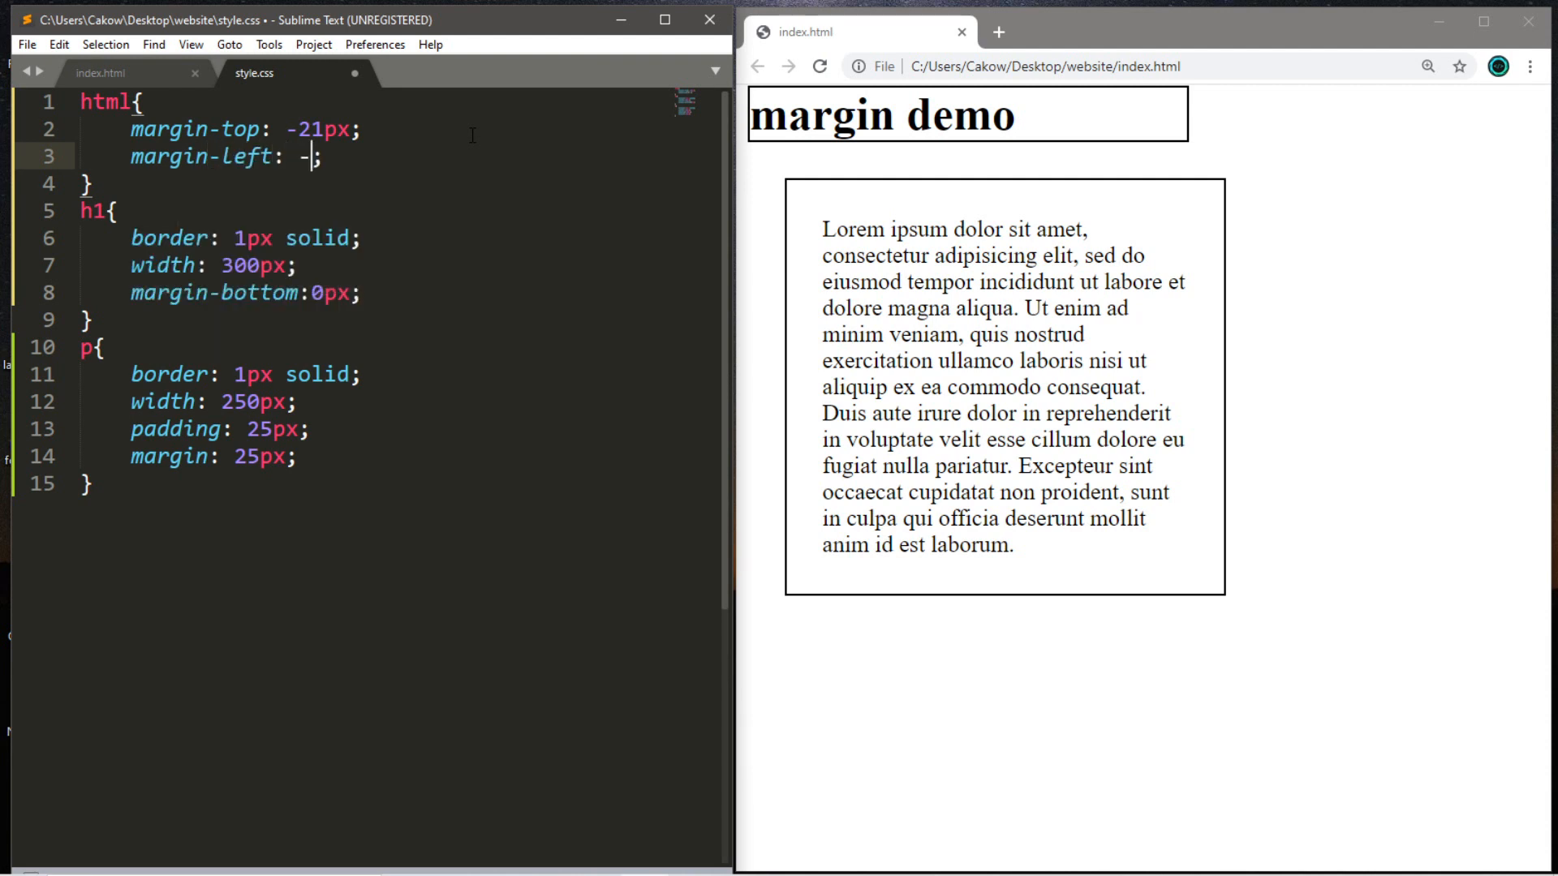
type("8px")
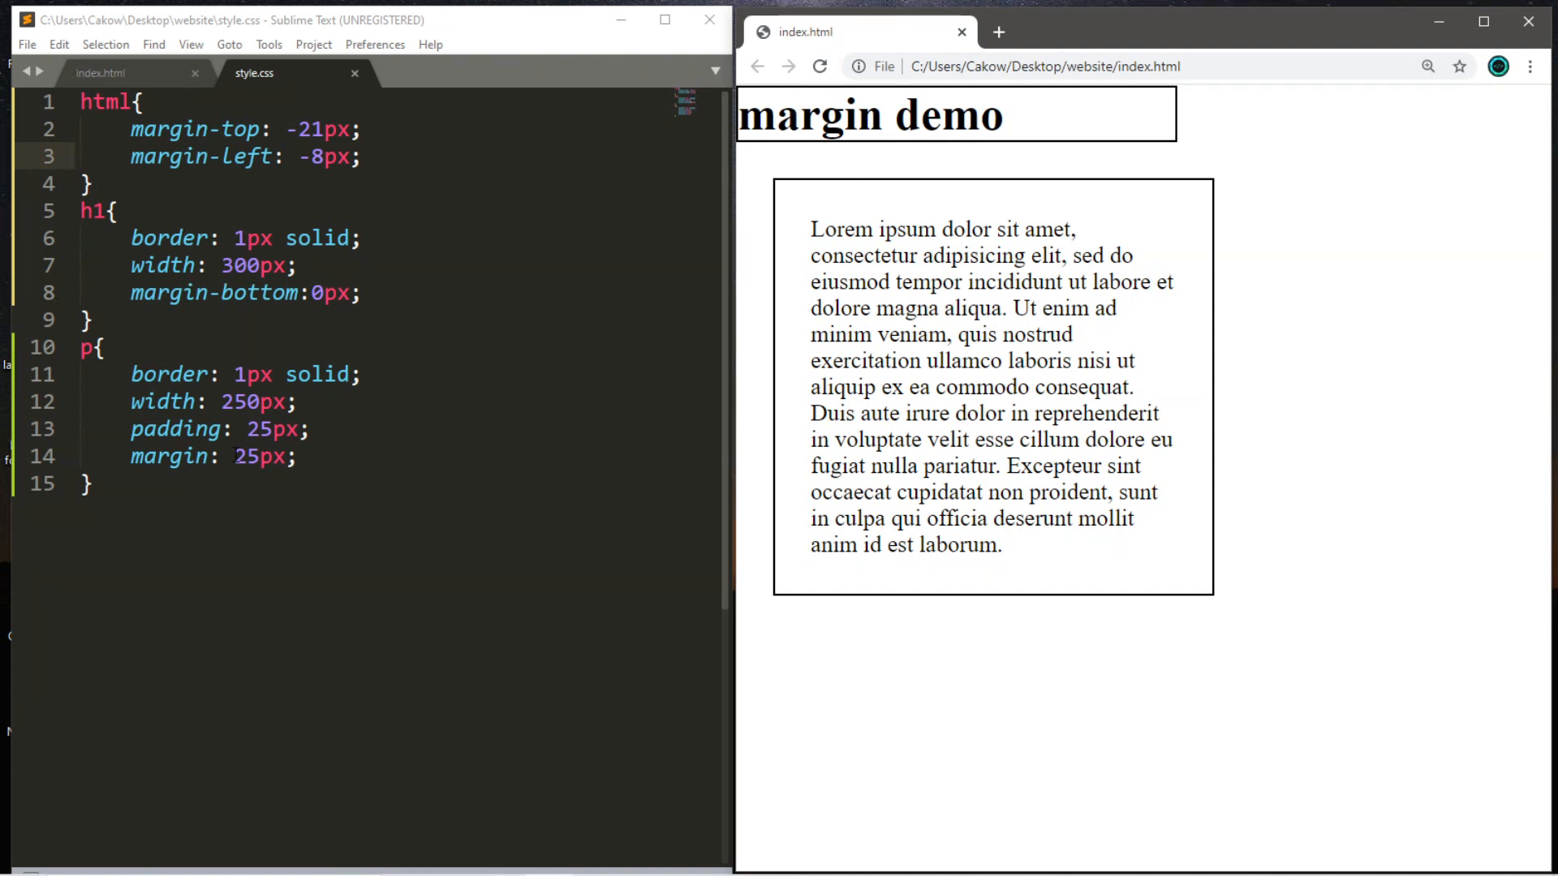
type("-")
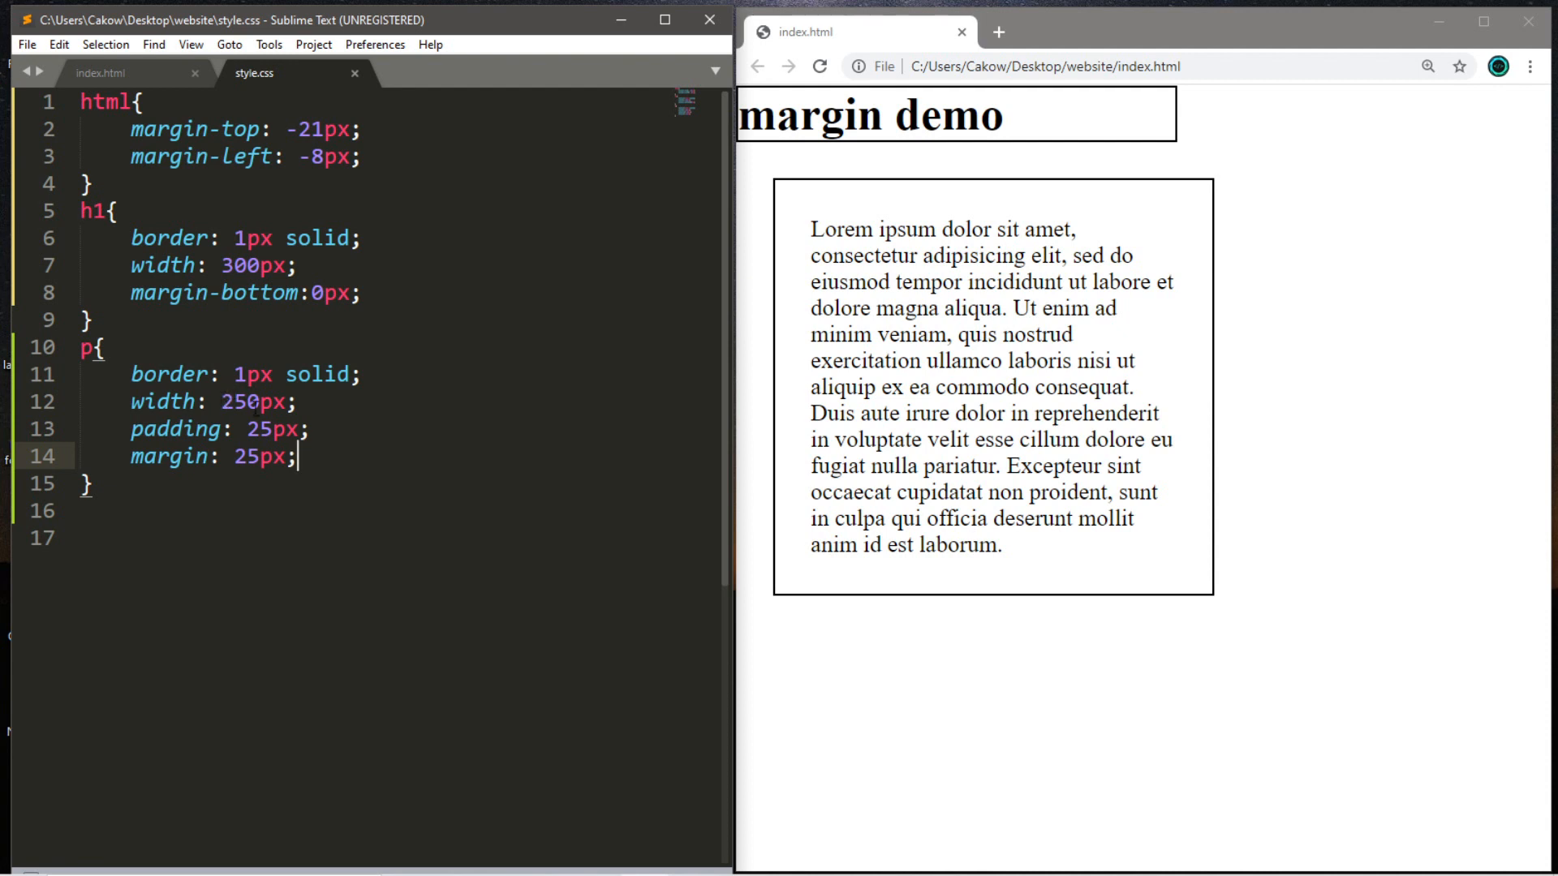
Start a #p1 rule holding the 25px margin, then switch to index.html to check the paragraph ids
left_click(276, 428)
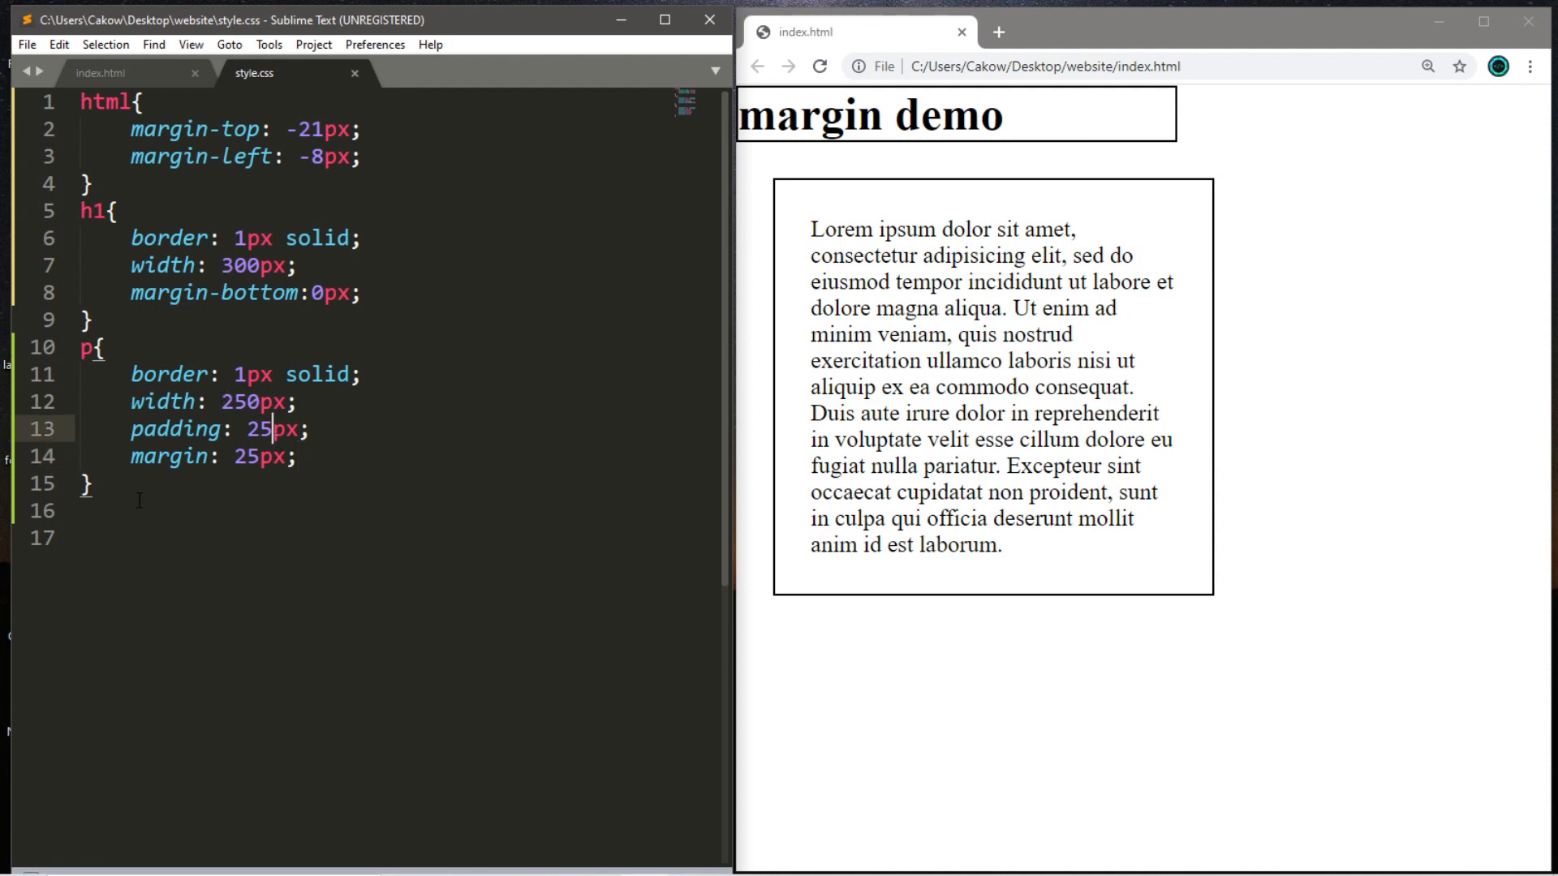
type("#")
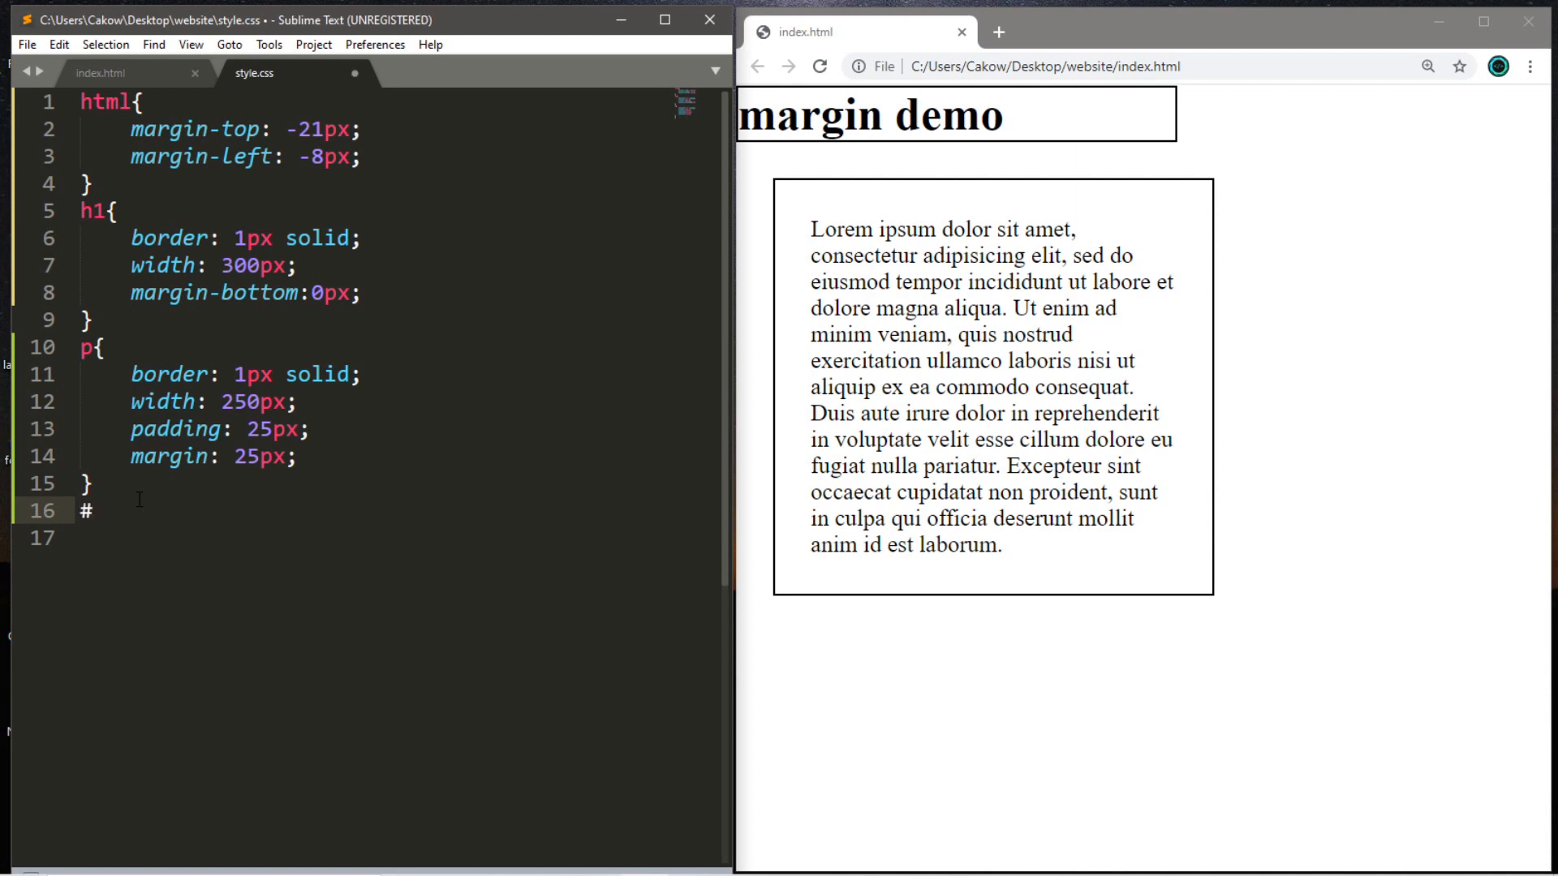
type("p1{")
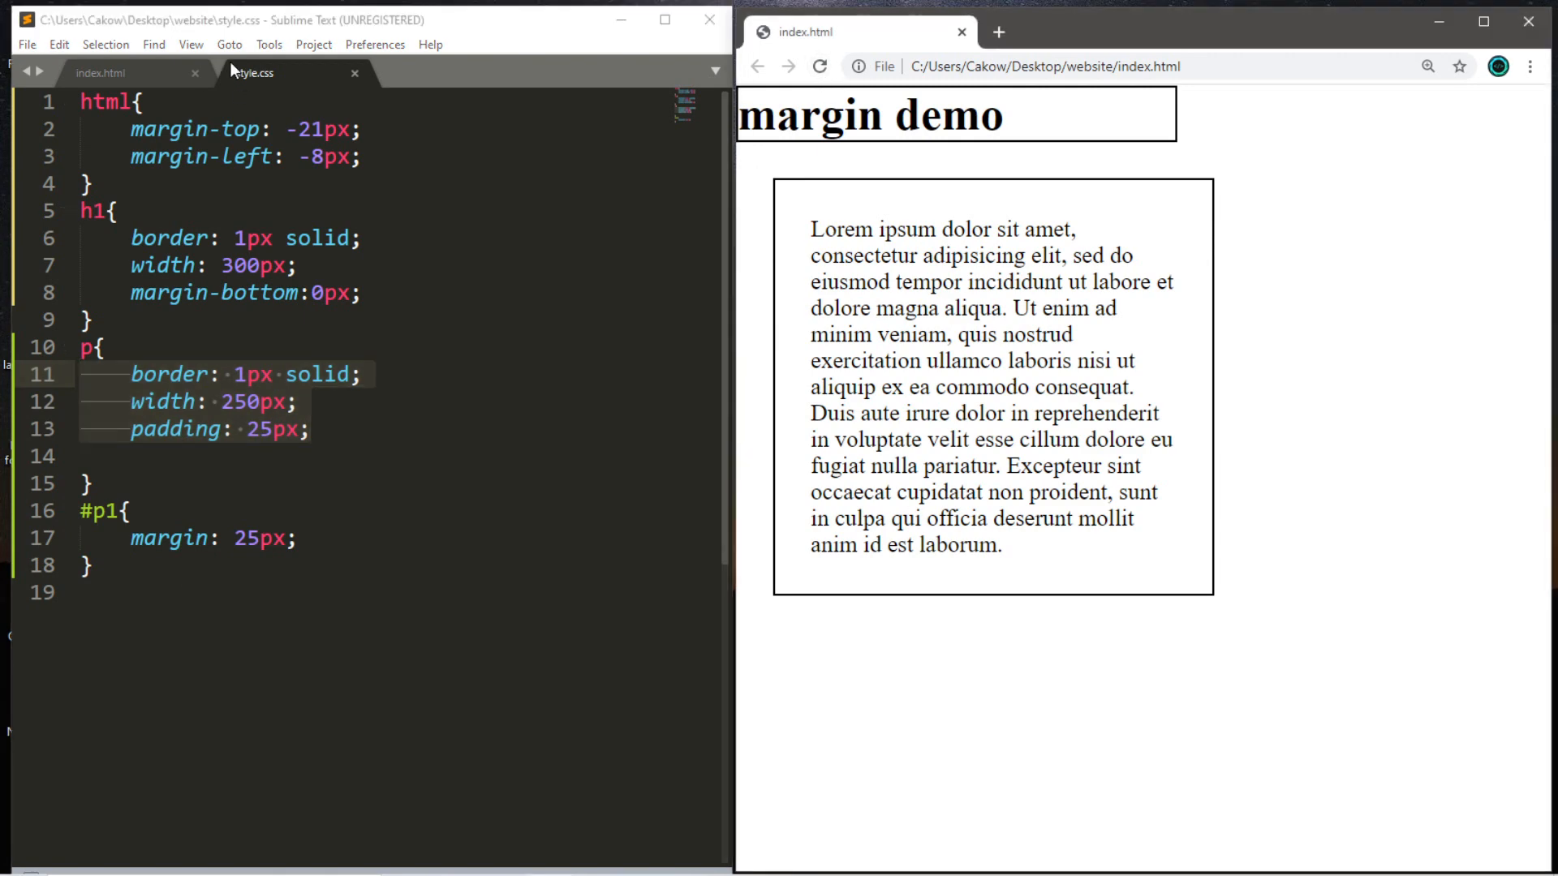
left_click(99, 73)
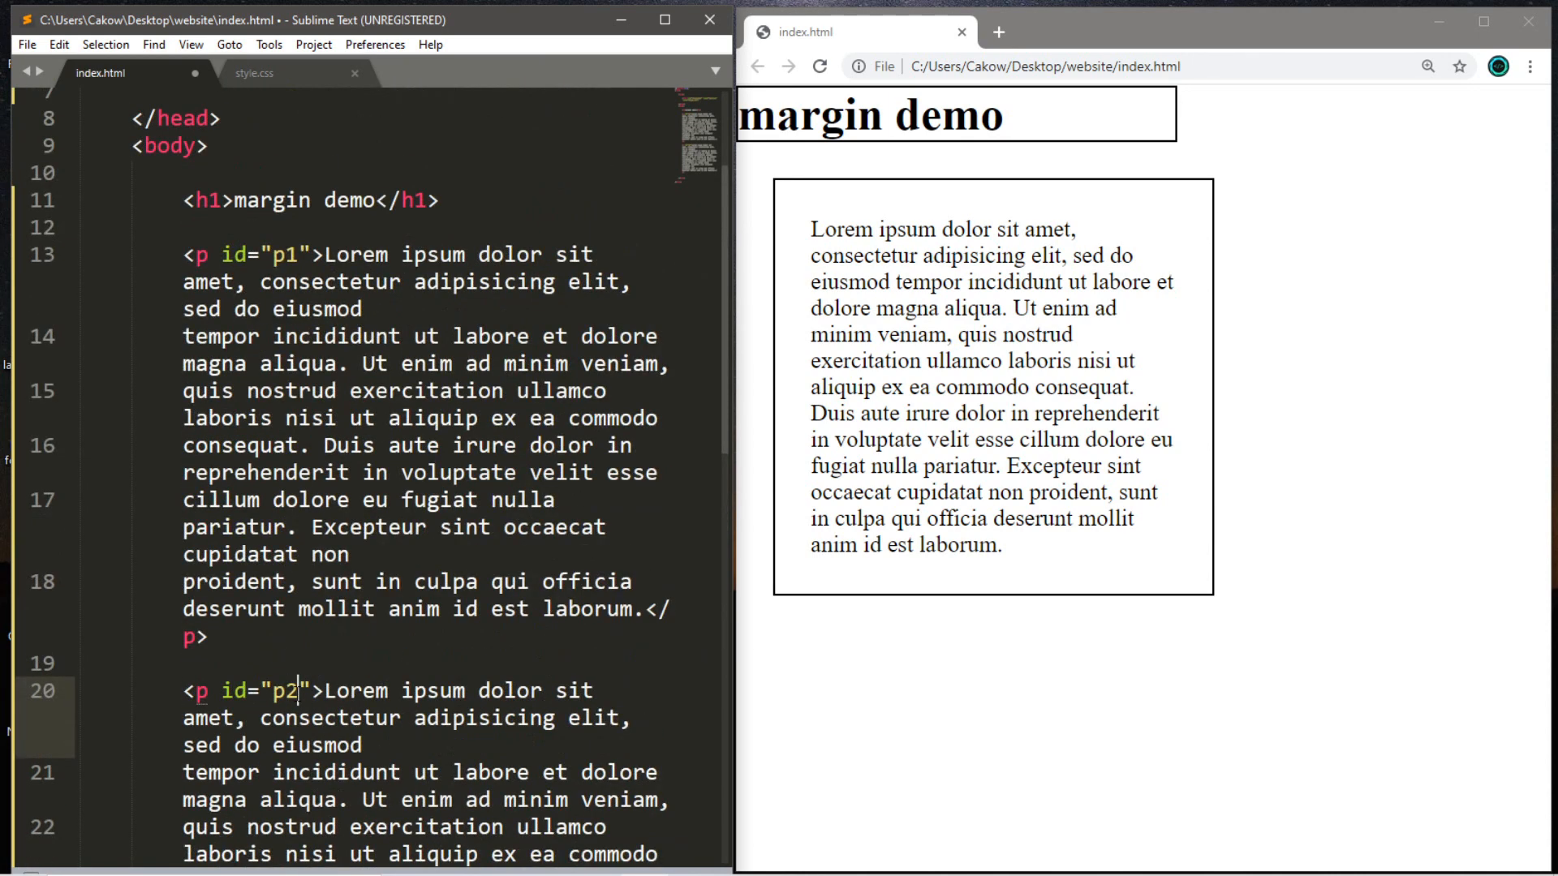
Create a #p2 rule with margin-top: 25px and margin-right: 75px
left_click(255, 73)
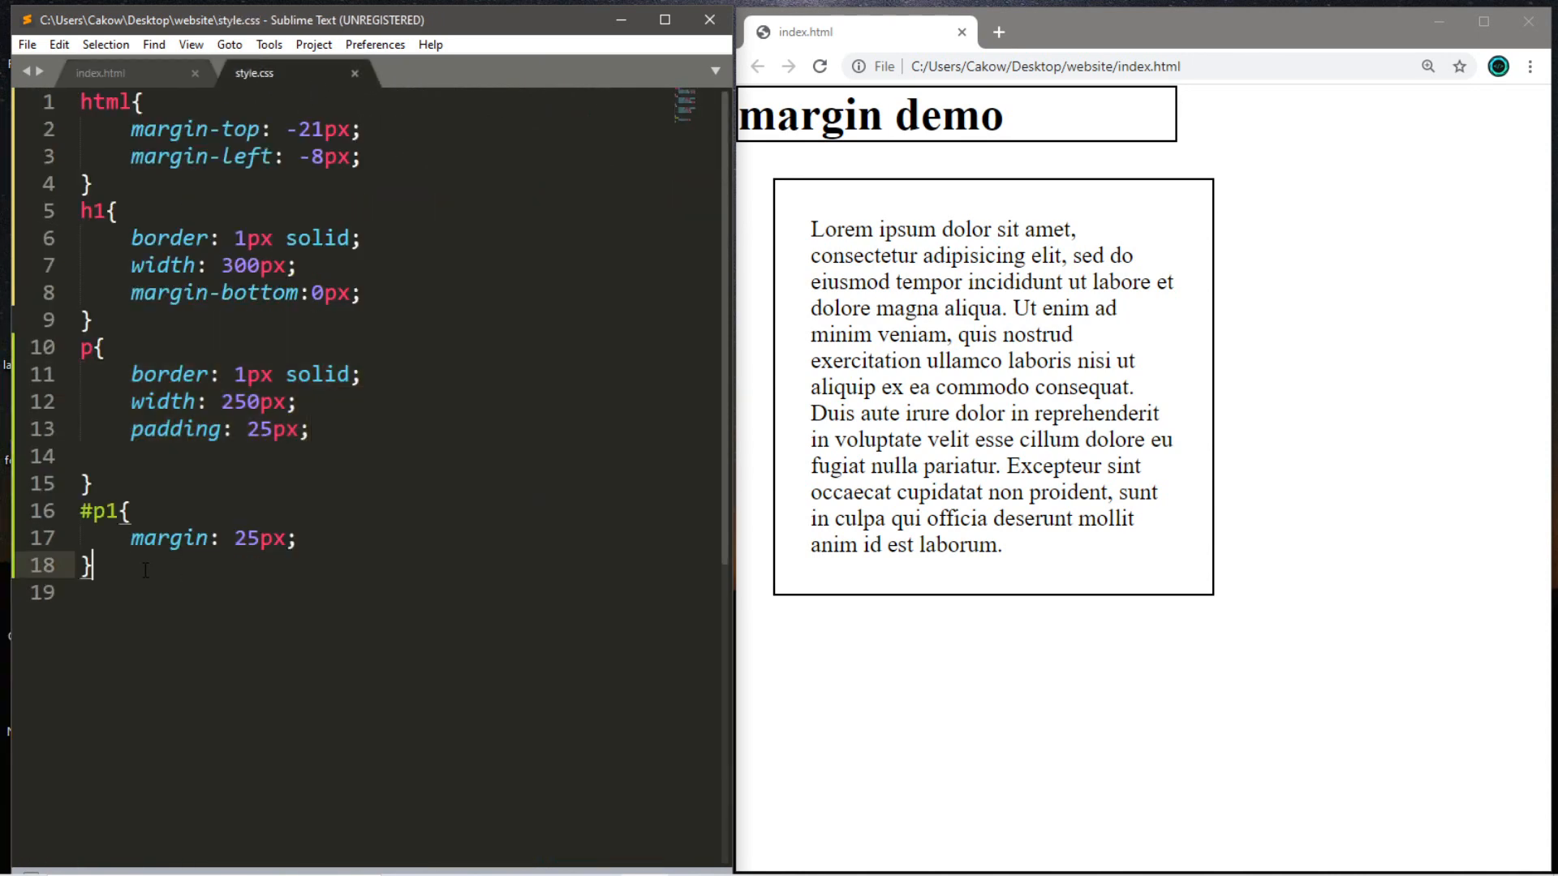
type("#")
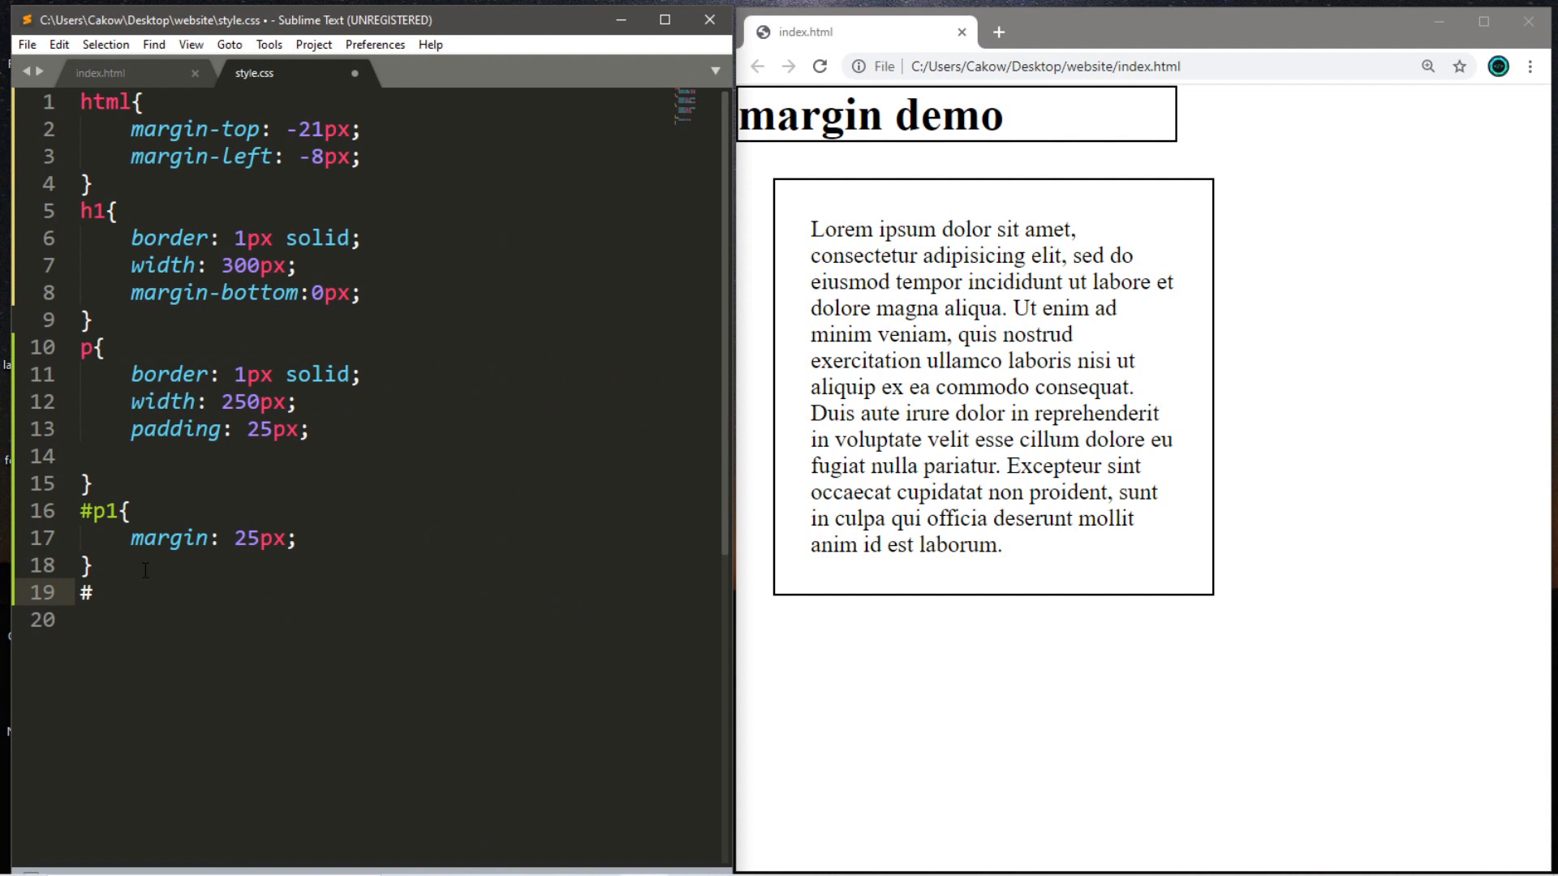
type("p2{}")
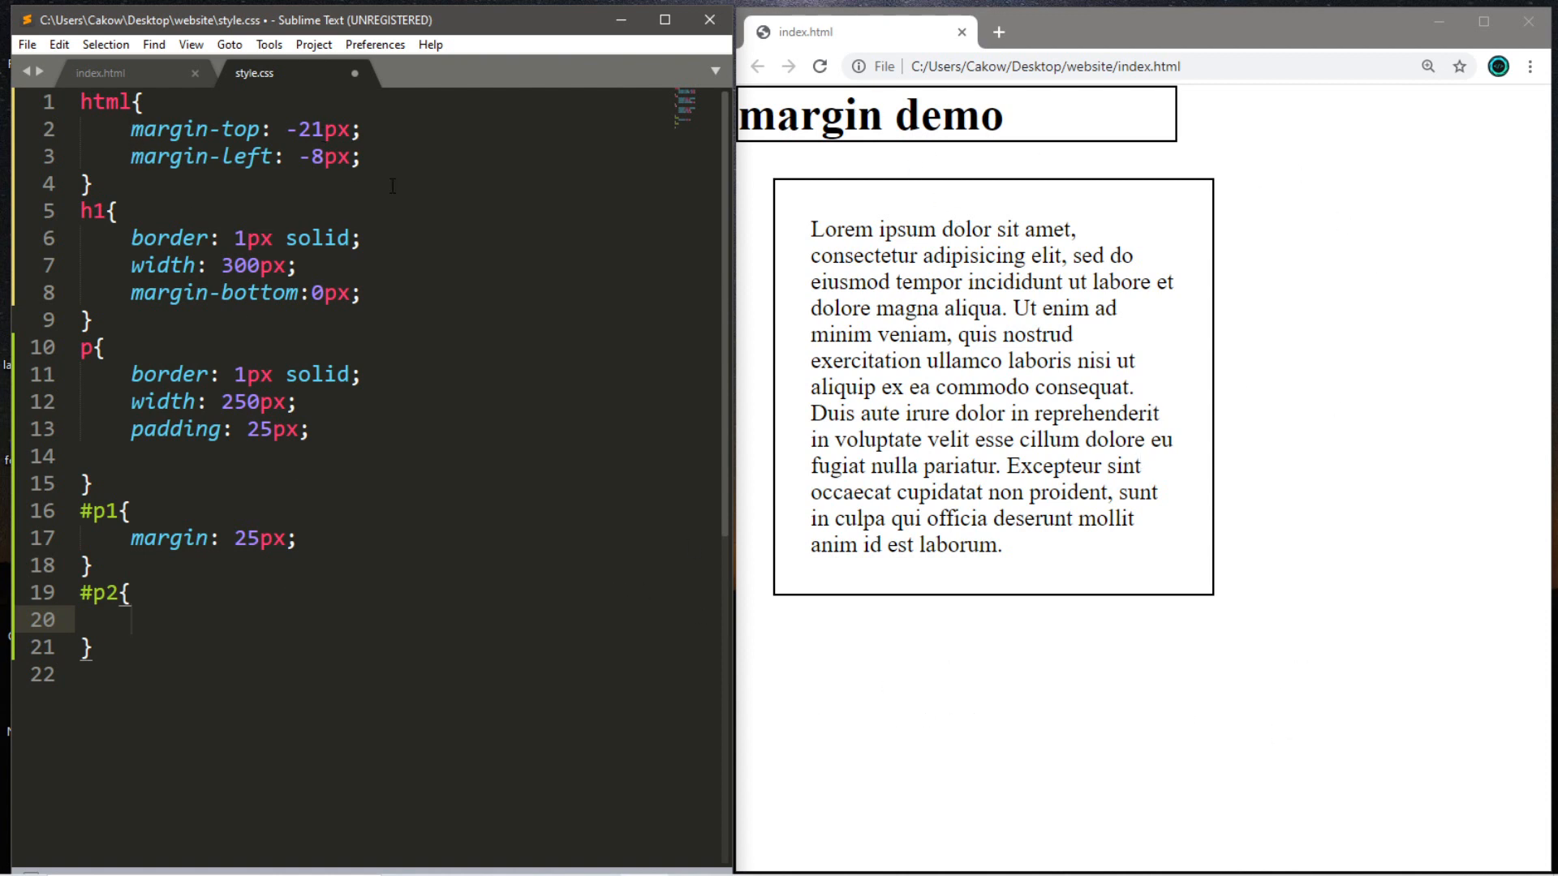
type("margin-top: 2;")
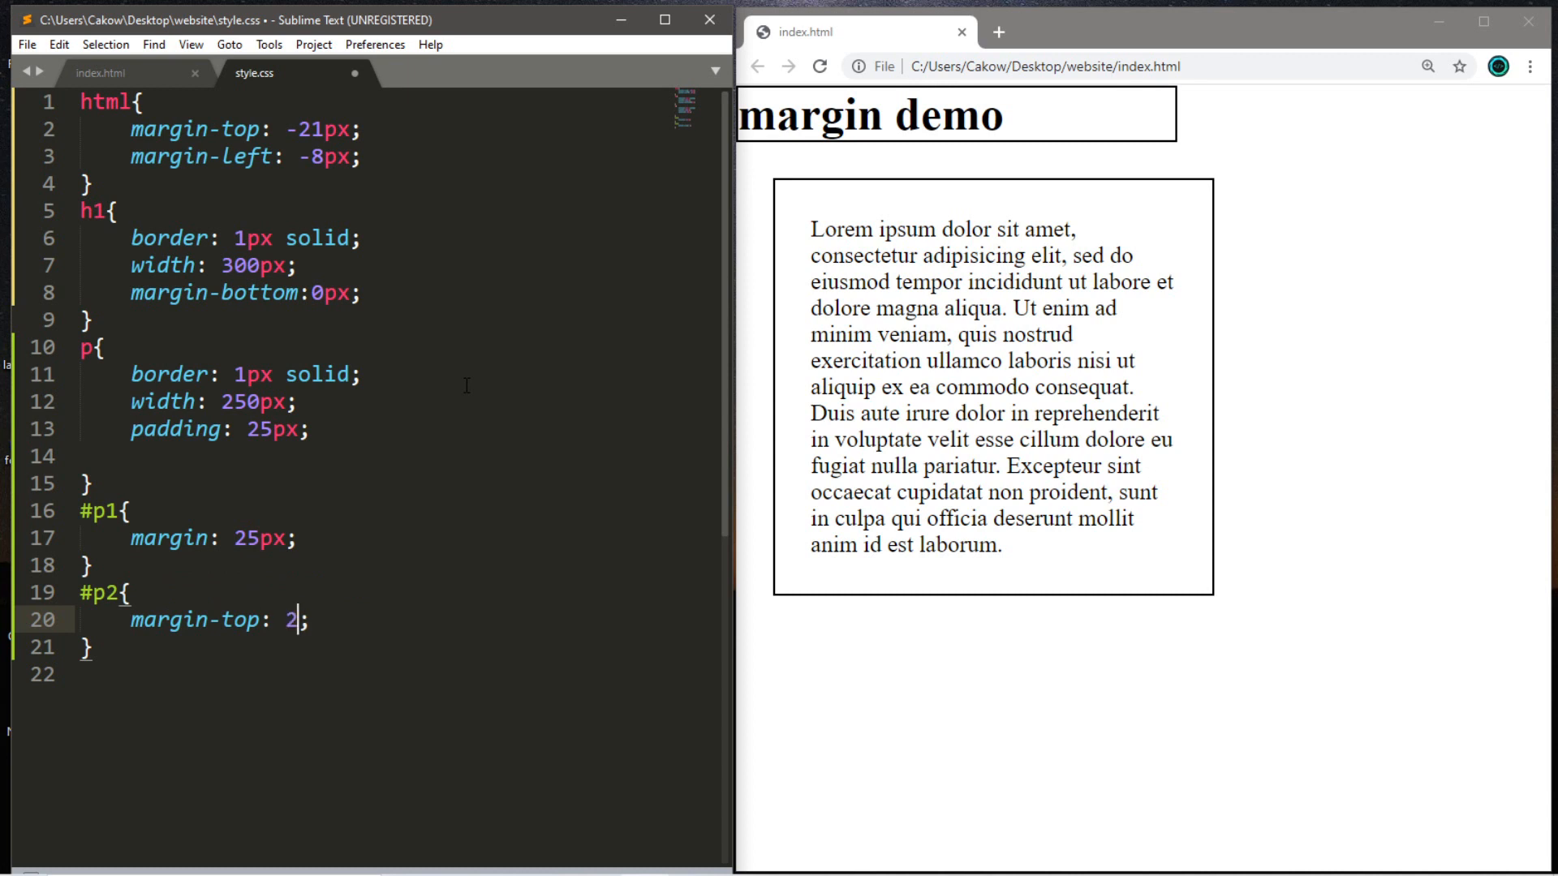
type("5px")
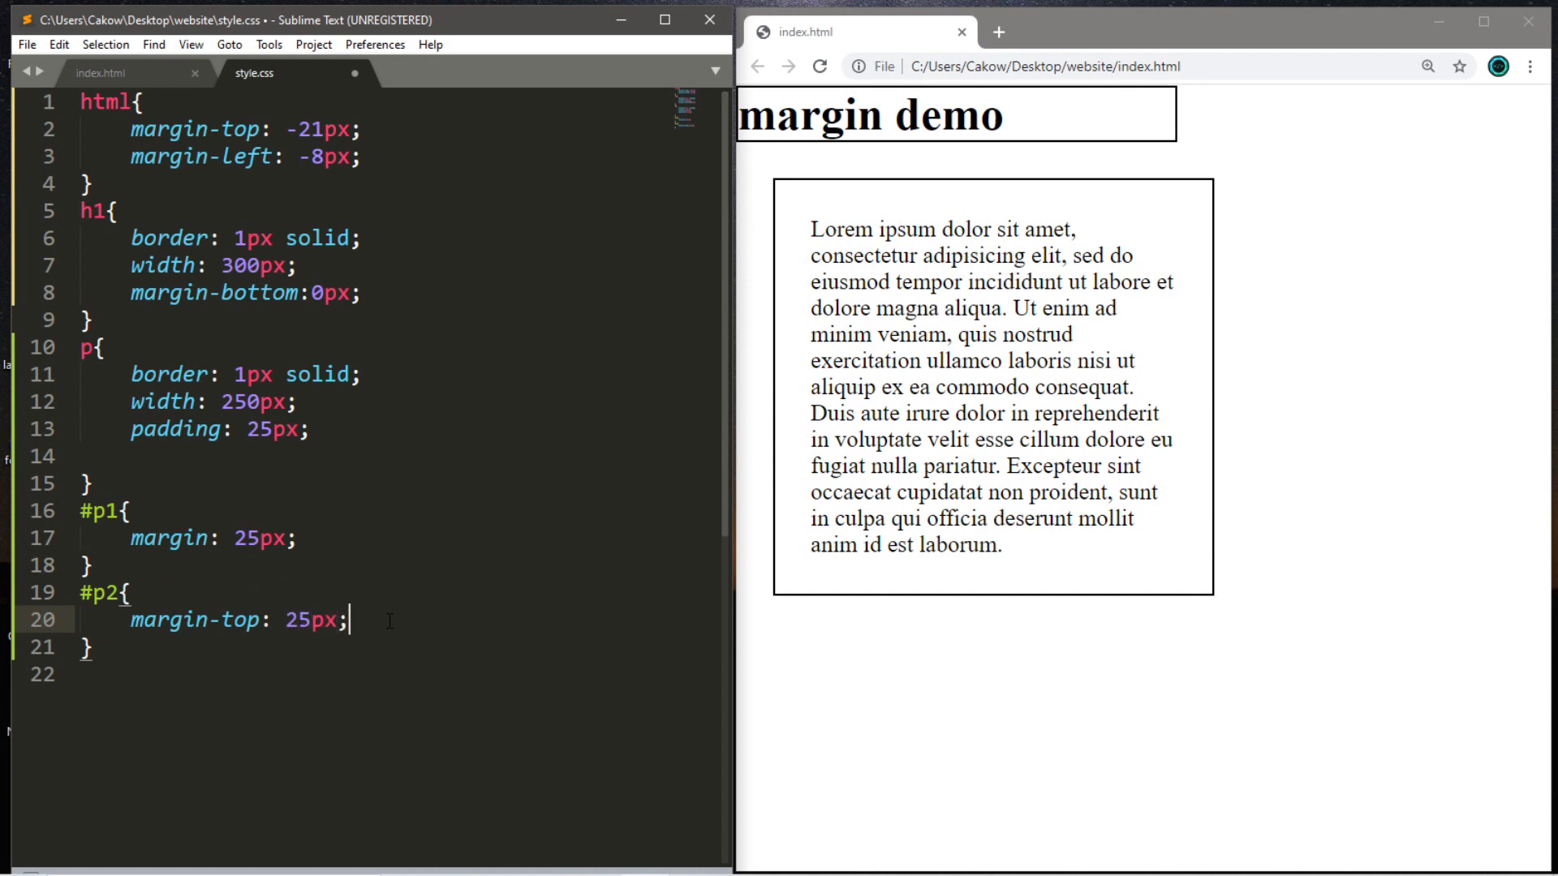
type("margin-right:;")
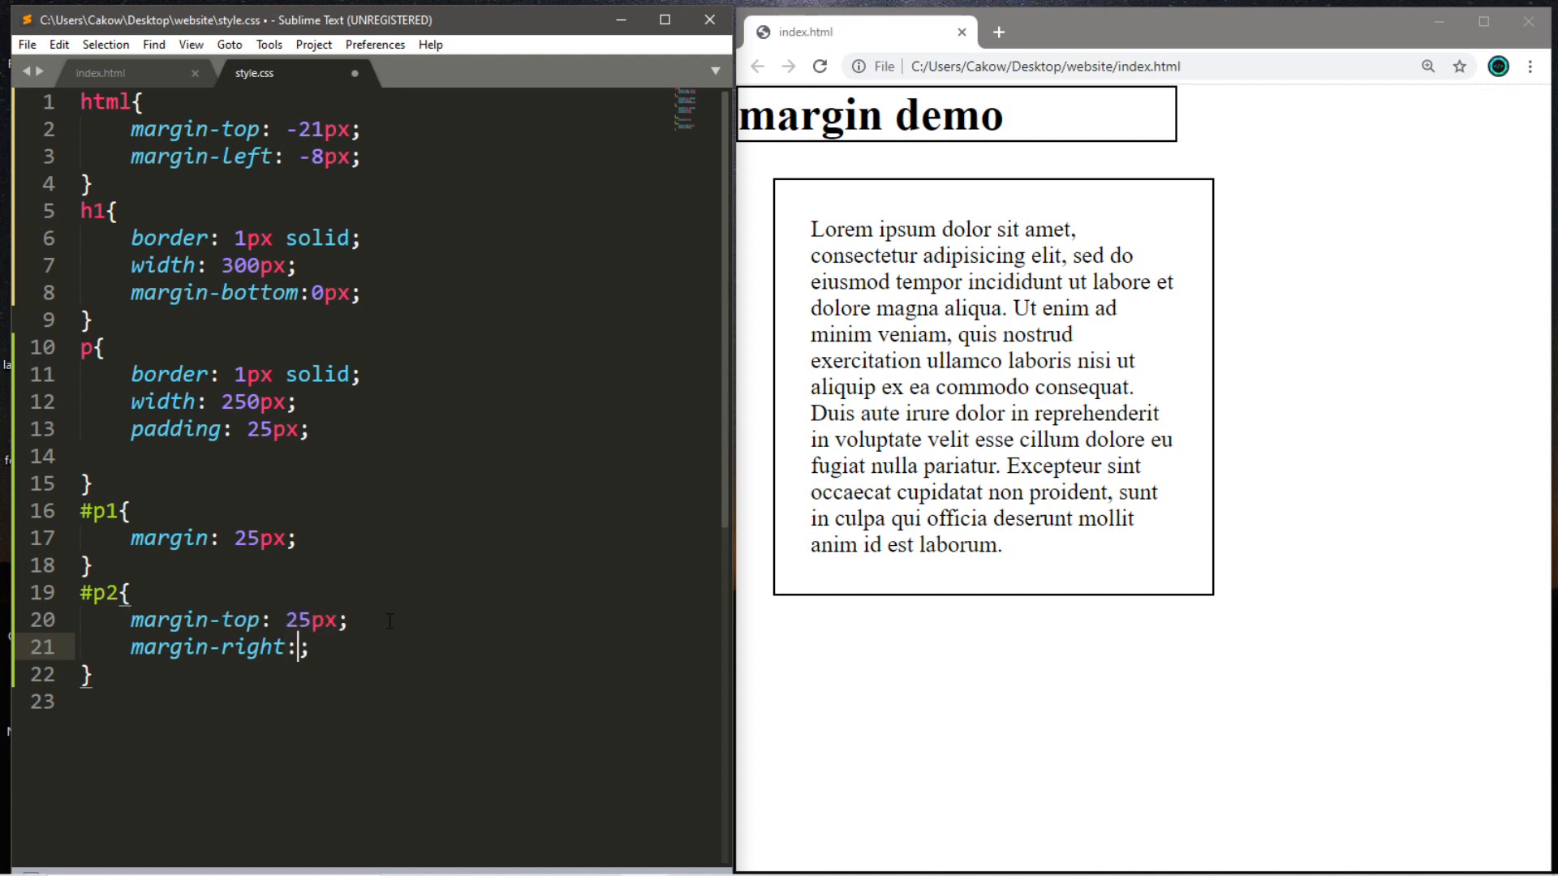
type("75px")
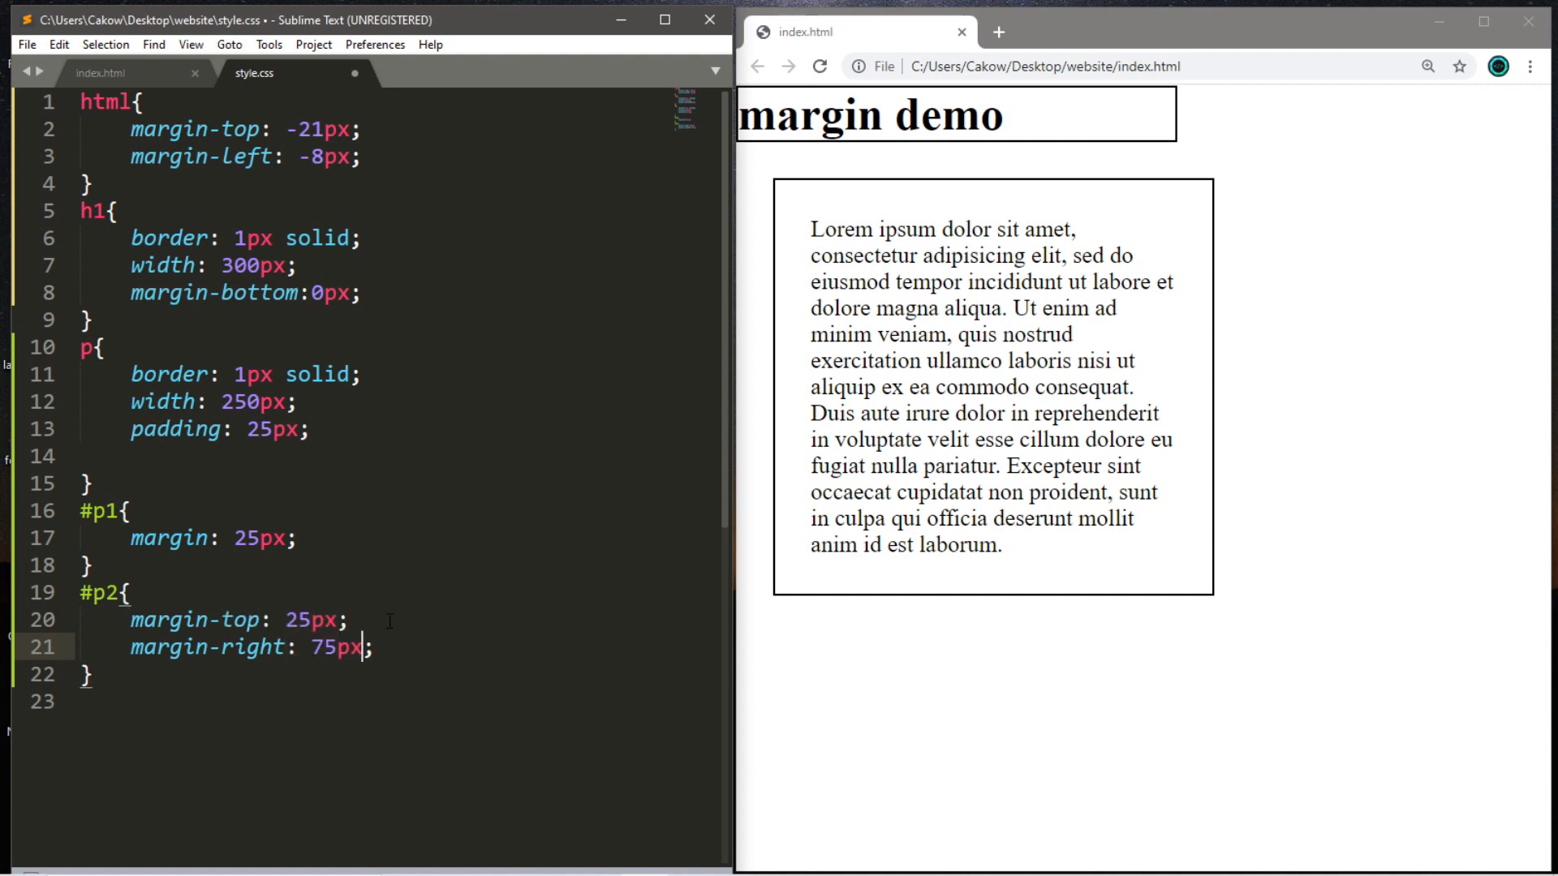
Complete #p2 with margin-bottom: 25px and margin-left: 75px
key("enter")
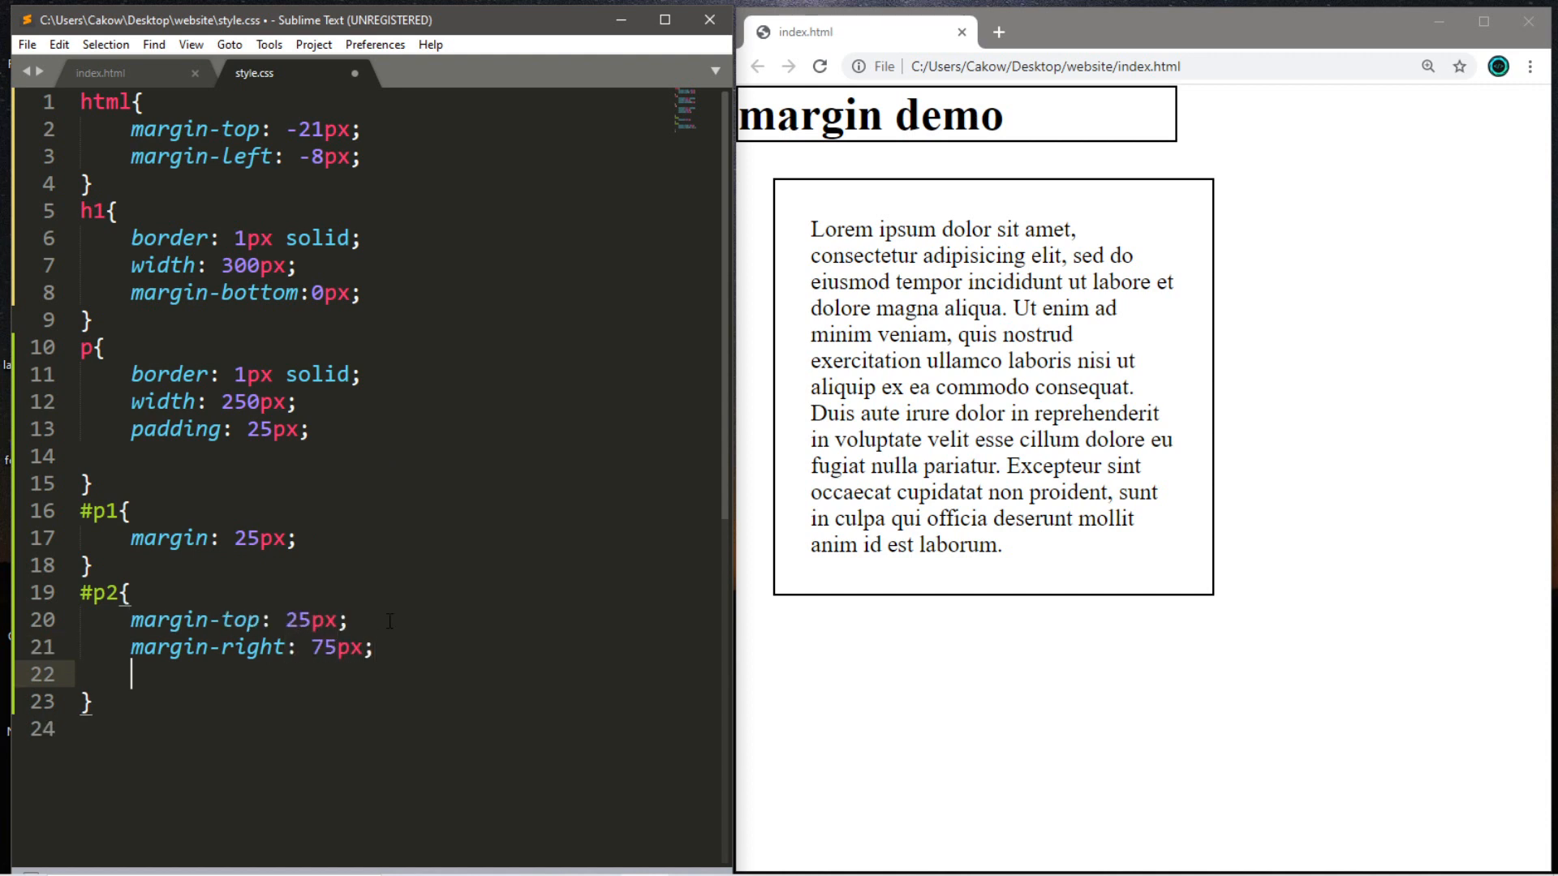
type("margin-bottom:;")
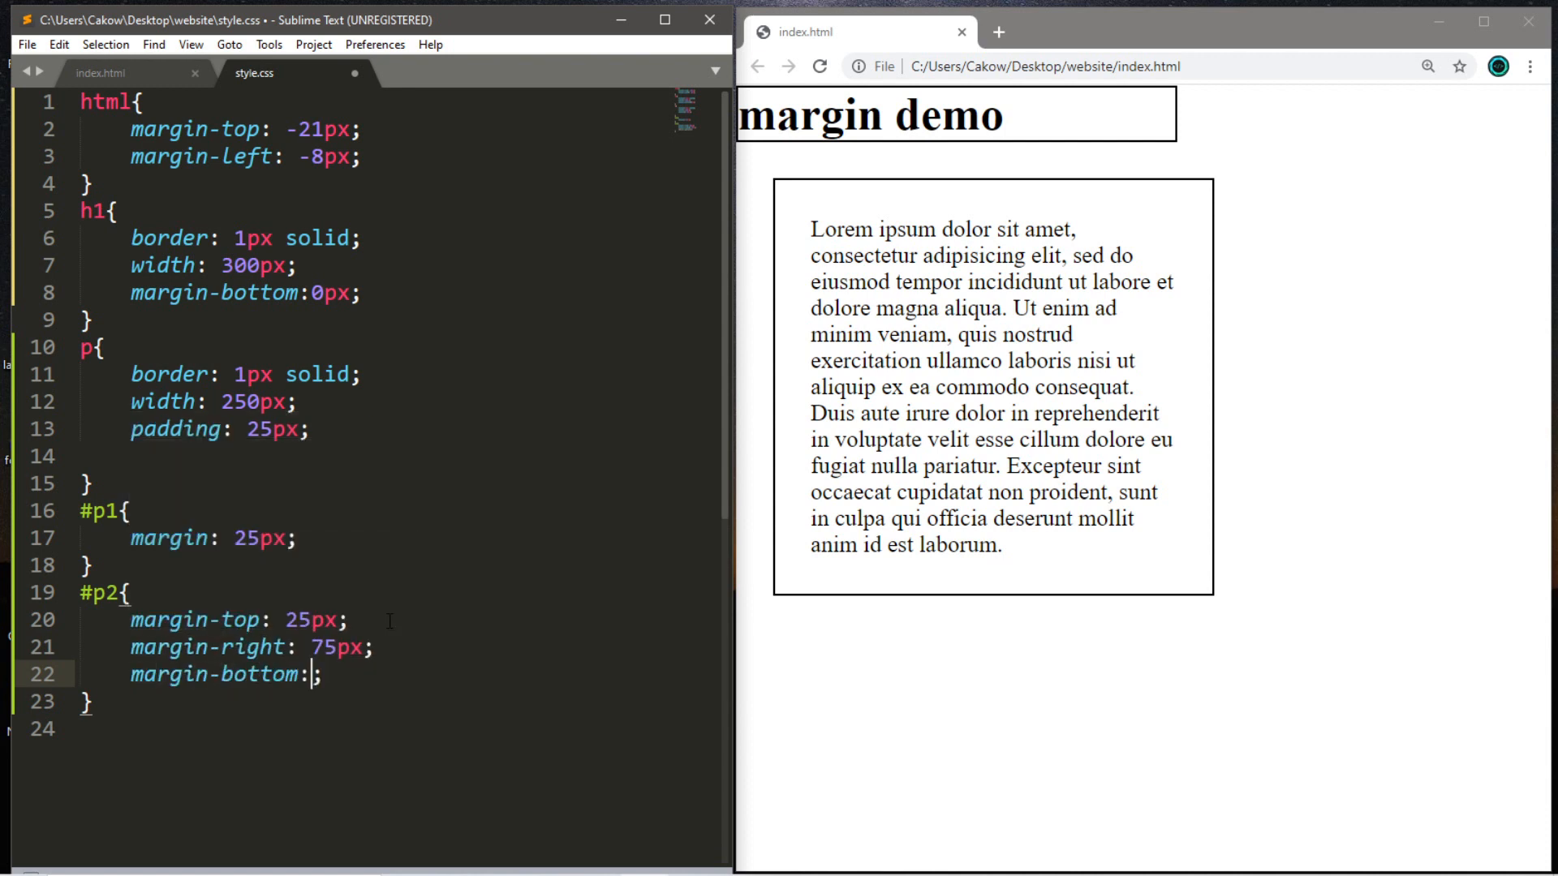
type("25px")
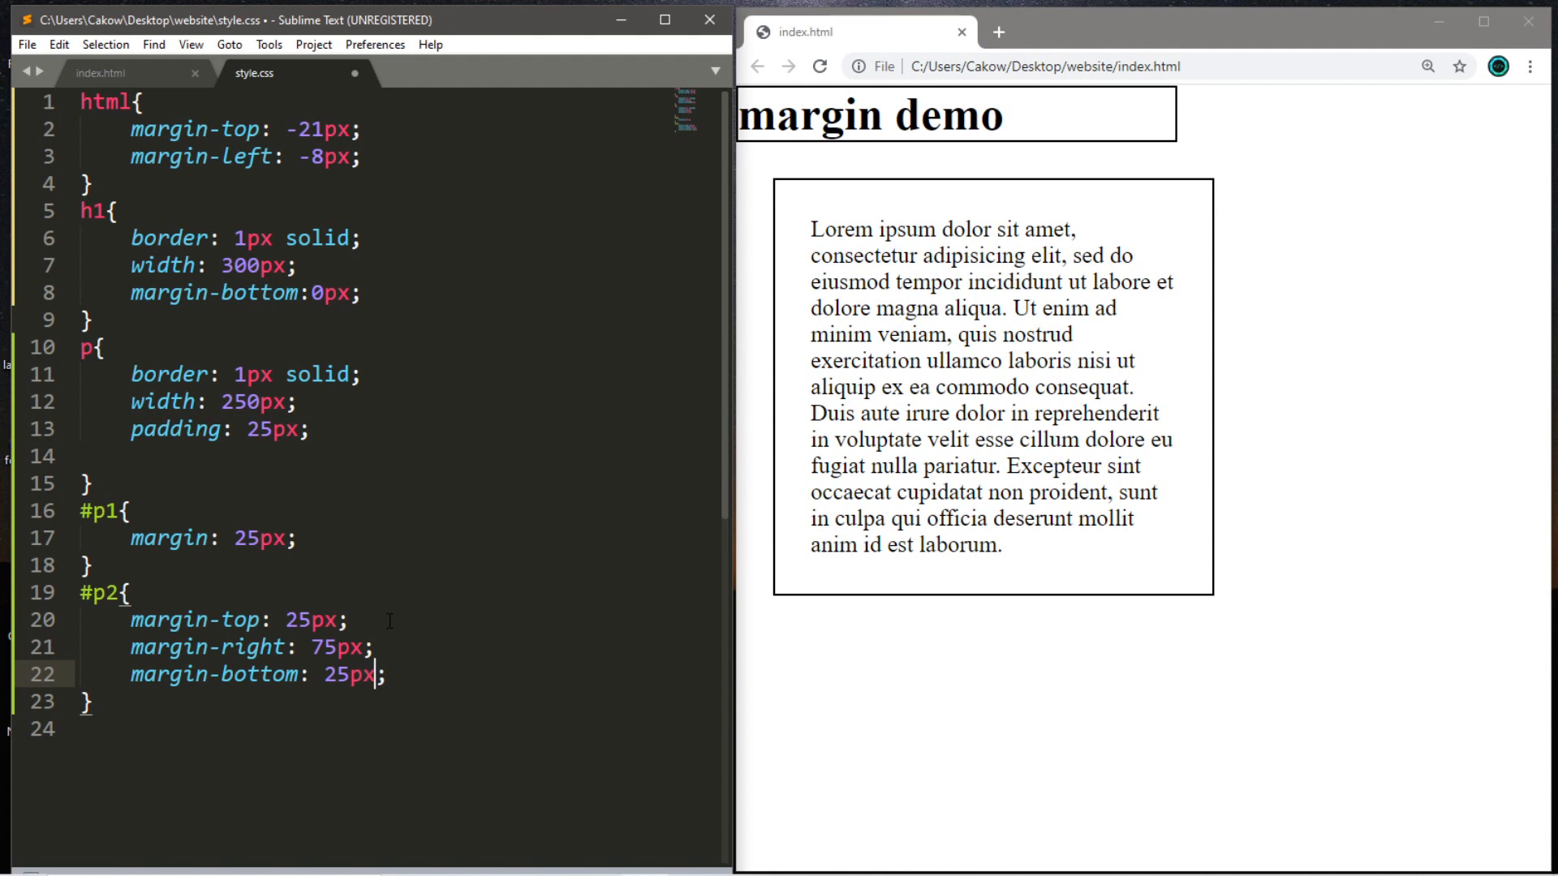
type("m")
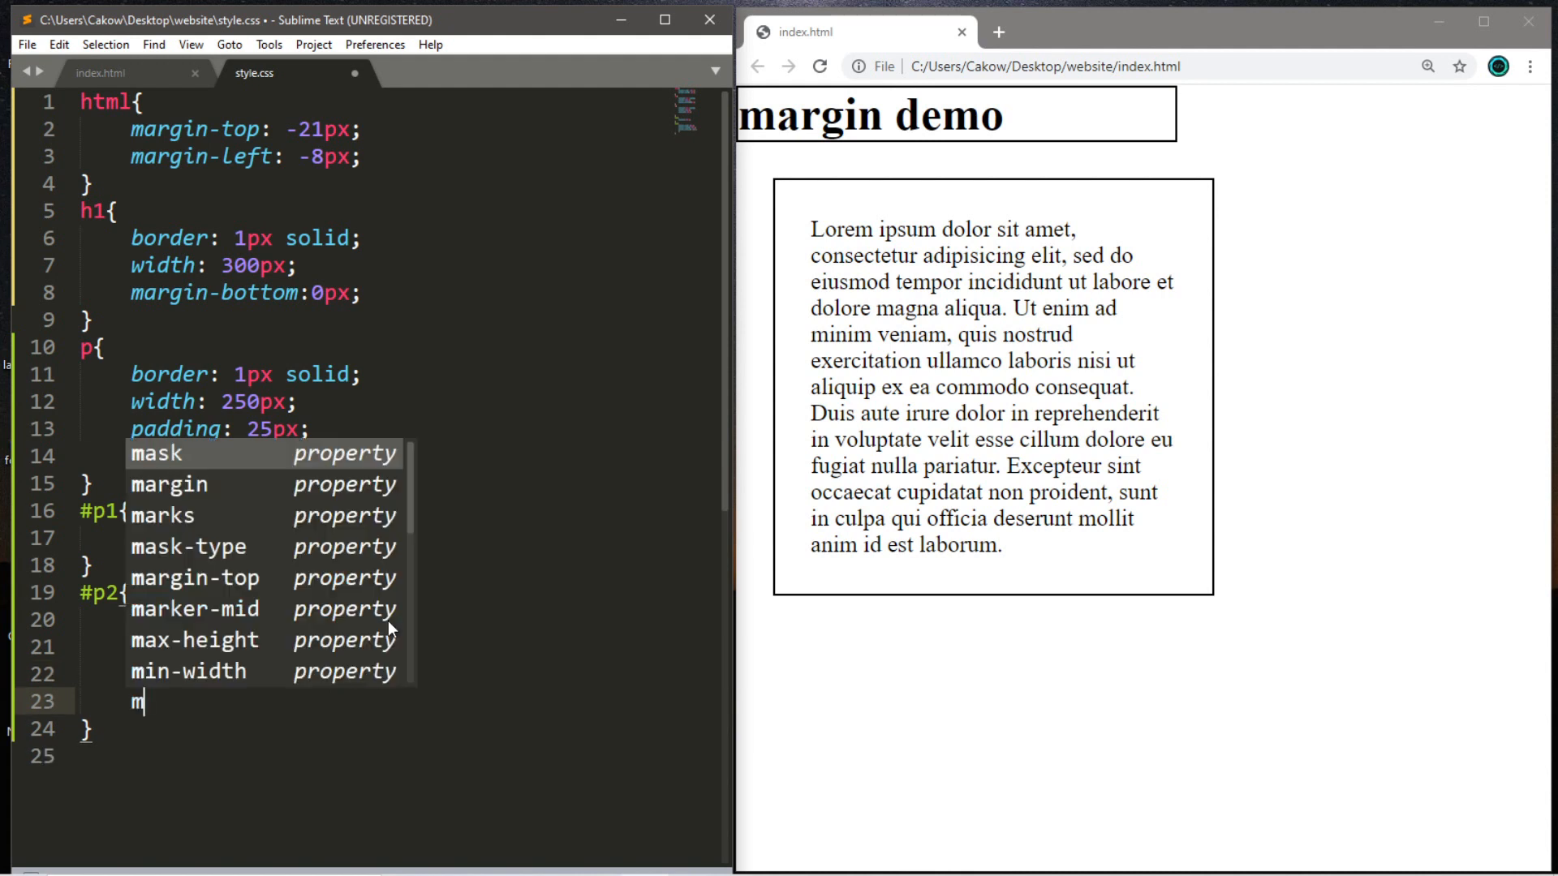
type("argin-left: ;")
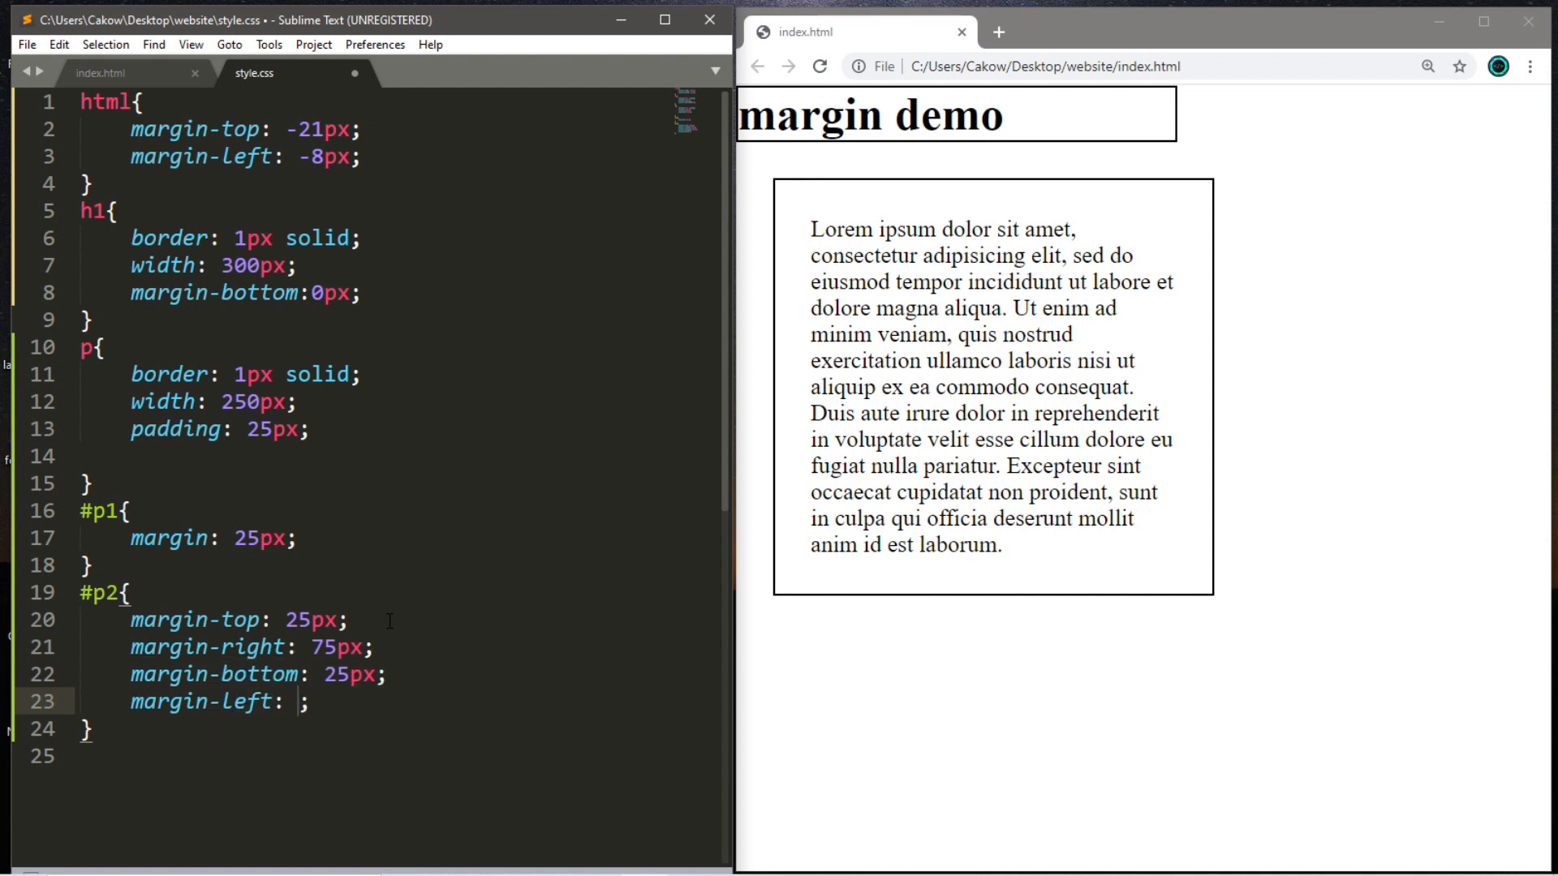
type("75px")
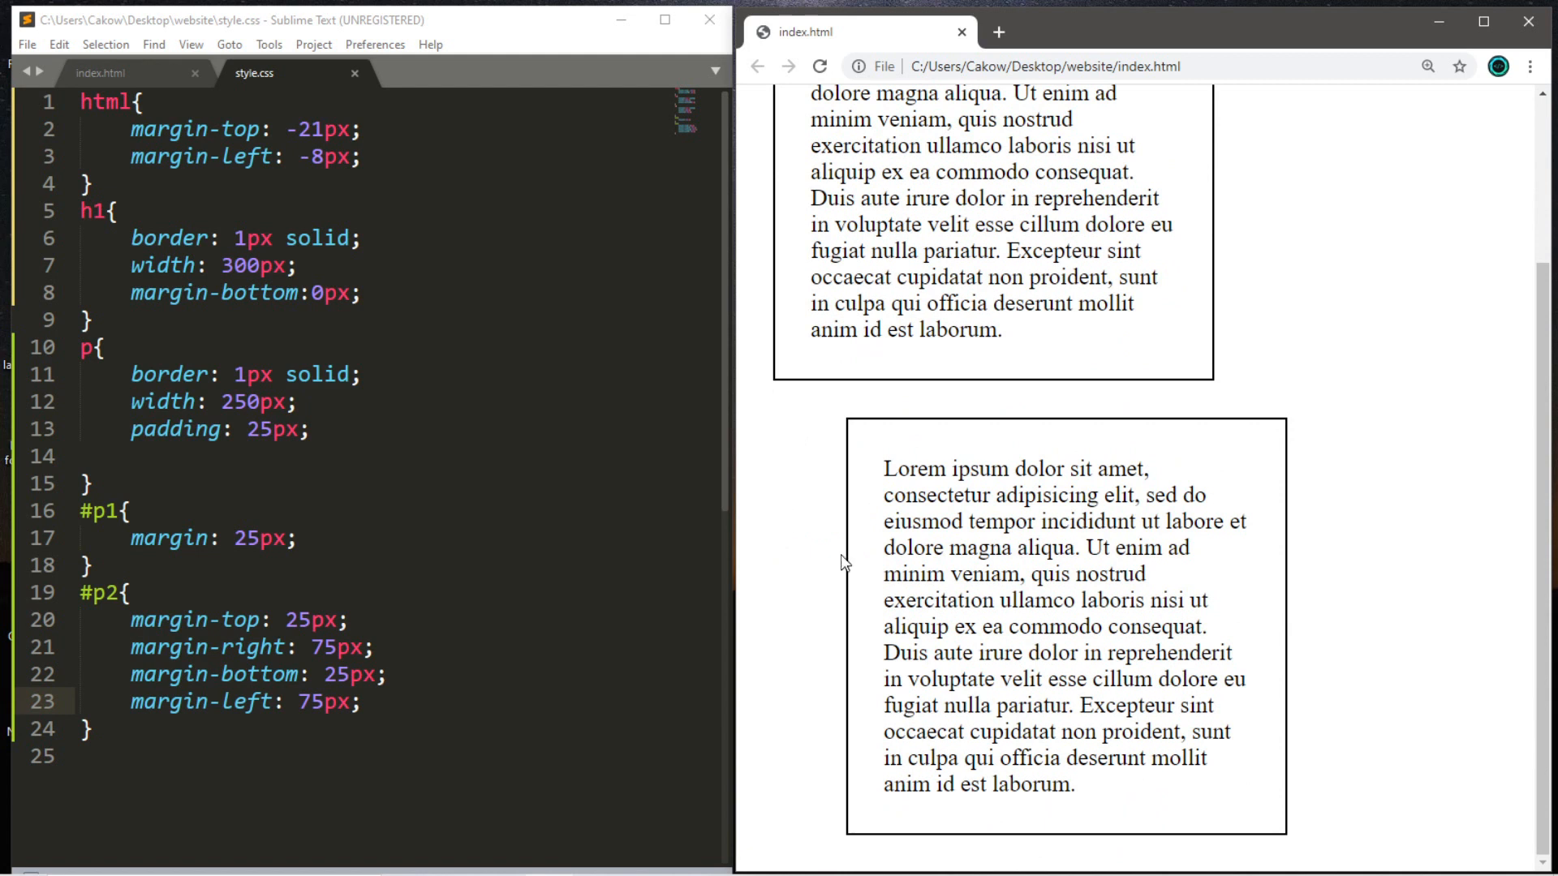
mouse_move(886, 574)
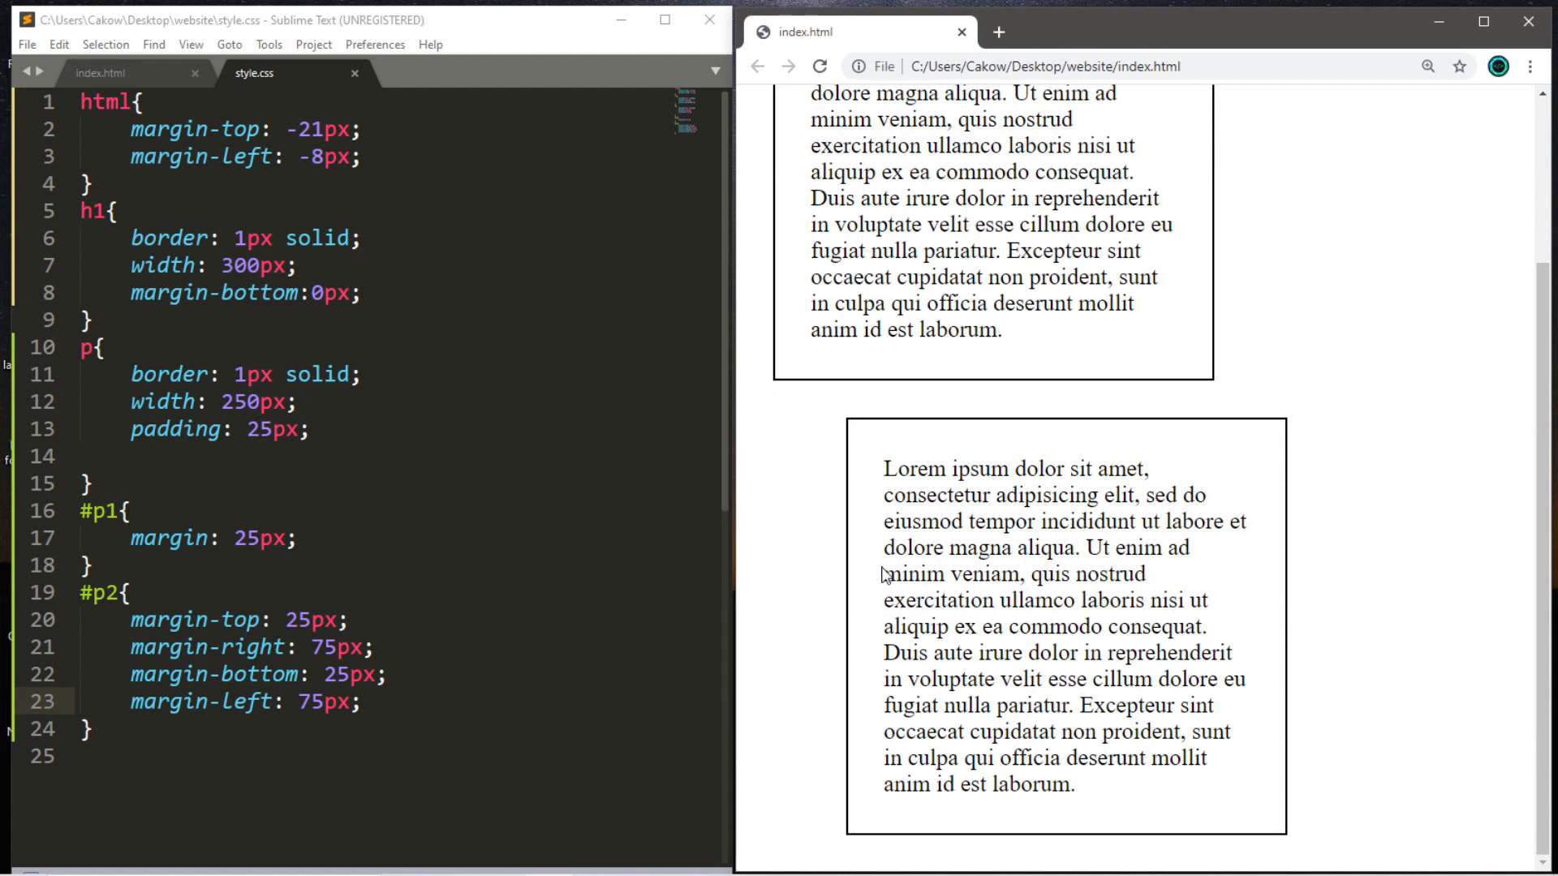
mouse_move(1241, 484)
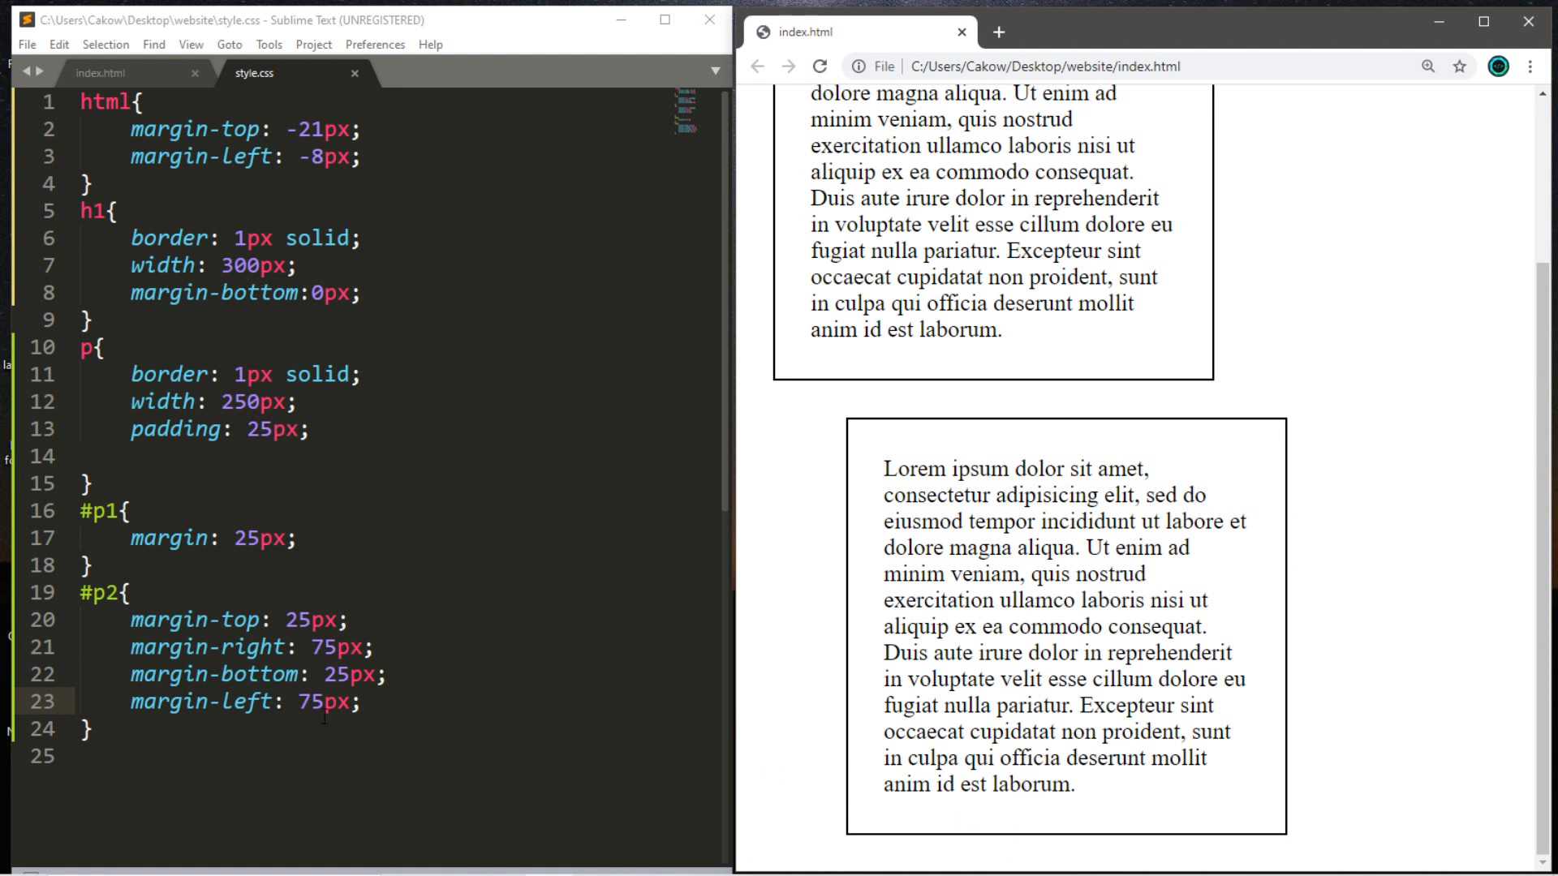
double_click(299, 619)
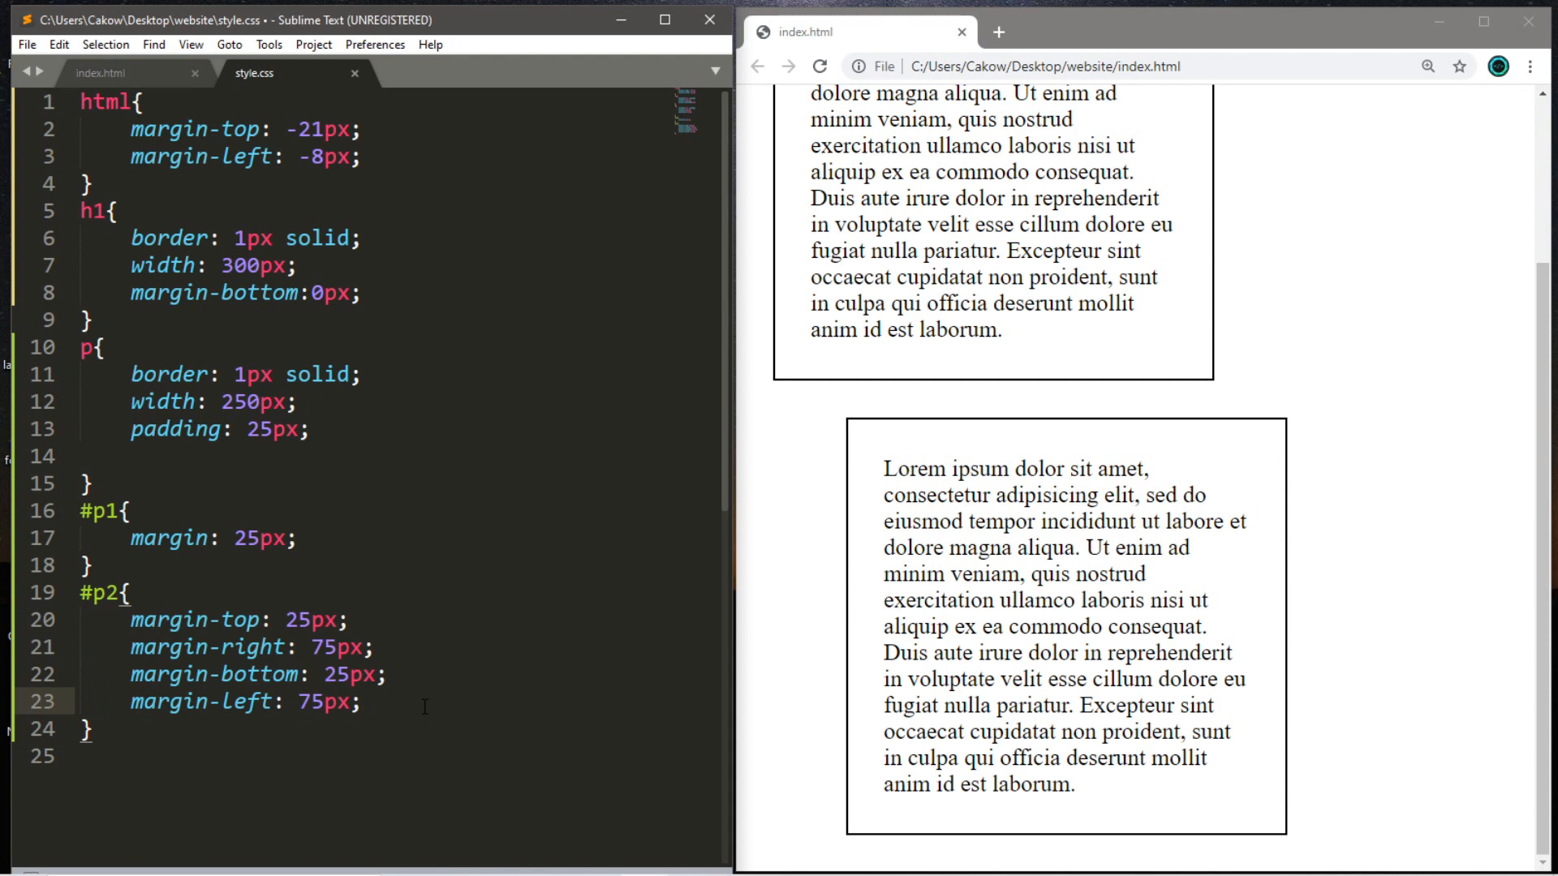
Under a 'this is the same' comment in #p2, add margin: 25px 75px 25px 75px;
type("/*")
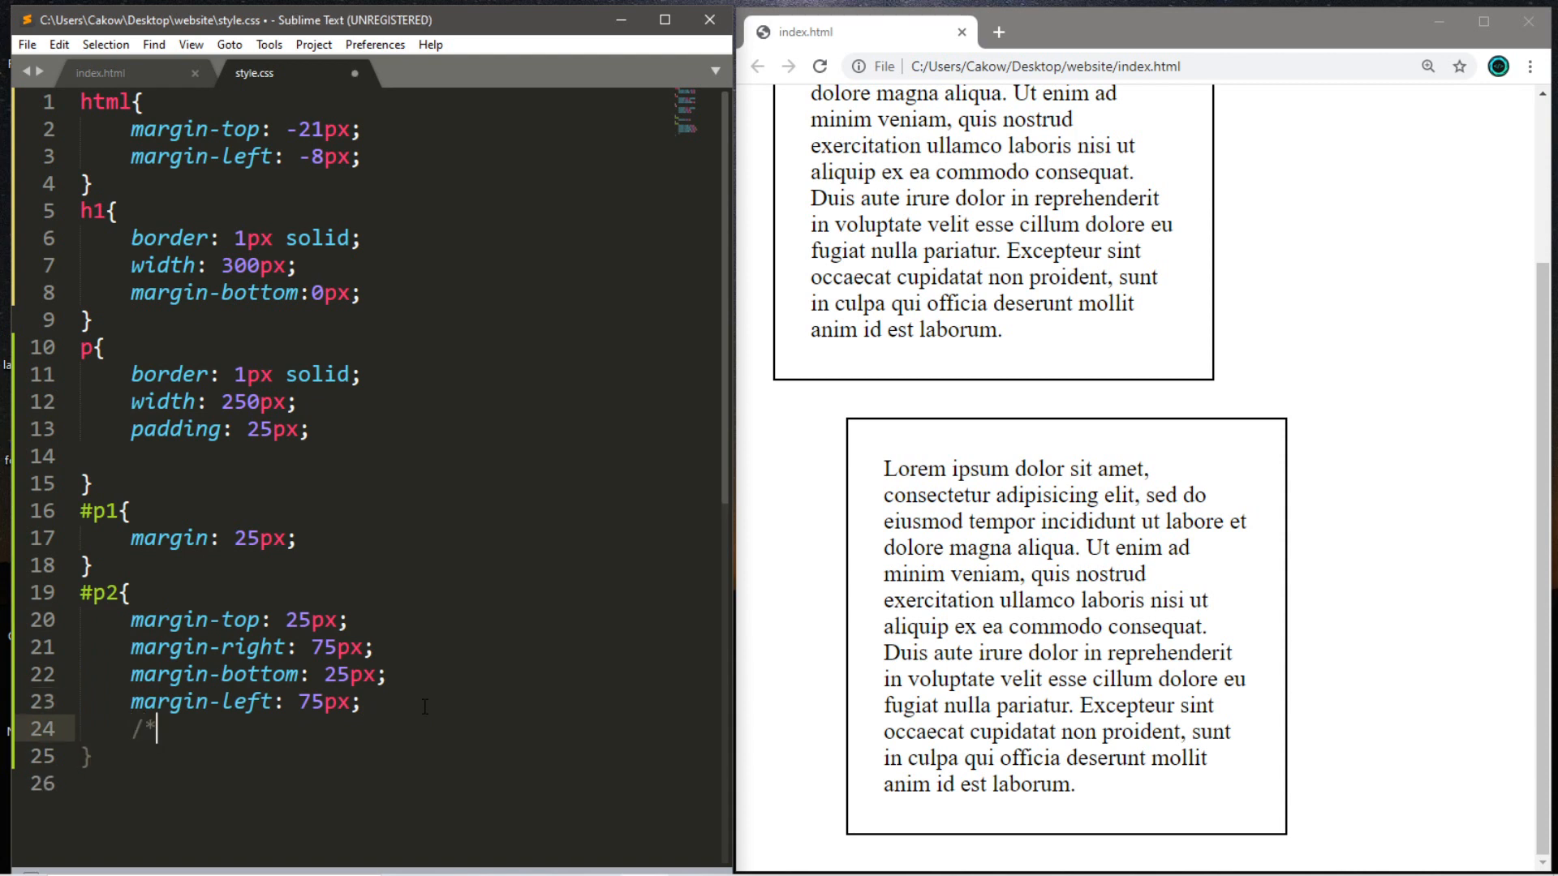
type("this is")
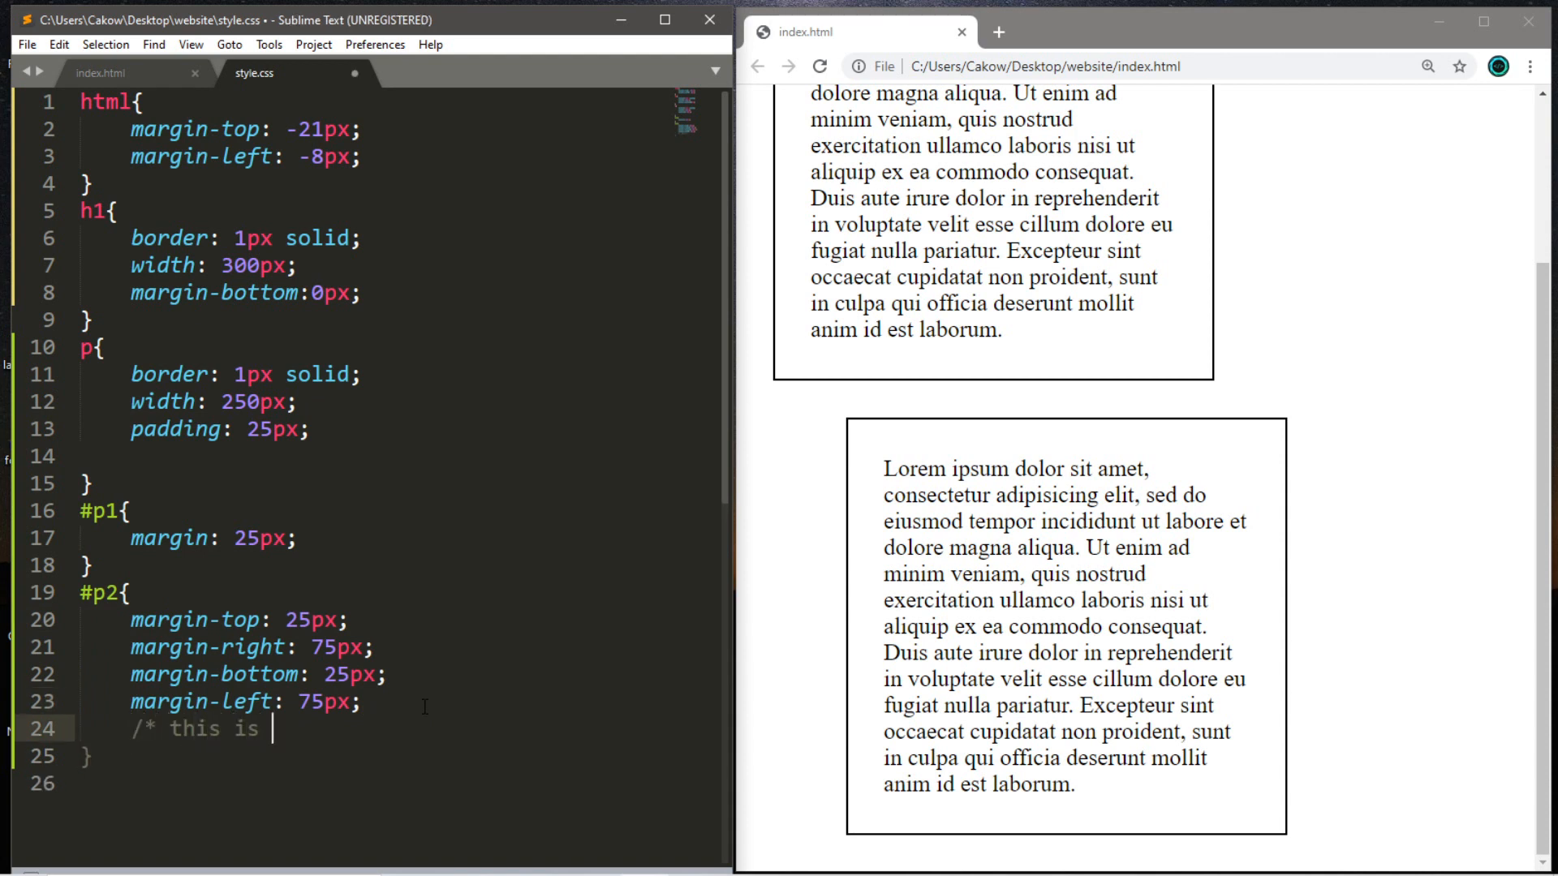
type("the same */")
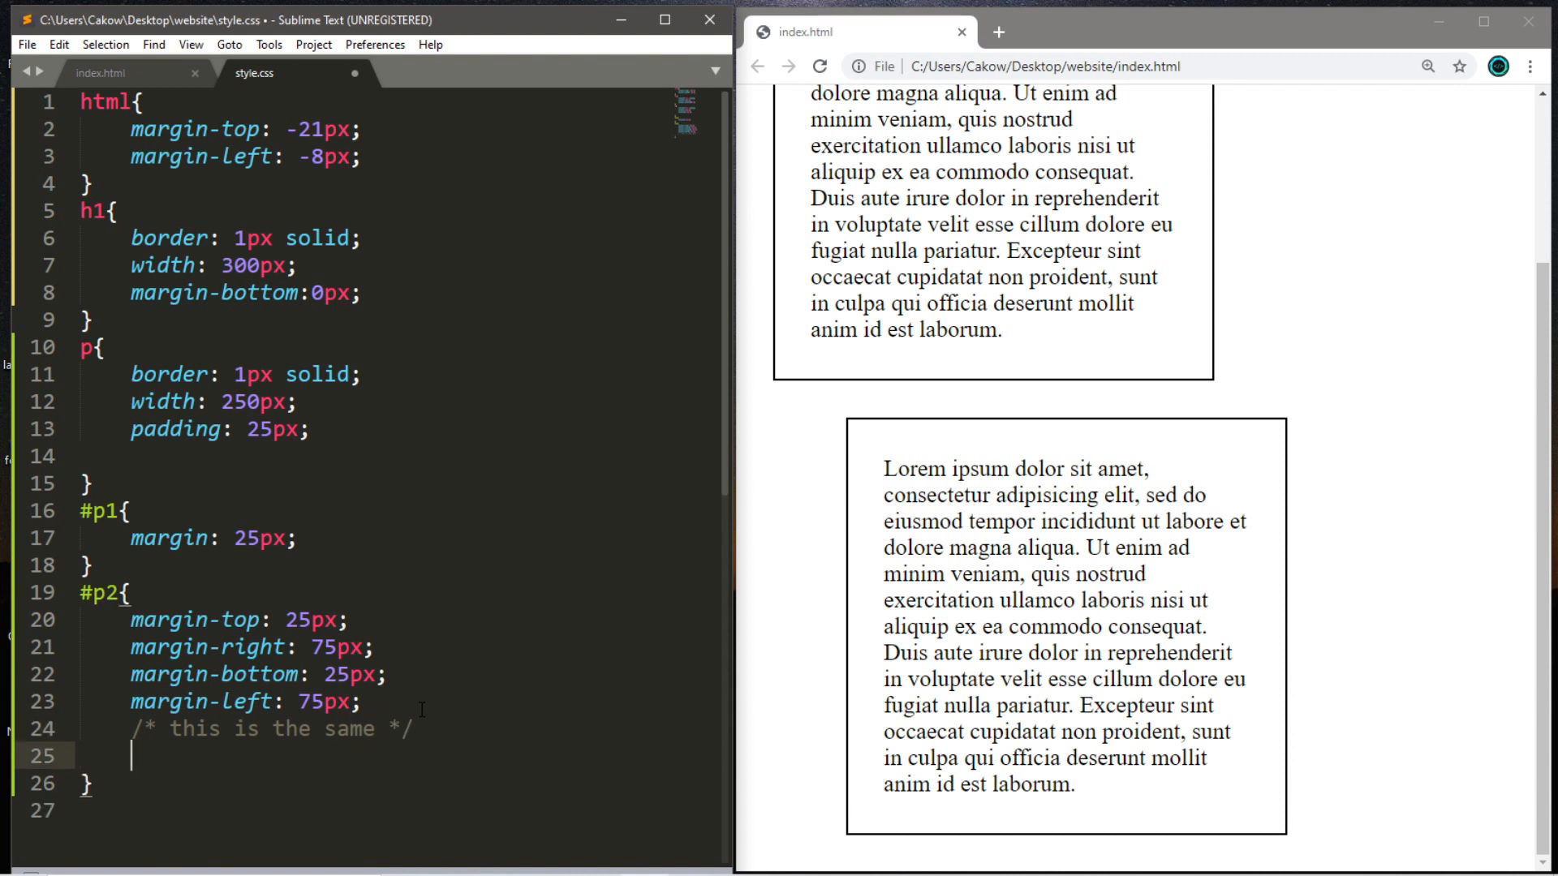
type("margin: ;")
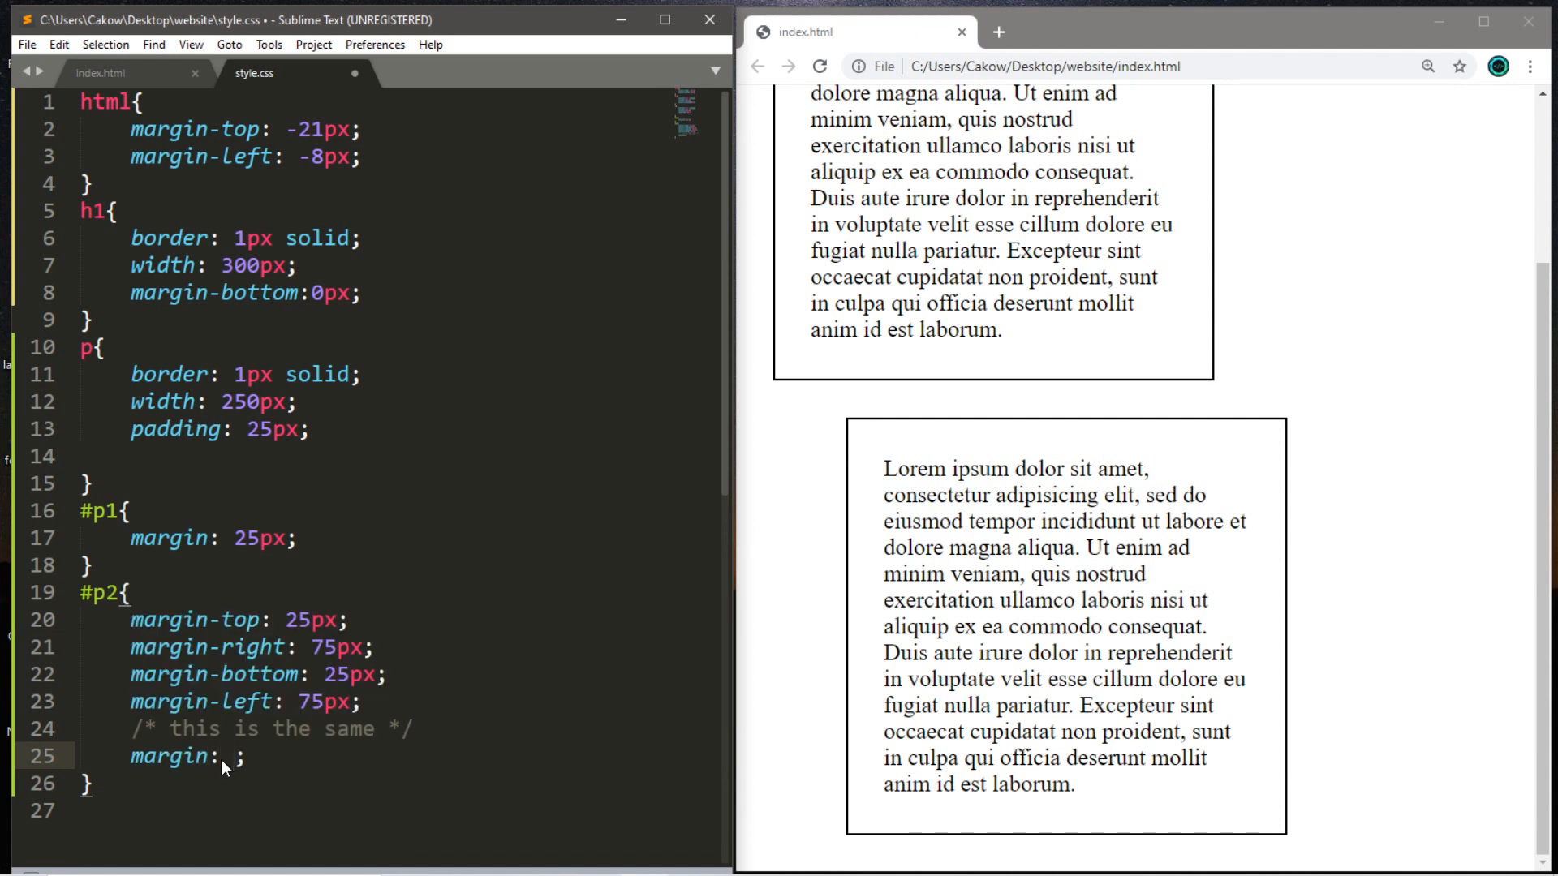
type("25p")
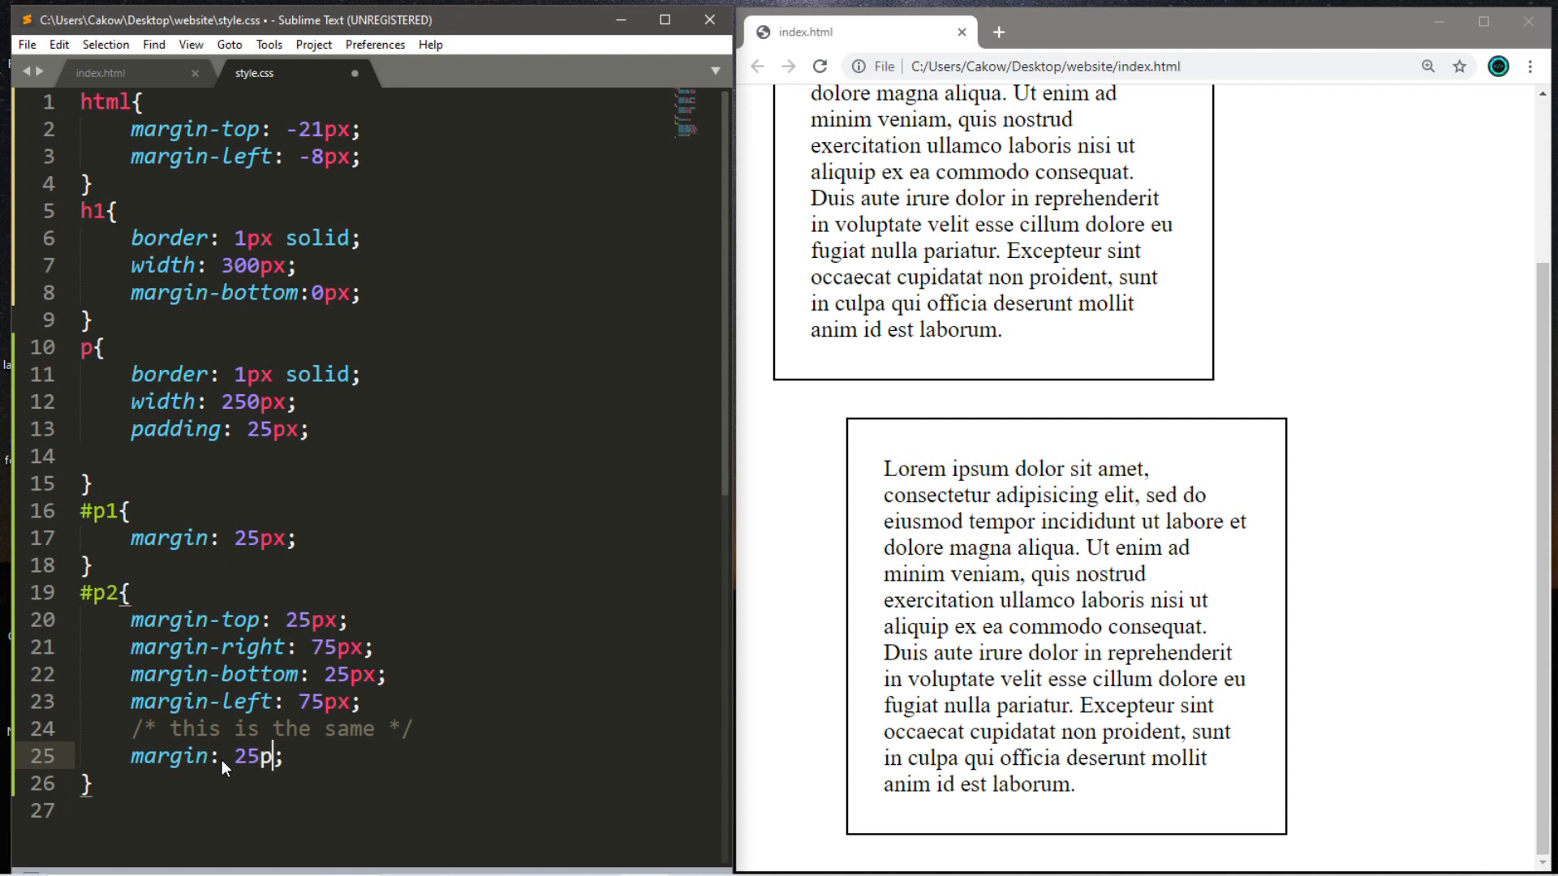
type("x")
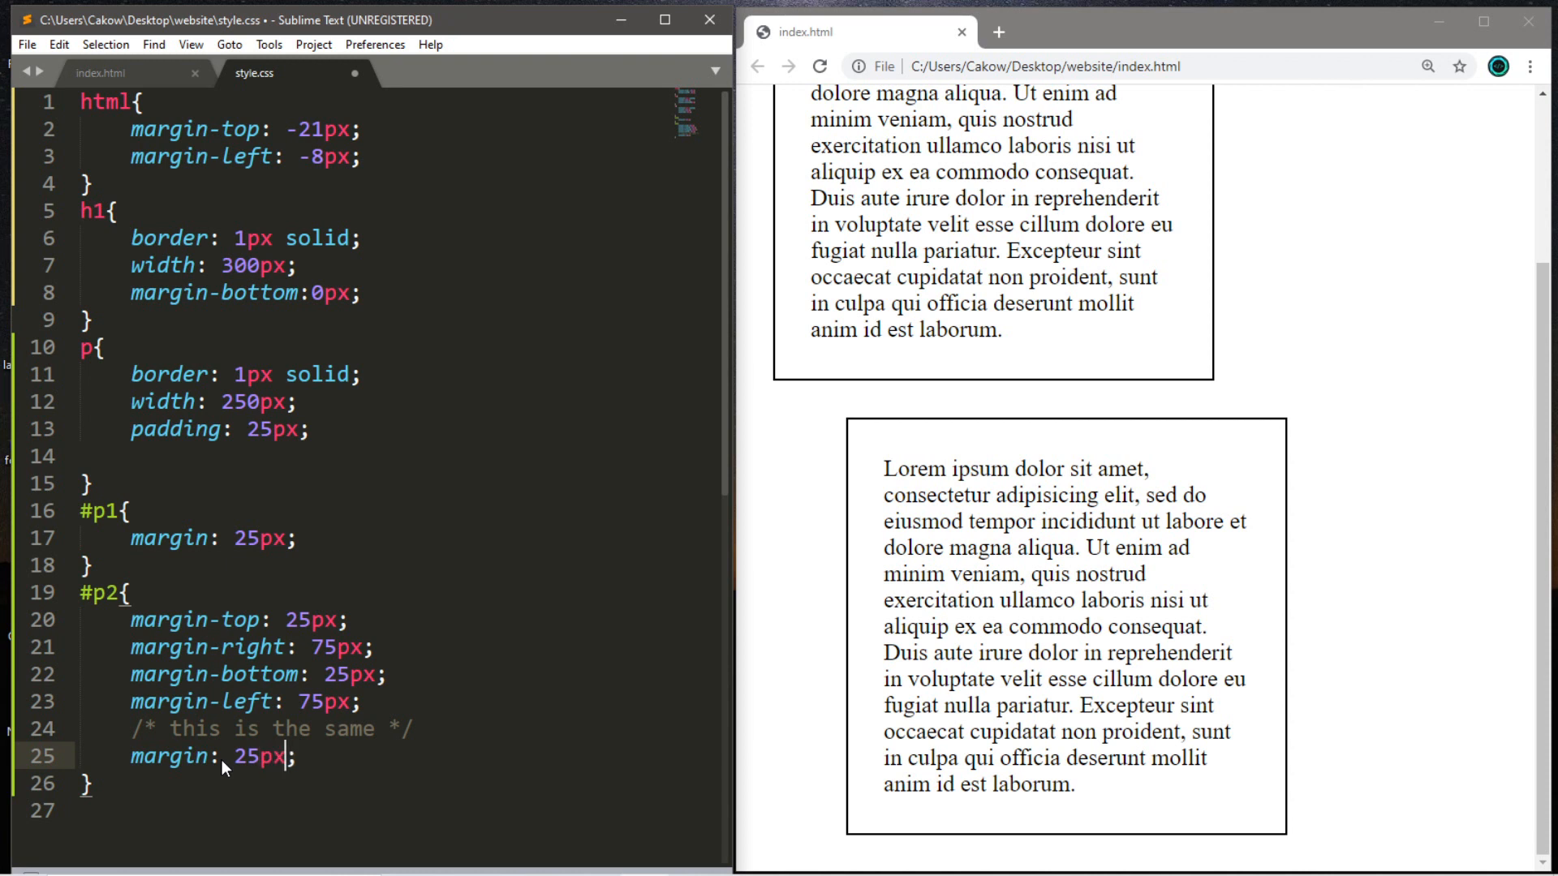
type("7")
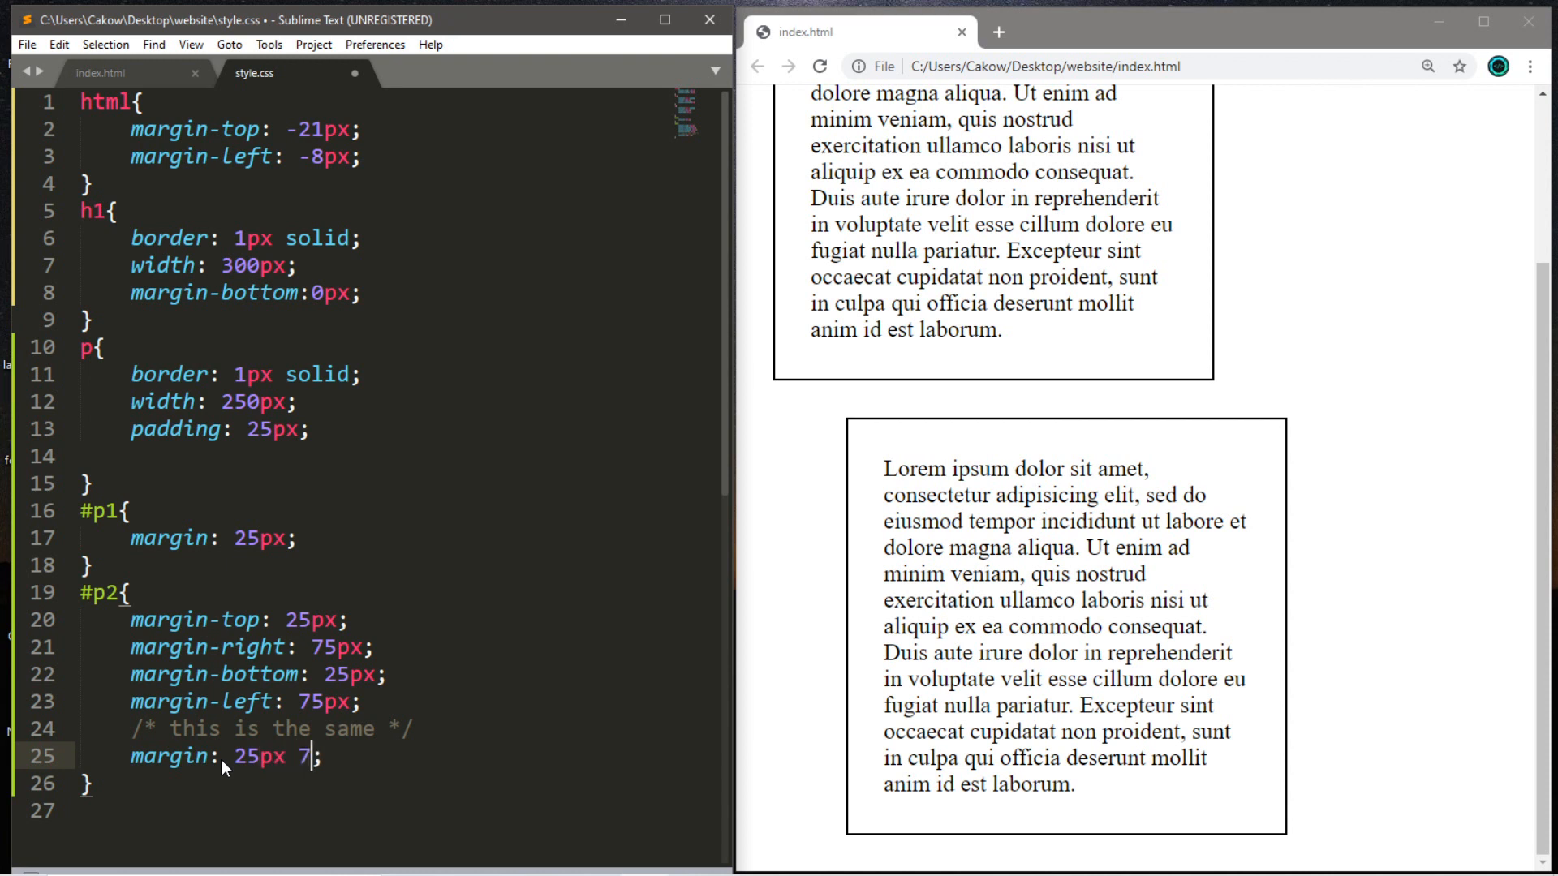
type("5pm")
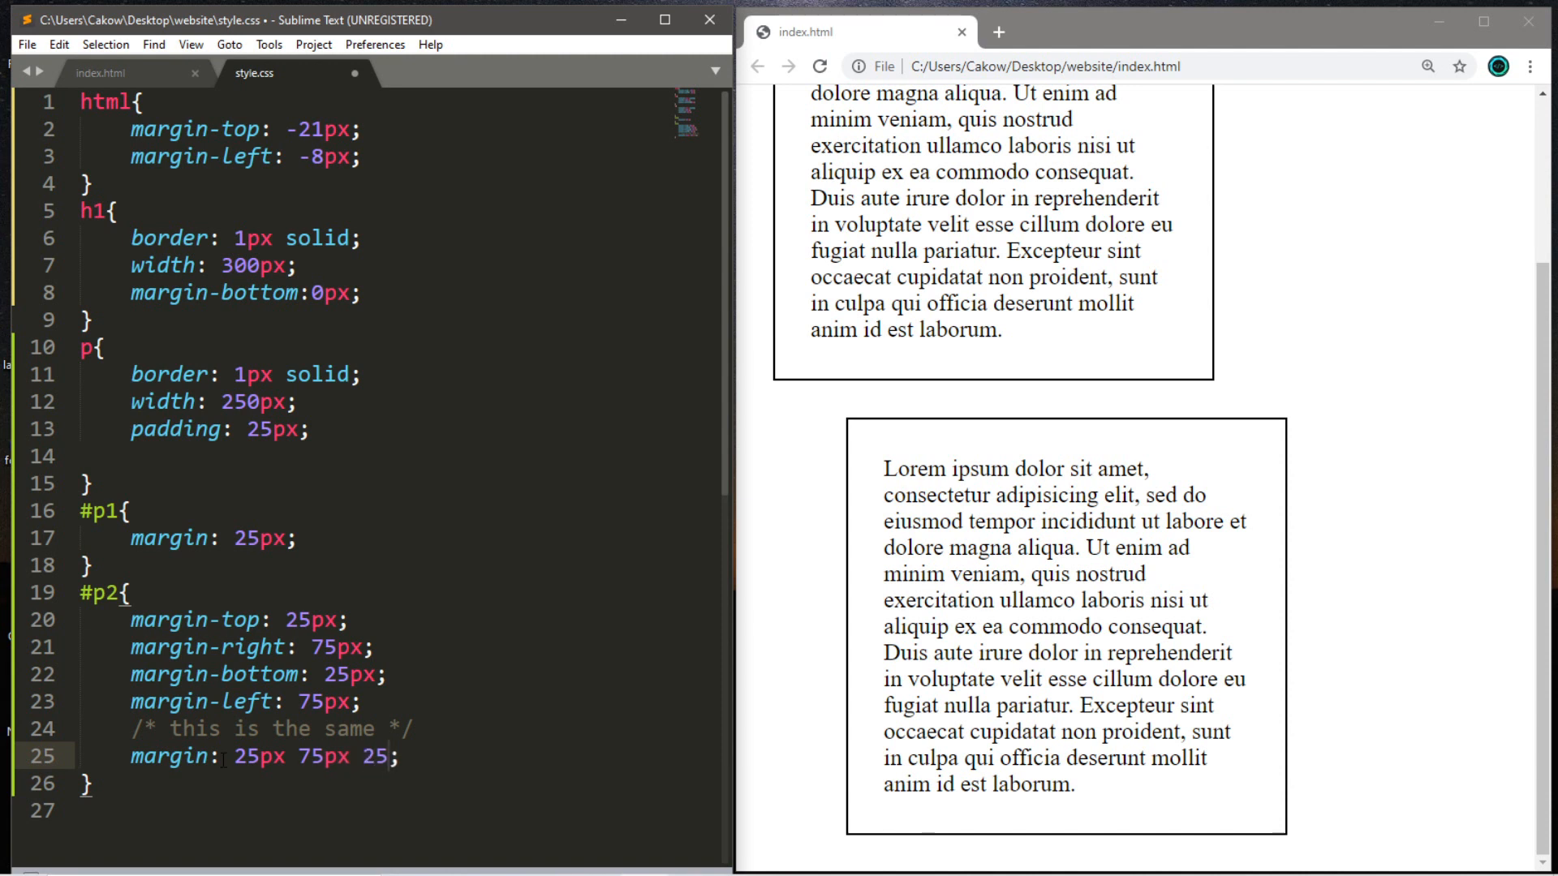
type("px")
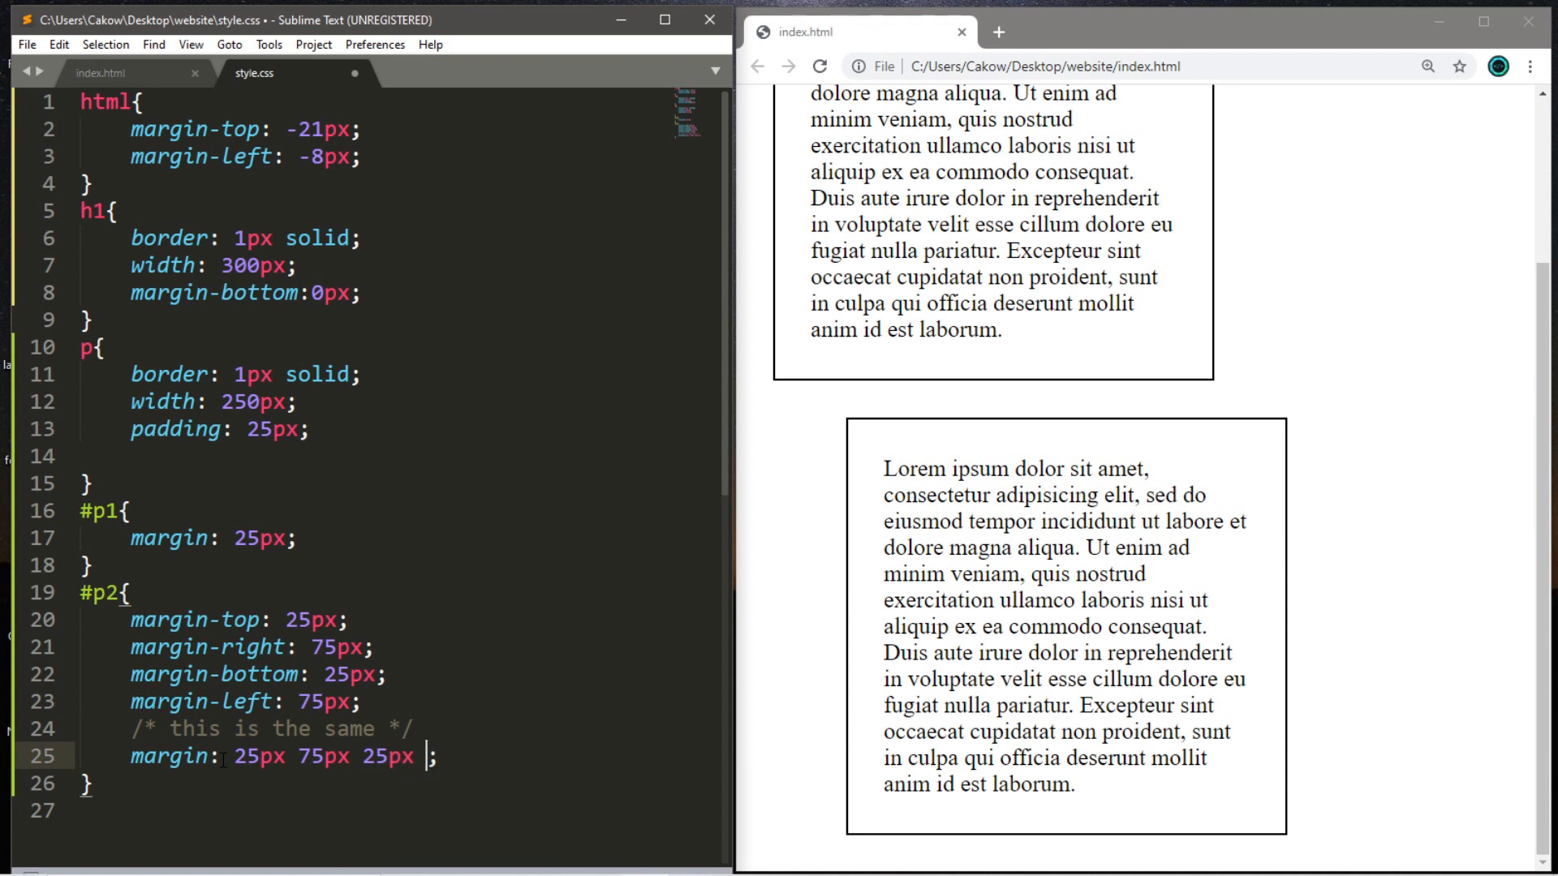
type("75")
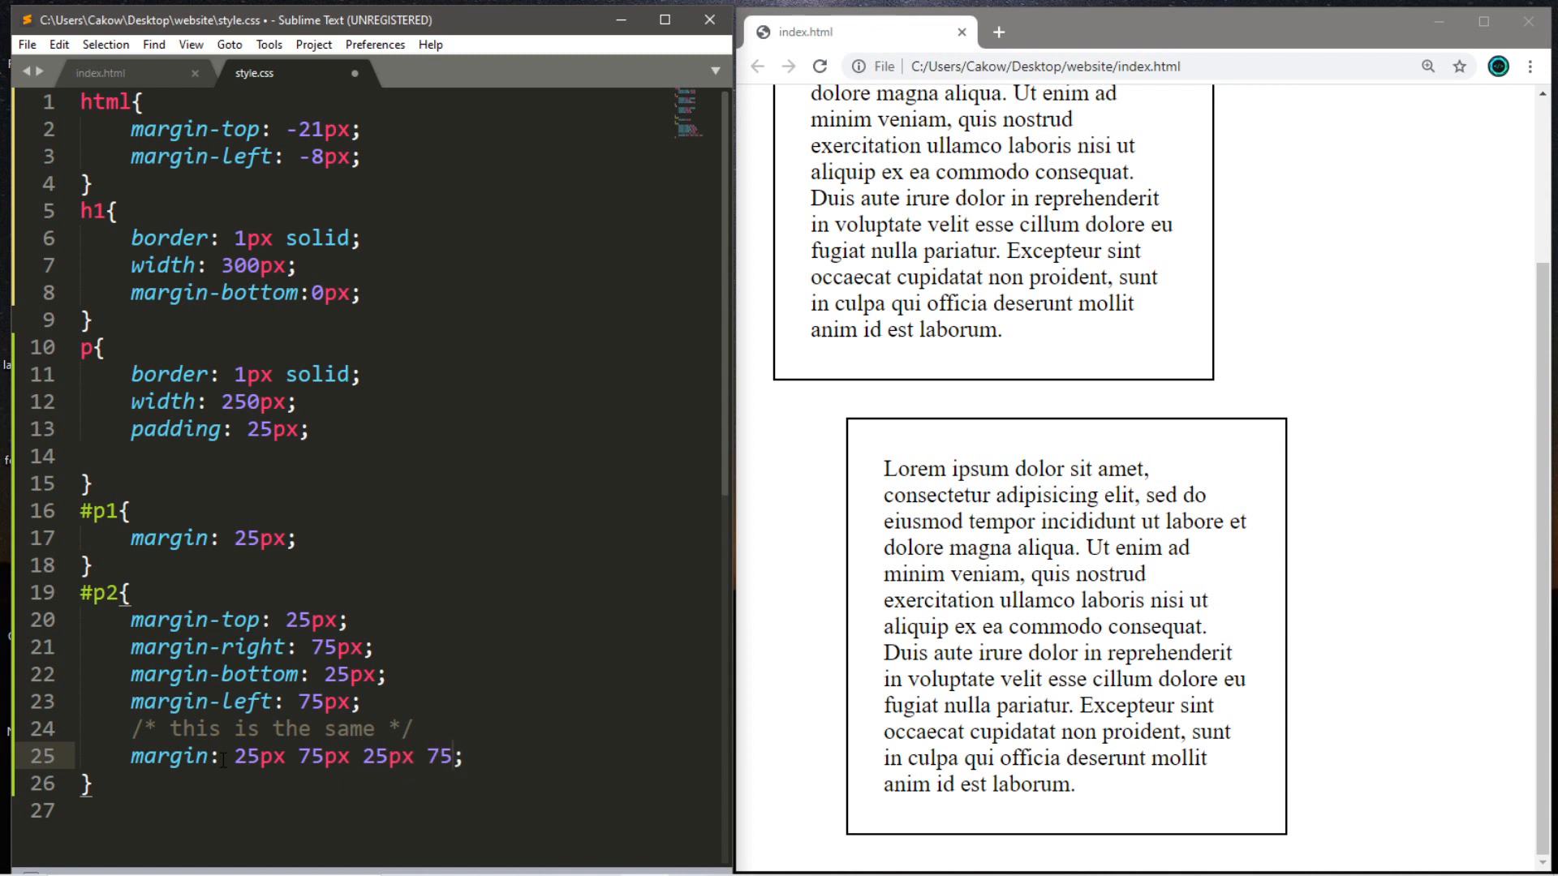
type("px")
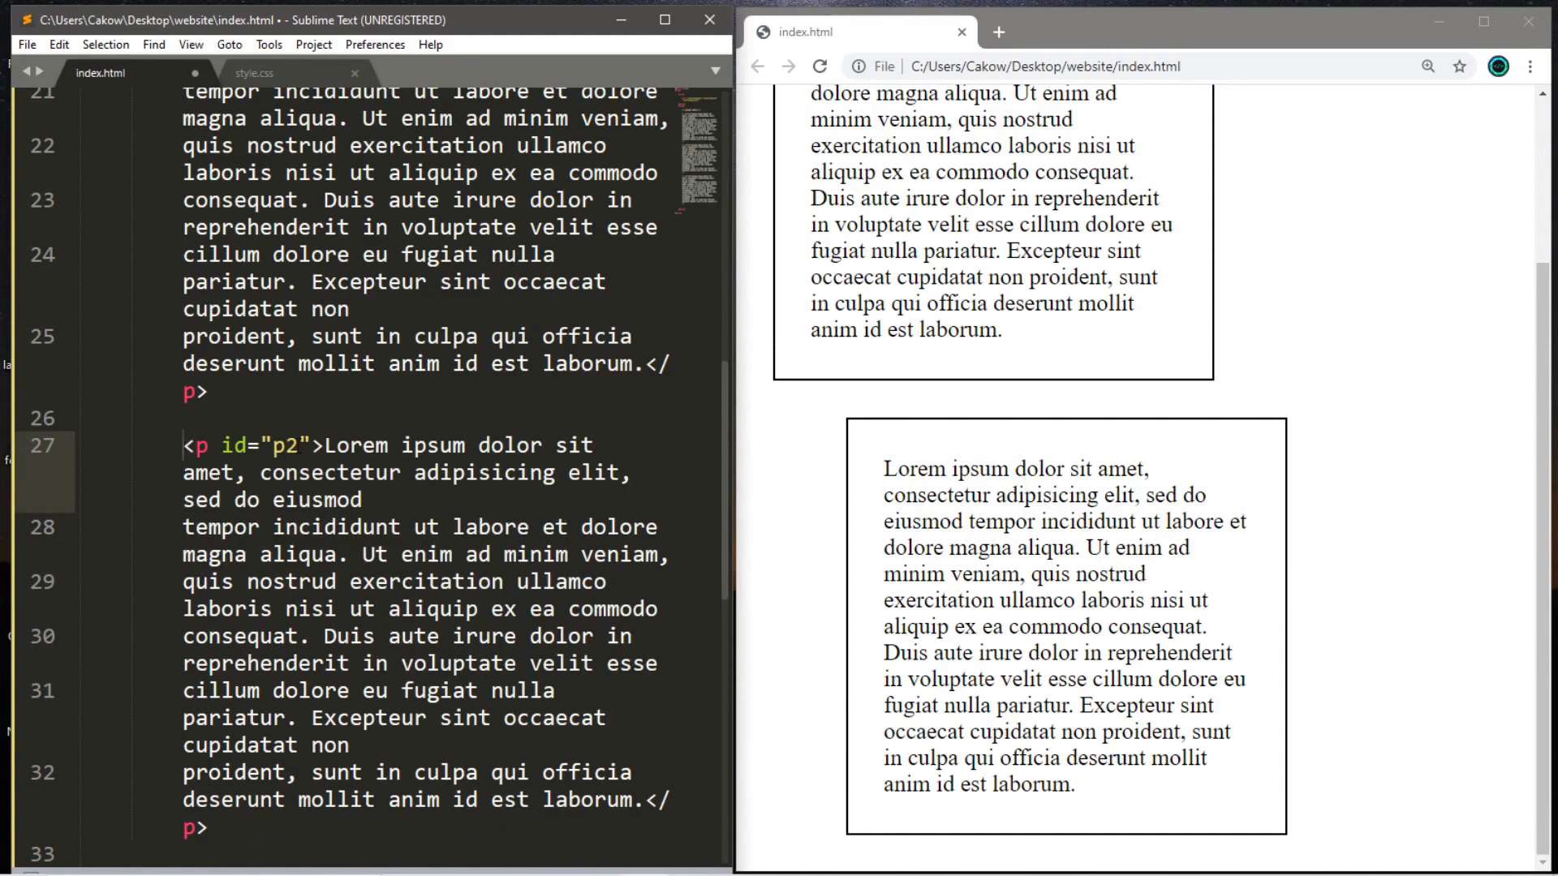
Change the duplicated paragraph's id to p3 and add a #p3 rule with margin: 10%;
type("3")
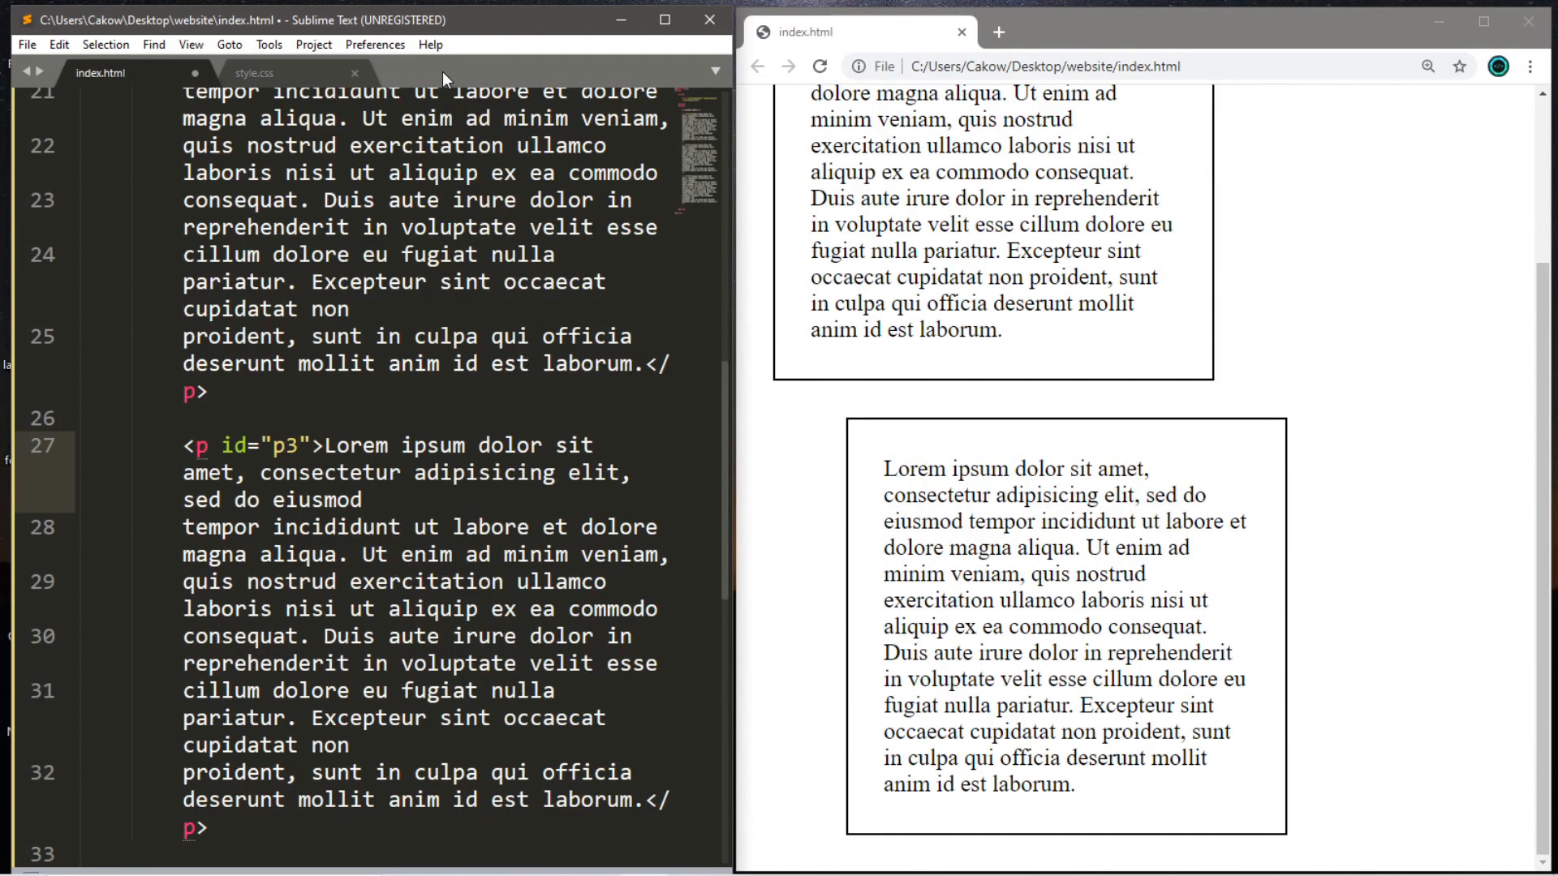
scroll("down", 3)
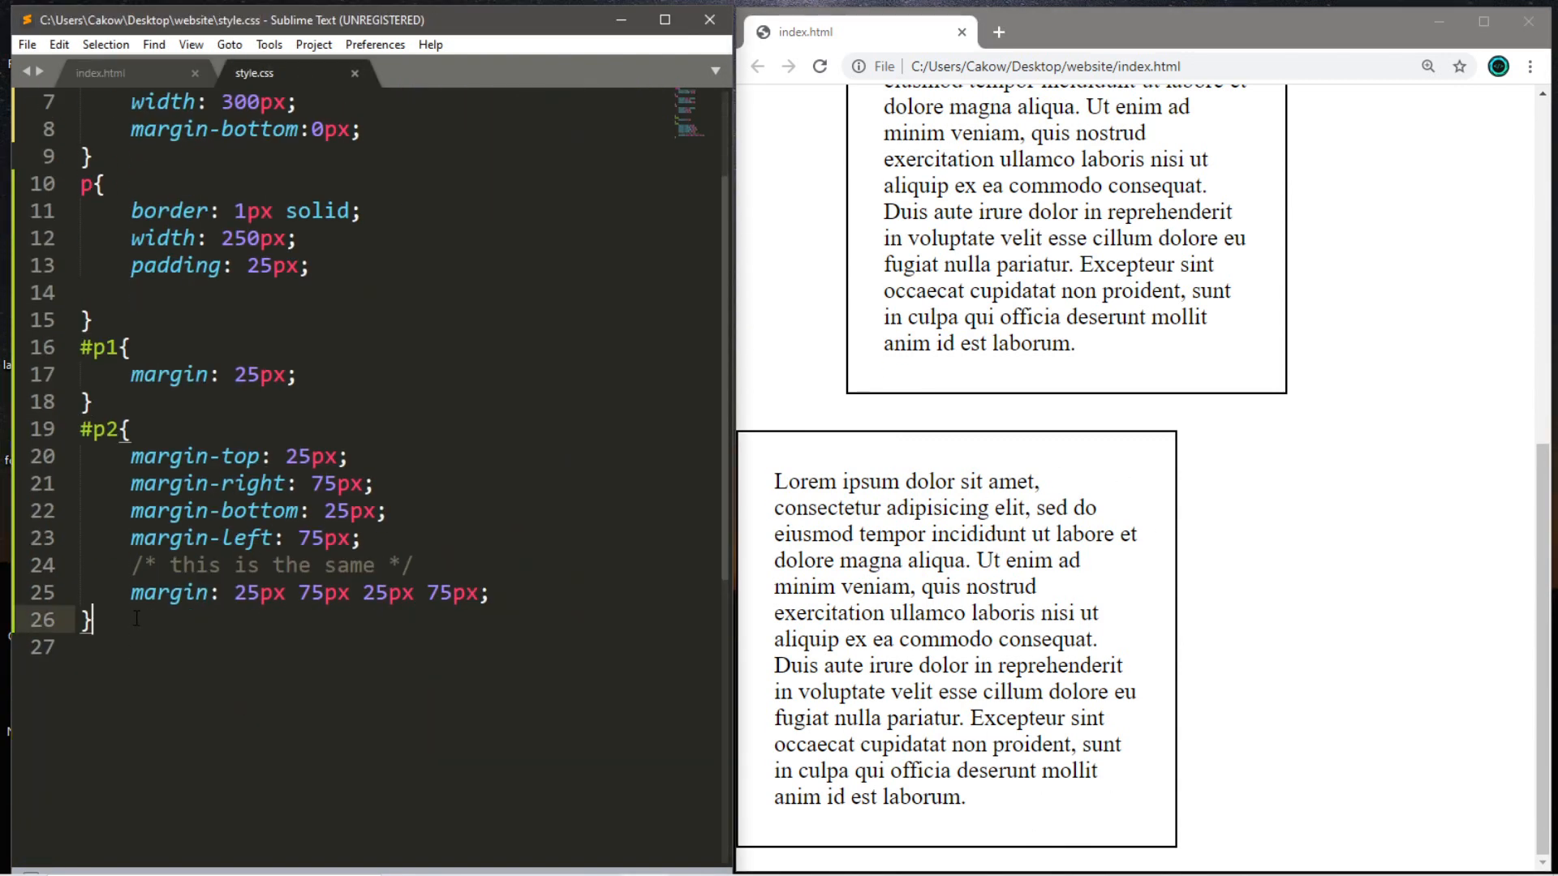
type("p")
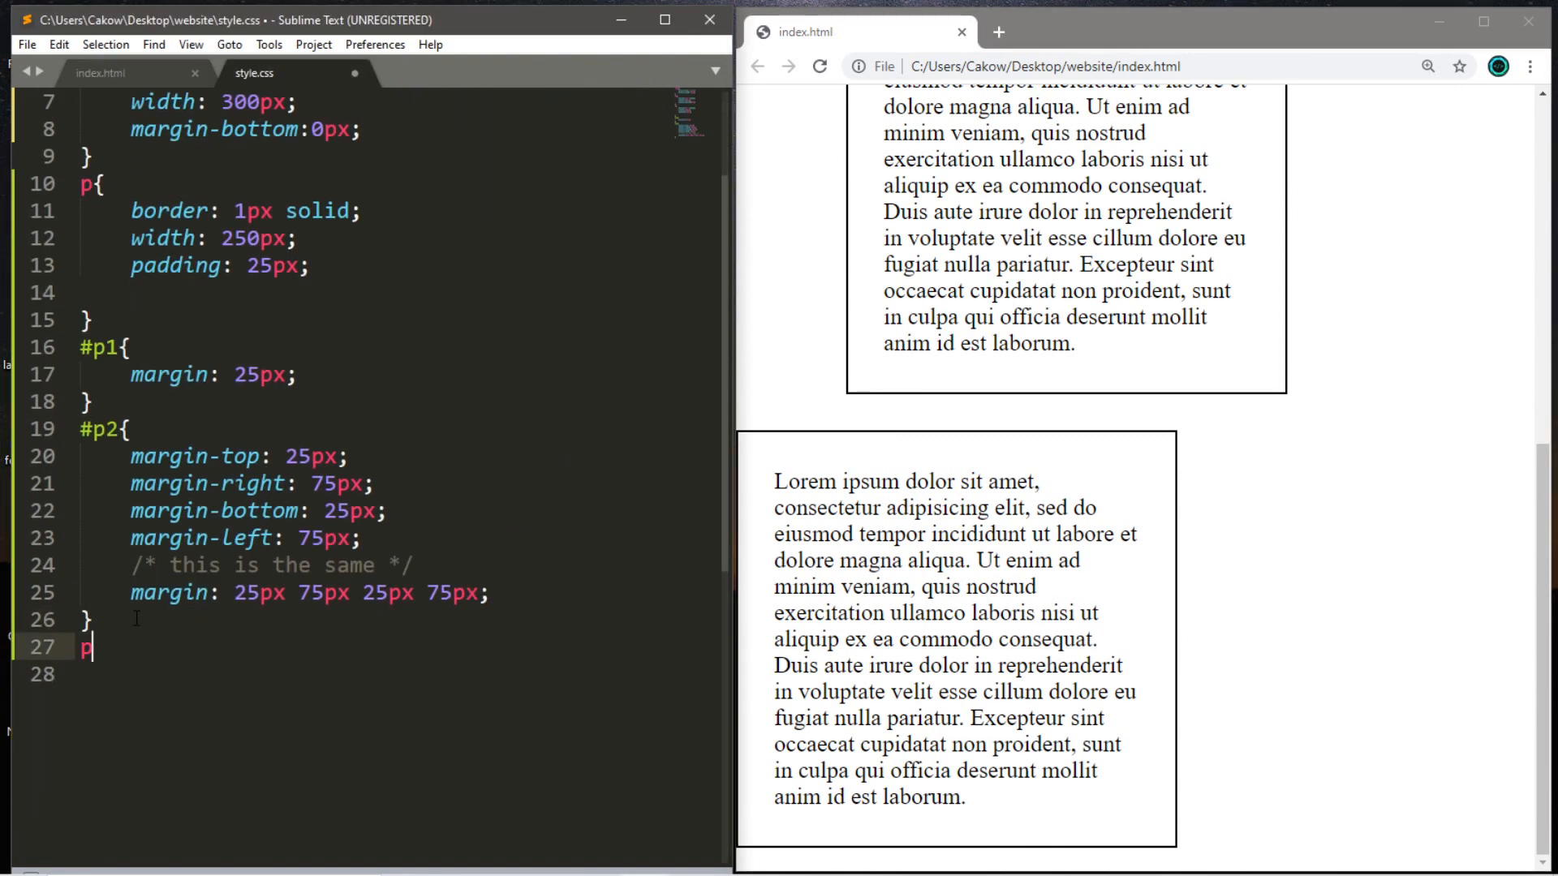
type("#p3")
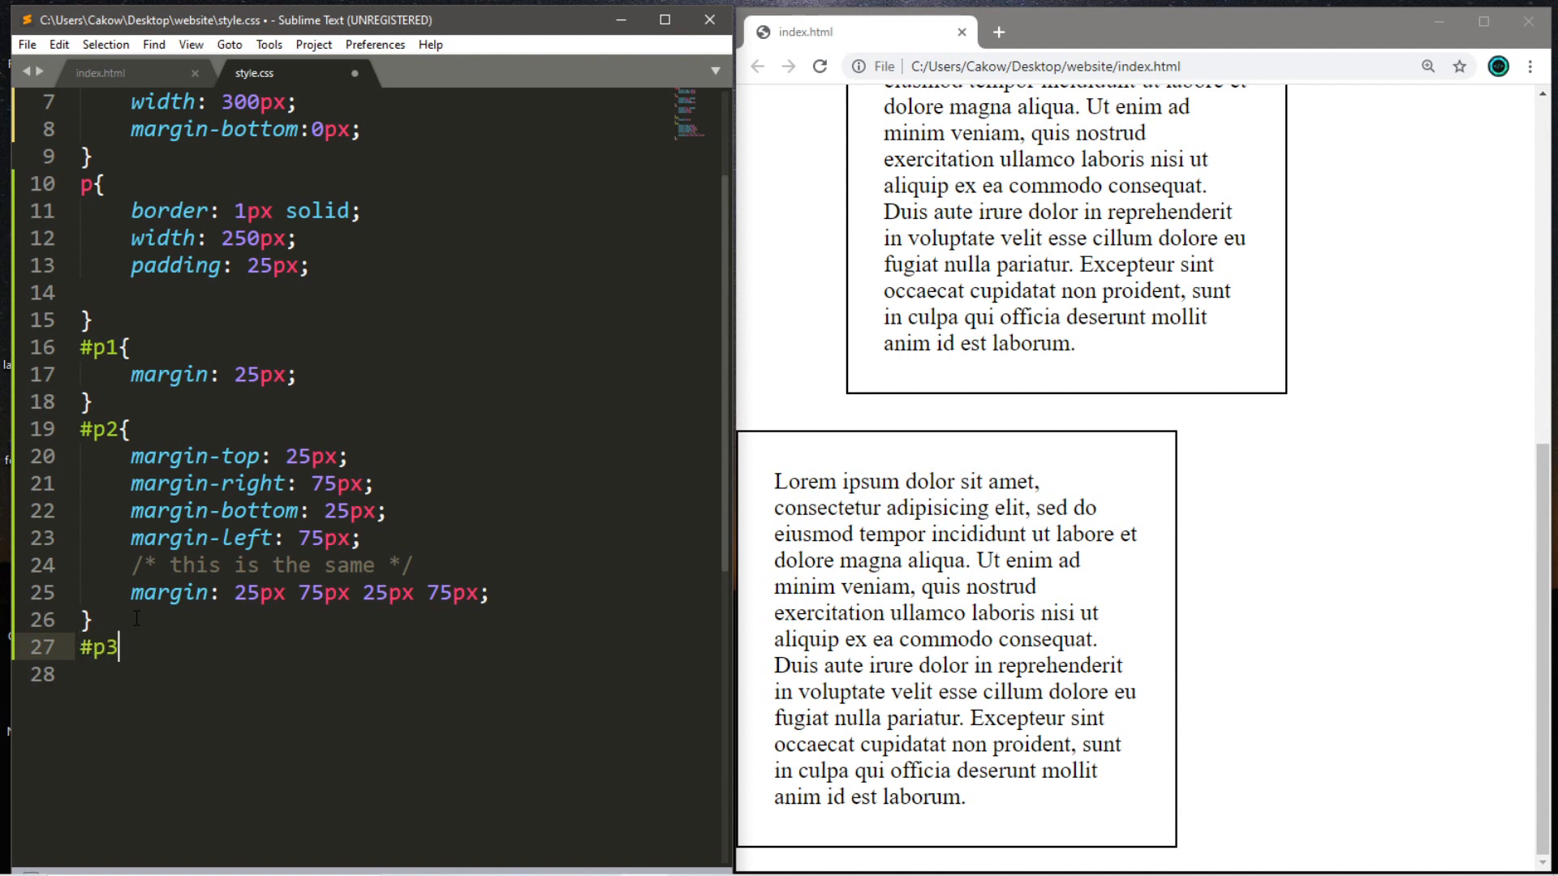
type("{")
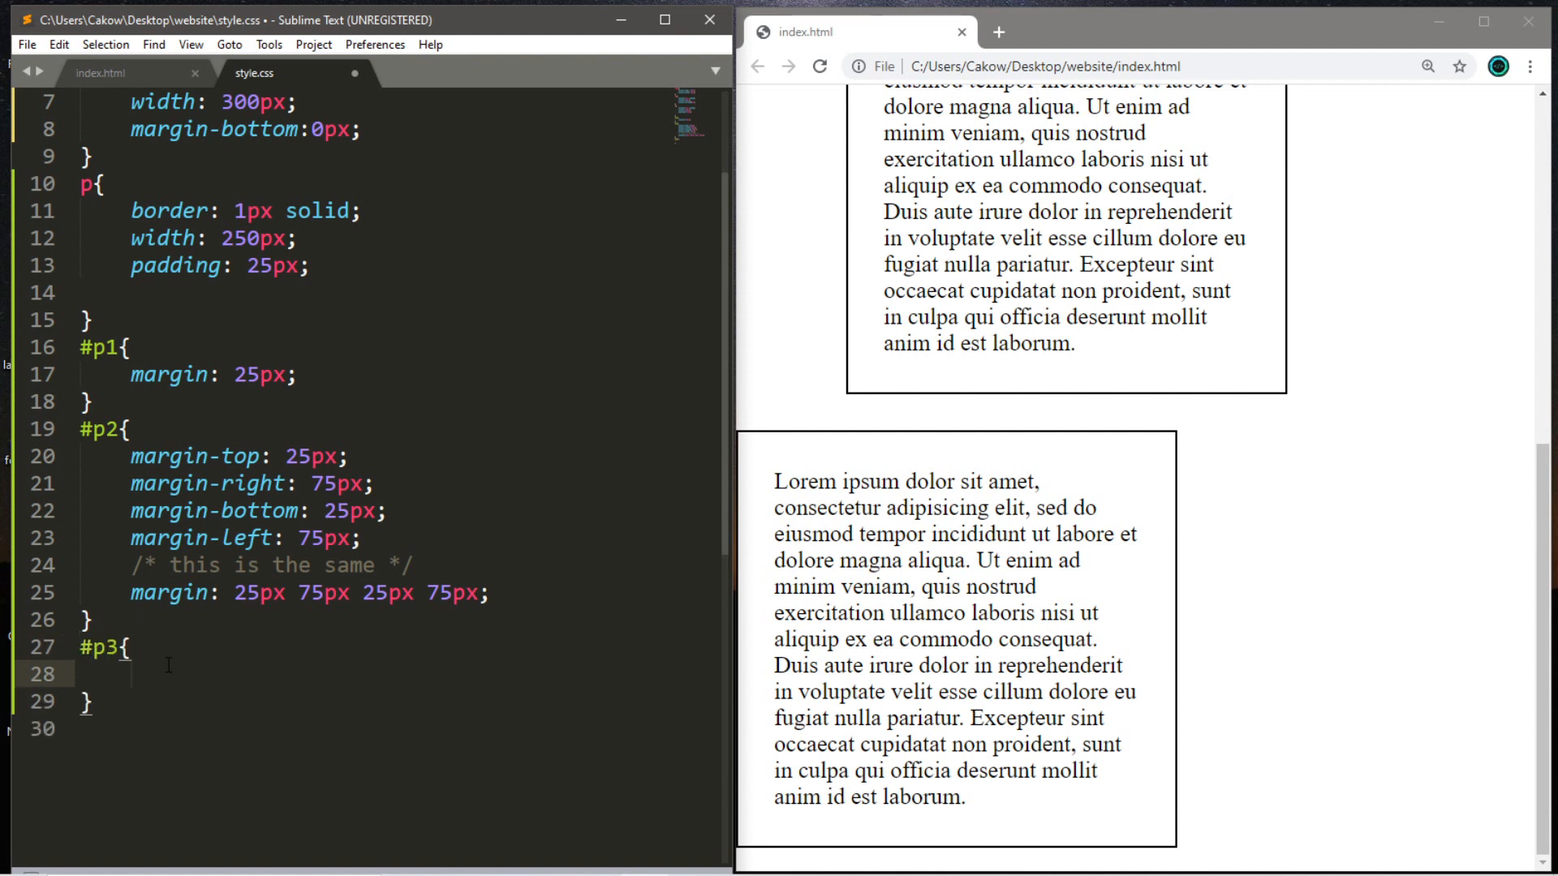
type("margin: 1;")
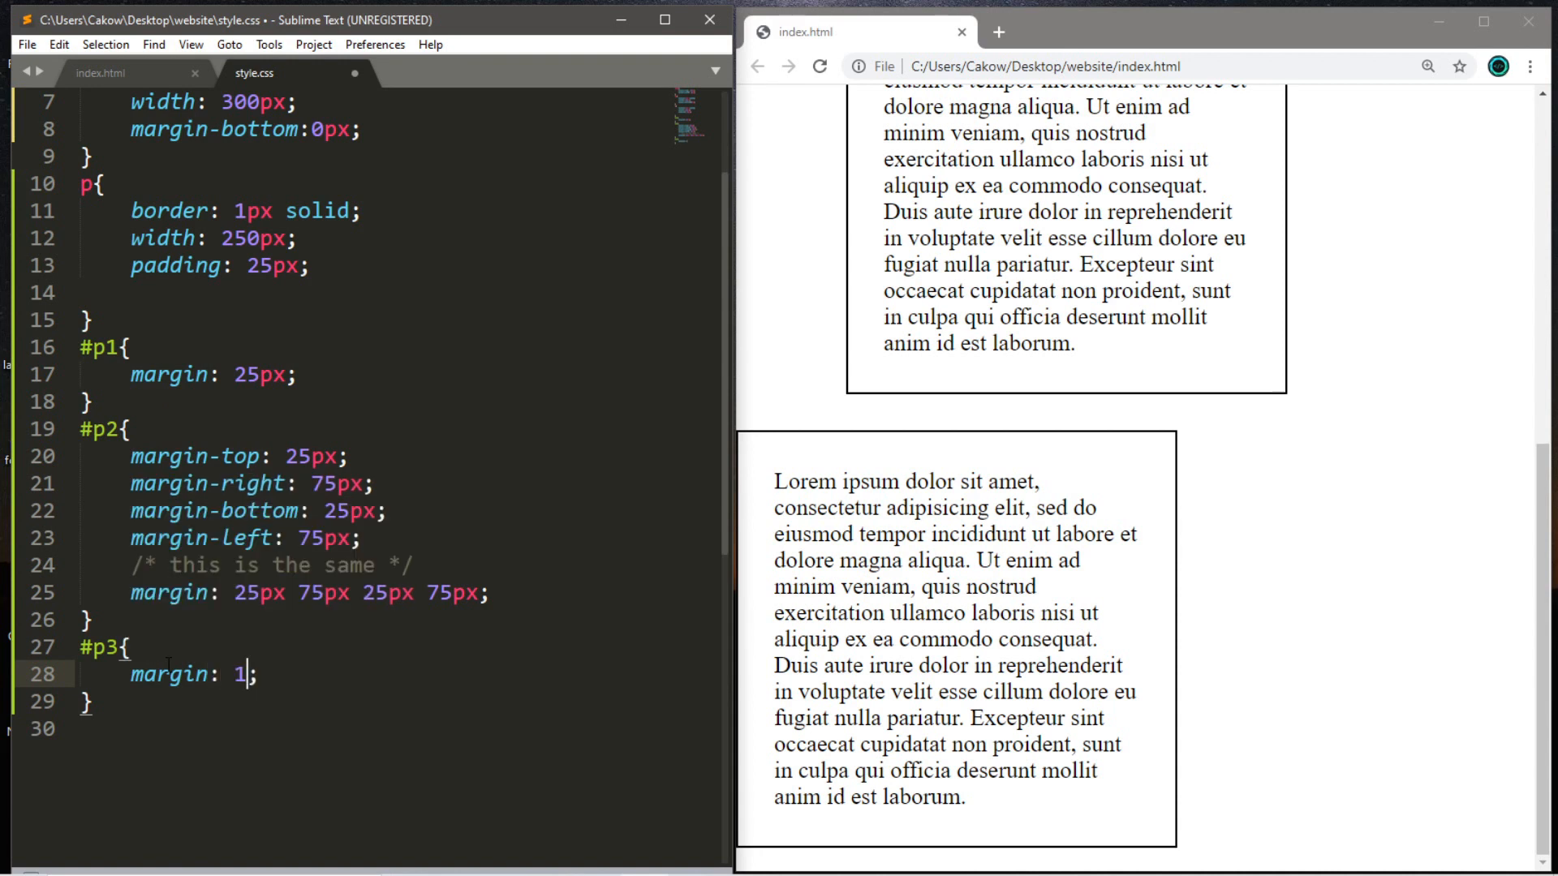
type("0%")
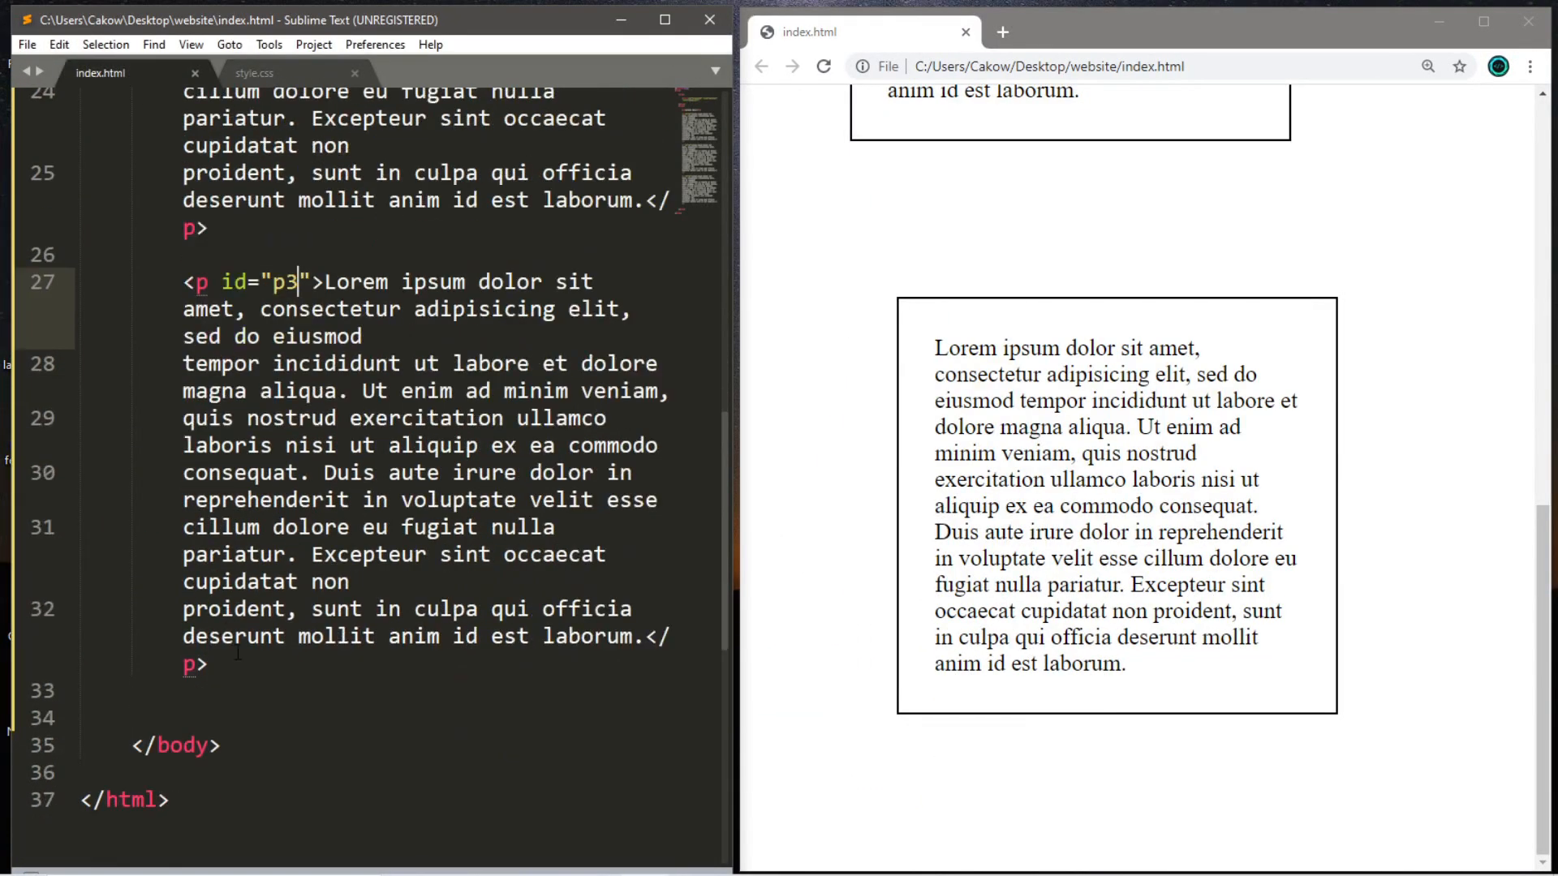
Duplicate the p3 paragraph, then add a #p4 rule with margin-left: auto; below #p3
left_click_drag(184, 281, 208, 664)
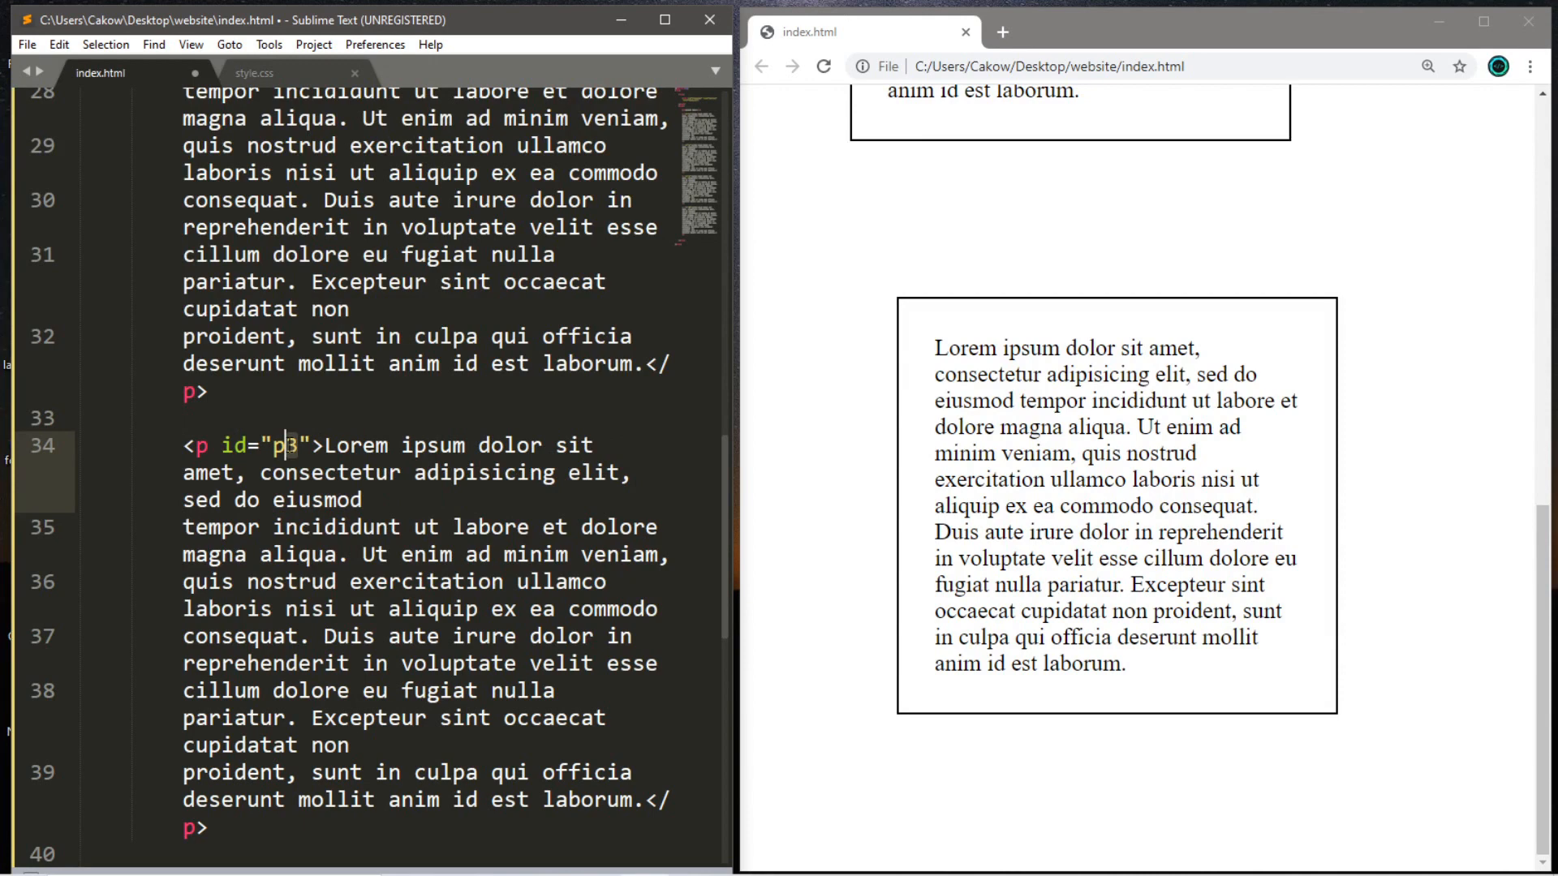
left_click(255, 73)
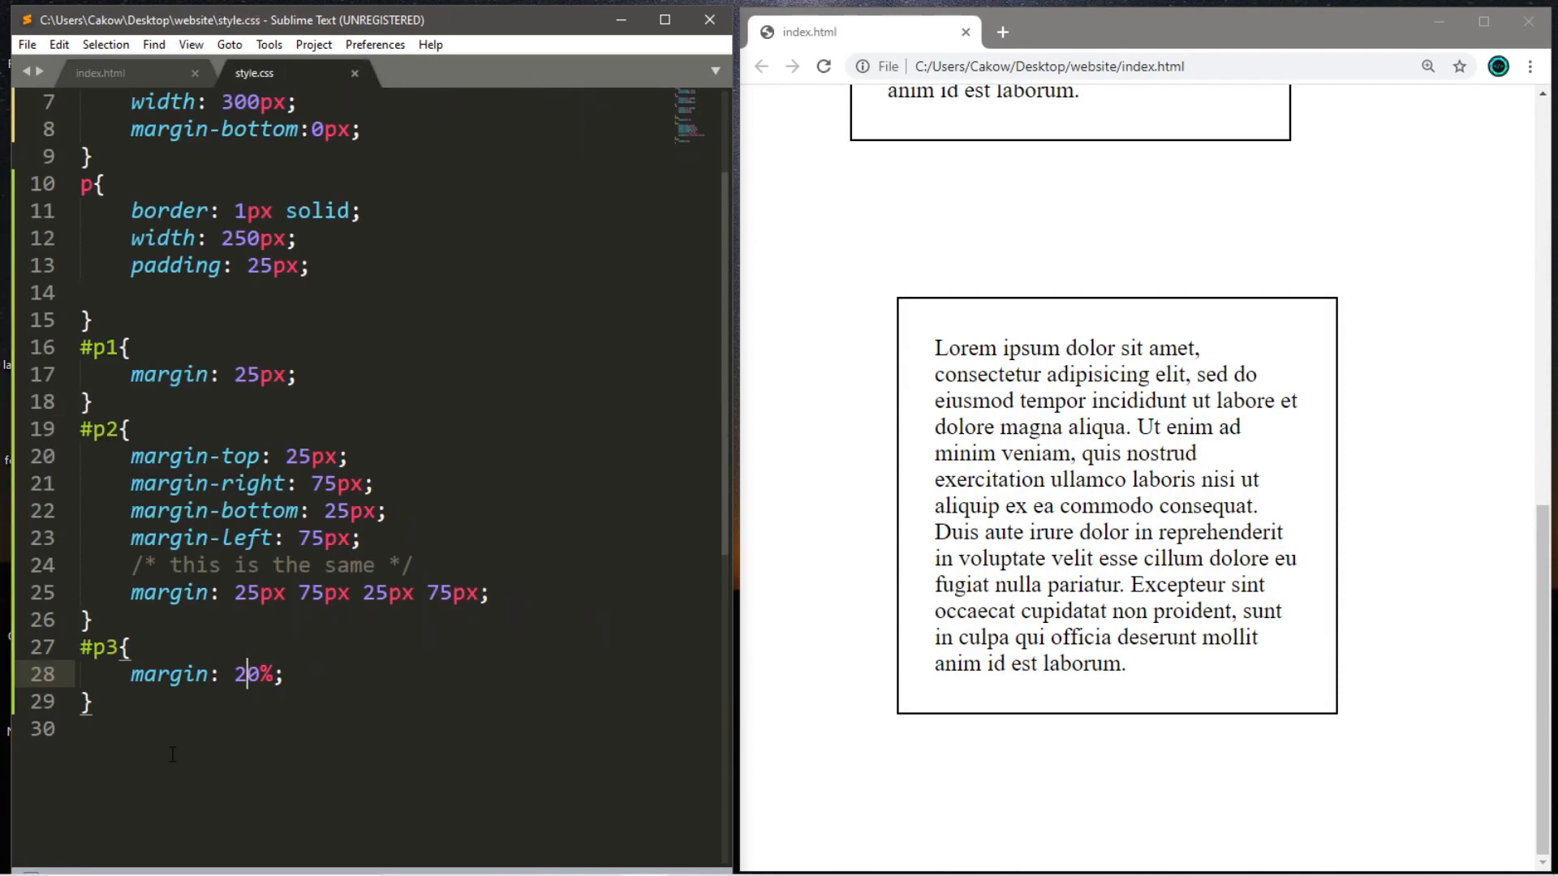
key("Enter")
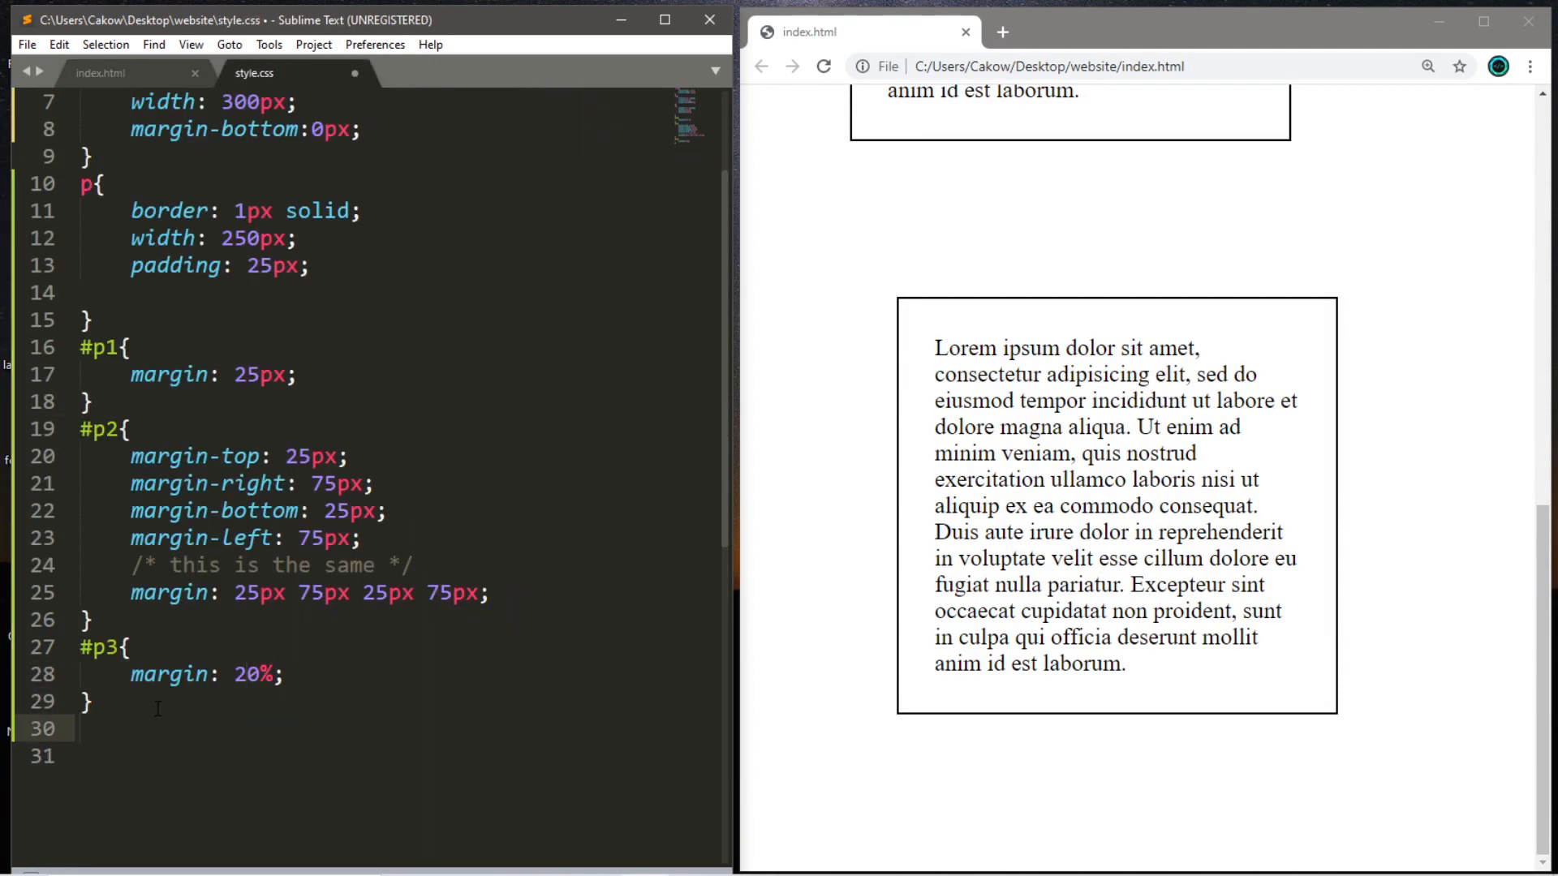
type("#p4")
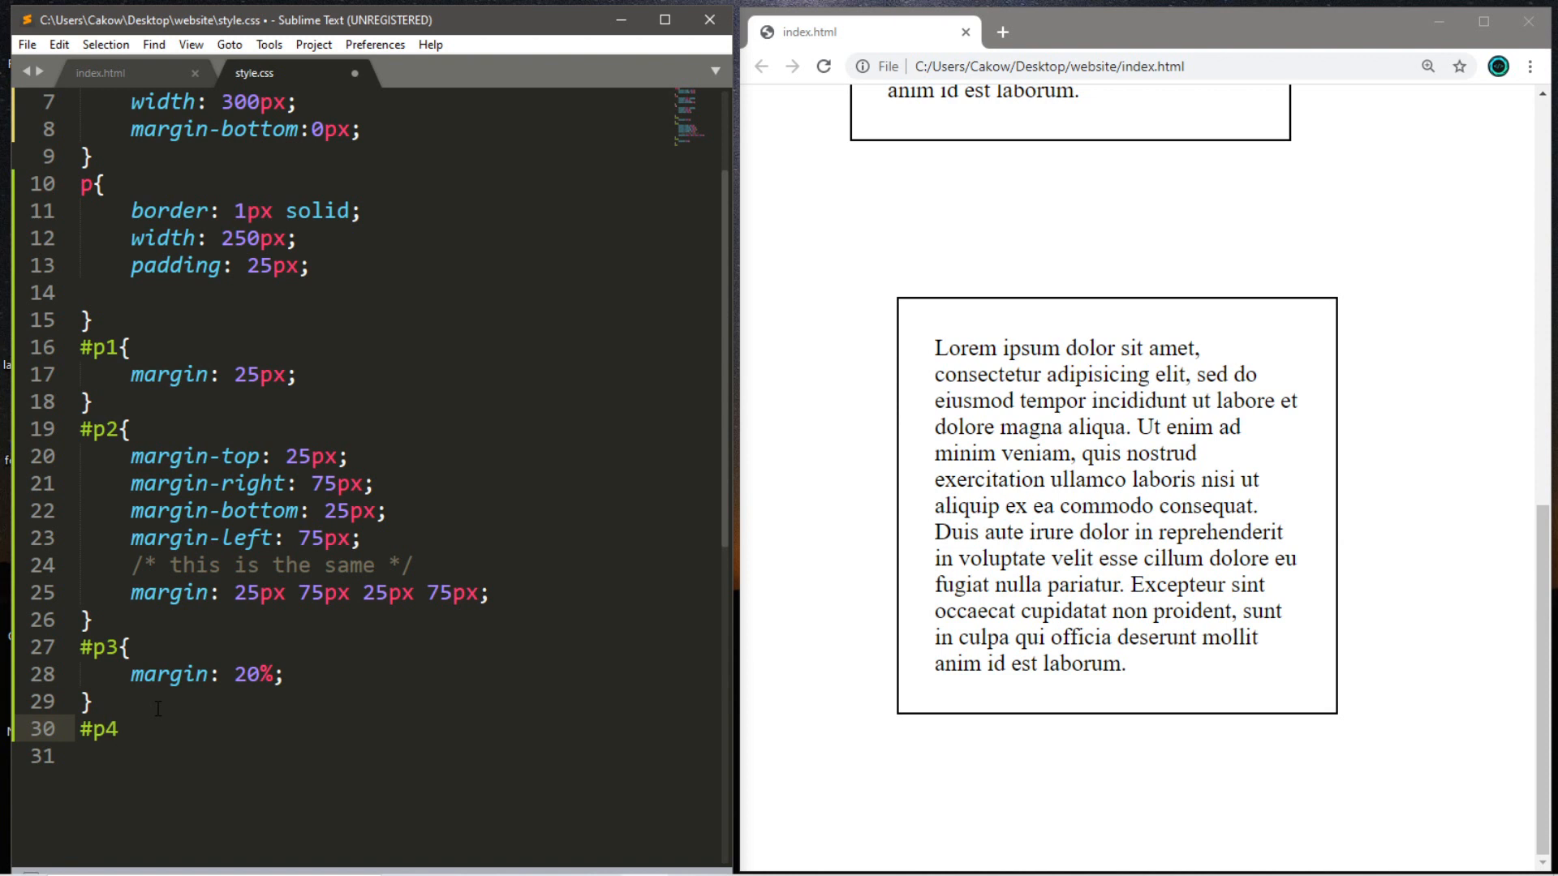
type("{")
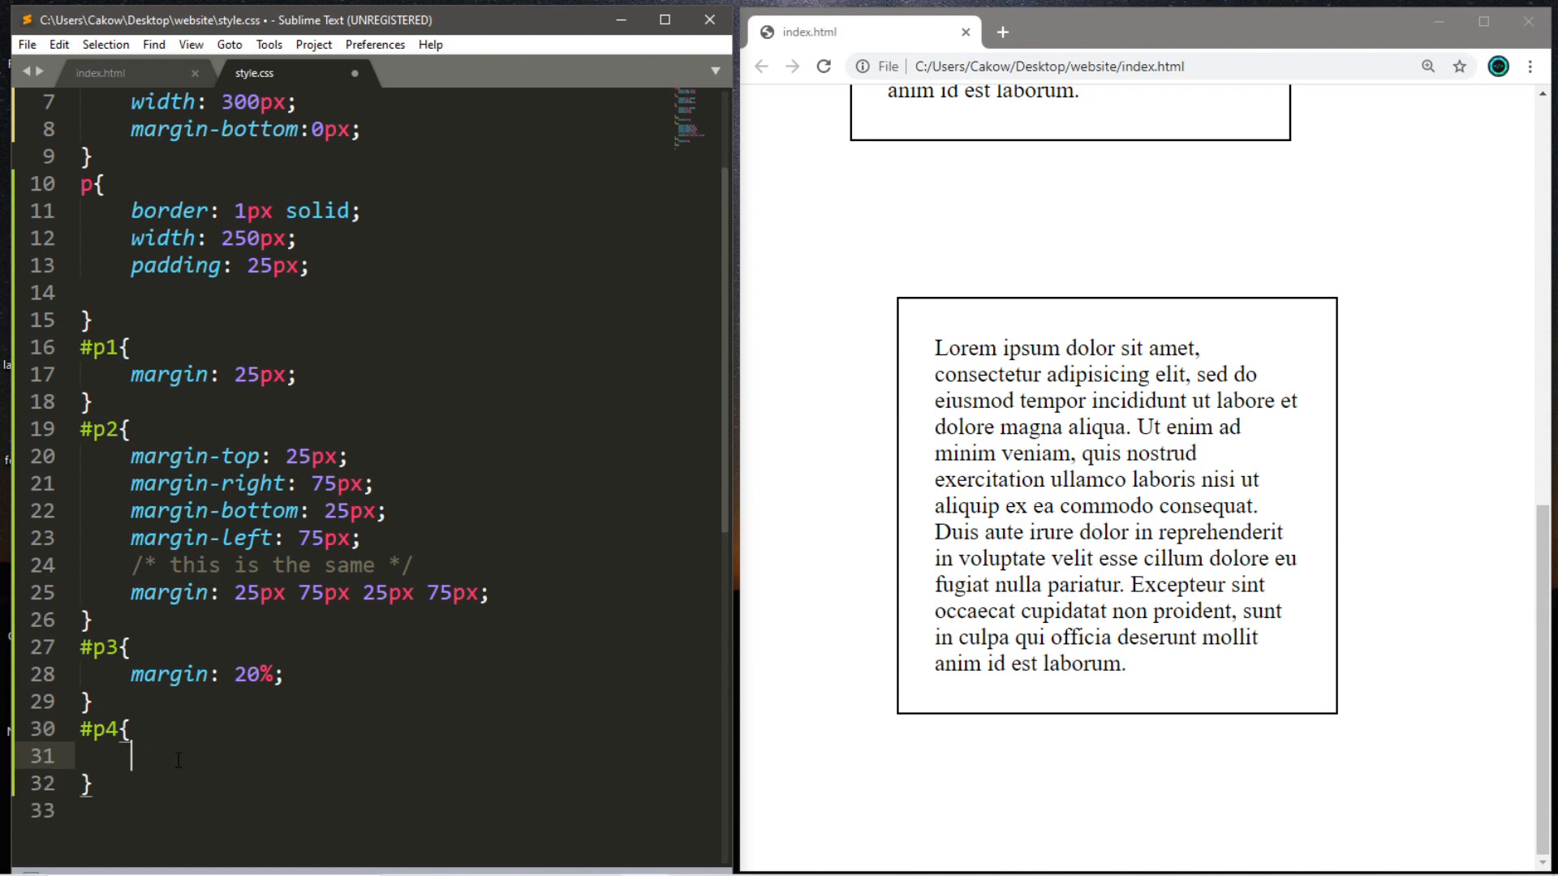
type("margin-left")
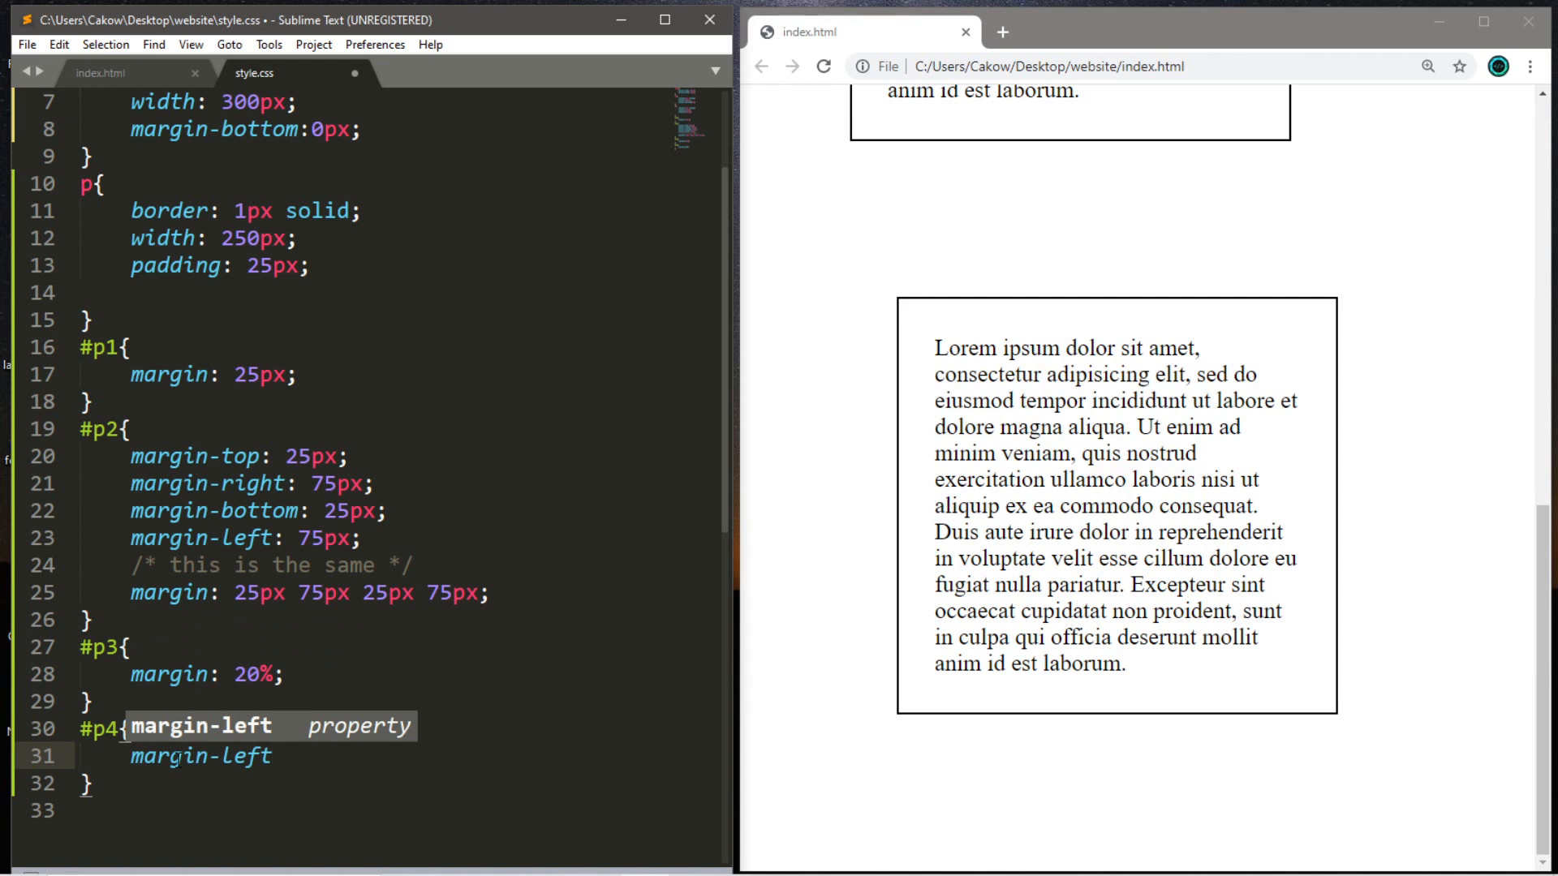
type(":;")
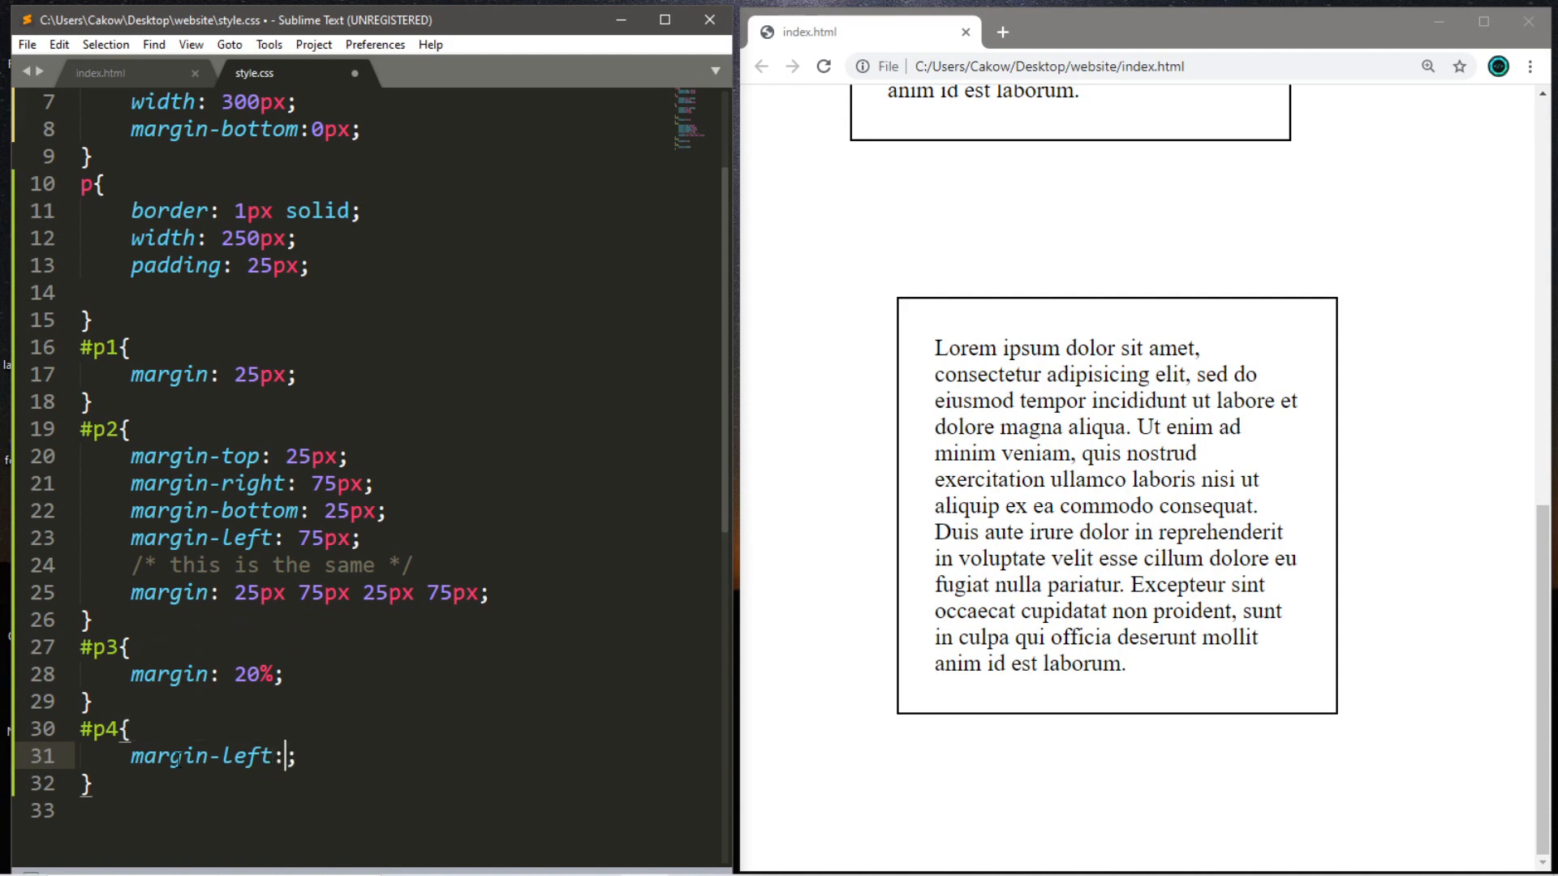
type("auto")
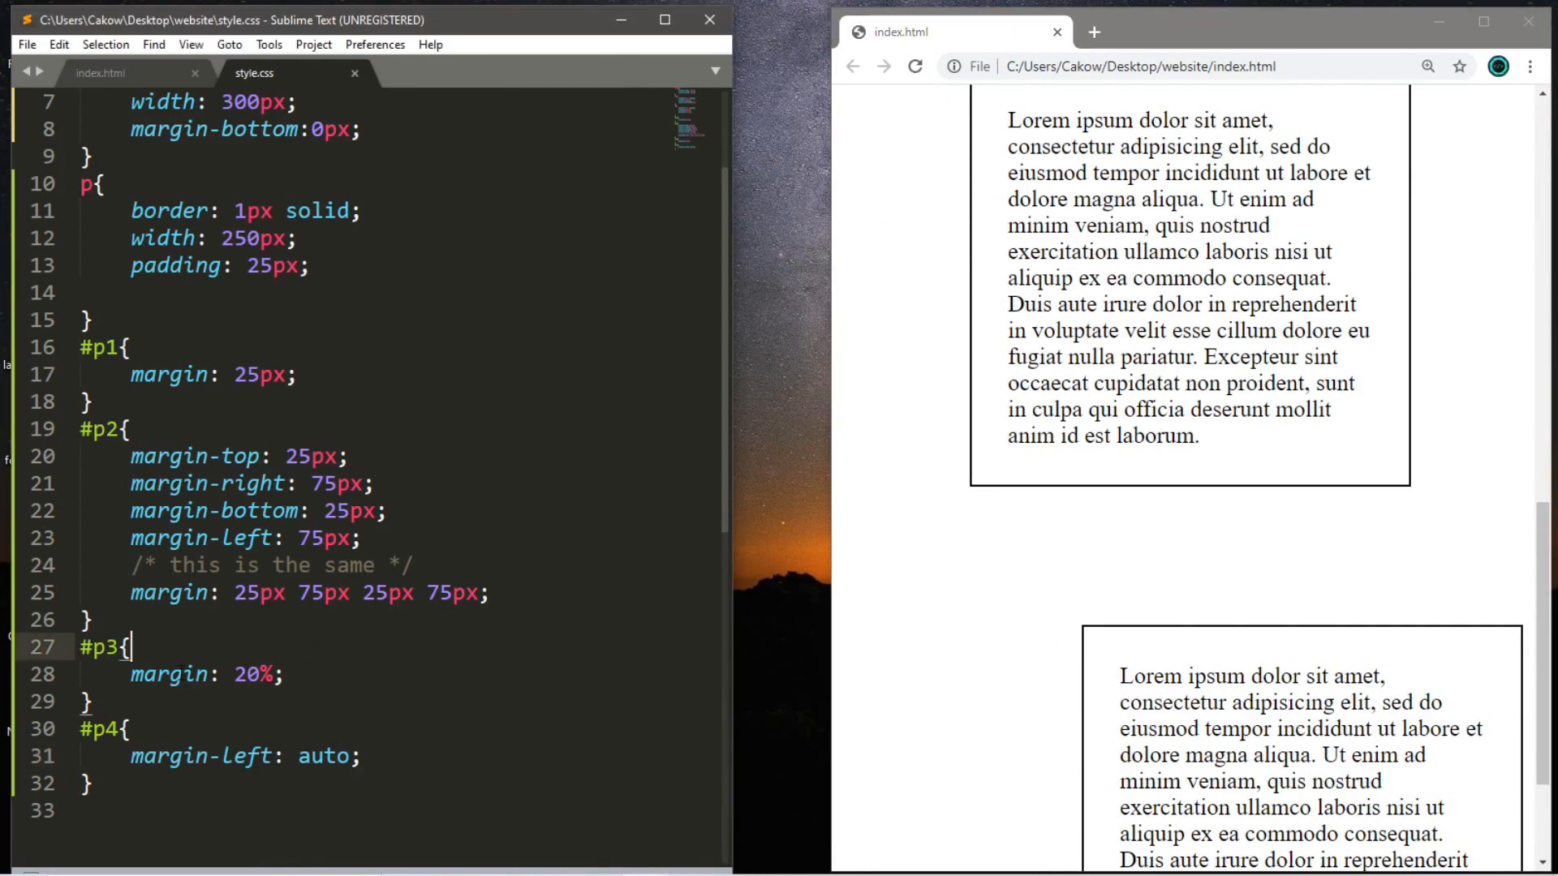
Wrap #p3's margin: 20%; in /* */ comment markers
type("/")
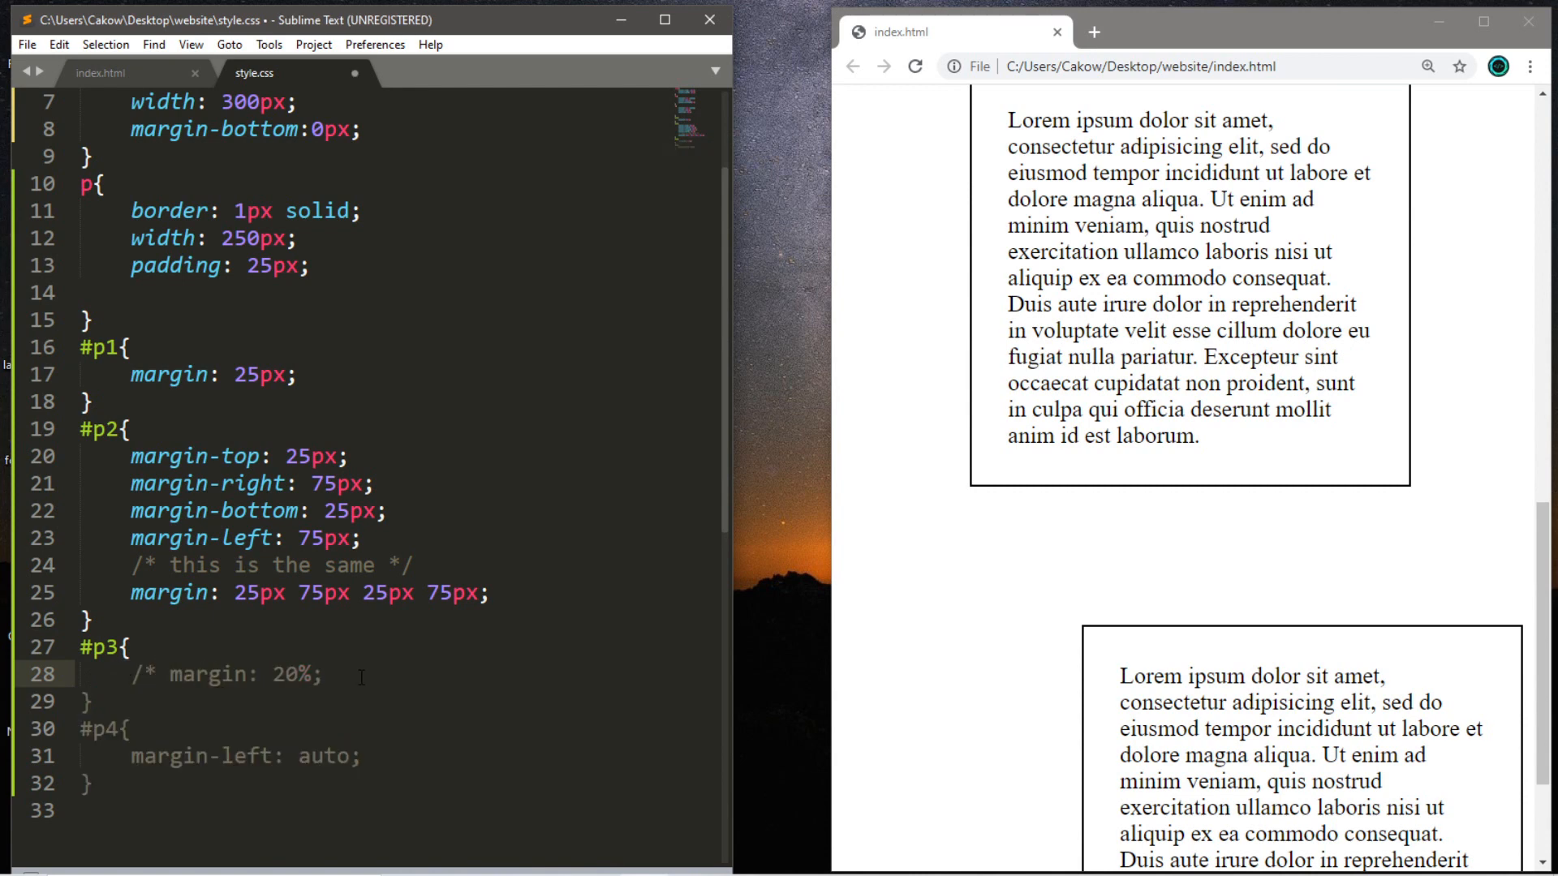
type("*/")
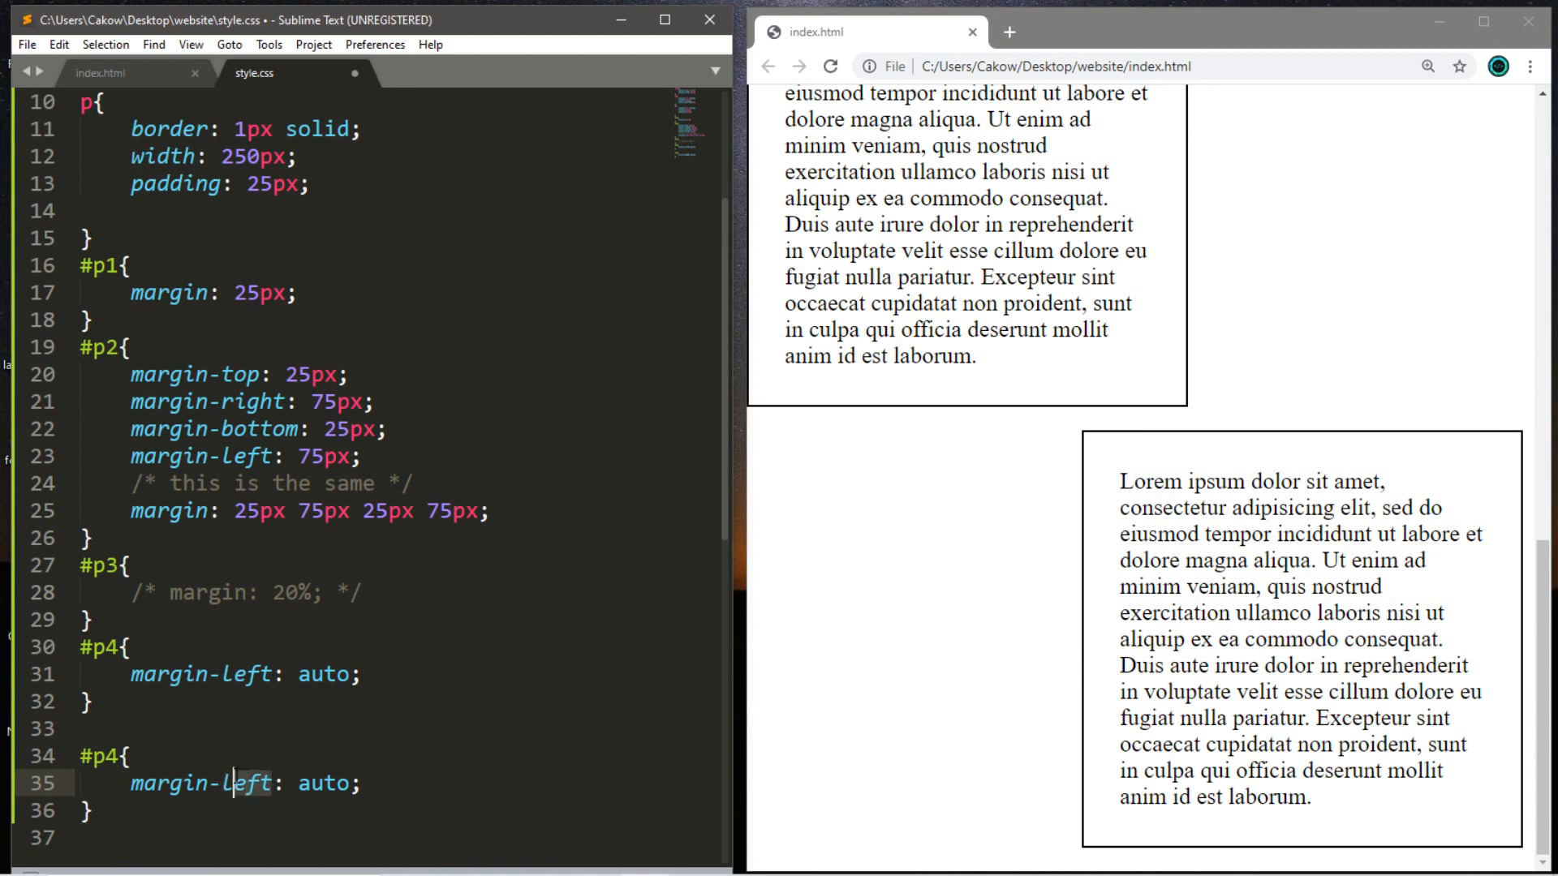
Make the pasted rule #p5 with margin-right: auto; and add a p5 paragraph to index.html
type("margin-right")
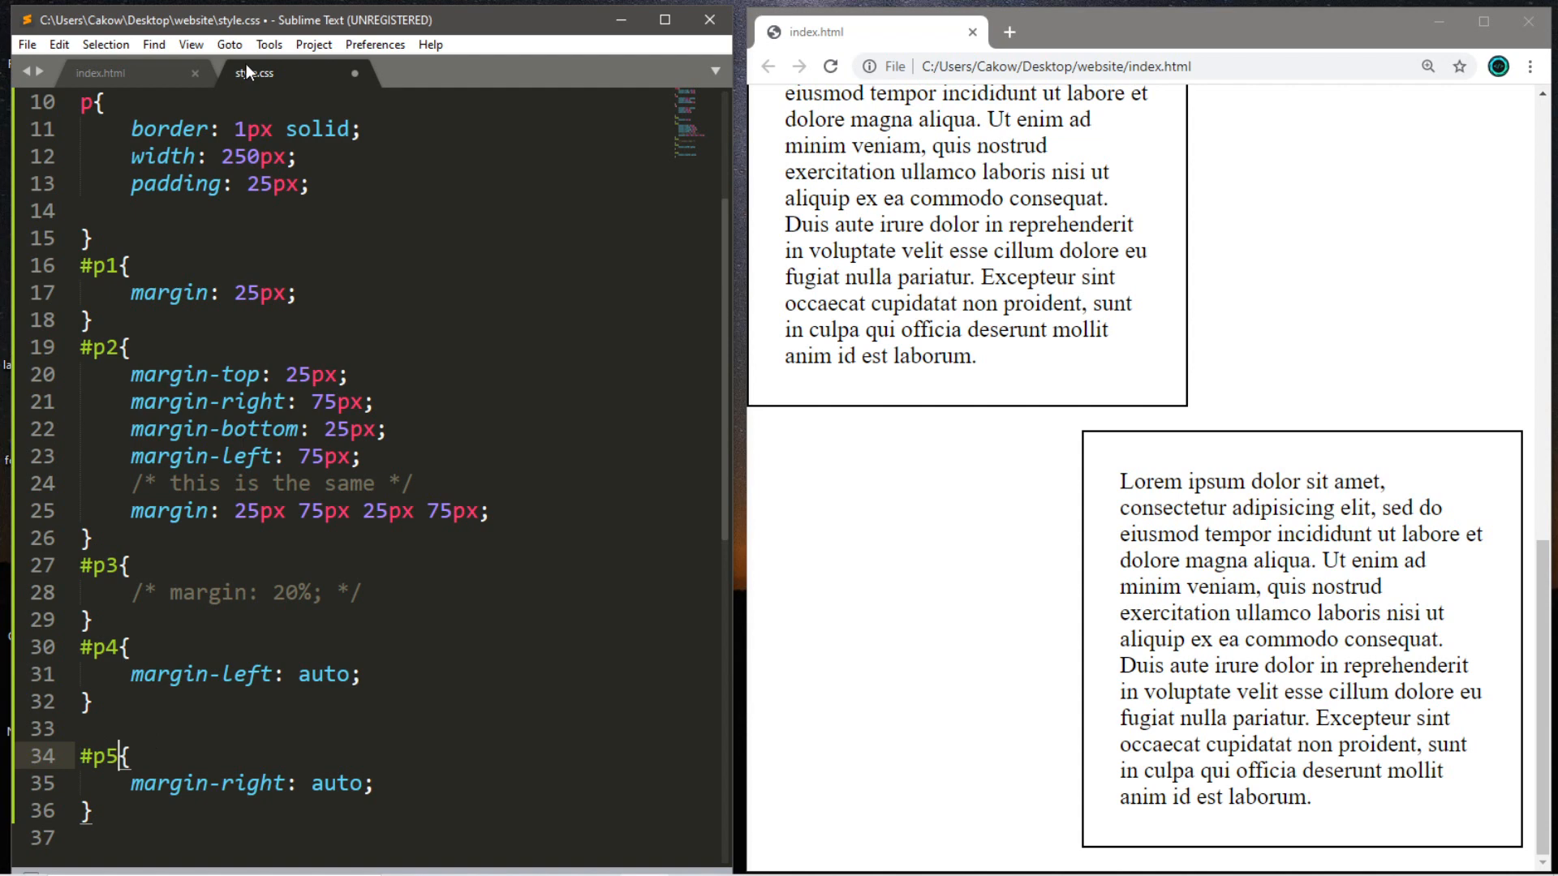
left_click(101, 72)
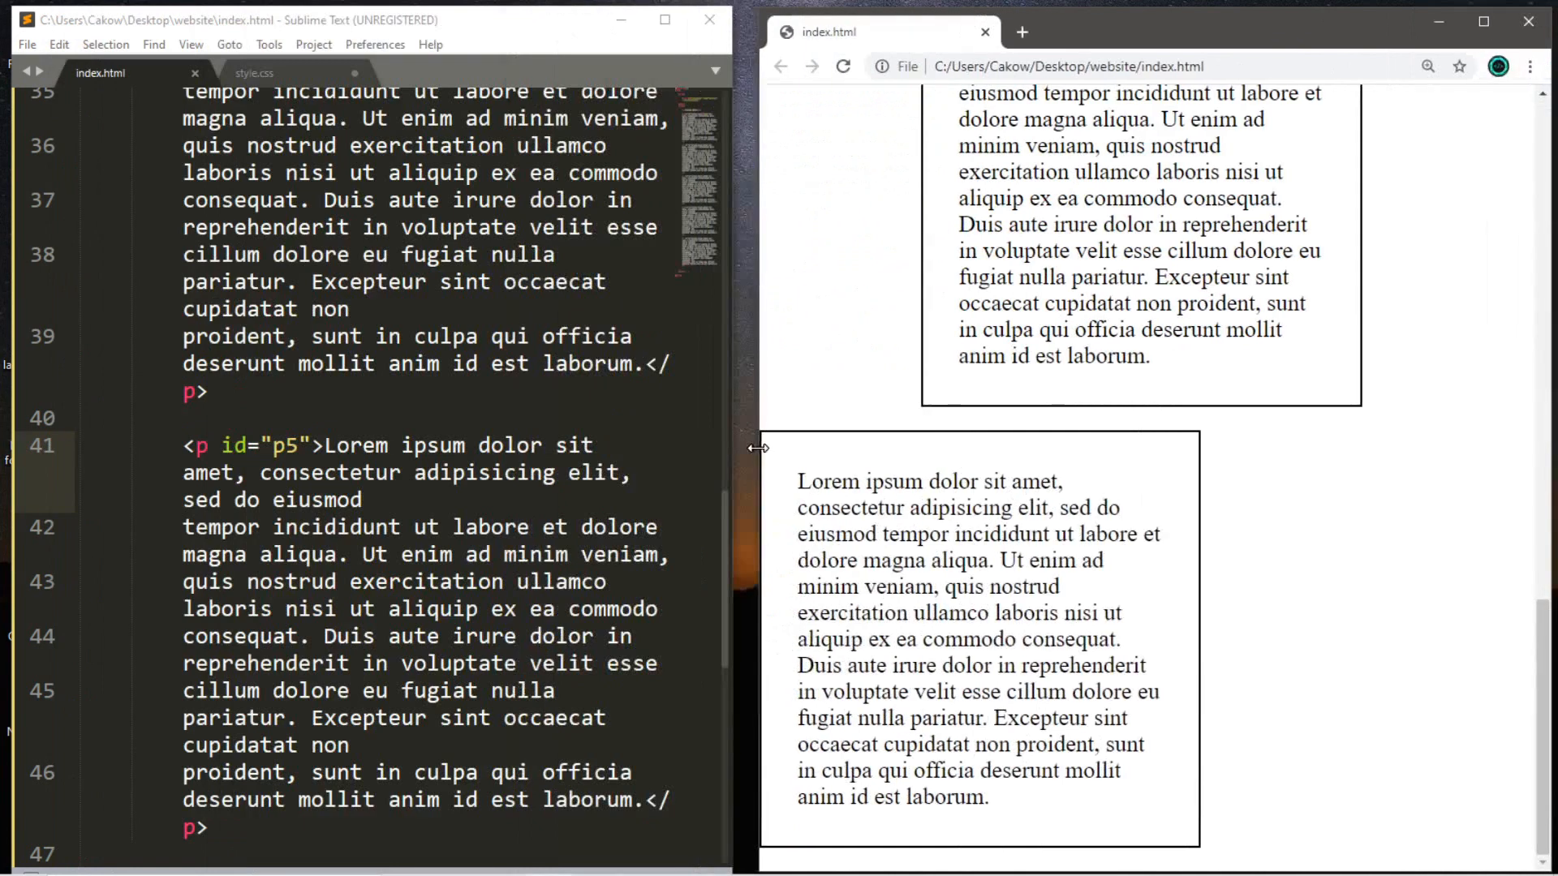
left_click(254, 73)
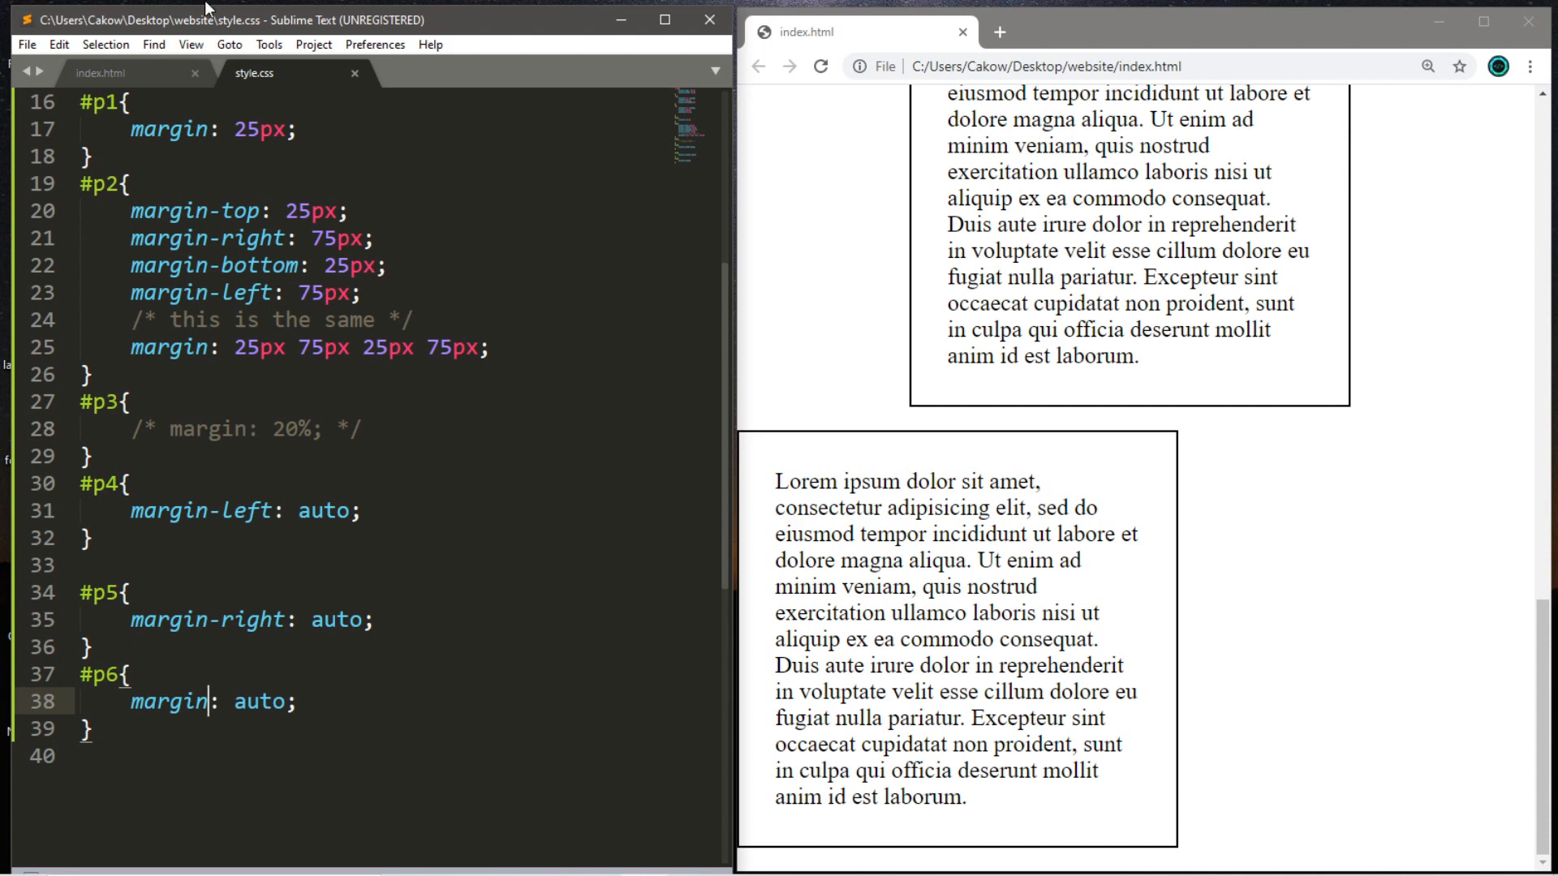
Add a p6 paragraph in index.html to match the #p6 margin: auto; rule and review it
left_click(99, 71)
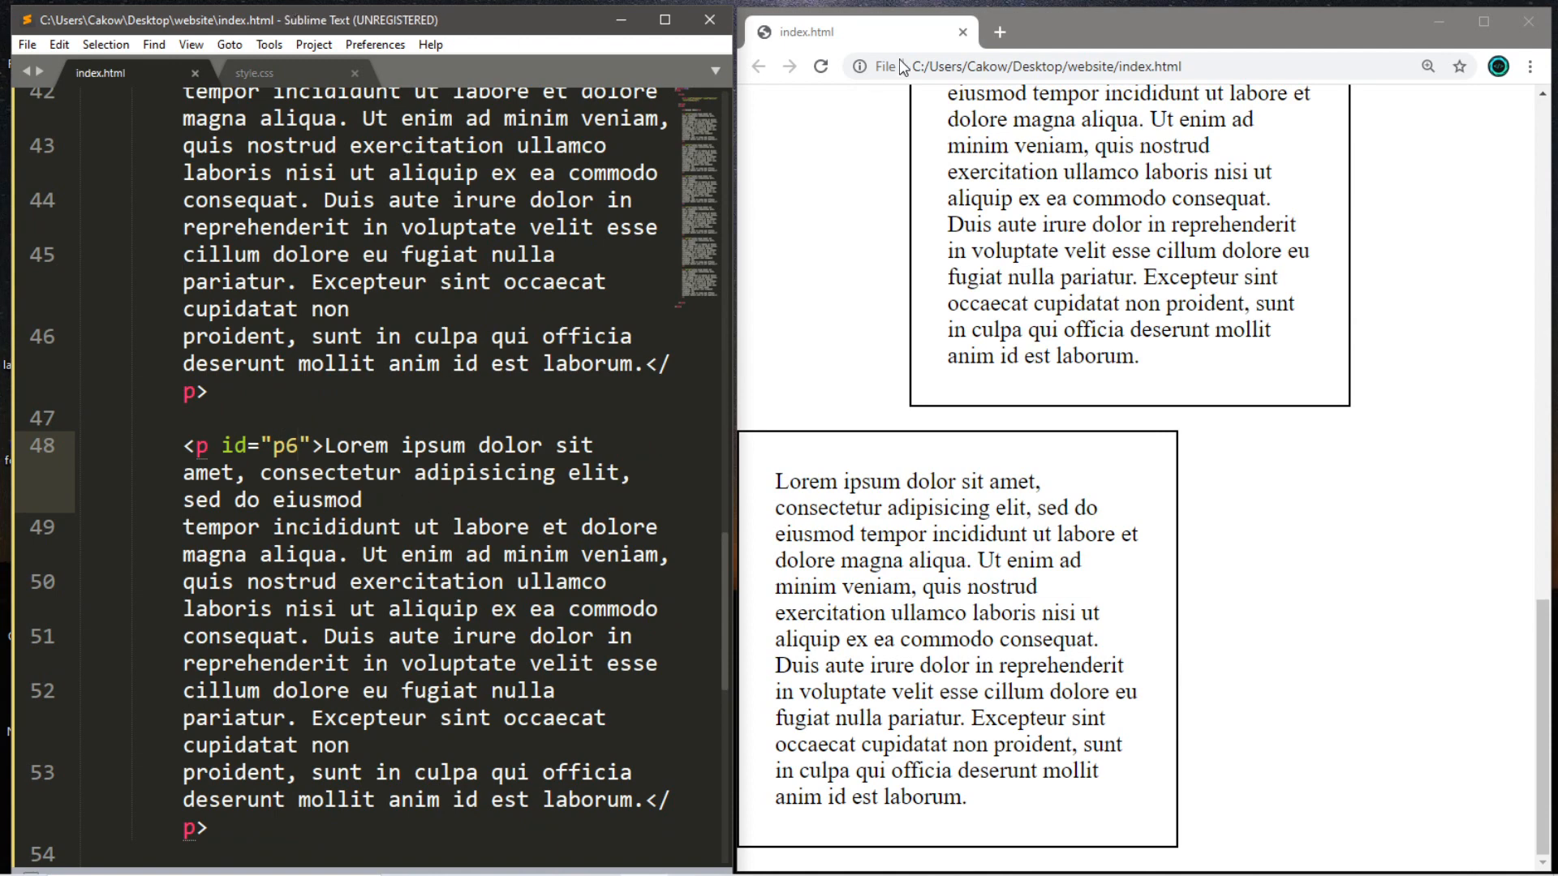
left_click(255, 73)
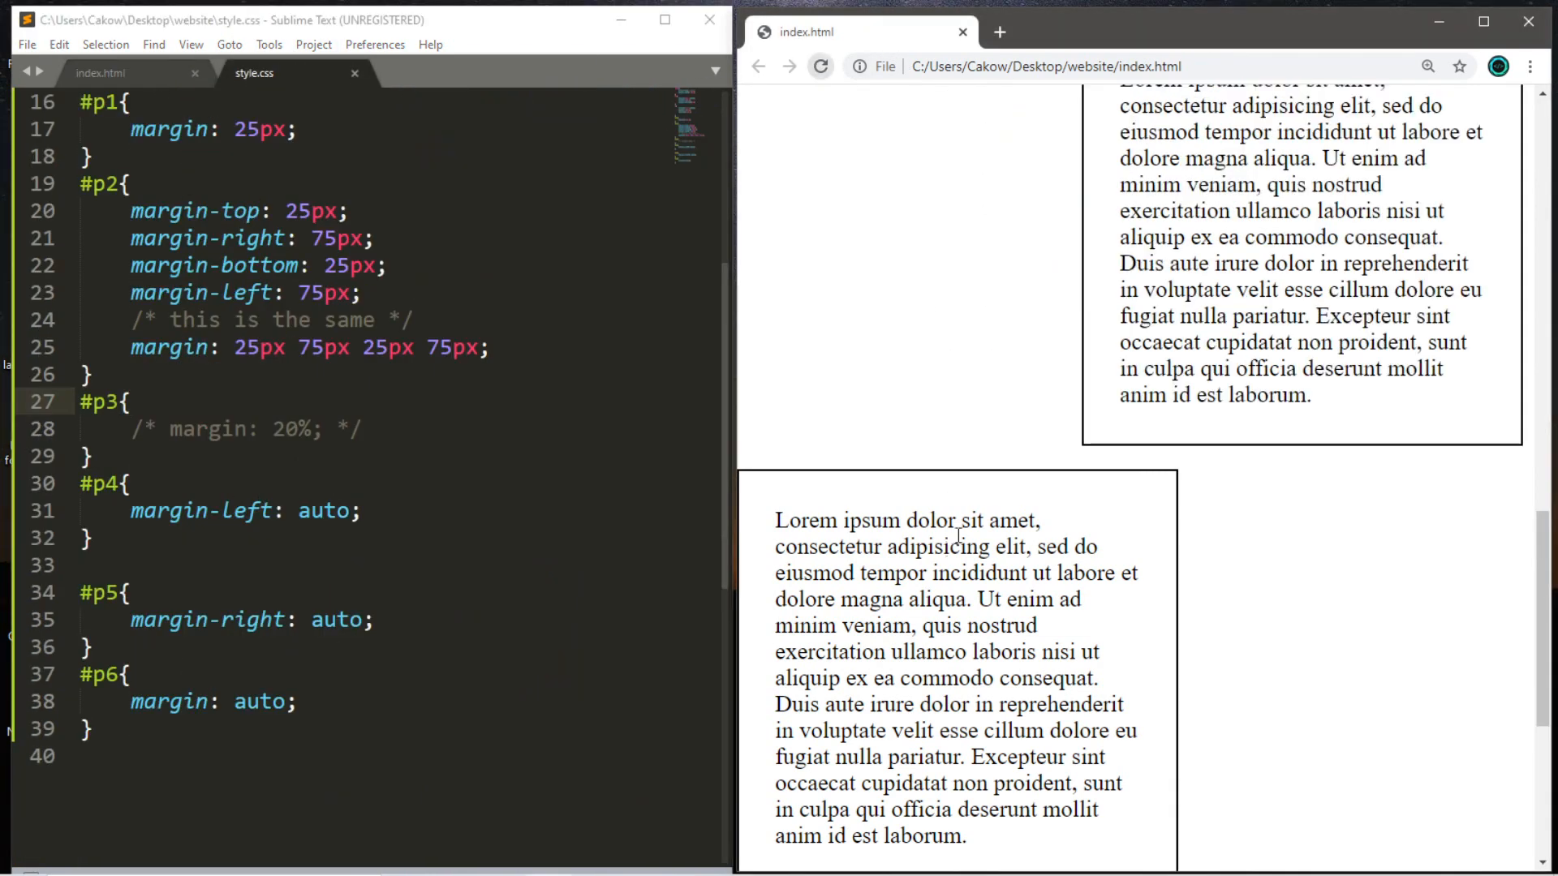
scroll("down", 3)
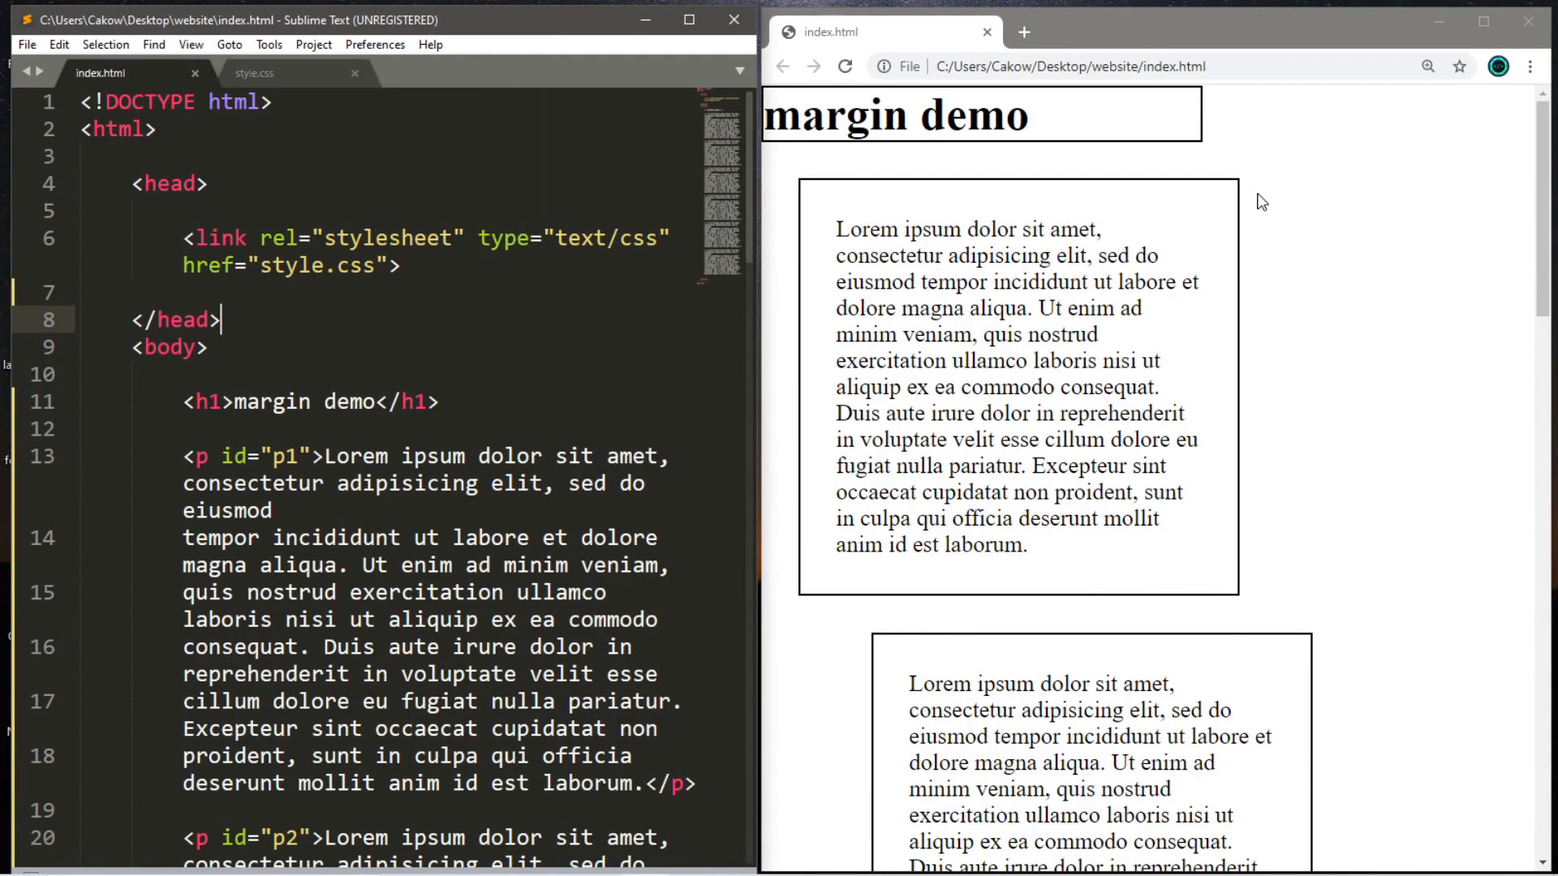
mouse_move(386, 94)
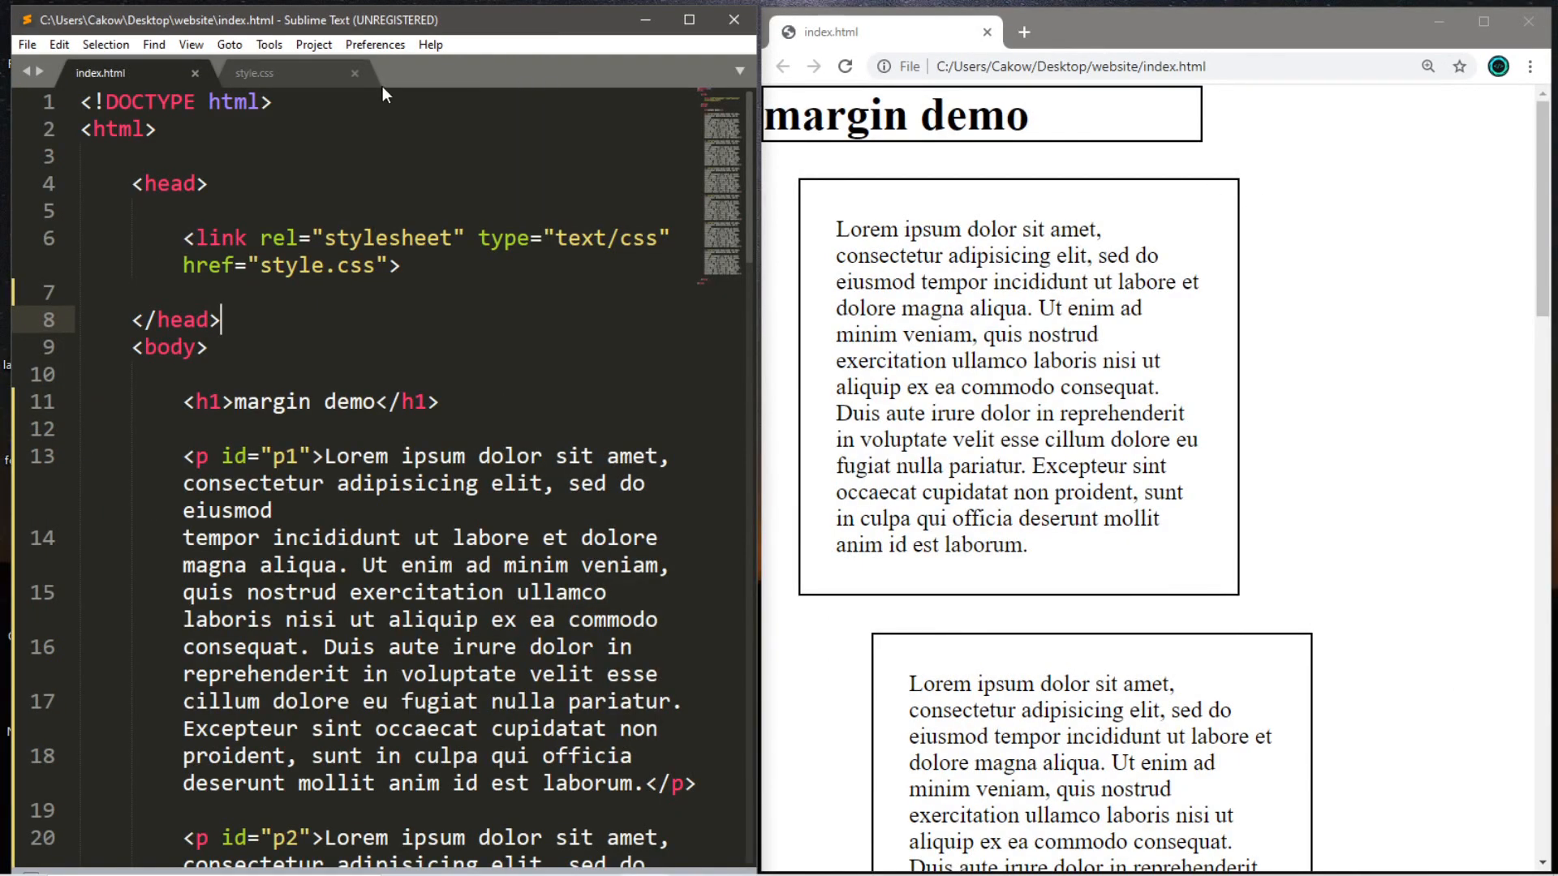